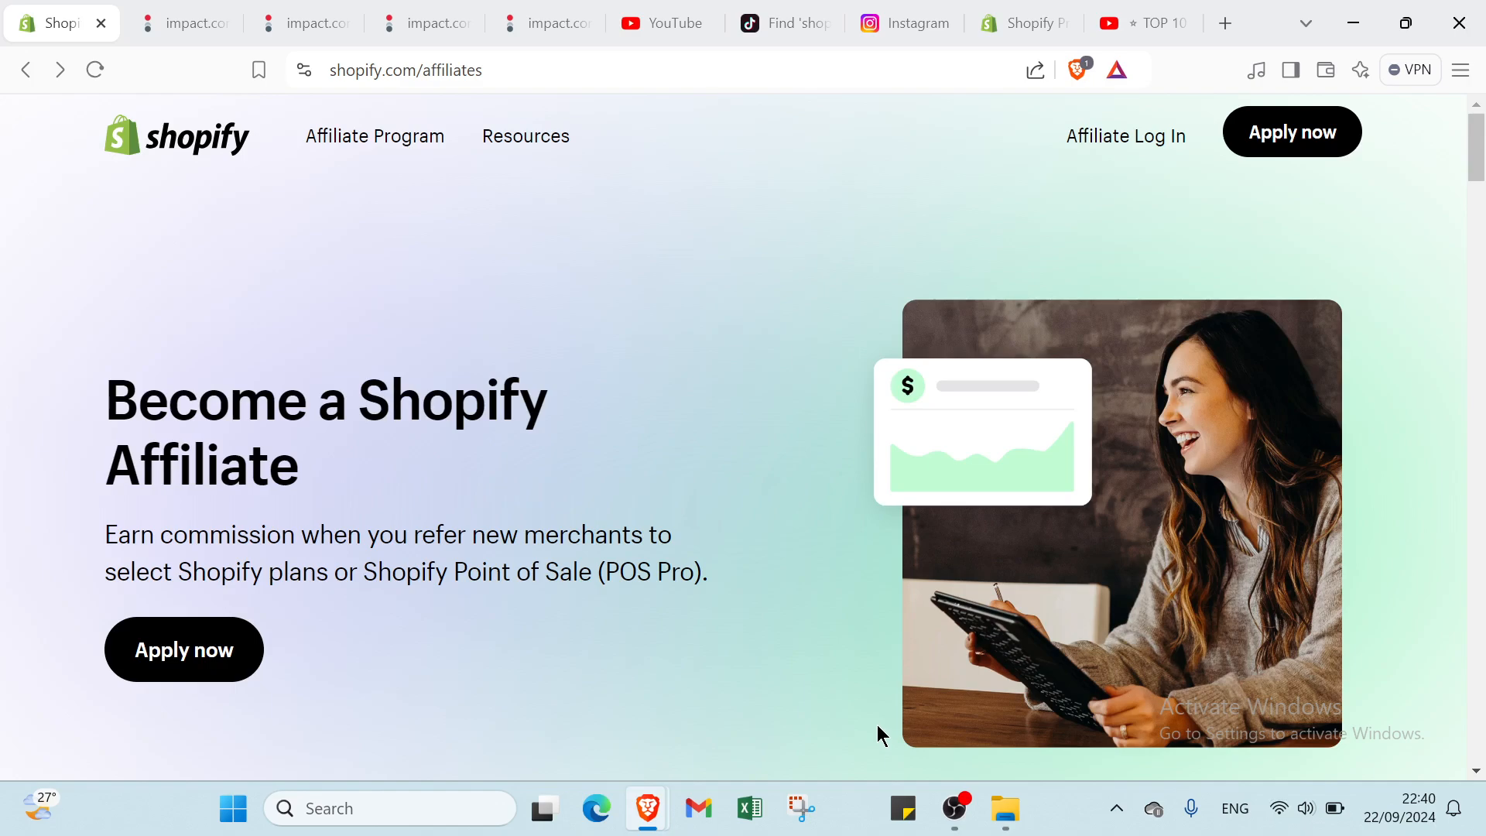
pyautogui.moveTo(874, 730)
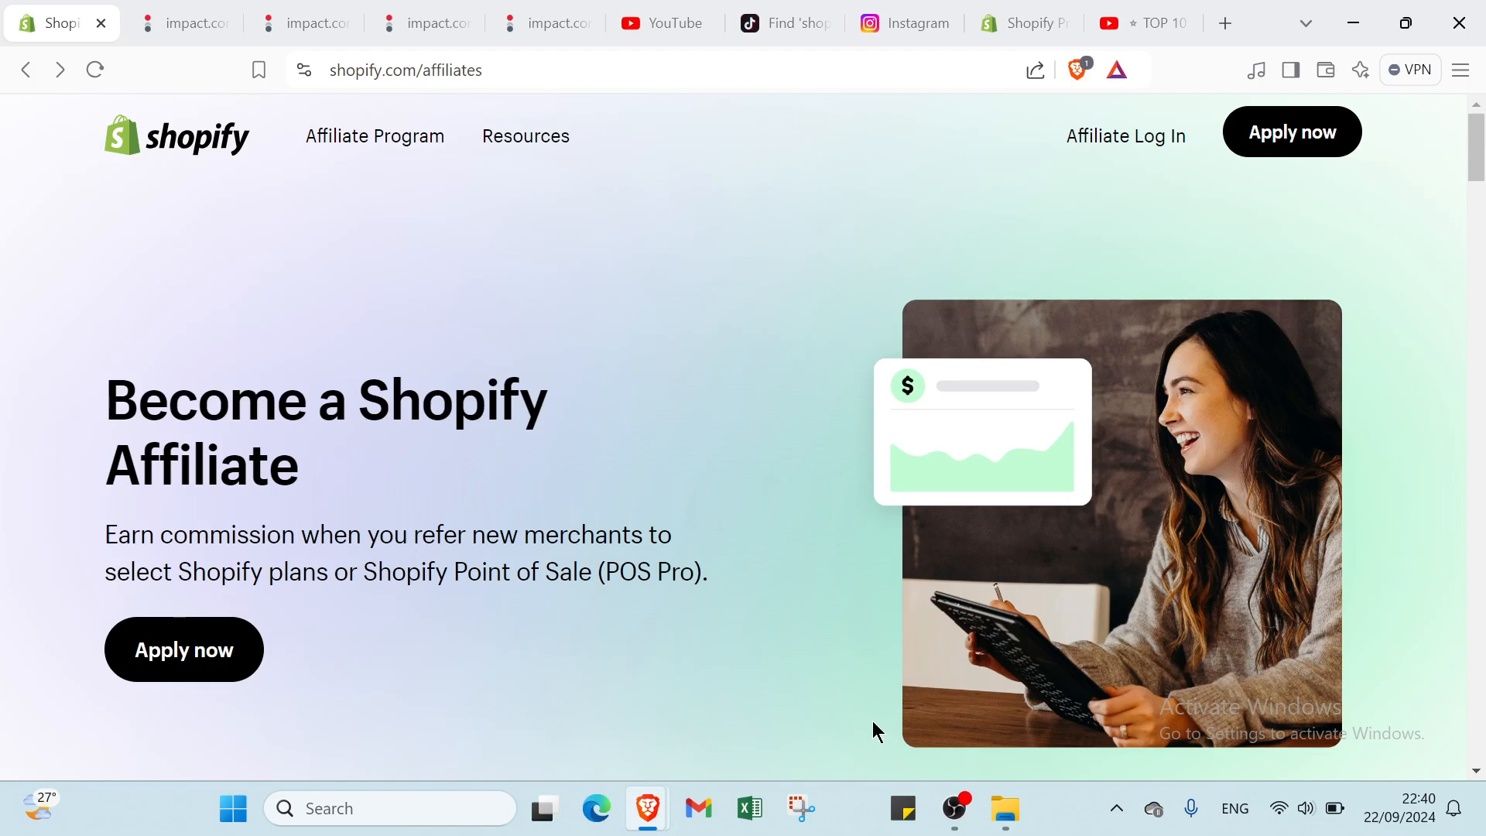
pyautogui.moveTo(299, 244)
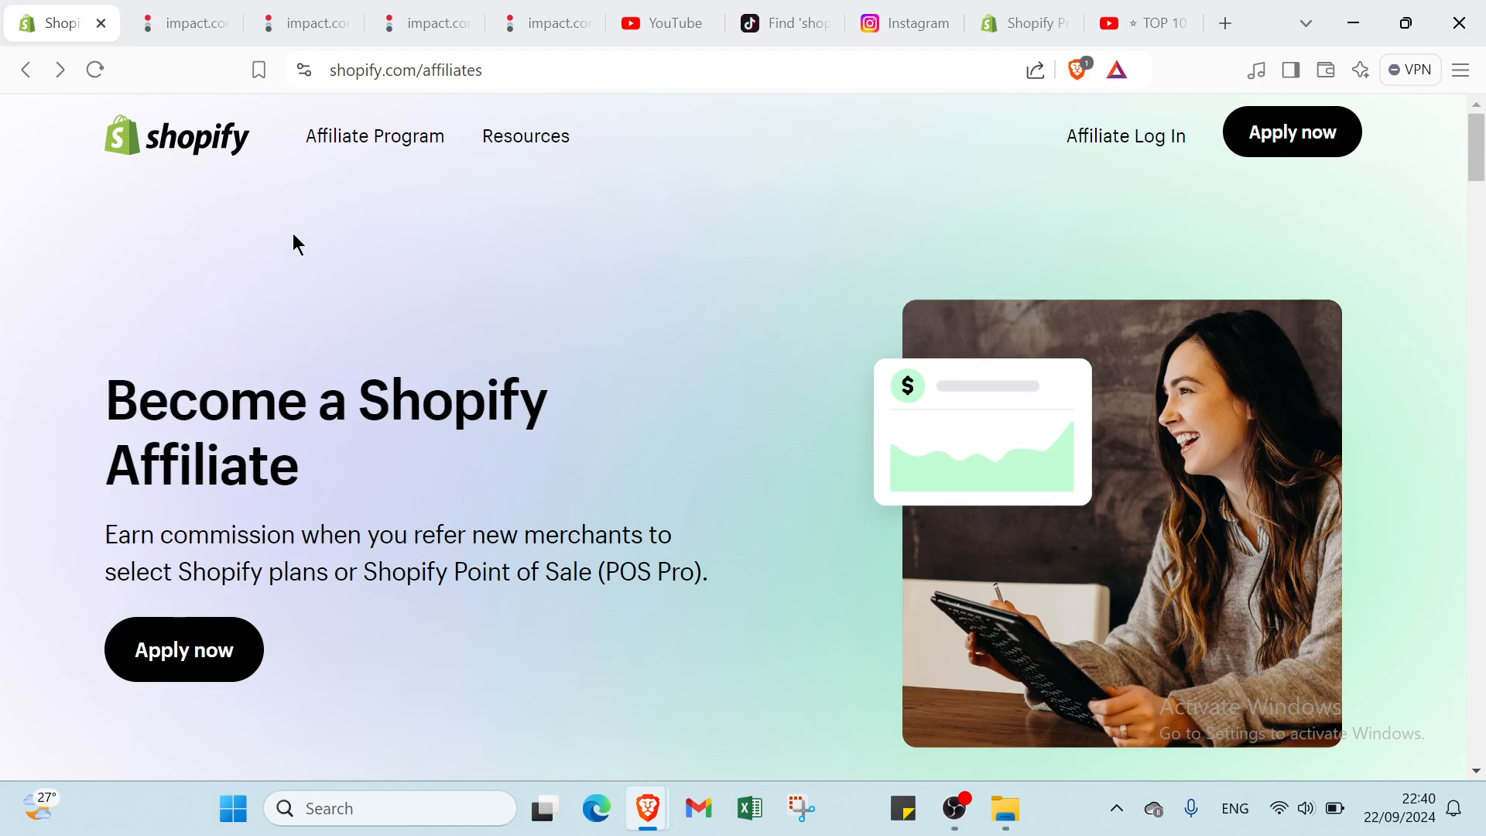
pyautogui.moveTo(393, 279)
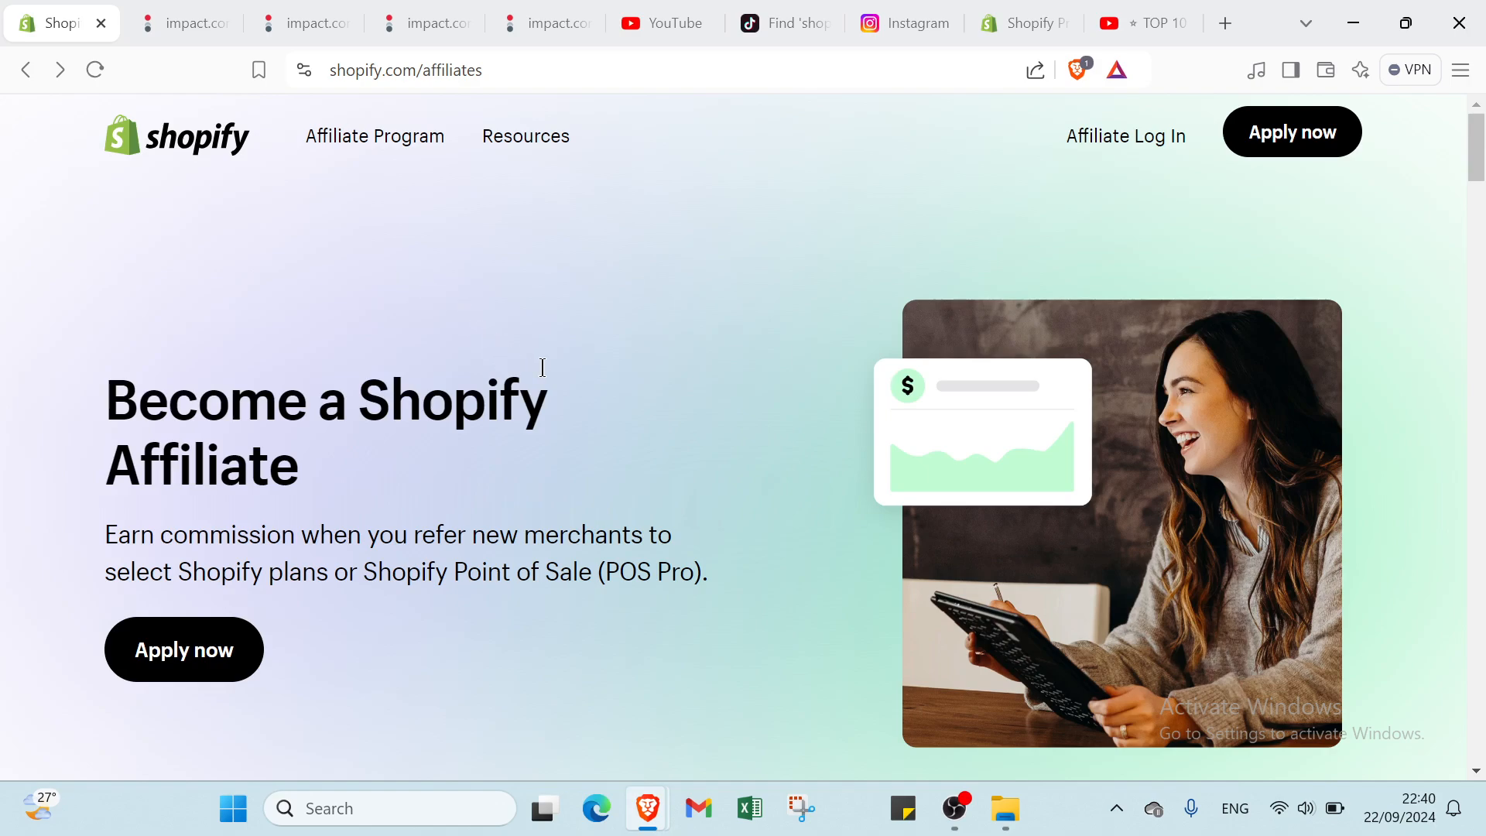
pyautogui.moveTo(409, 353)
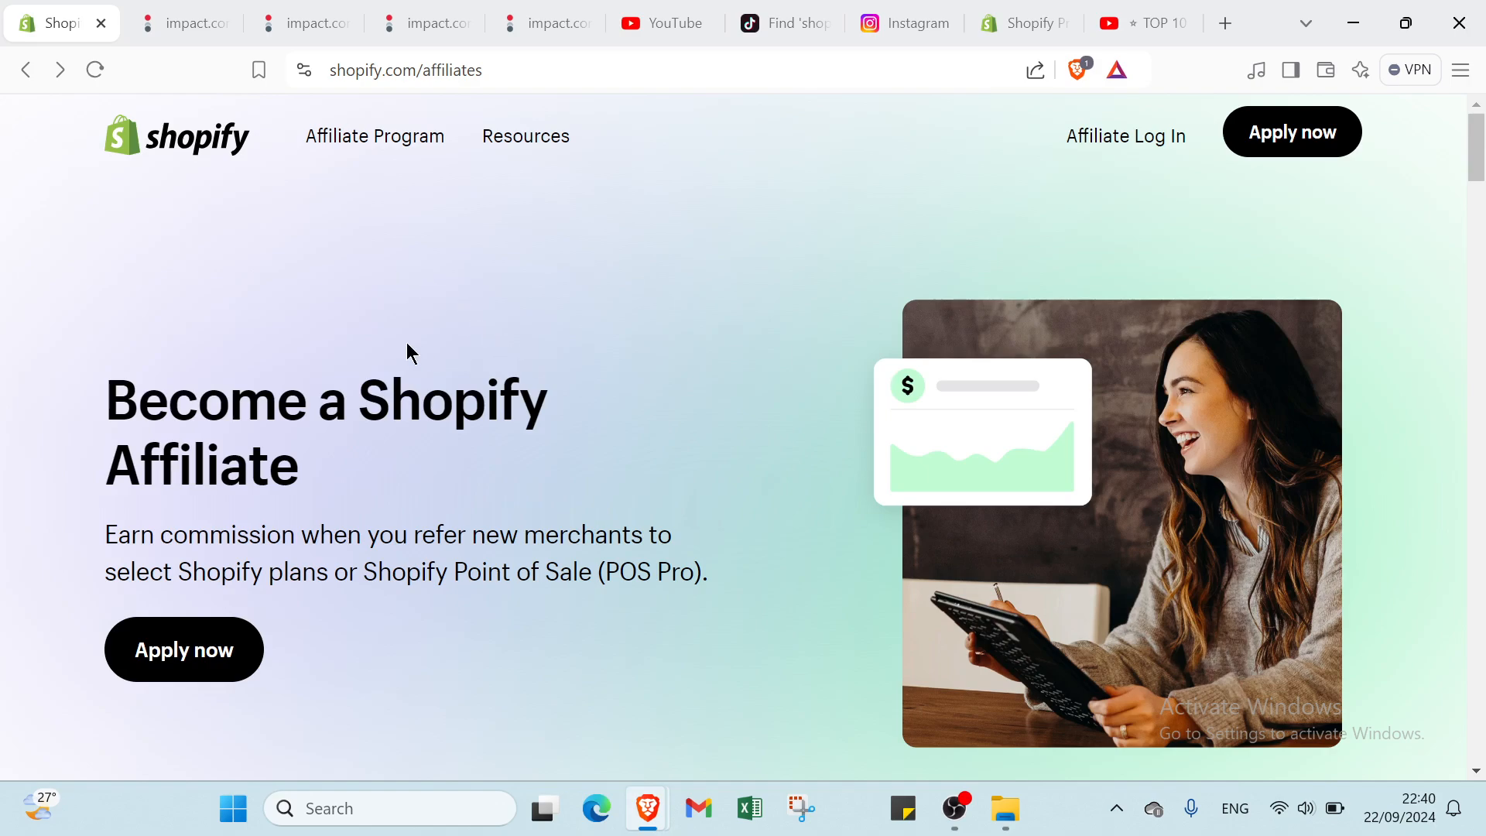
# Scroll down through the Shopify affiliates page to review the program details
pyautogui.scroll(-3)
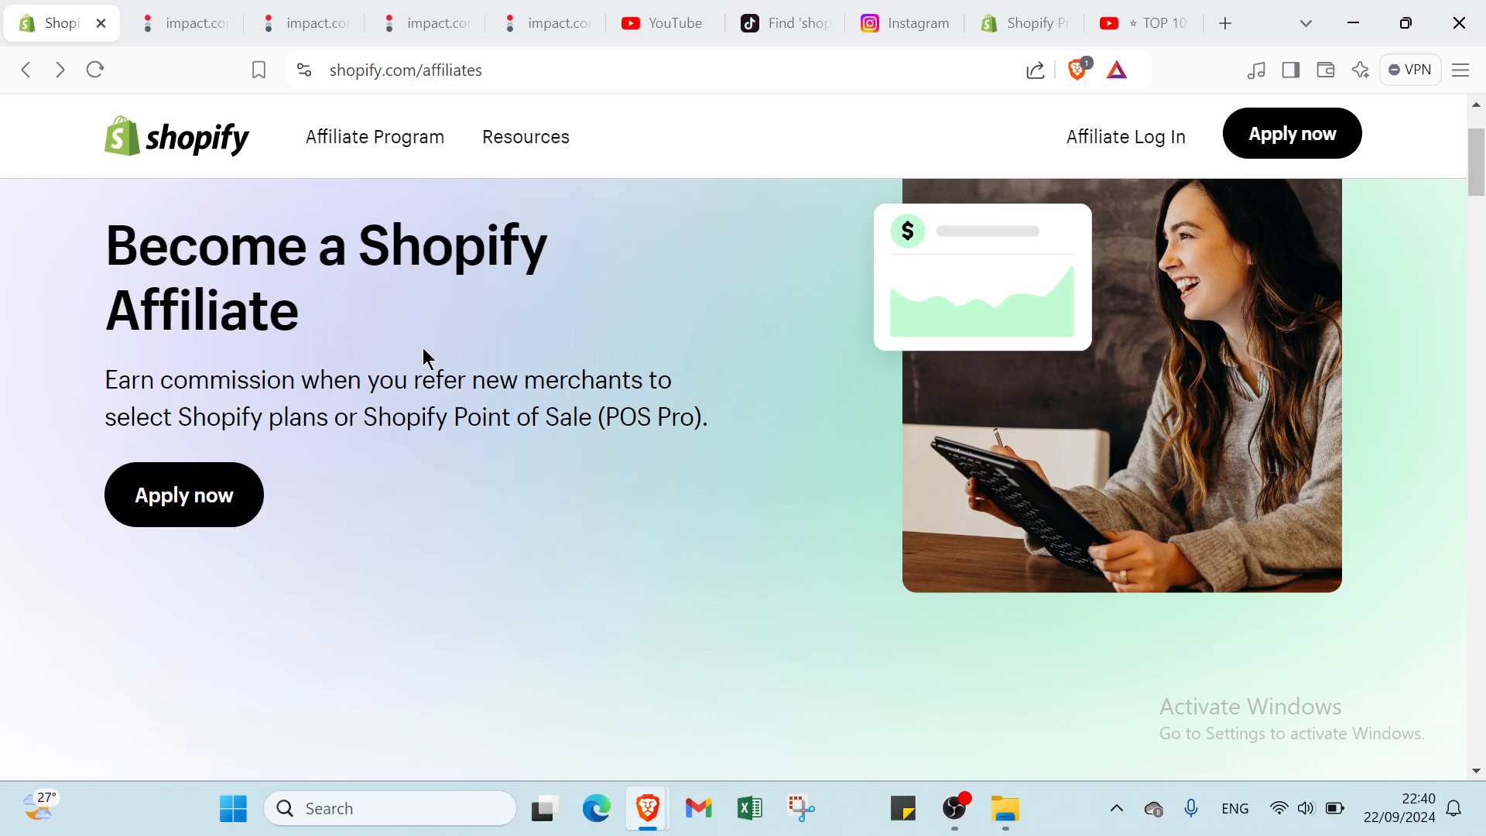
pyautogui.moveTo(486, 387)
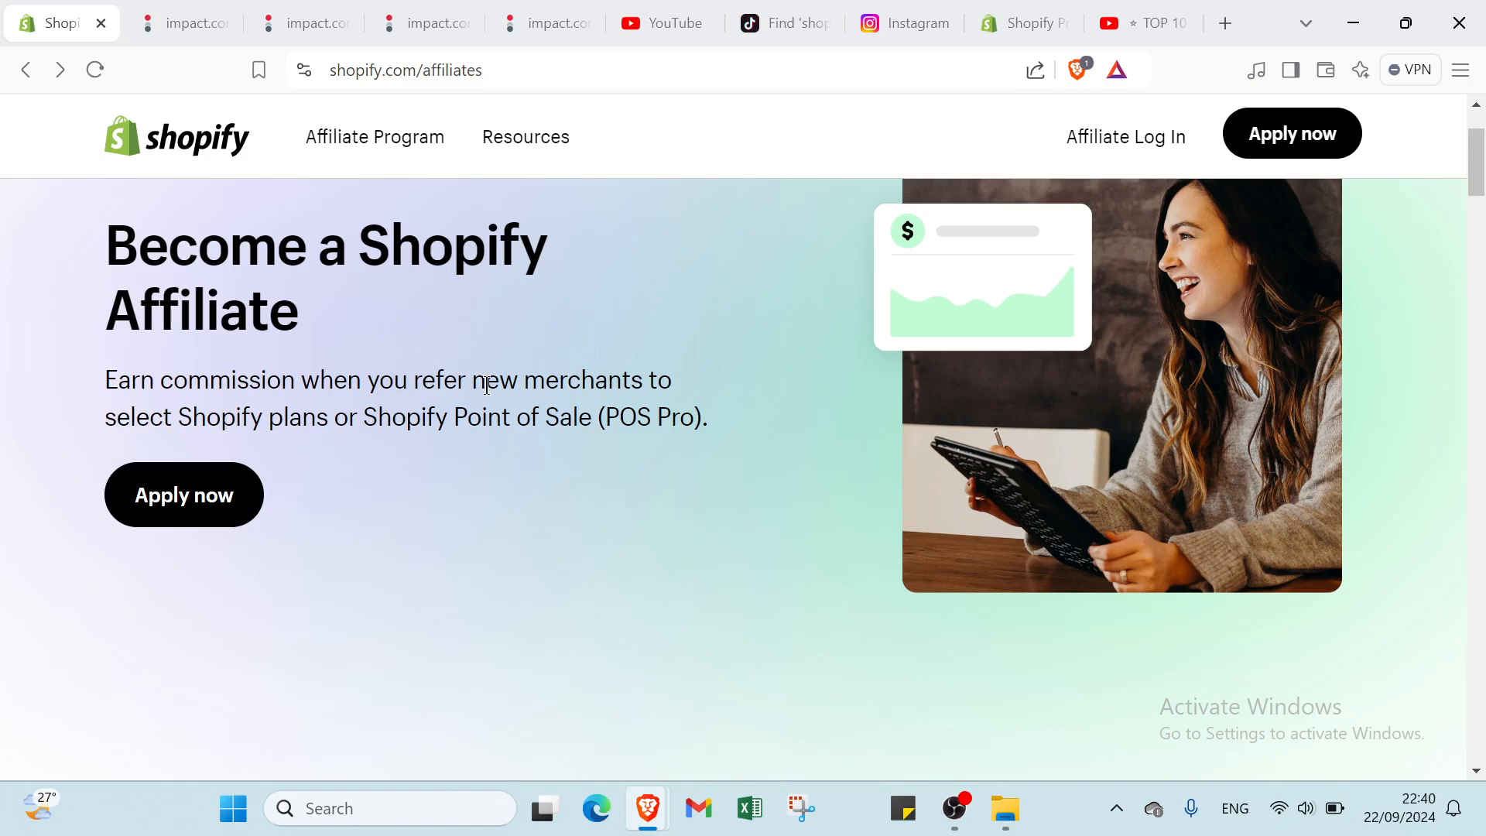
pyautogui.moveTo(519, 395)
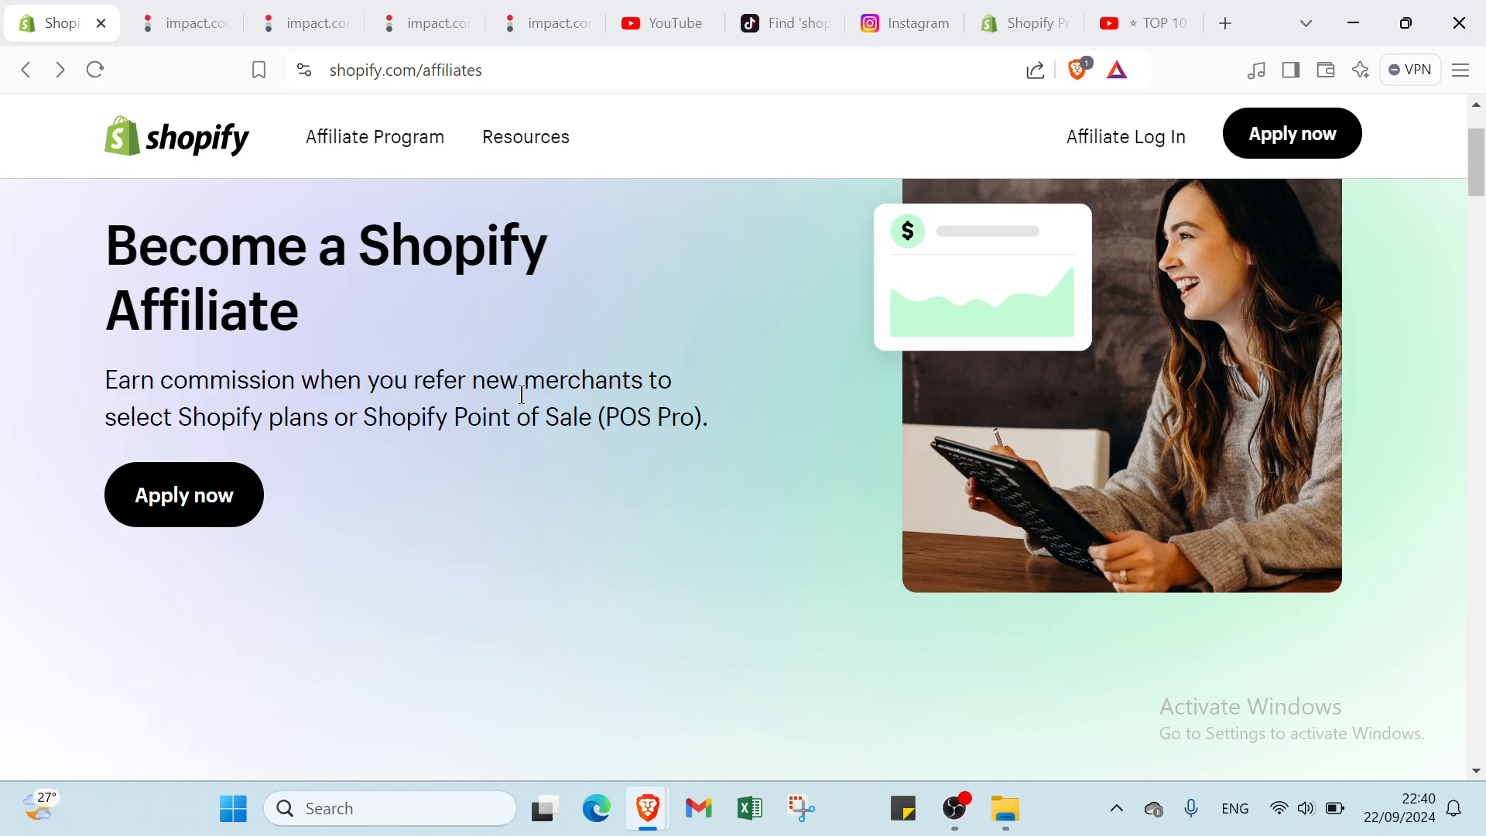
pyautogui.scroll(-3)
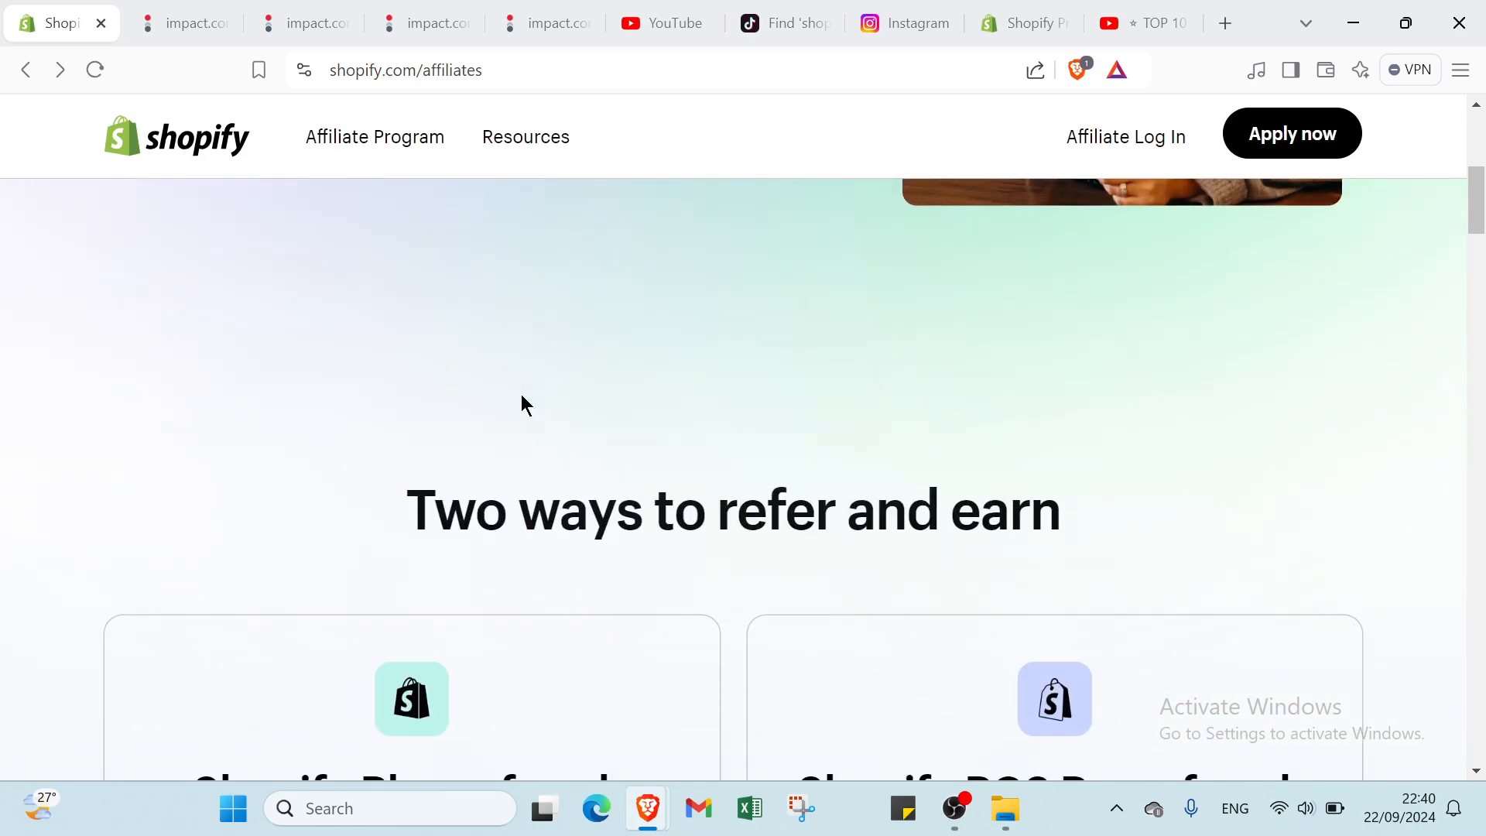
pyautogui.scroll(-3)
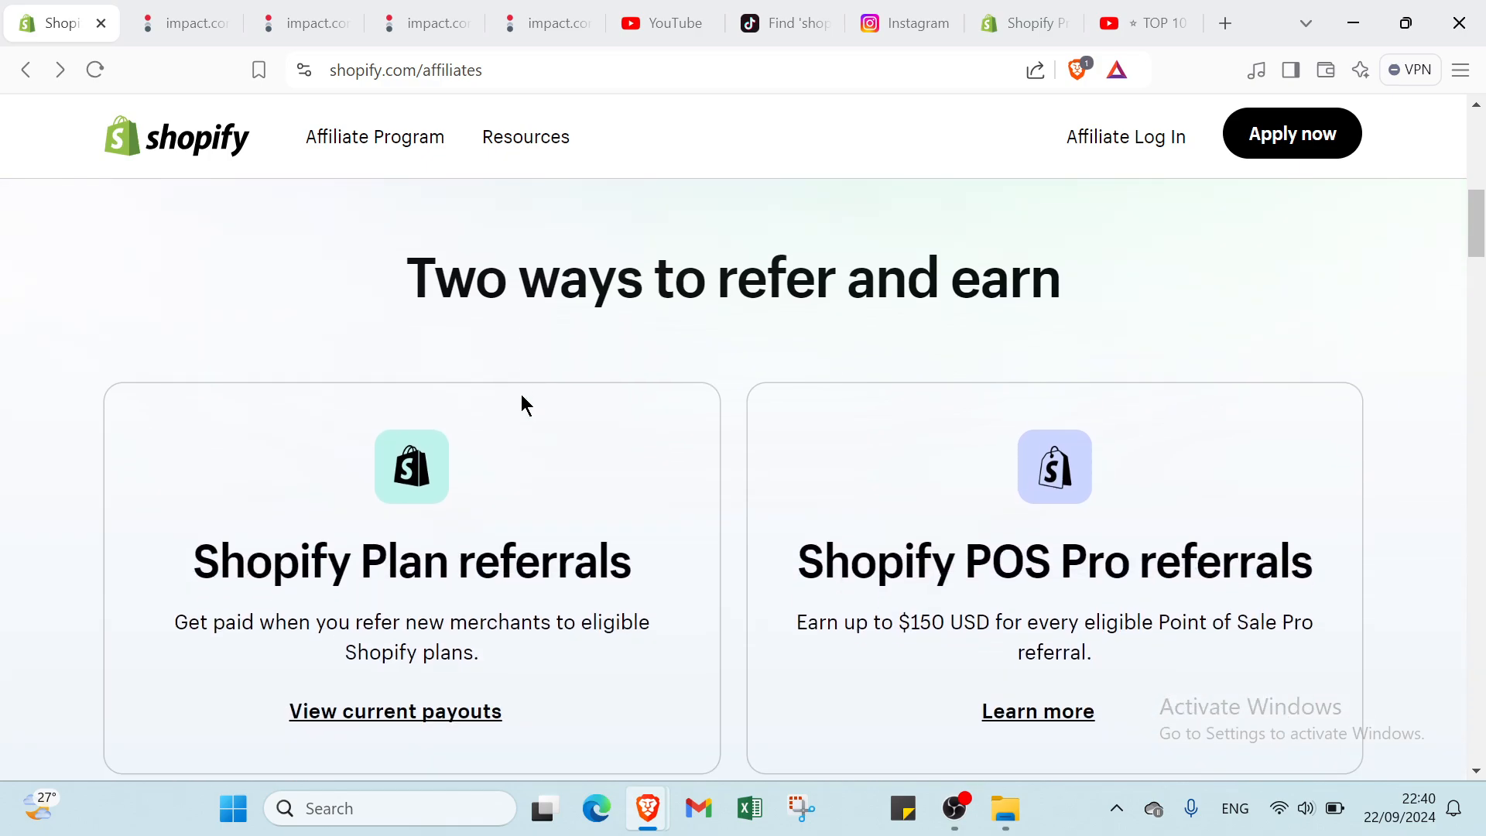
pyautogui.scroll(-3)
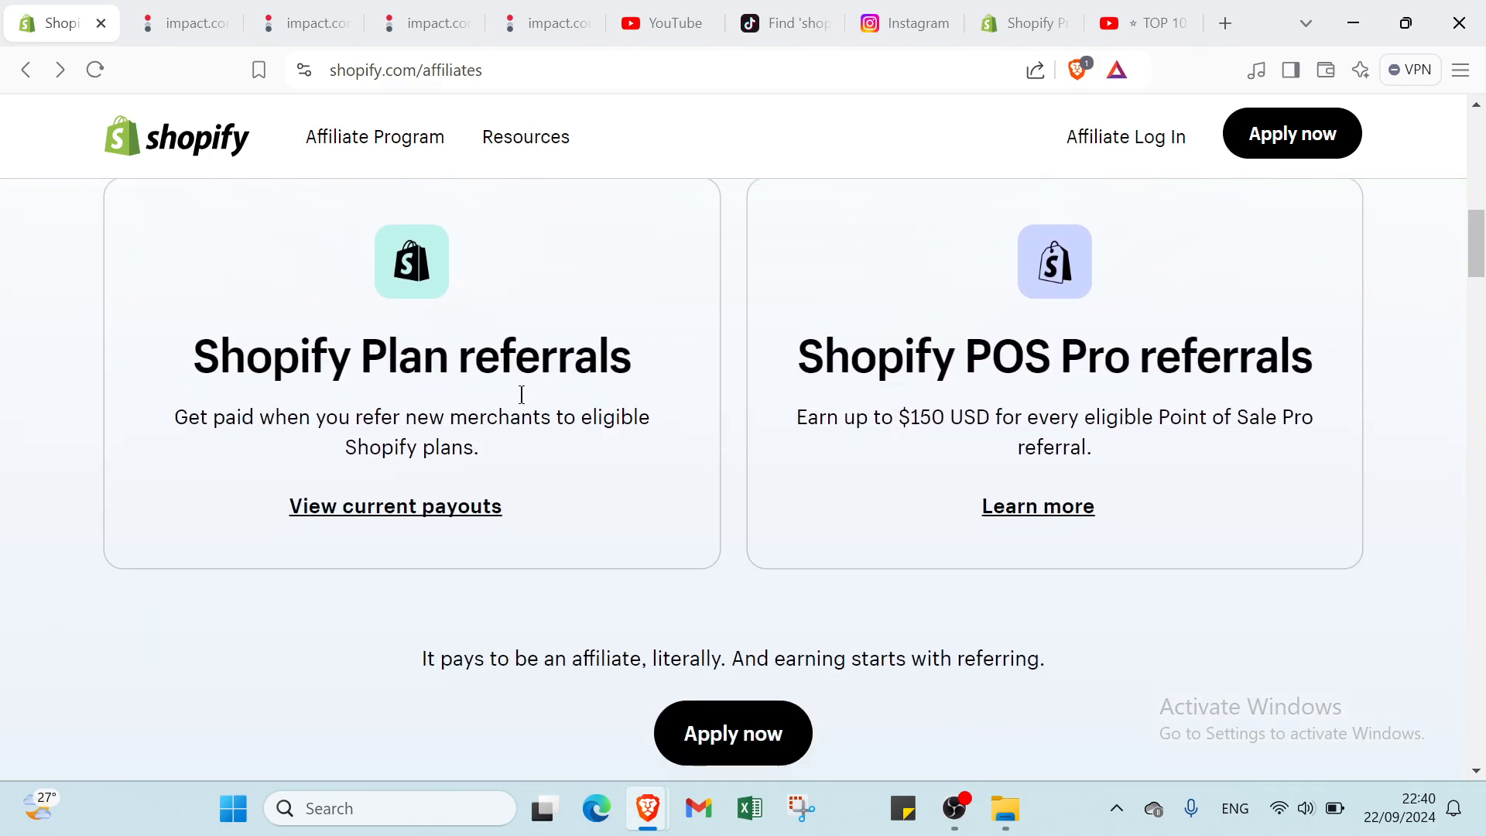
pyautogui.scroll(-3)
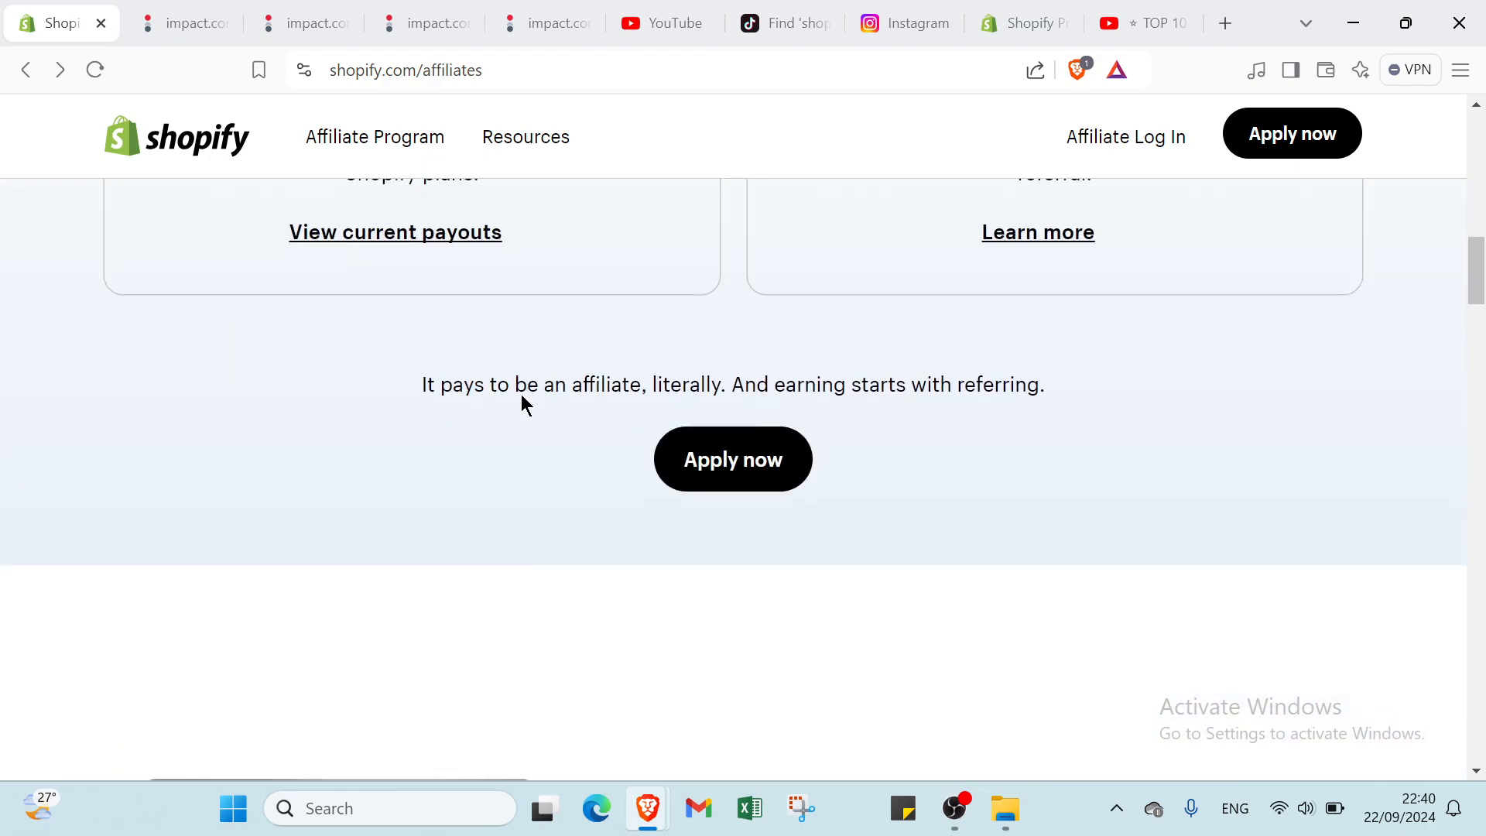
pyautogui.scroll(-3)
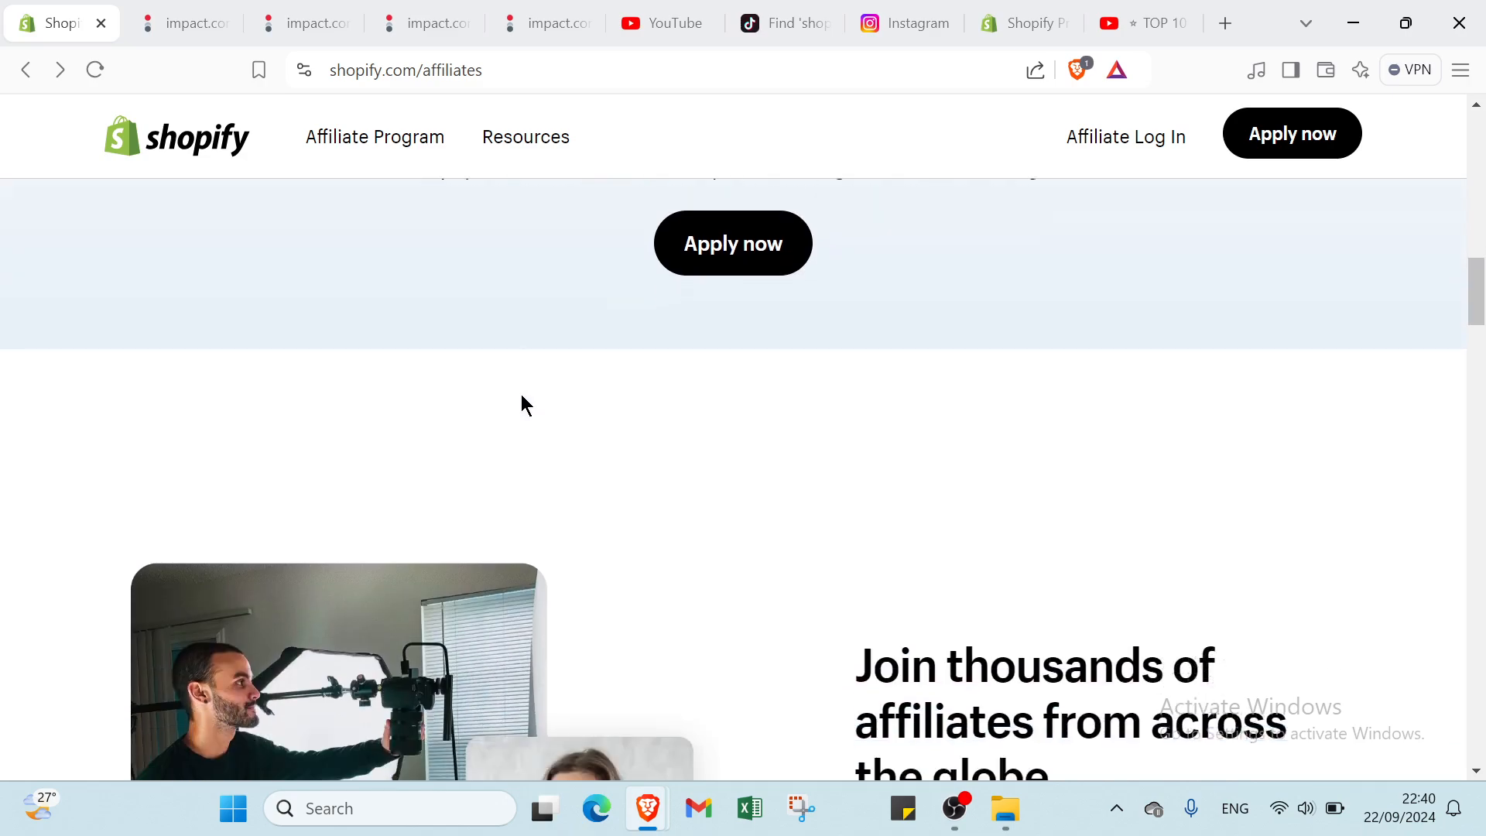
pyautogui.scroll(-3)
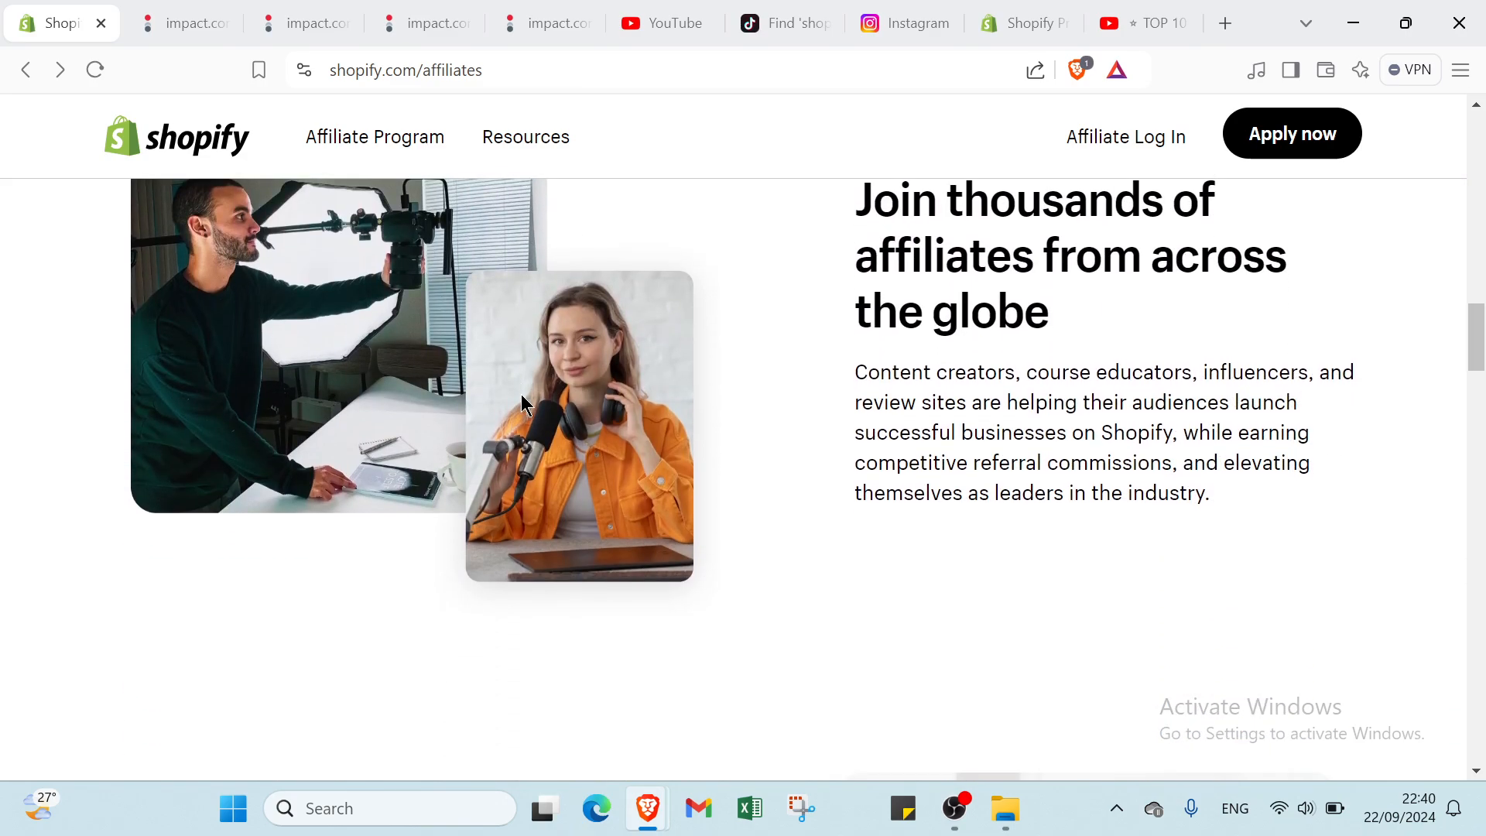
pyautogui.scroll(-3)
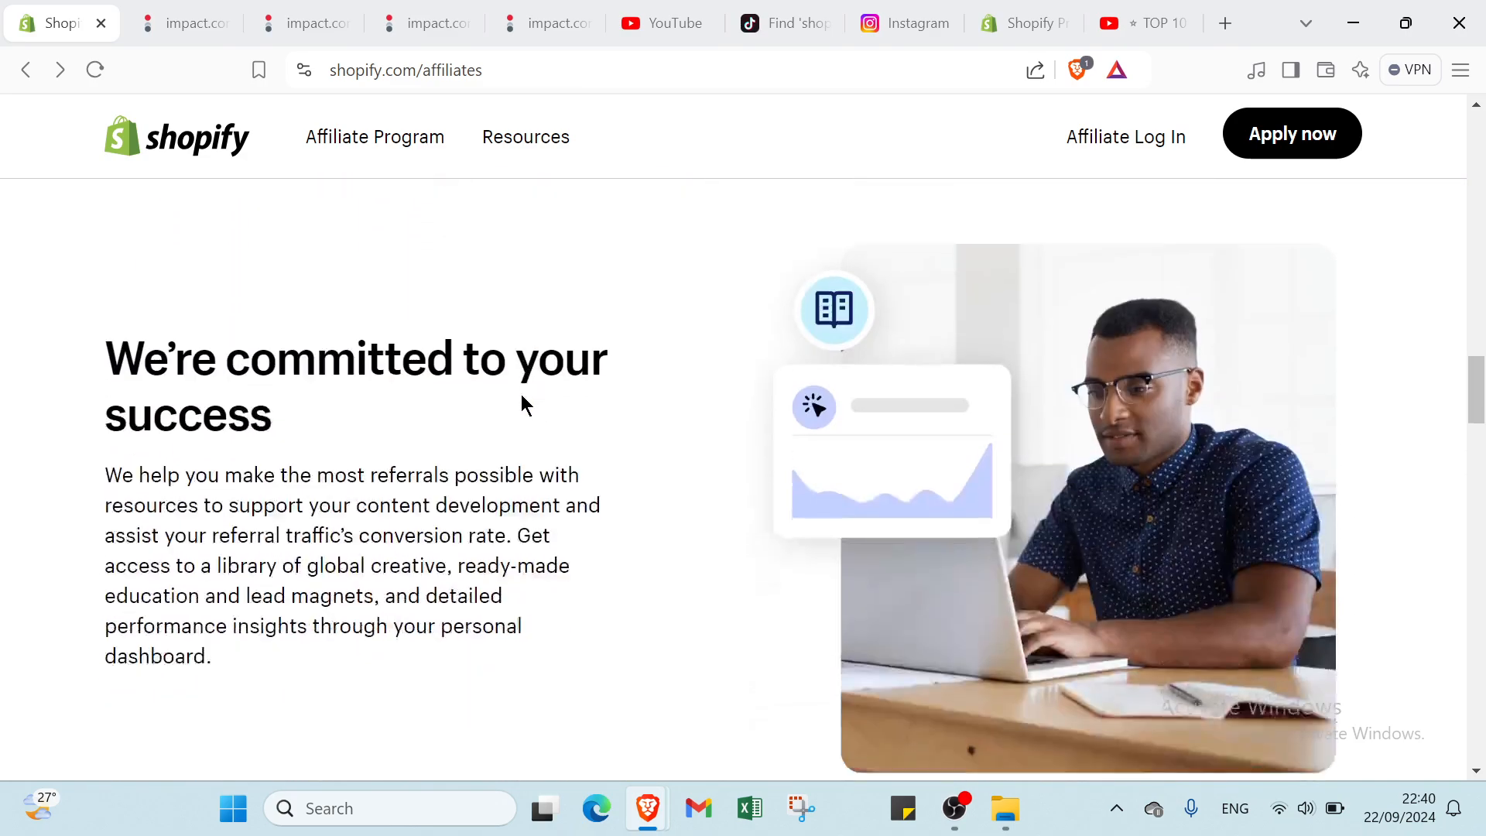
pyautogui.scroll(-3)
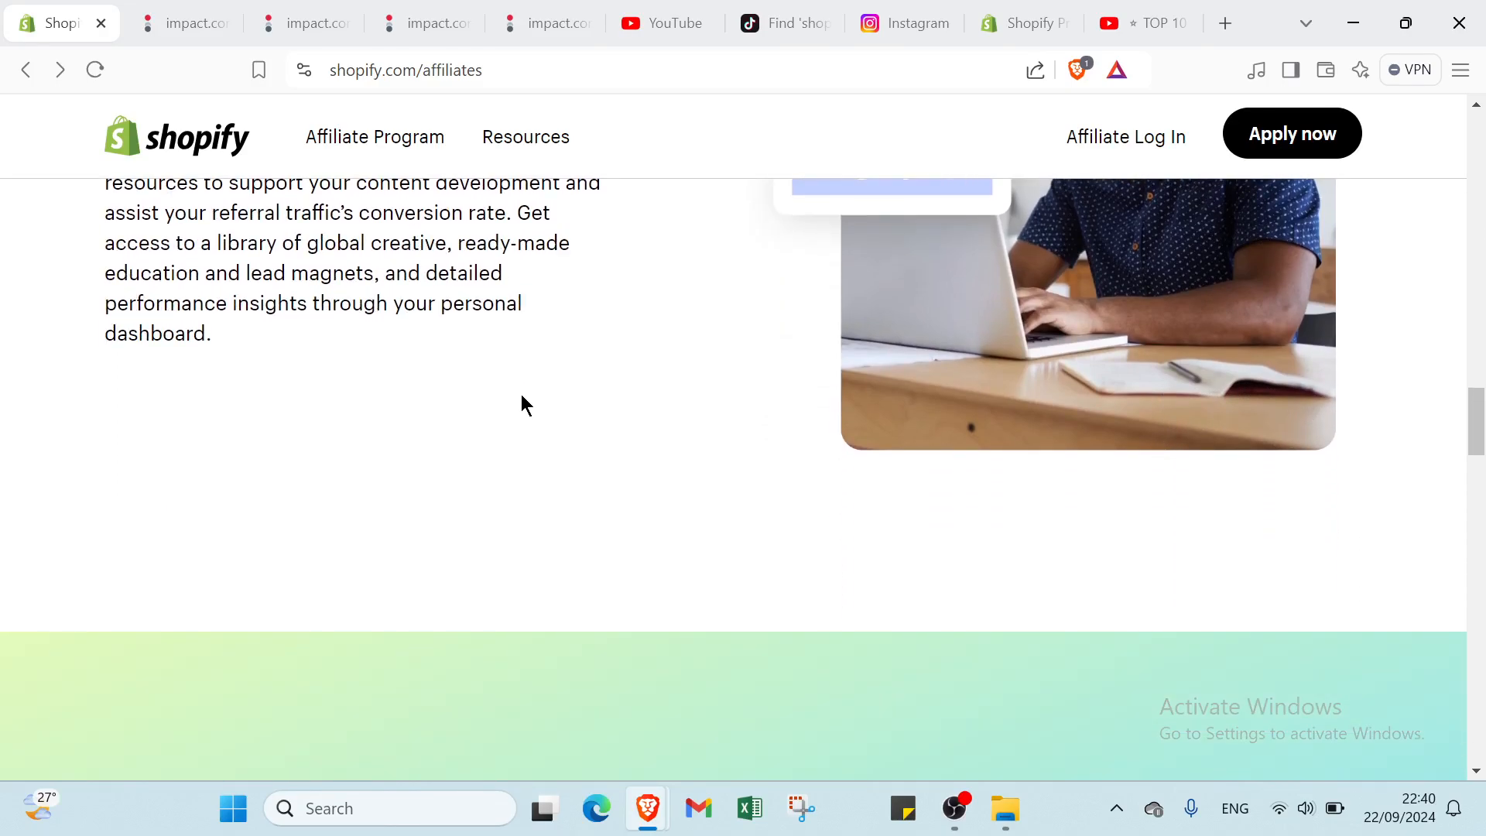
pyautogui.scroll(-3)
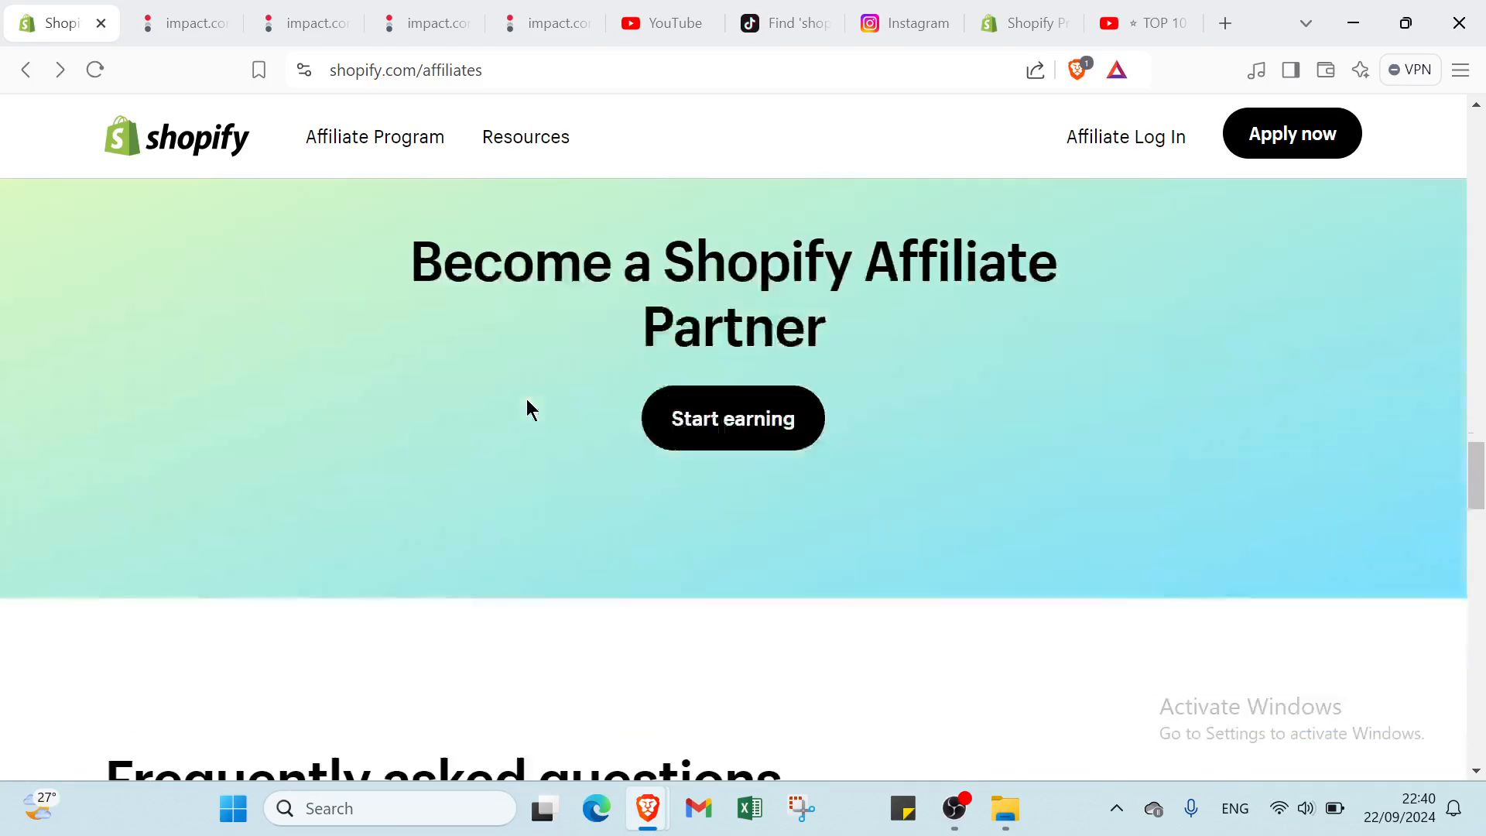
pyautogui.scroll(-3)
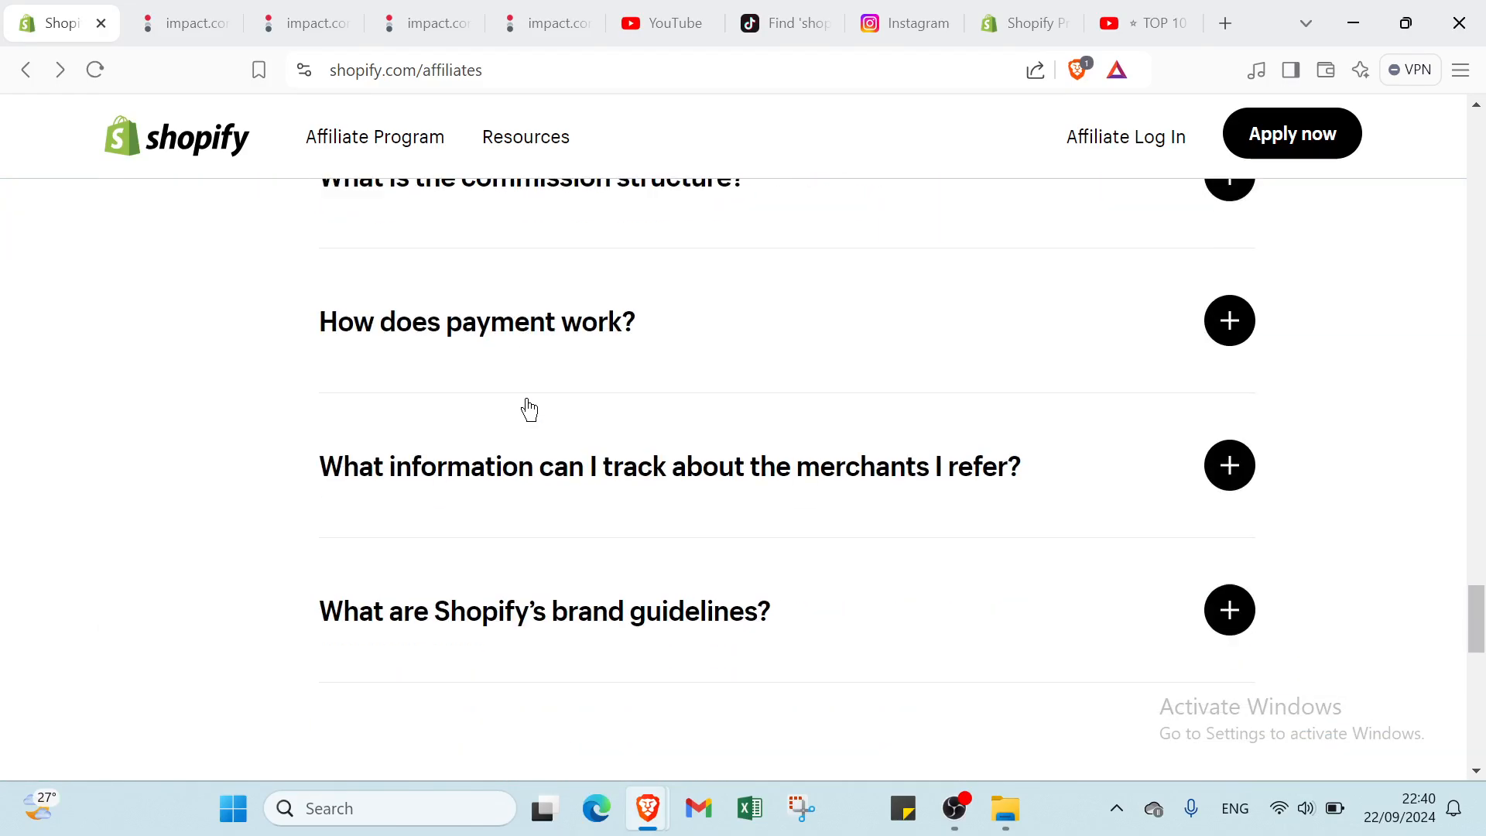
# Apply now to reach the impact.com email sign-up form
pyautogui.scroll(3)
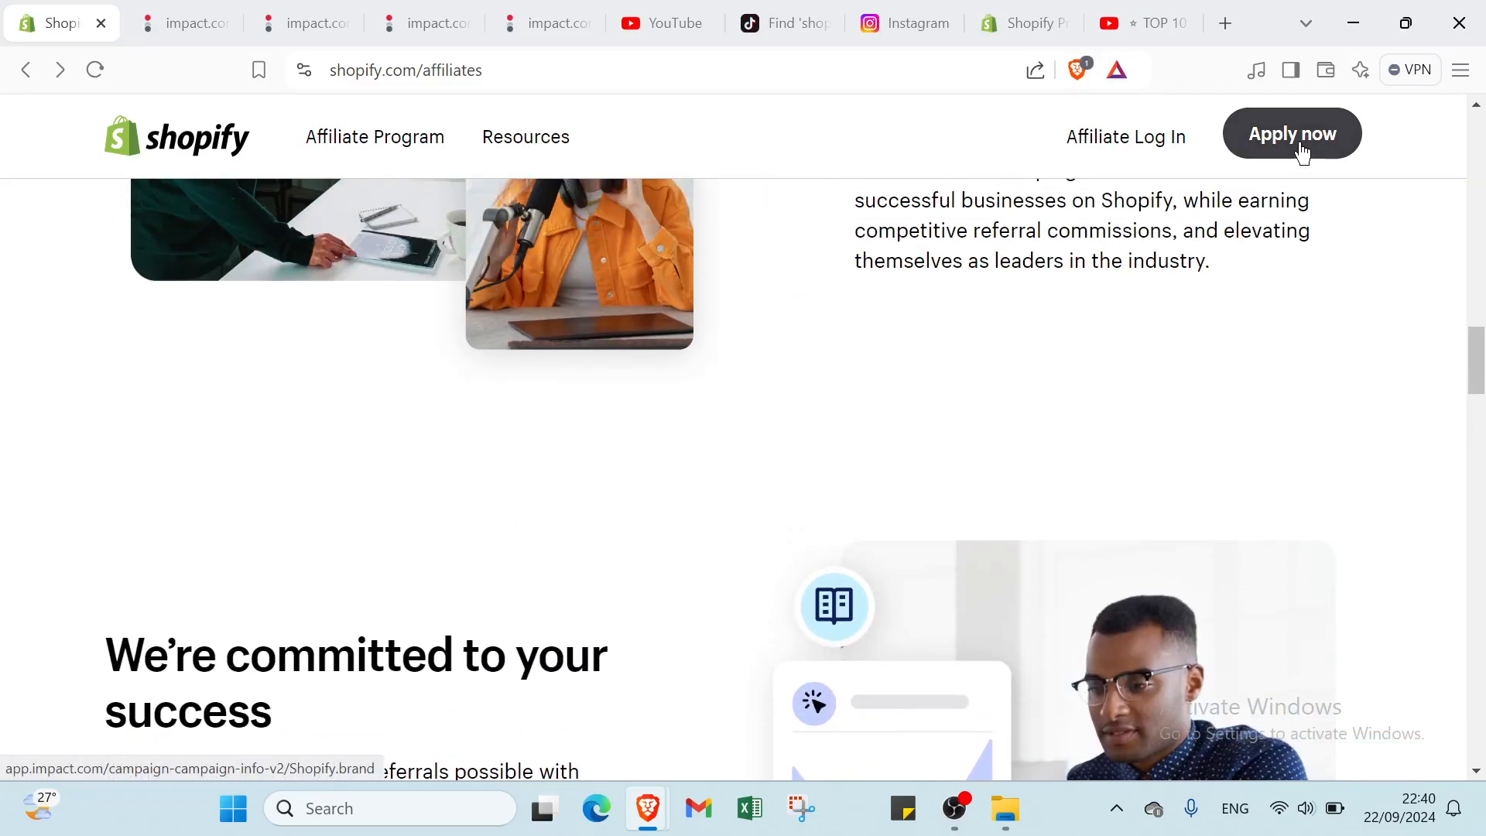
pyautogui.click(1290, 132)
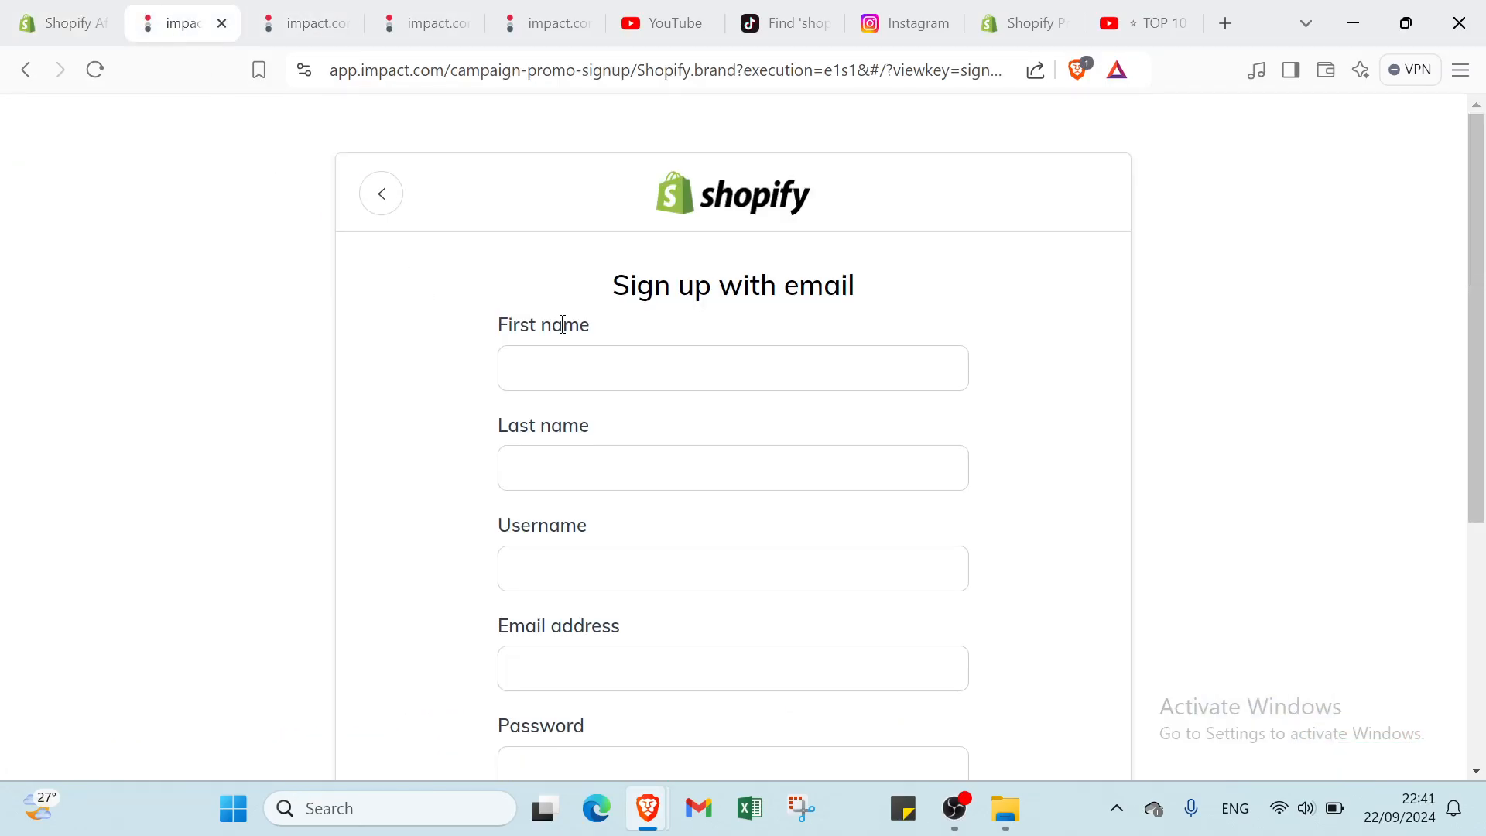
pyautogui.moveTo(634, 441)
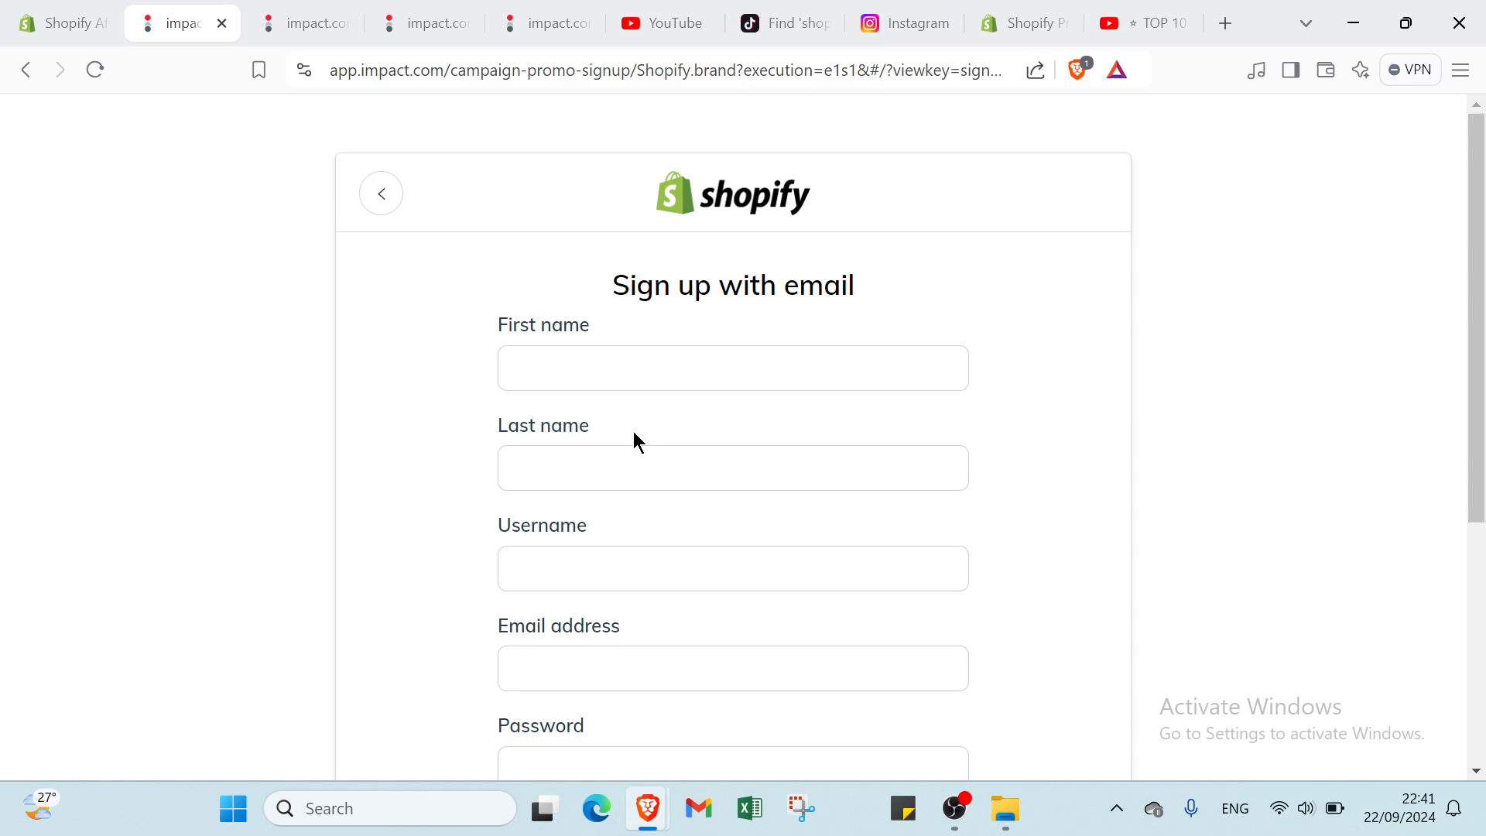
pyautogui.scroll(-3)
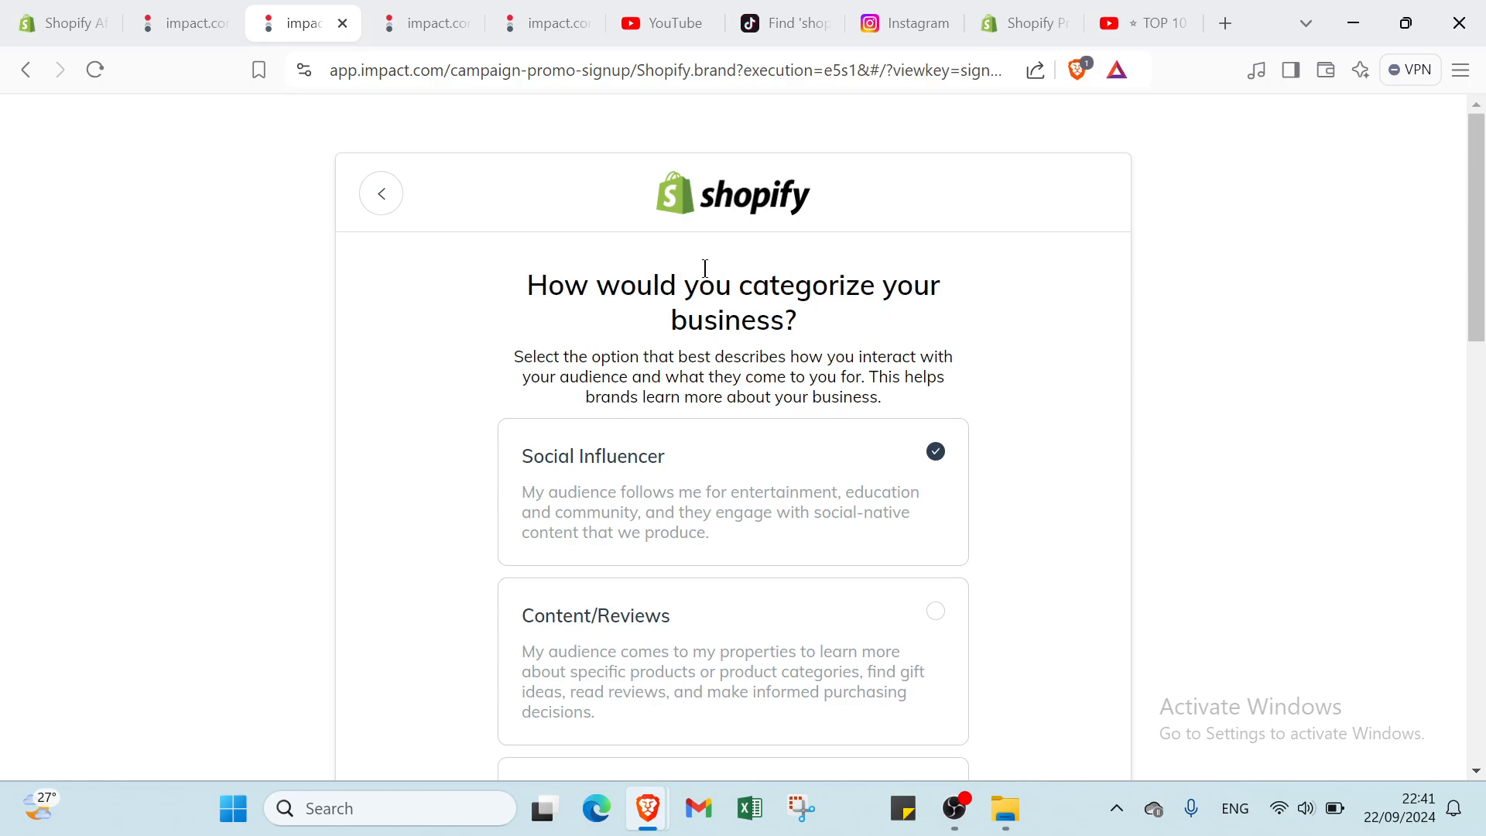
pyautogui.moveTo(806, 295)
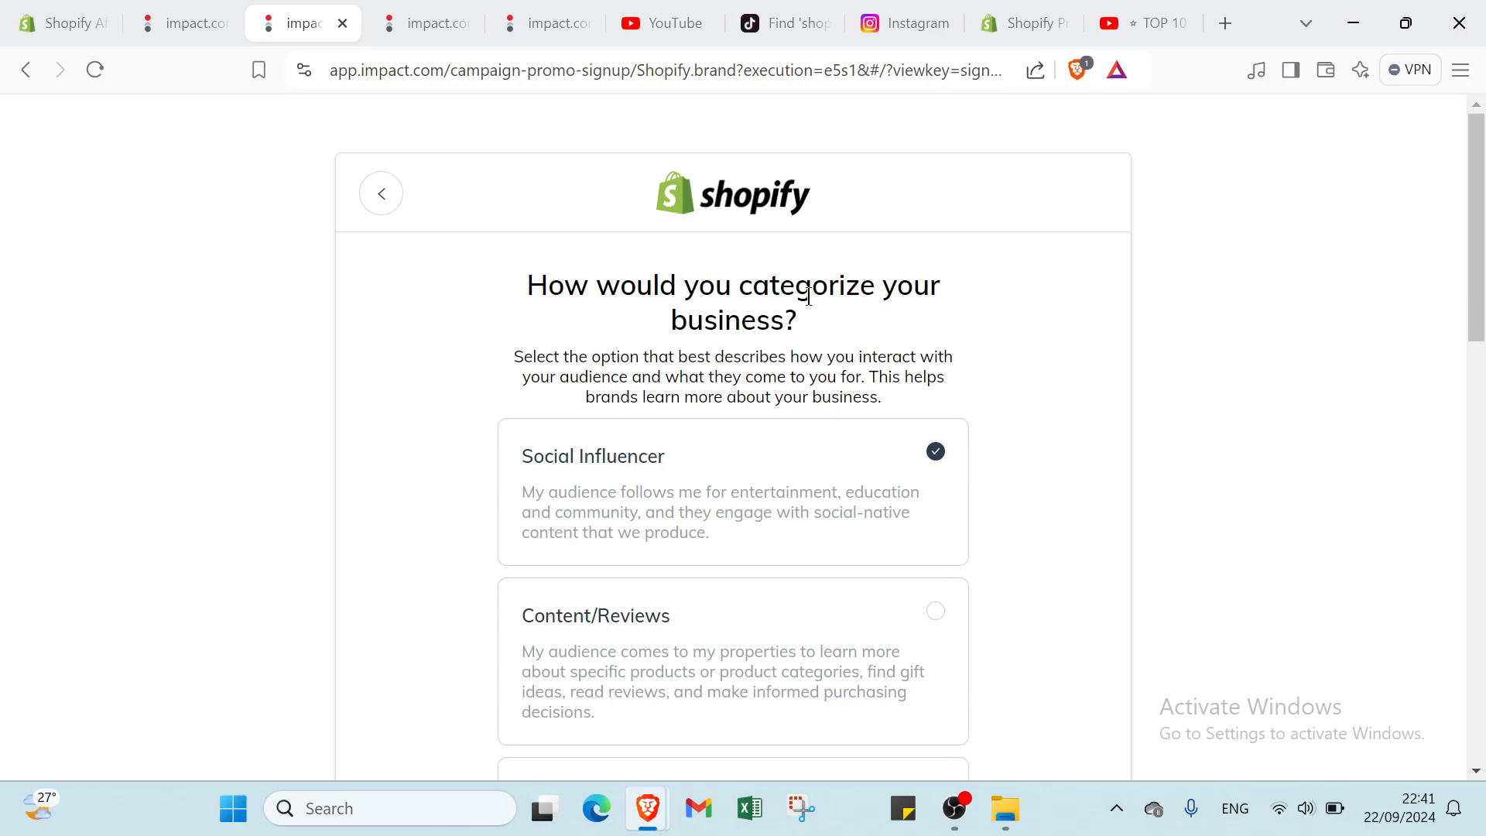
pyautogui.moveTo(733, 309)
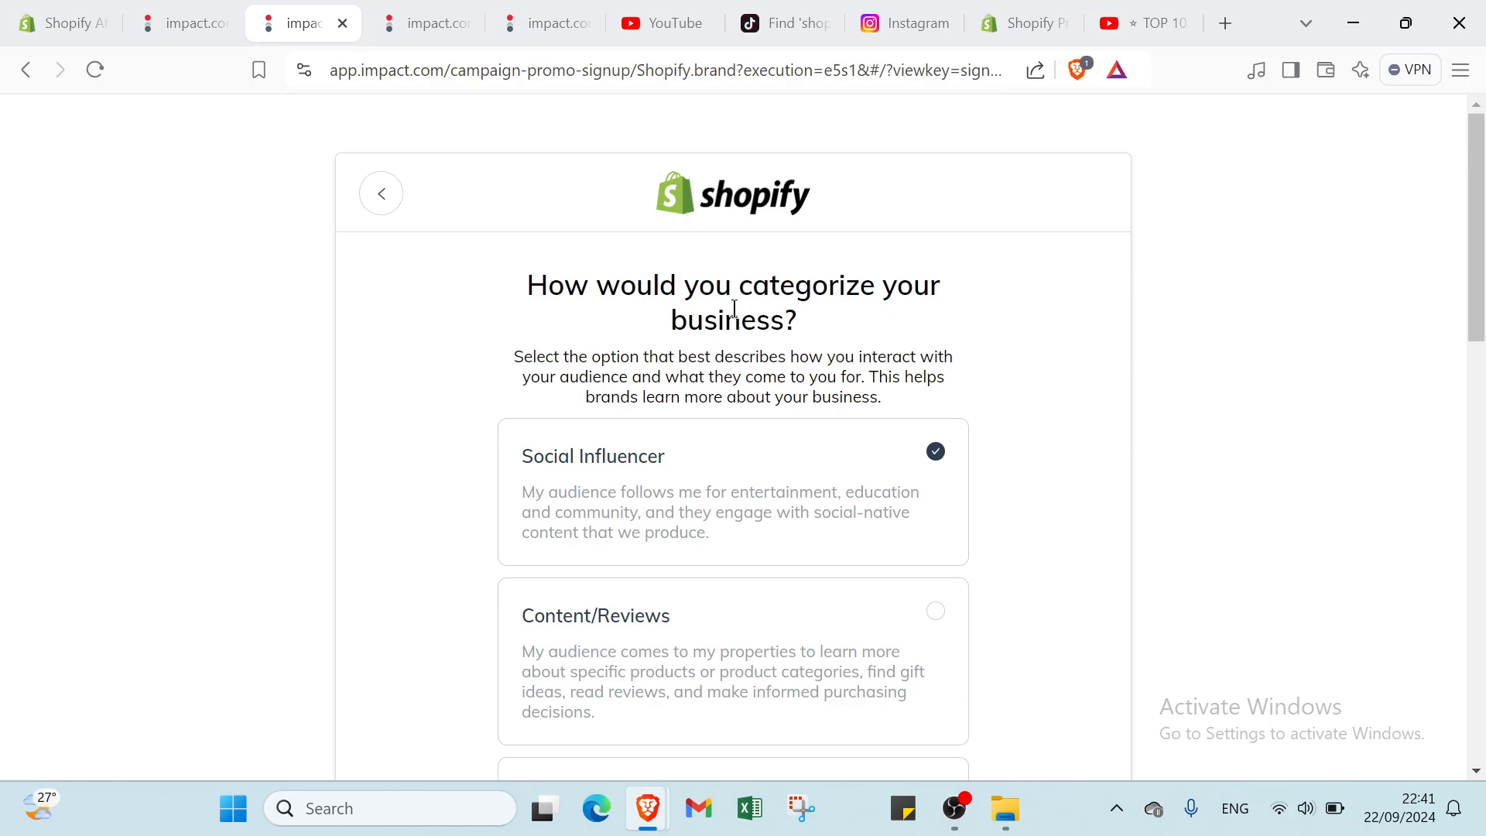
pyautogui.scroll(-3)
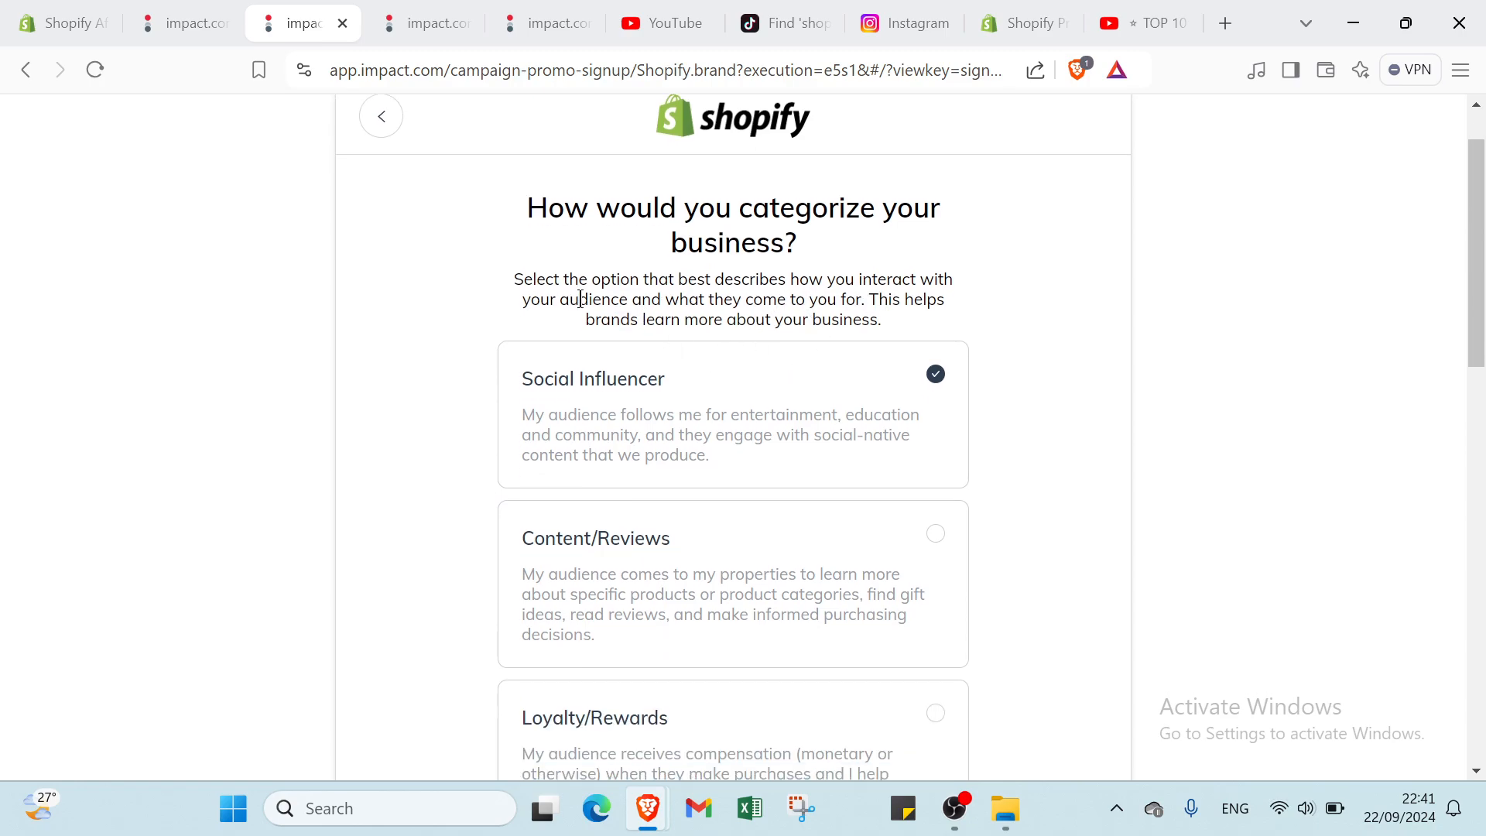
pyautogui.moveTo(874, 310)
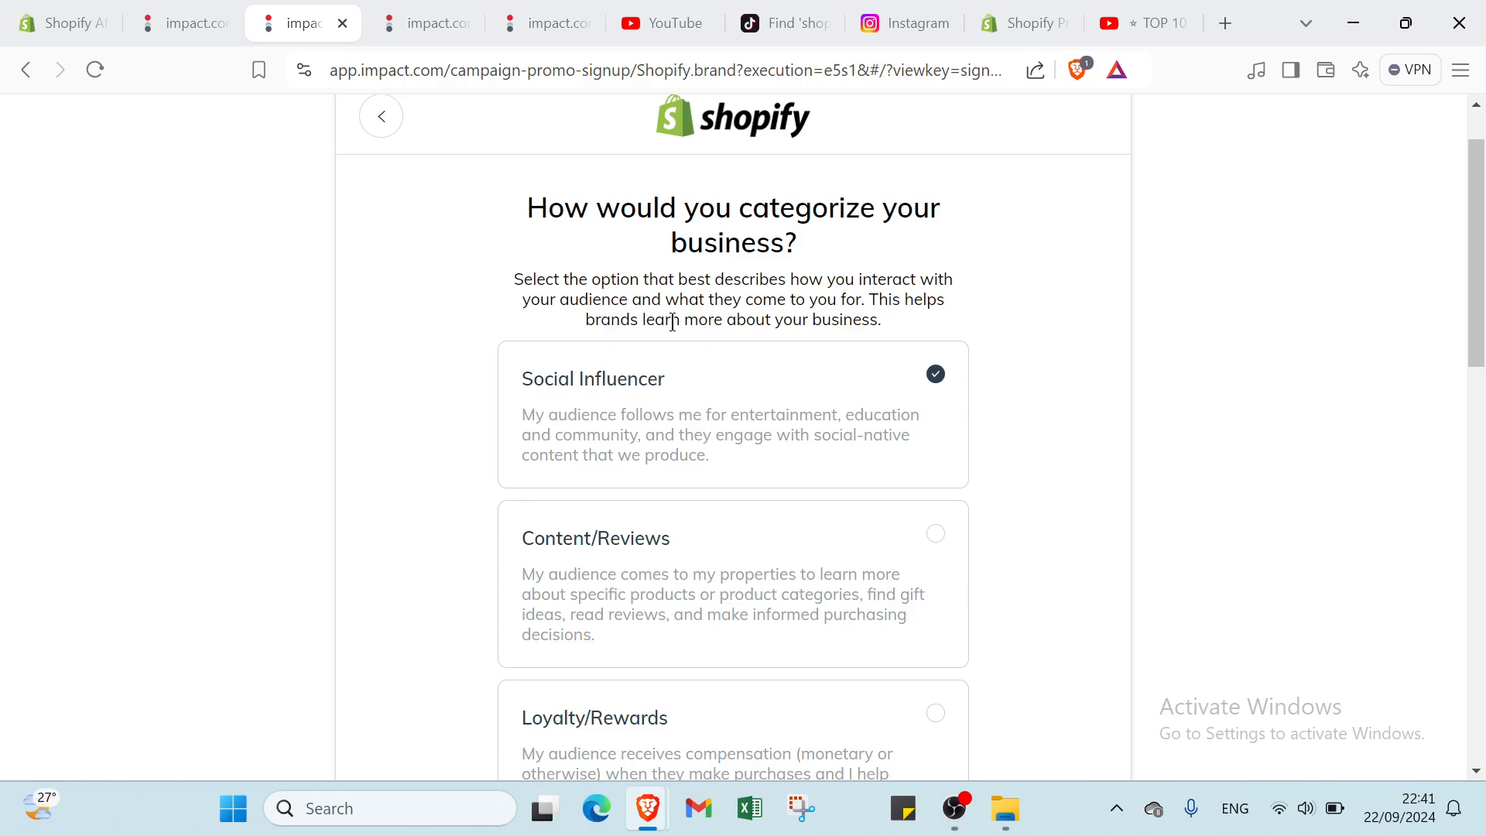
pyautogui.scroll(-3)
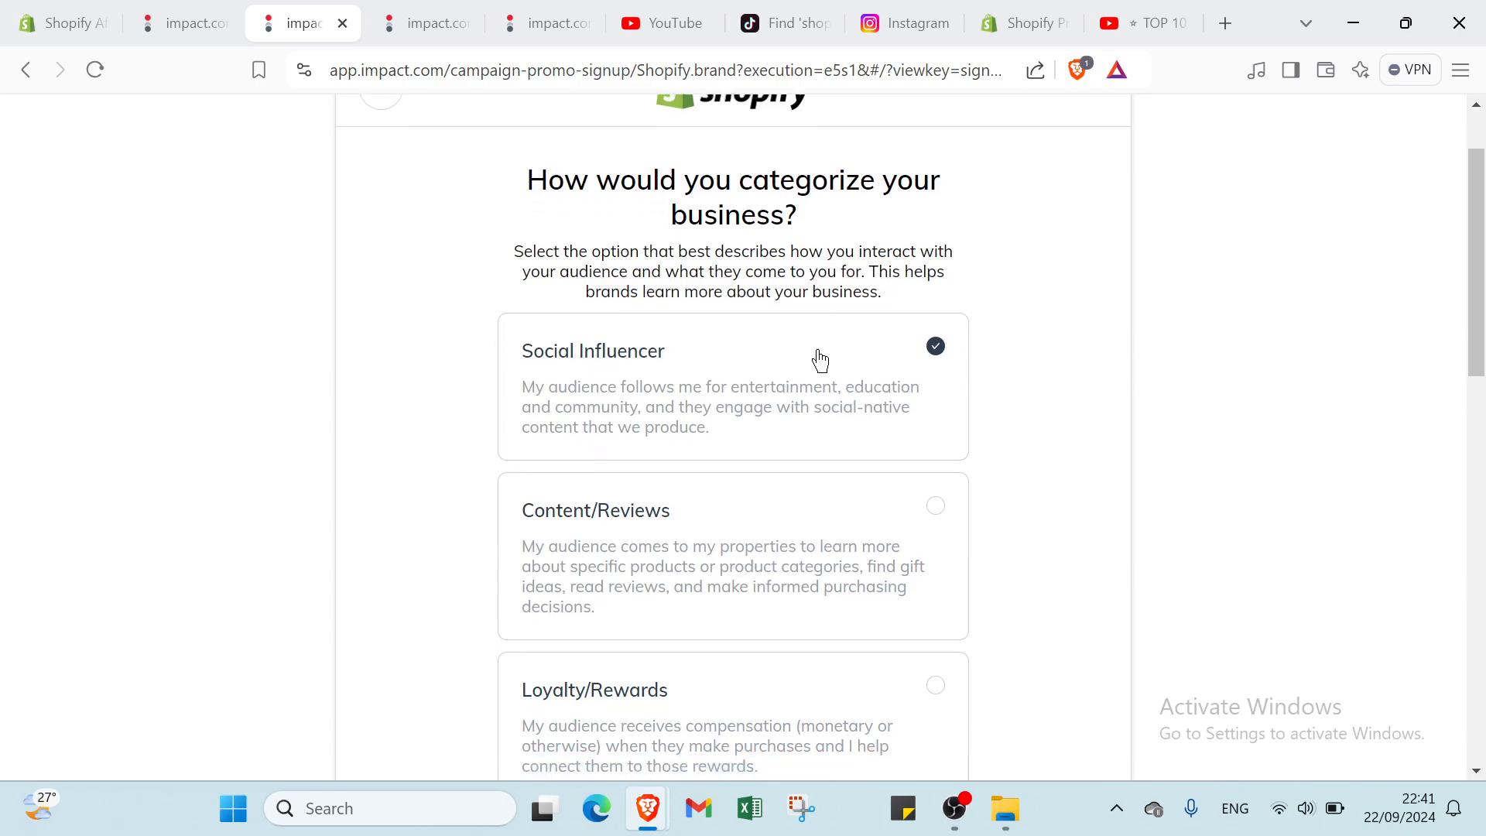
pyautogui.scroll(-3)
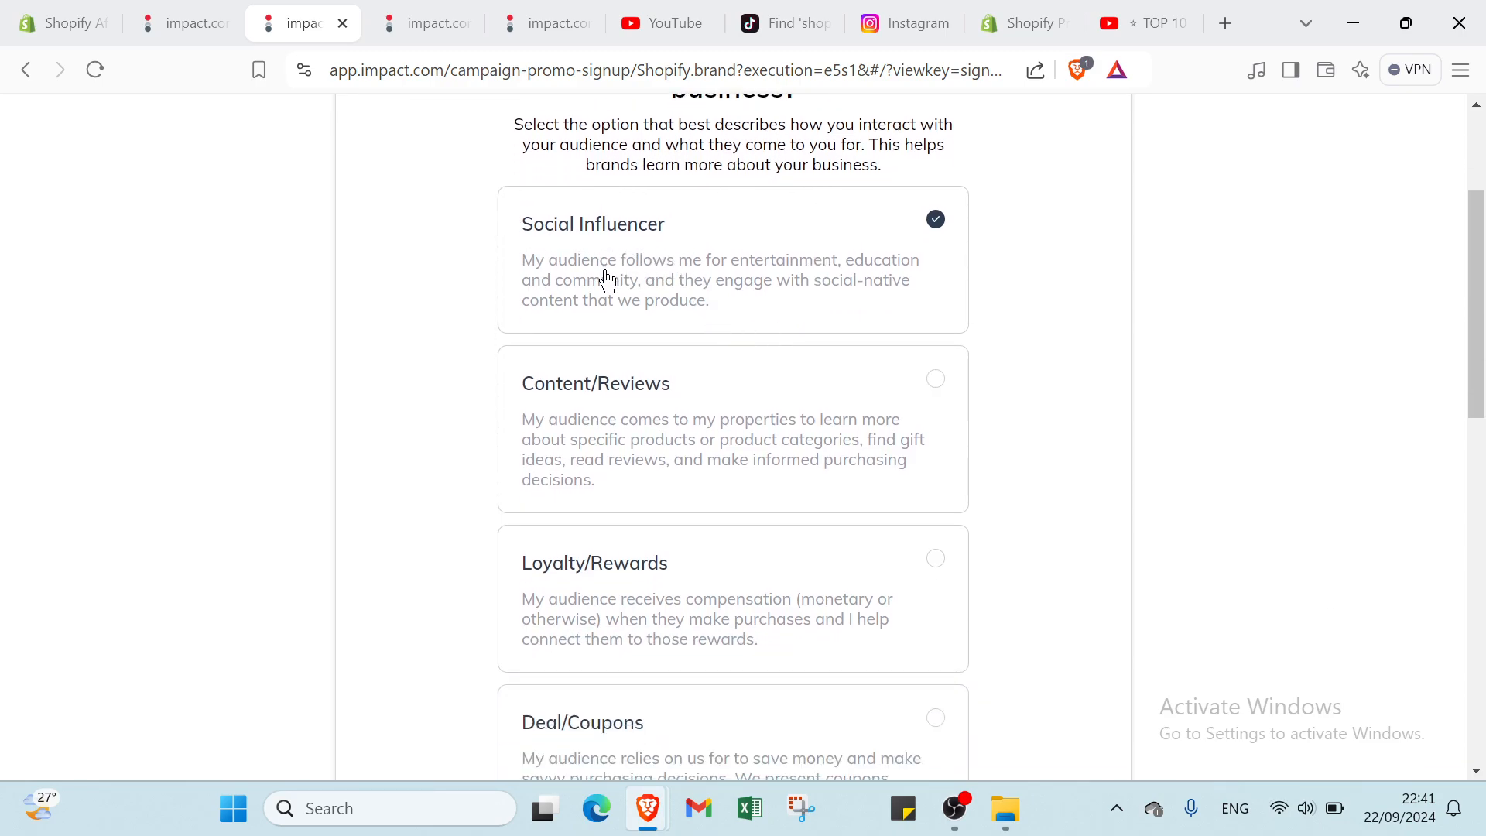
pyautogui.scroll(-3)
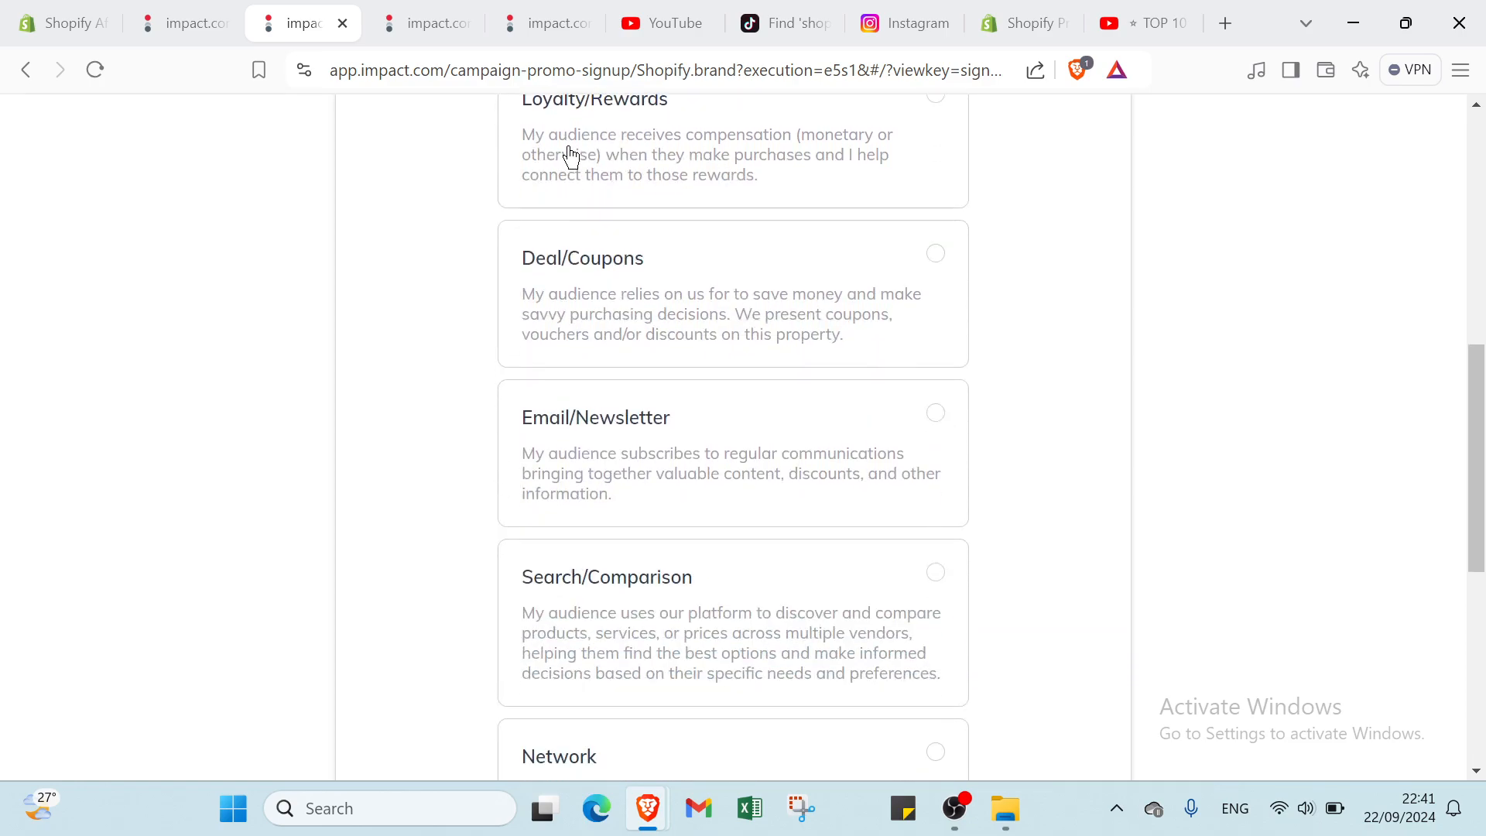
pyautogui.scroll(-3)
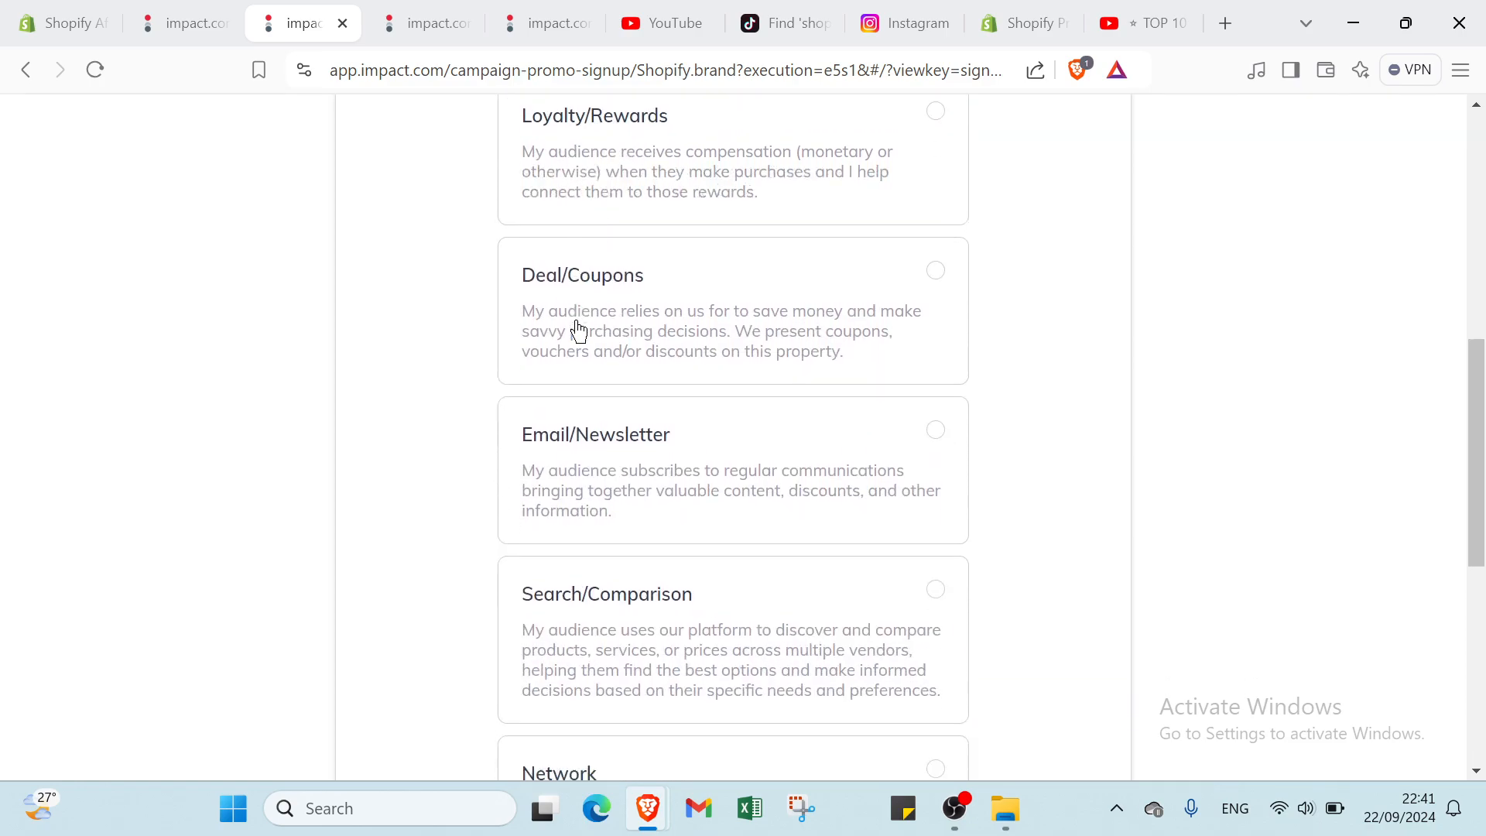
pyautogui.scroll(-3)
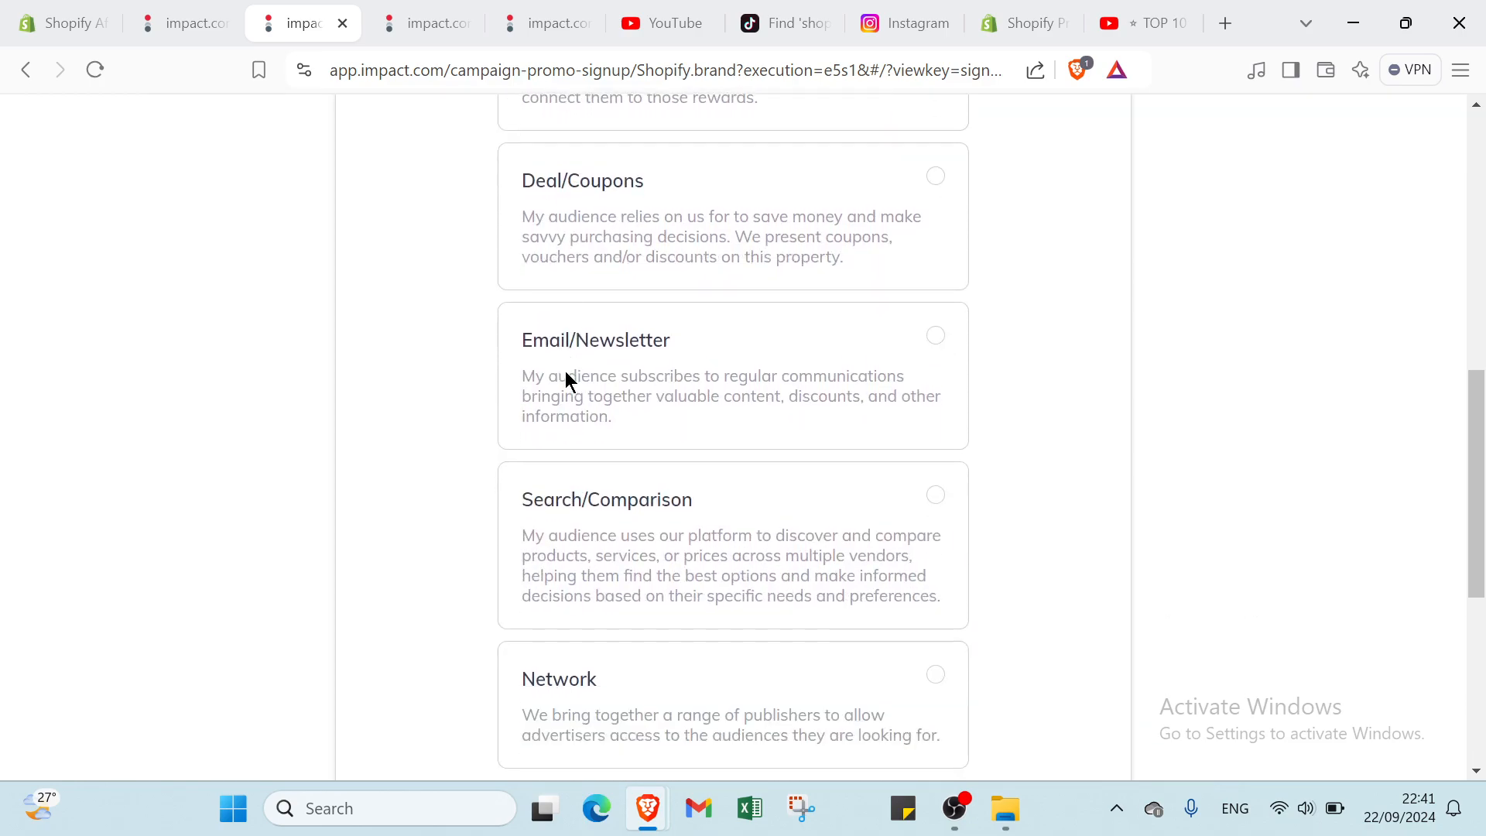
pyautogui.moveTo(564, 467)
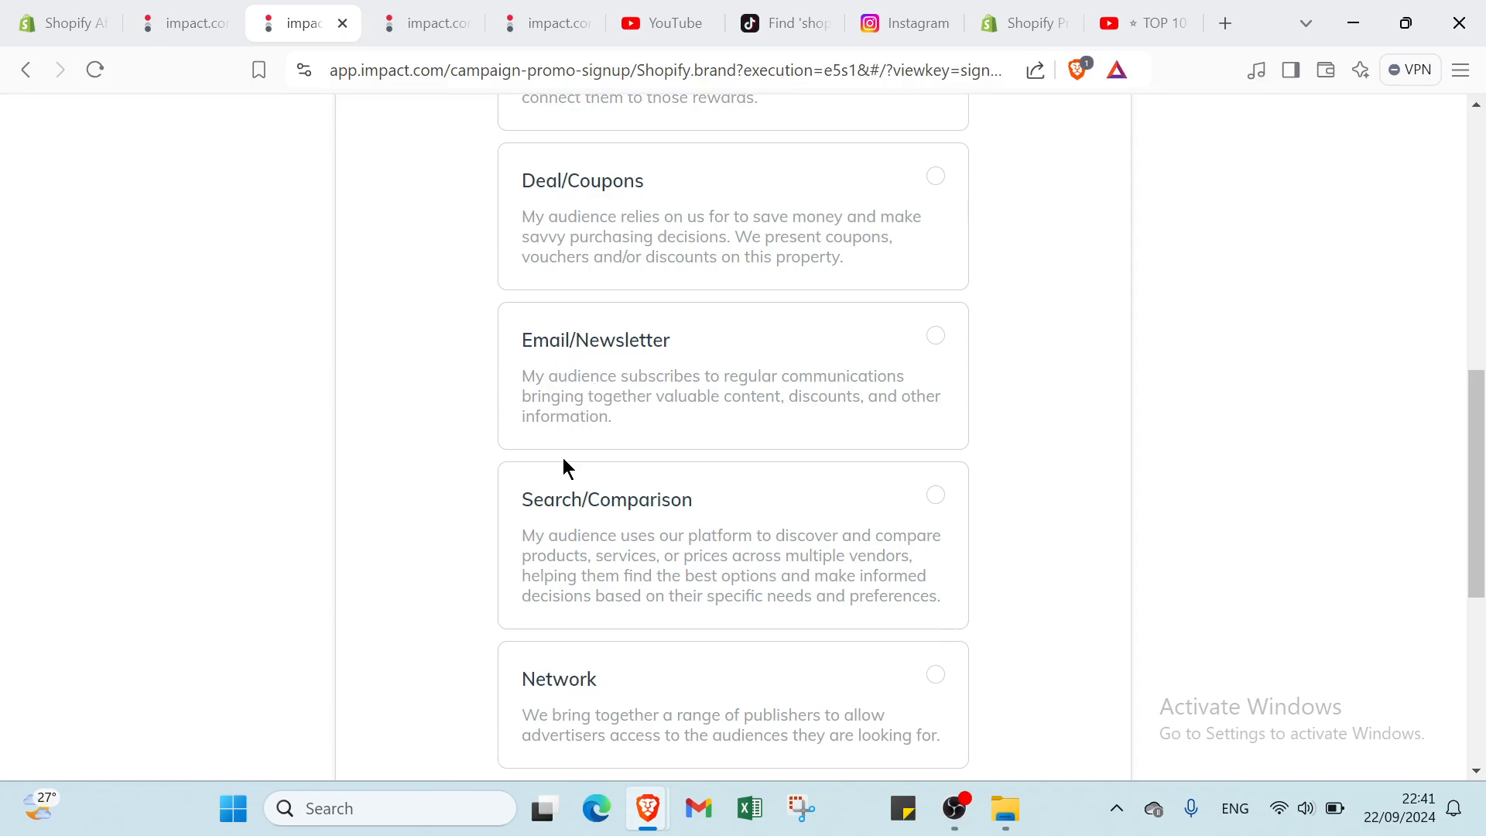
pyautogui.scroll(-3)
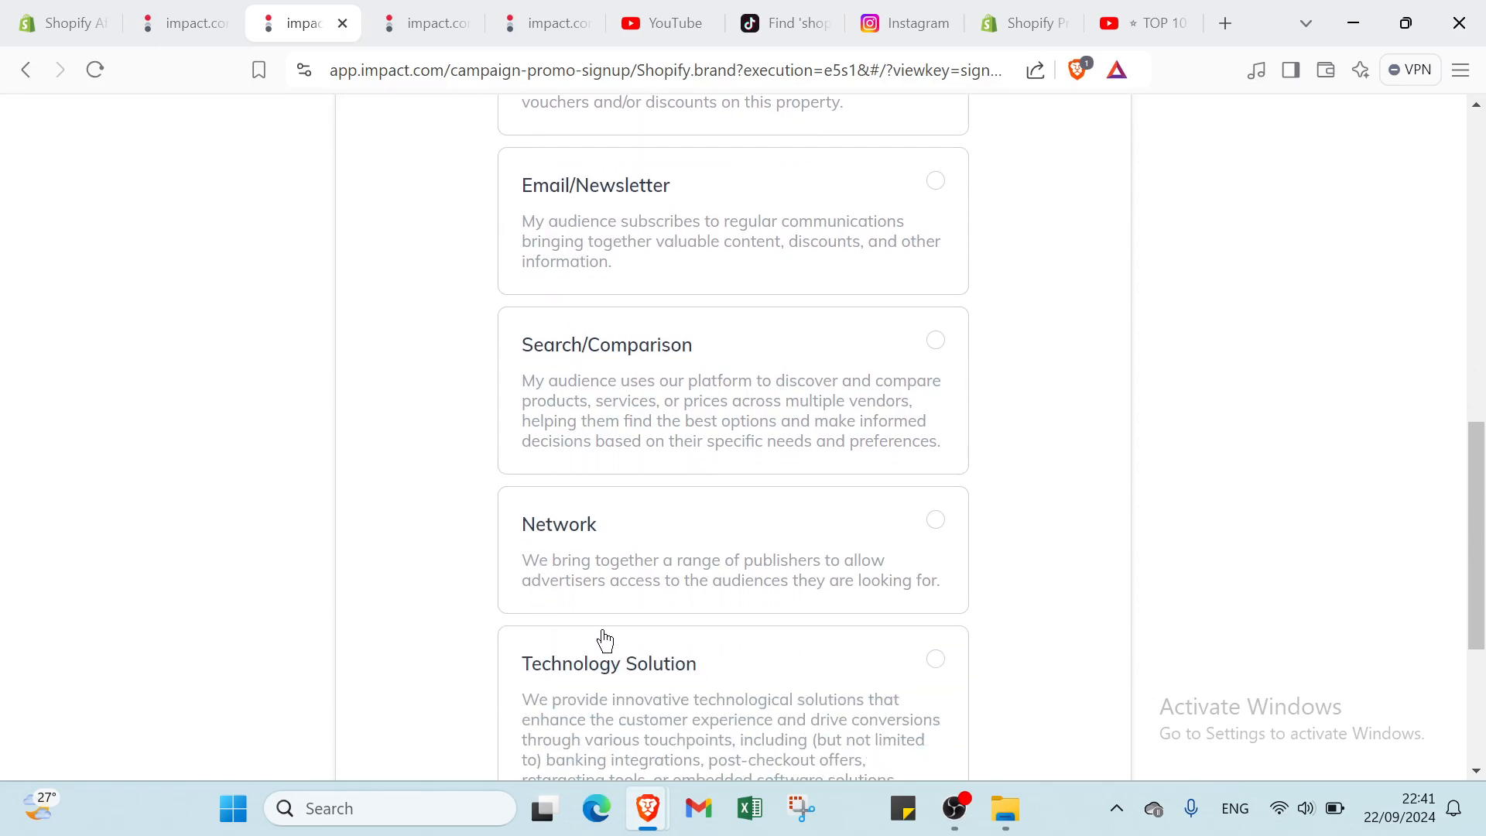
pyautogui.scroll(-3)
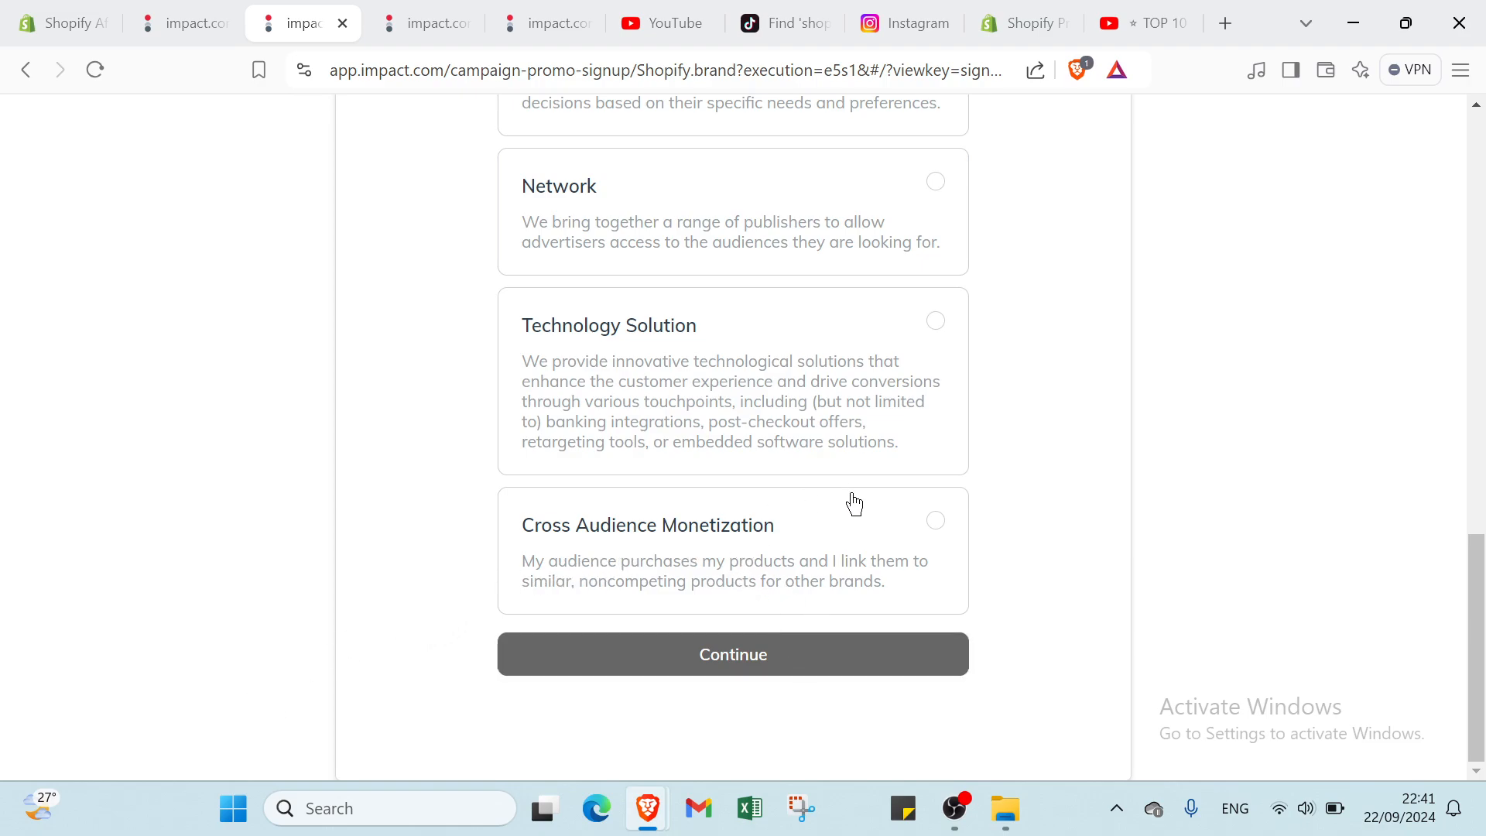
pyautogui.scroll(-3)
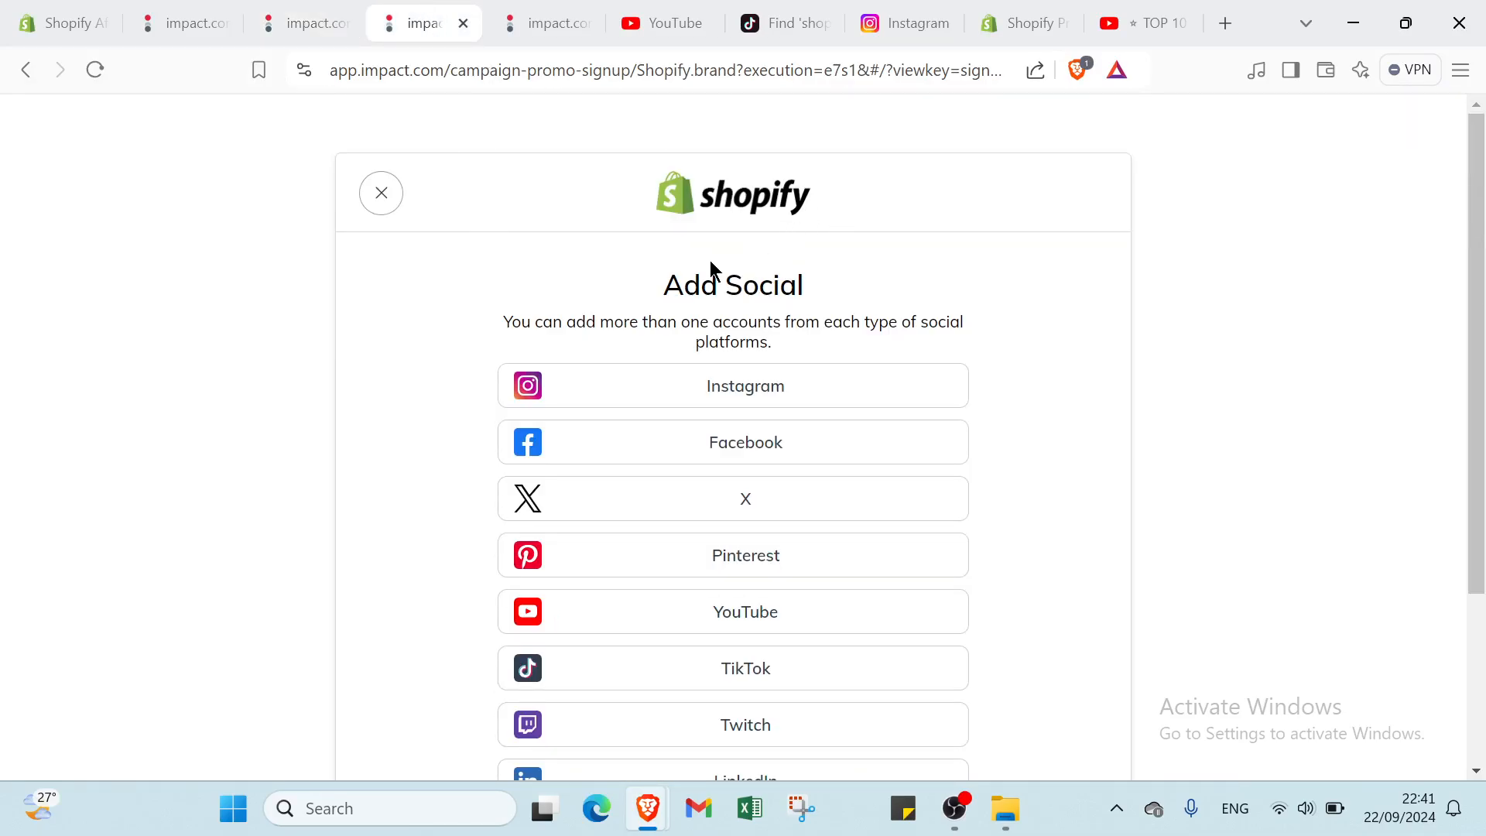
pyautogui.moveTo(663, 321)
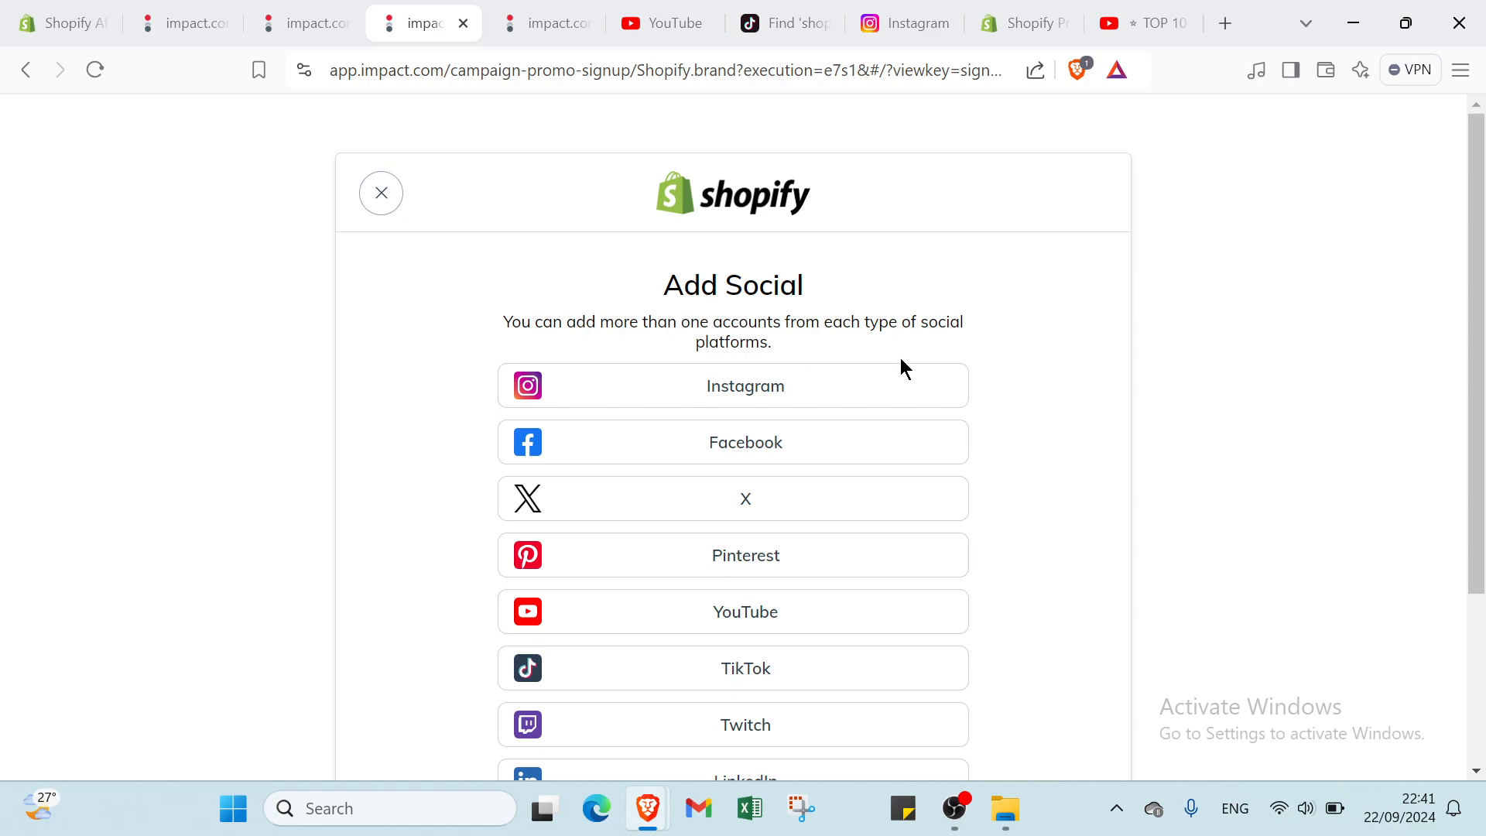
pyautogui.scroll(-3)
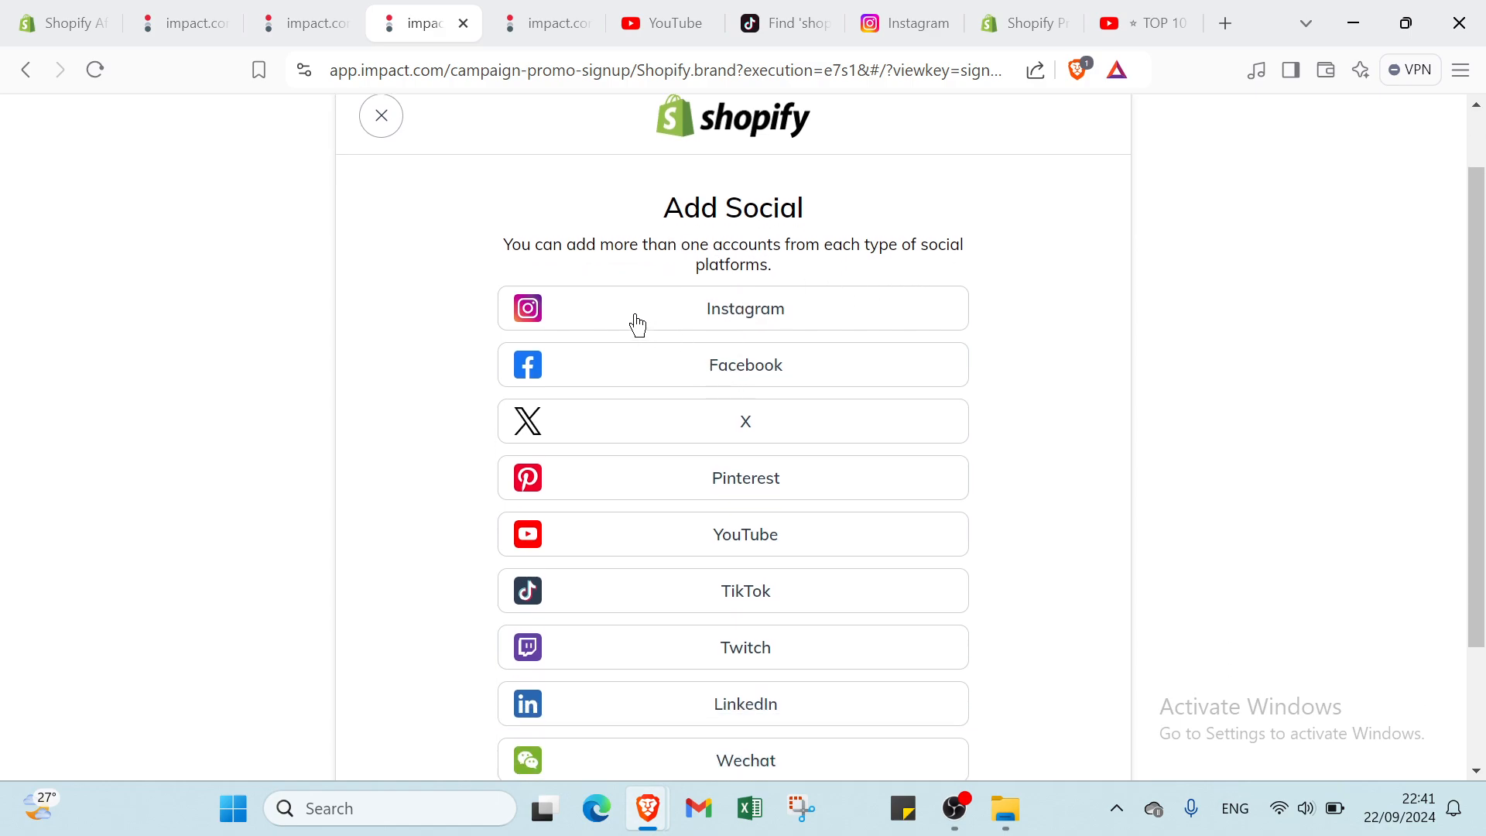
pyautogui.scroll(-3)
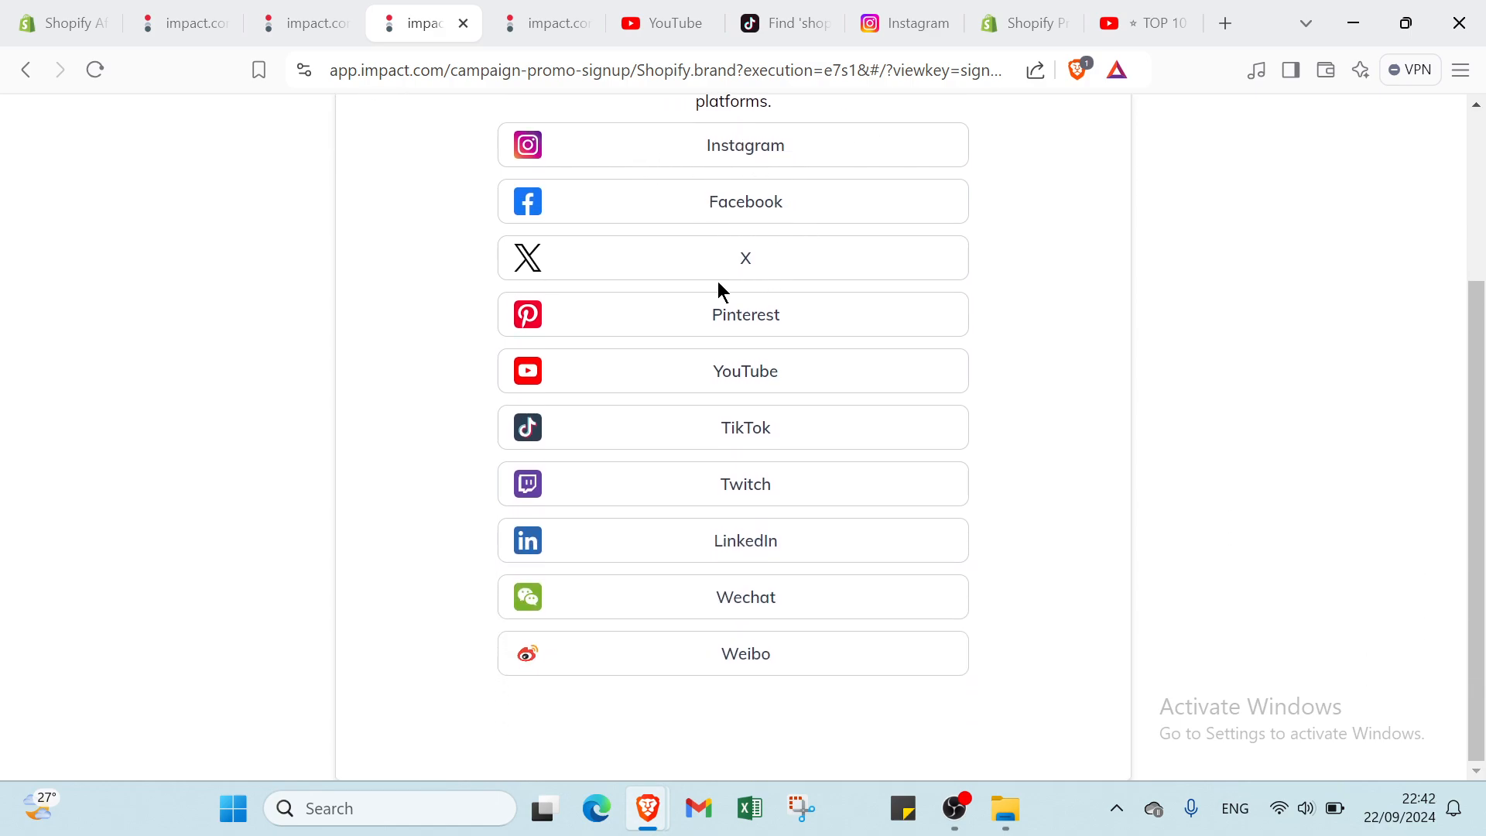
pyautogui.moveTo(775, 368)
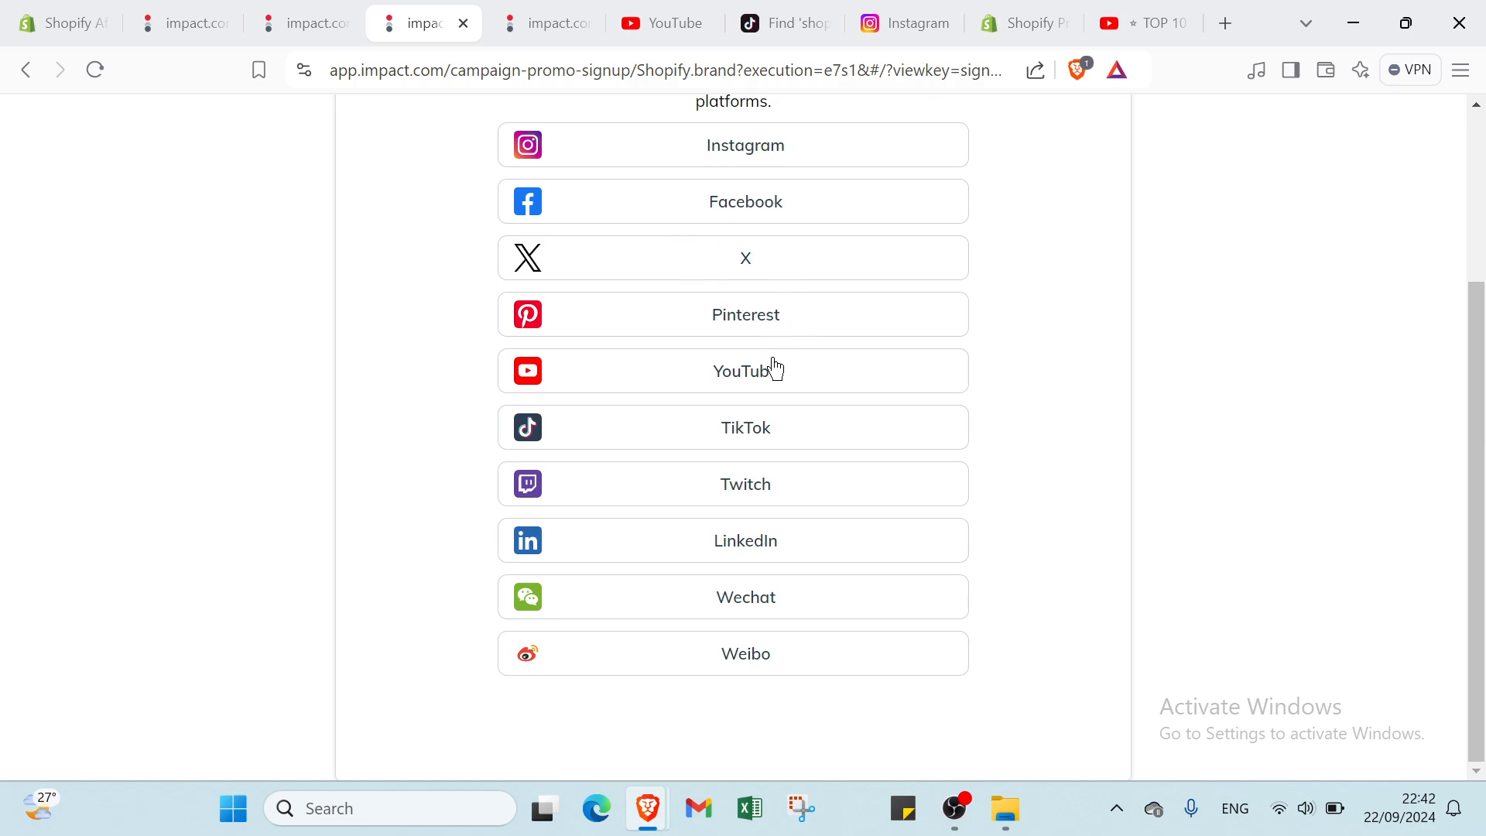
pyautogui.moveTo(749, 484)
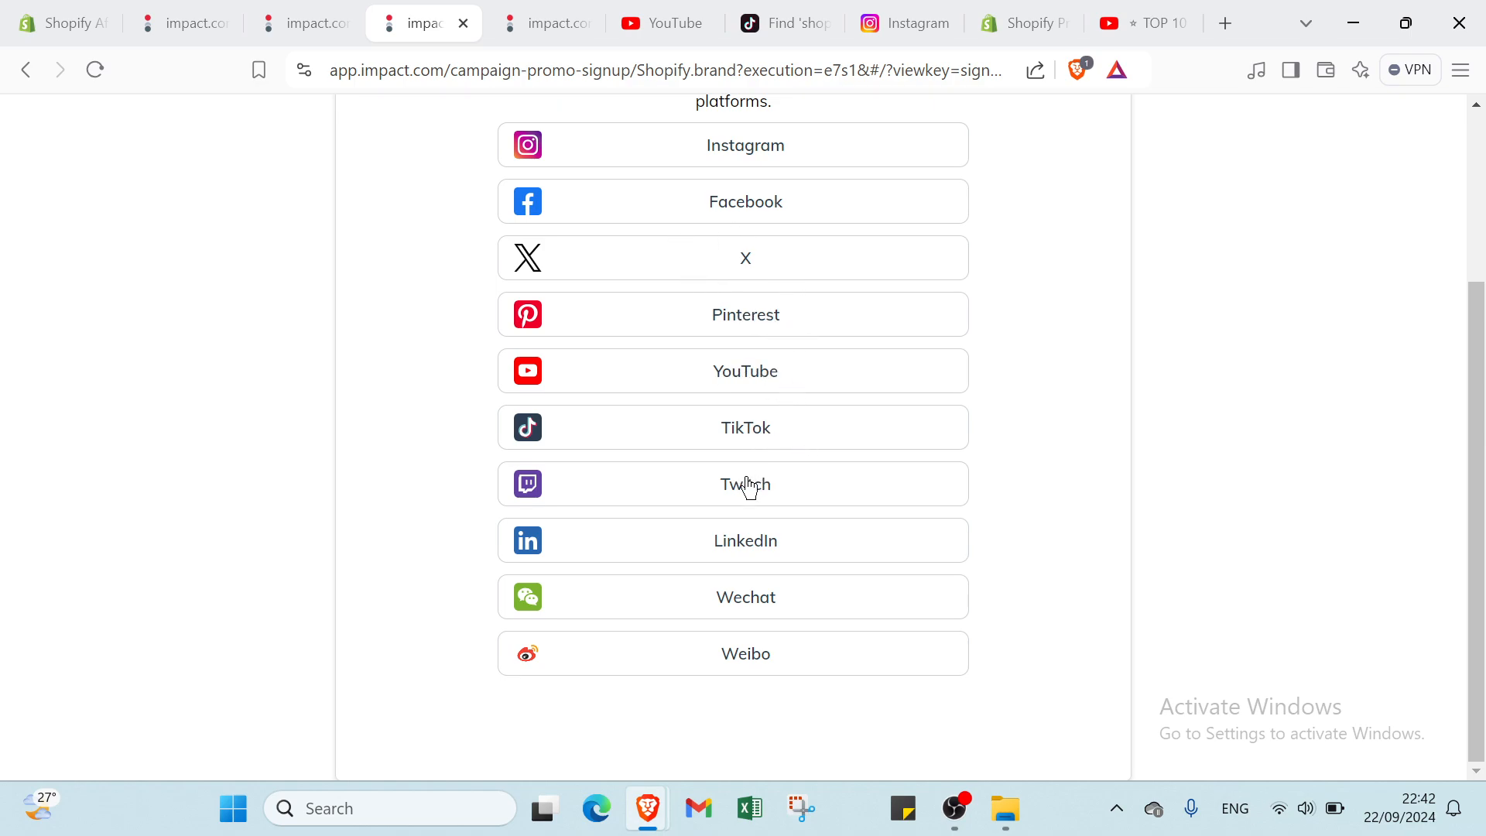
pyautogui.moveTo(773, 552)
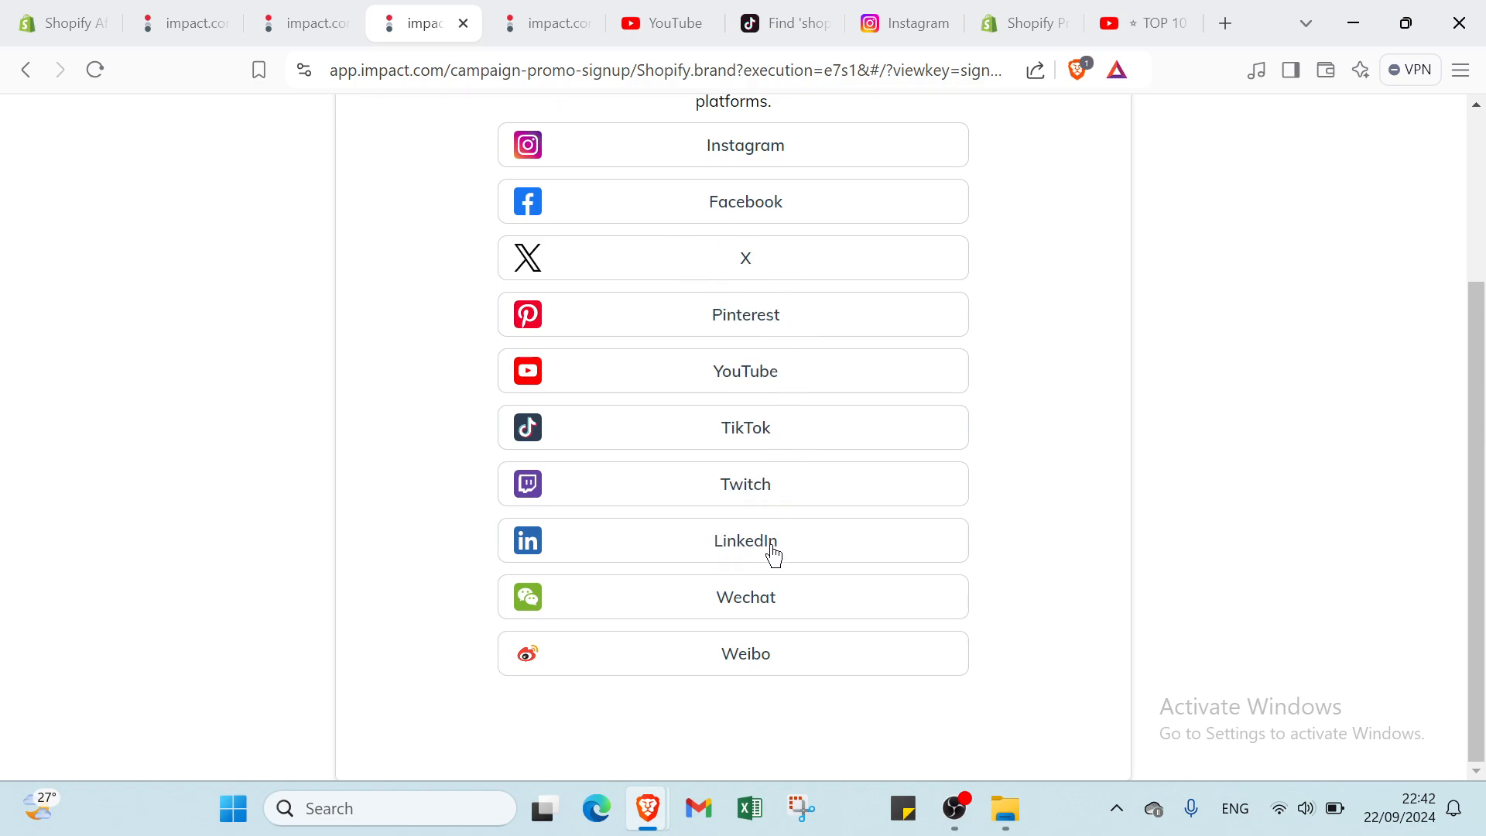
pyautogui.moveTo(744, 666)
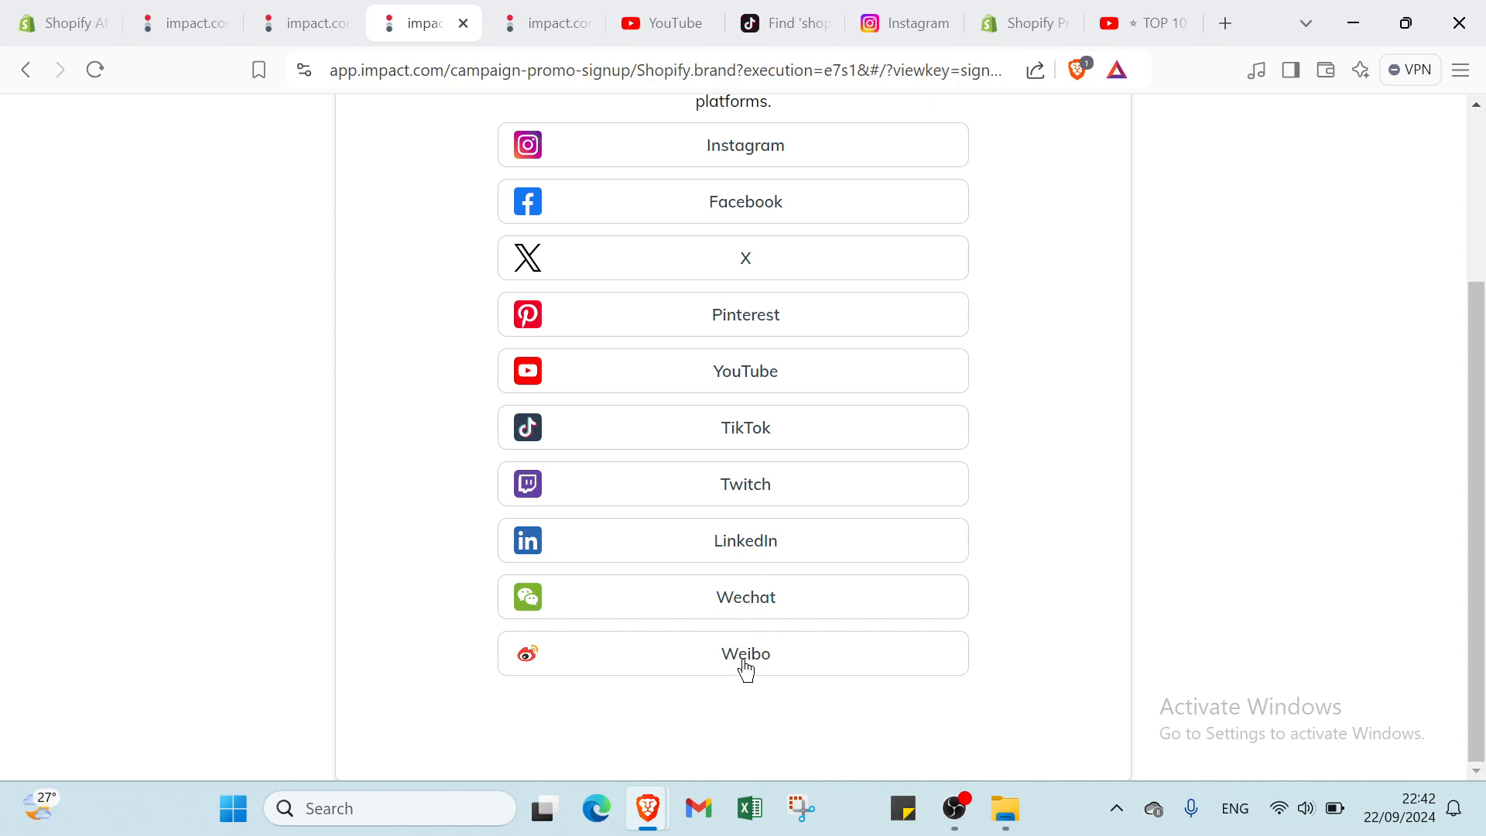
pyautogui.scroll(3)
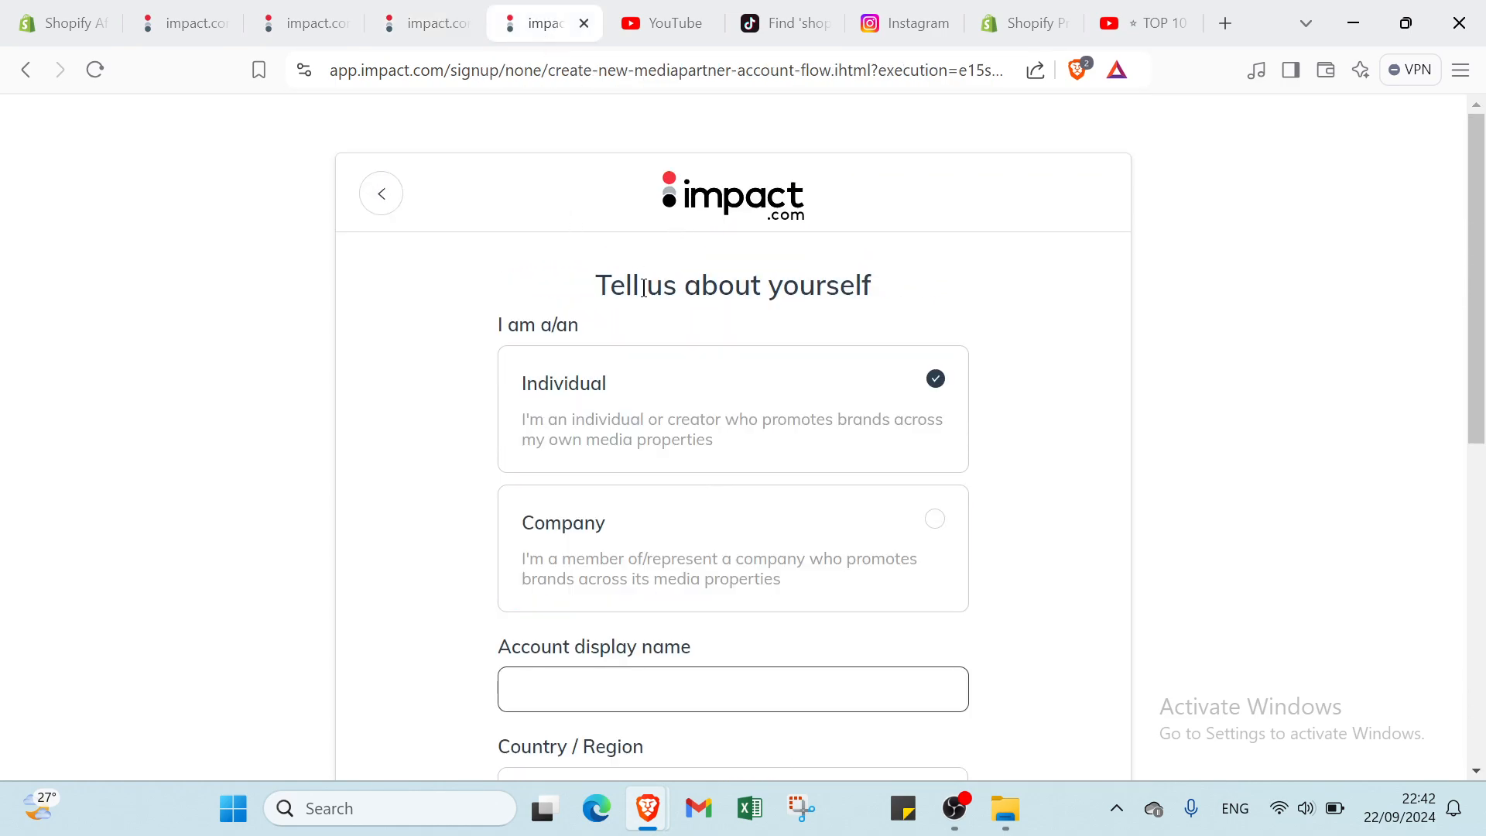
# Select the account display name field, check Country/Region, and set the state to District of Columbia
pyautogui.click(731, 689)
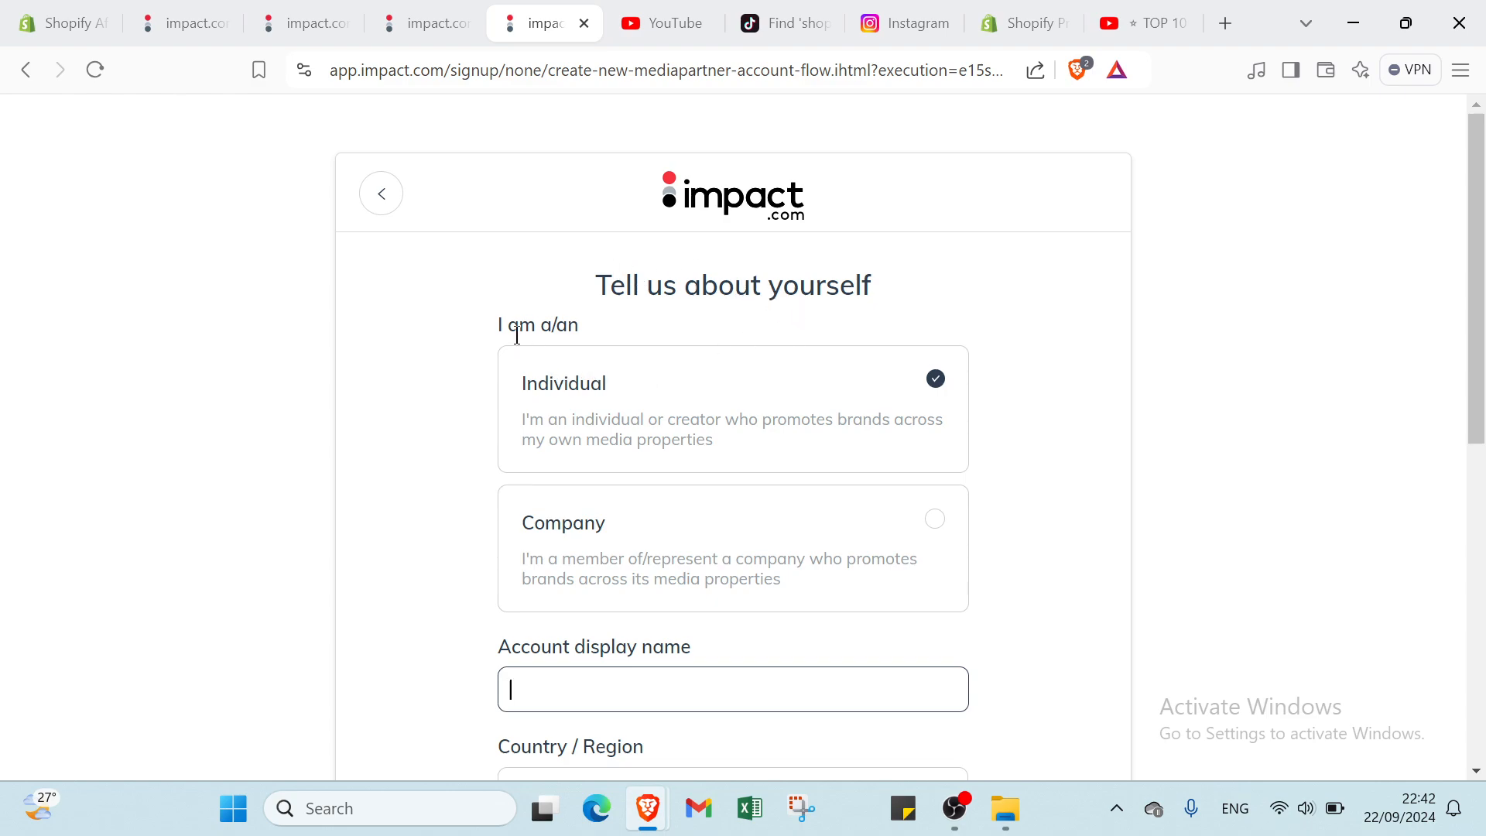
pyautogui.scroll(-3)
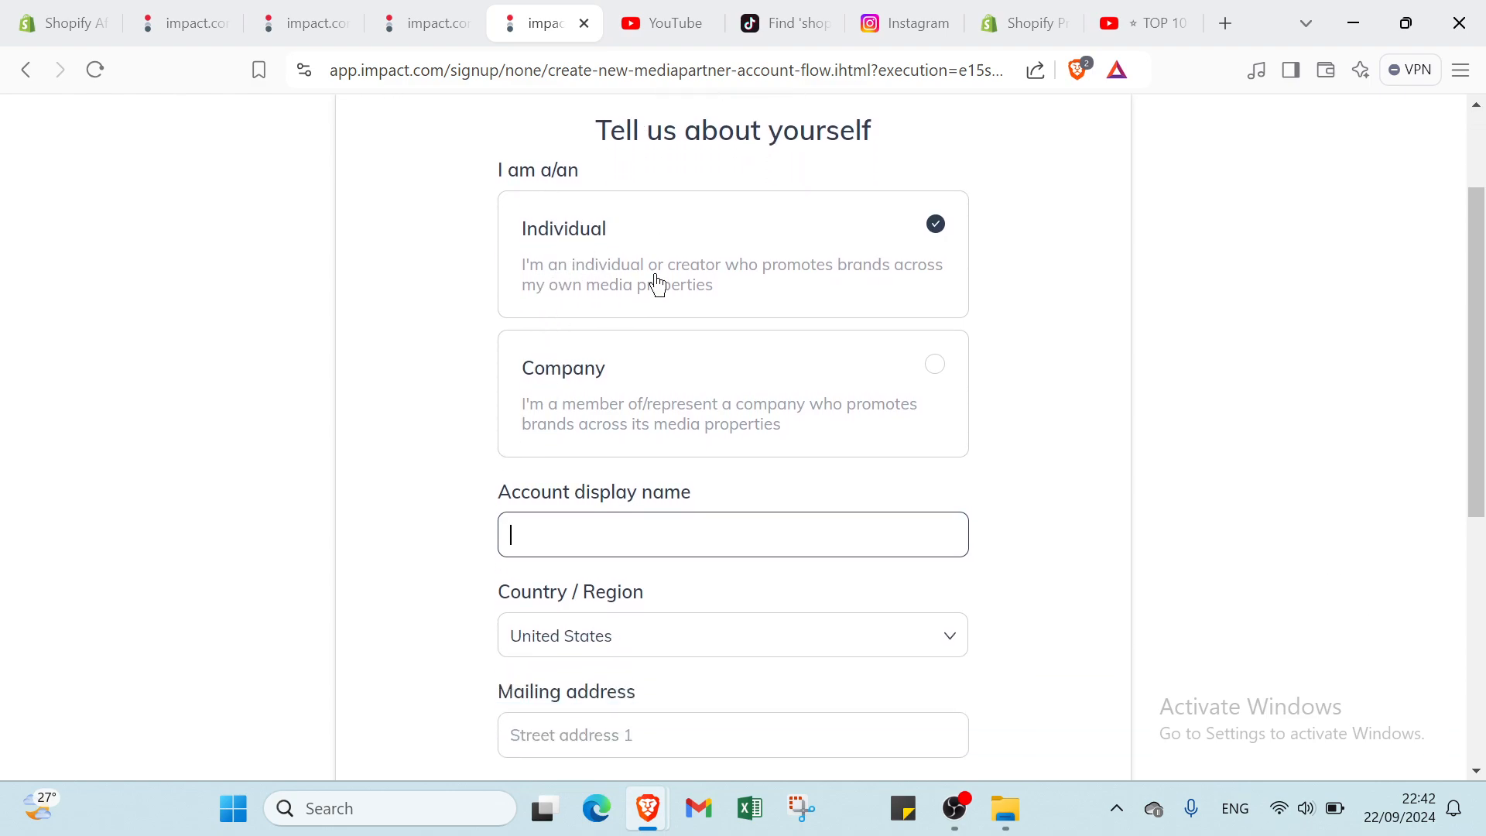
pyautogui.moveTo(564, 412)
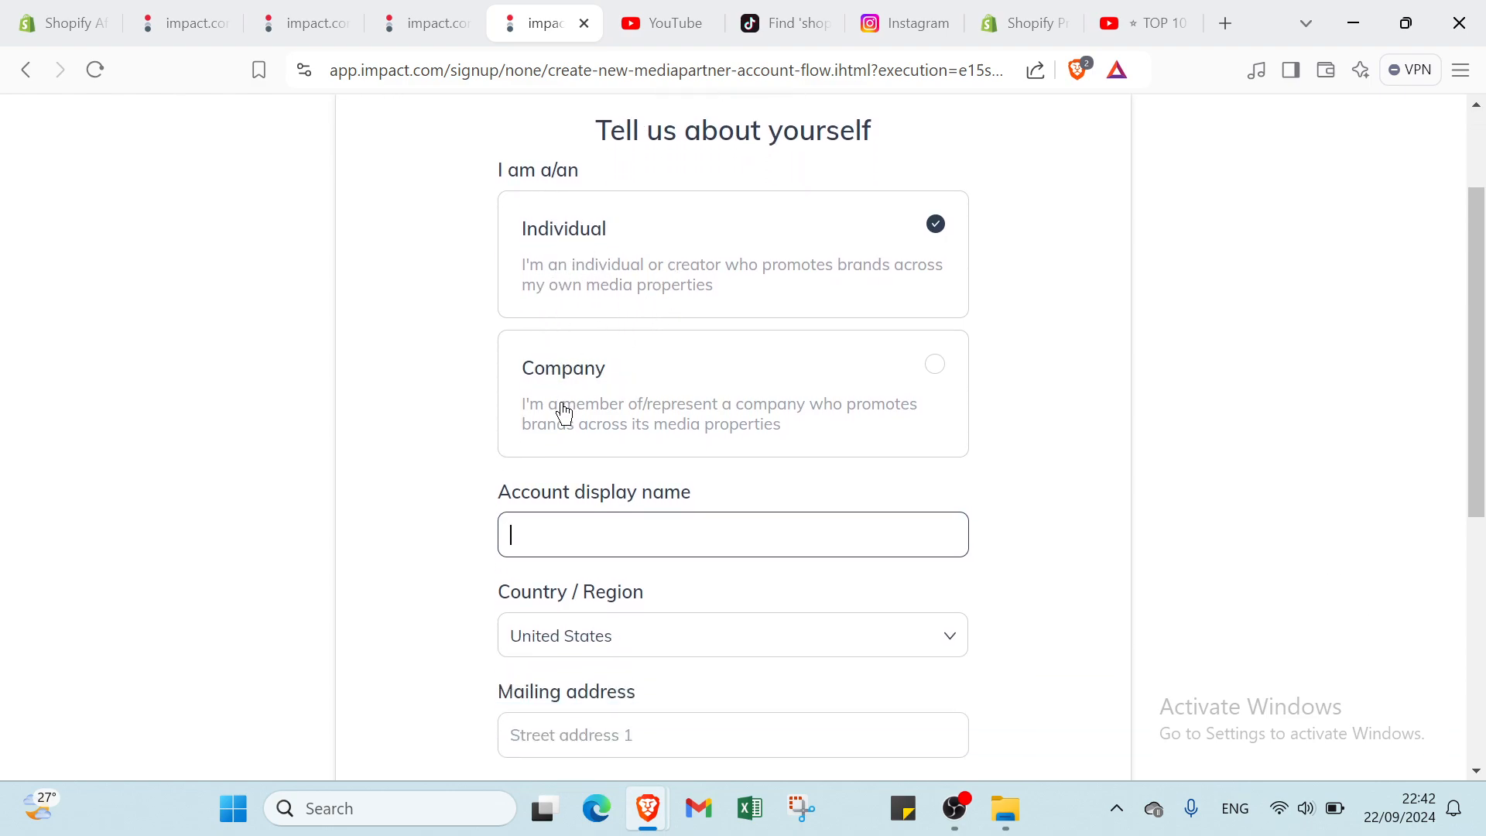
pyautogui.scroll(-3)
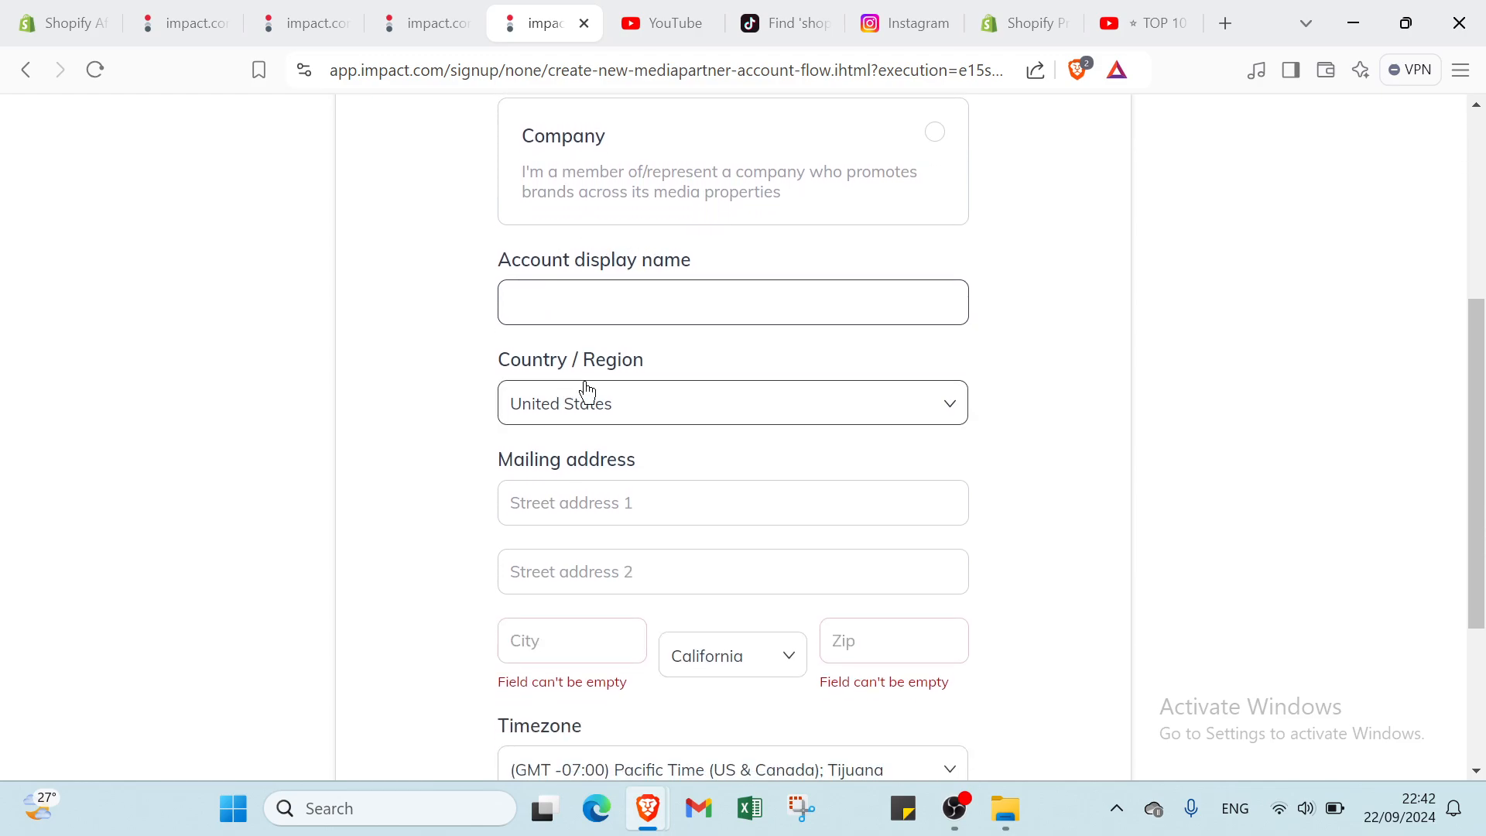
pyautogui.scroll(-3)
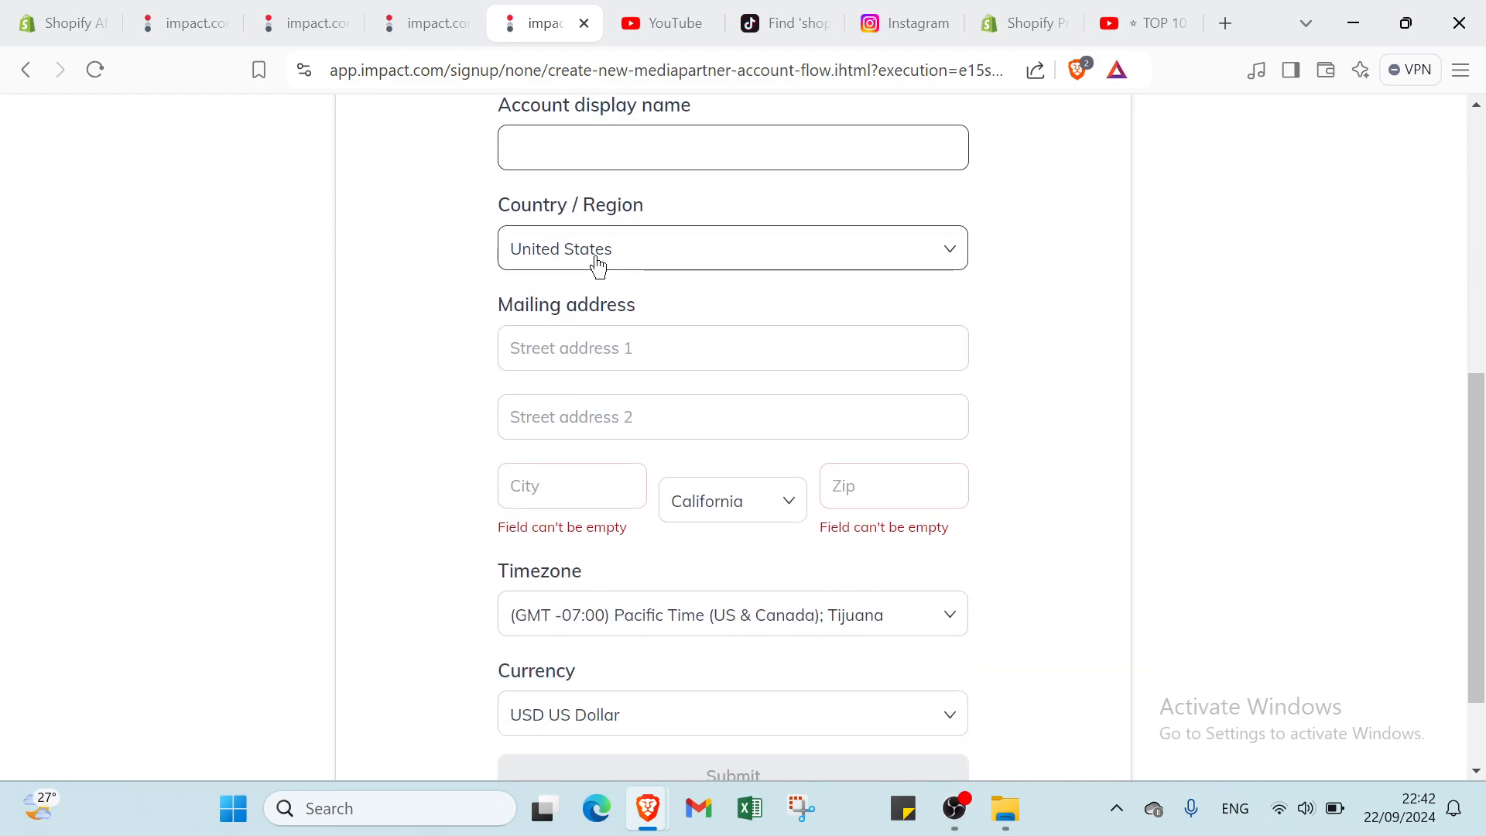
pyautogui.click(731, 248)
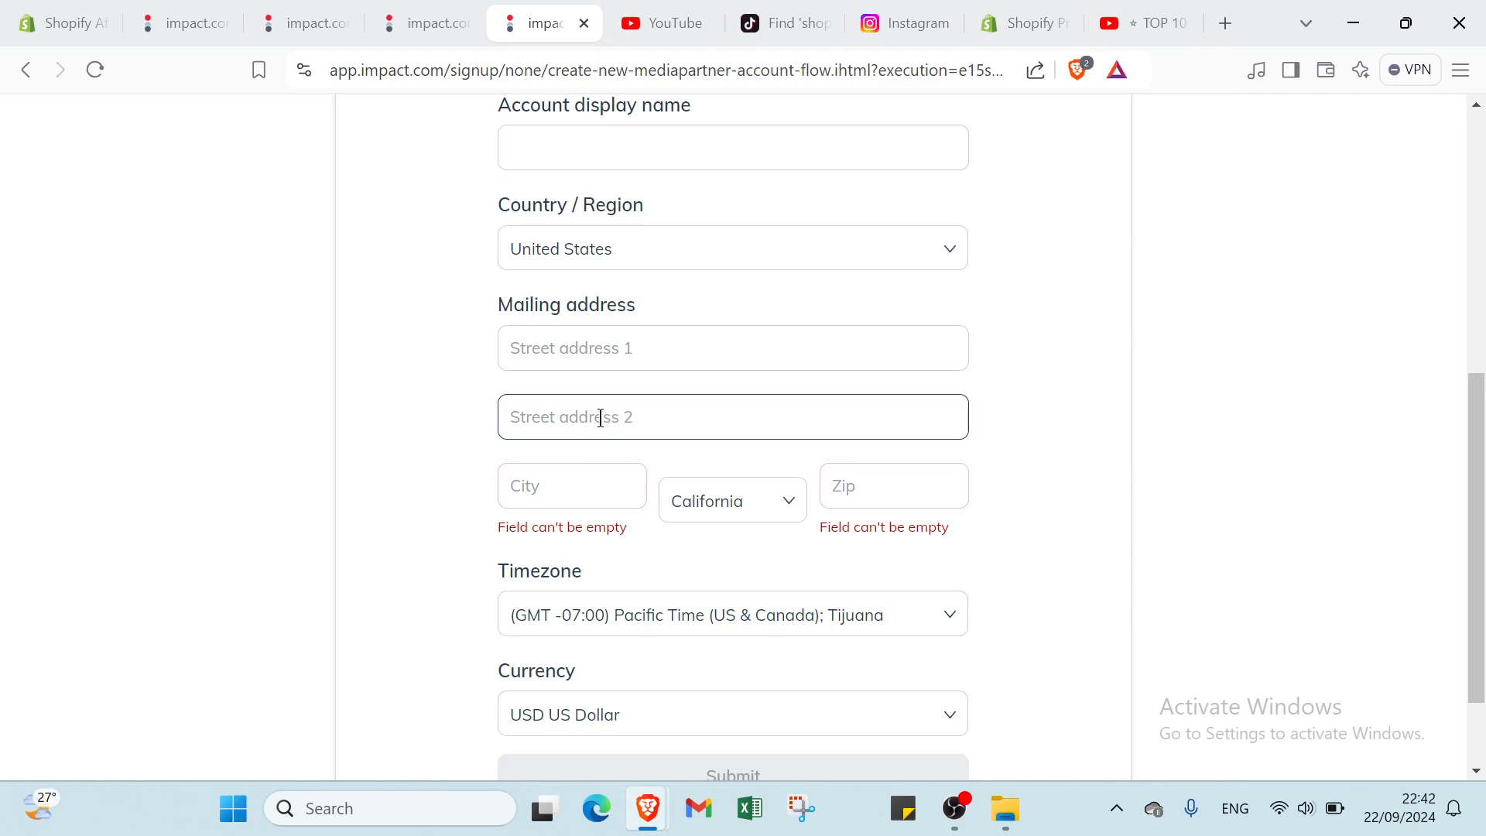
pyautogui.scroll(-3)
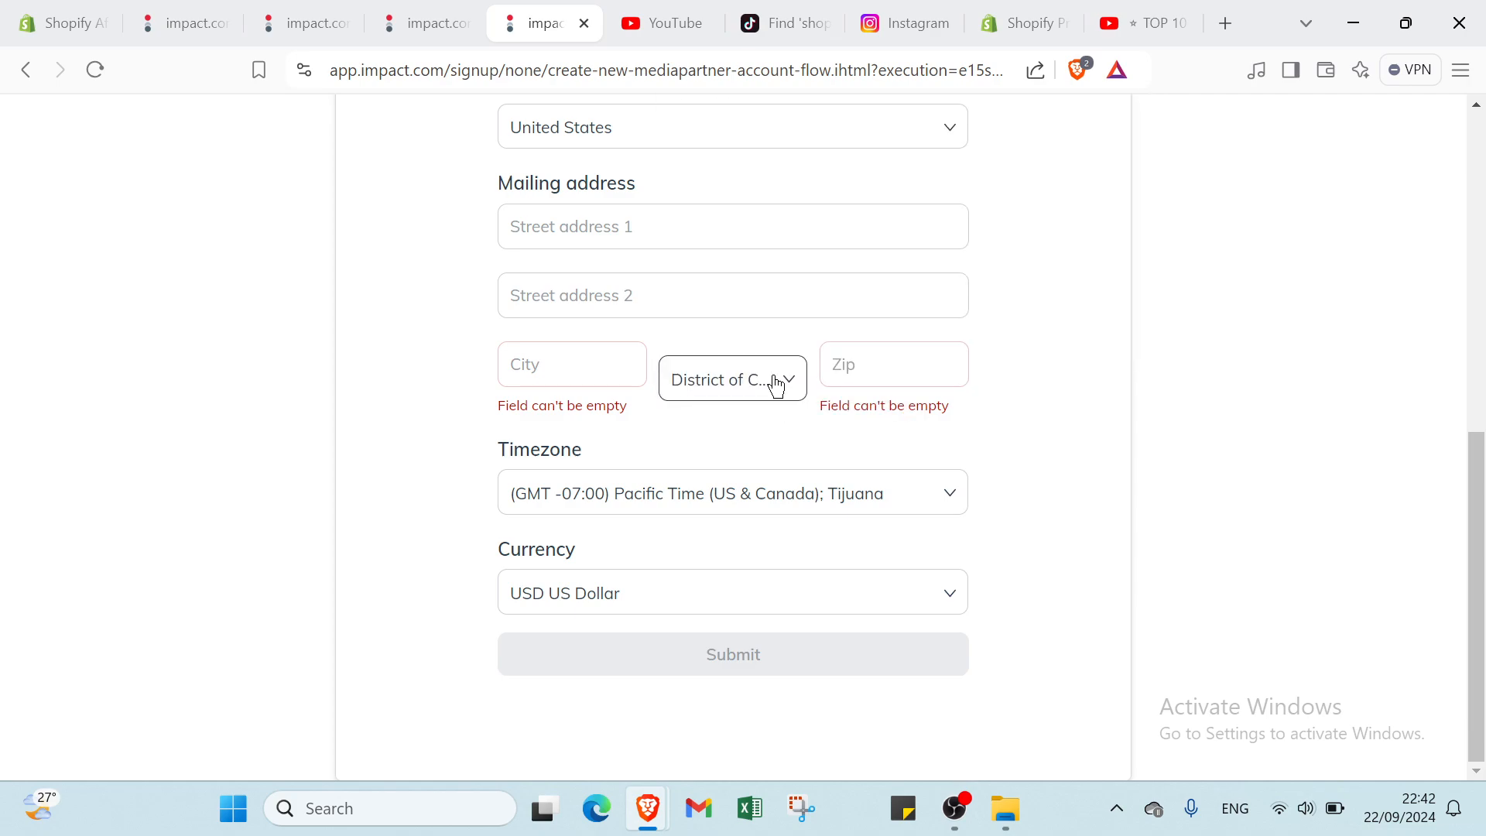
pyautogui.click(730, 379)
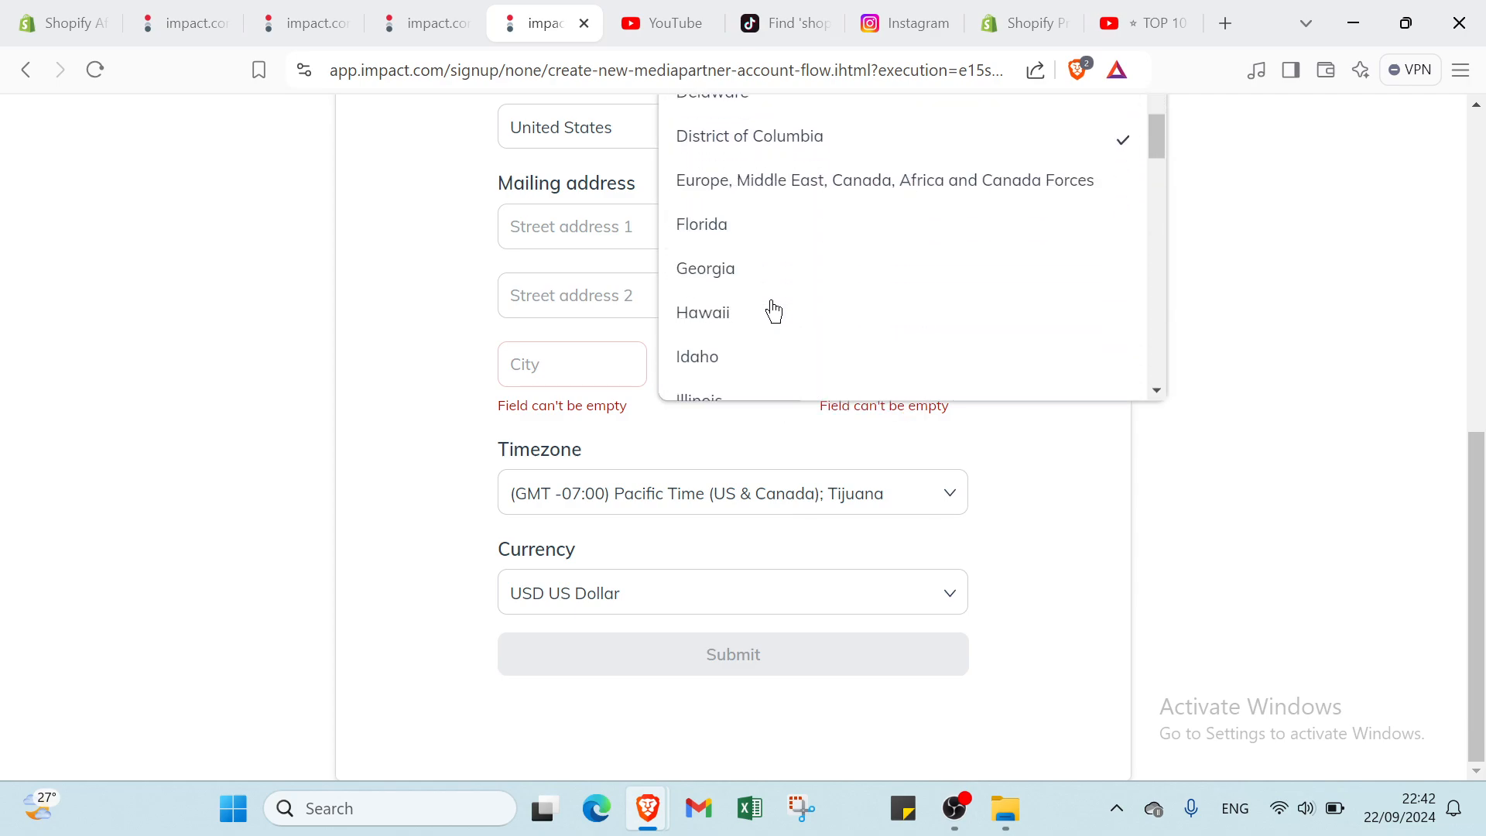
pyautogui.moveTo(706, 425)
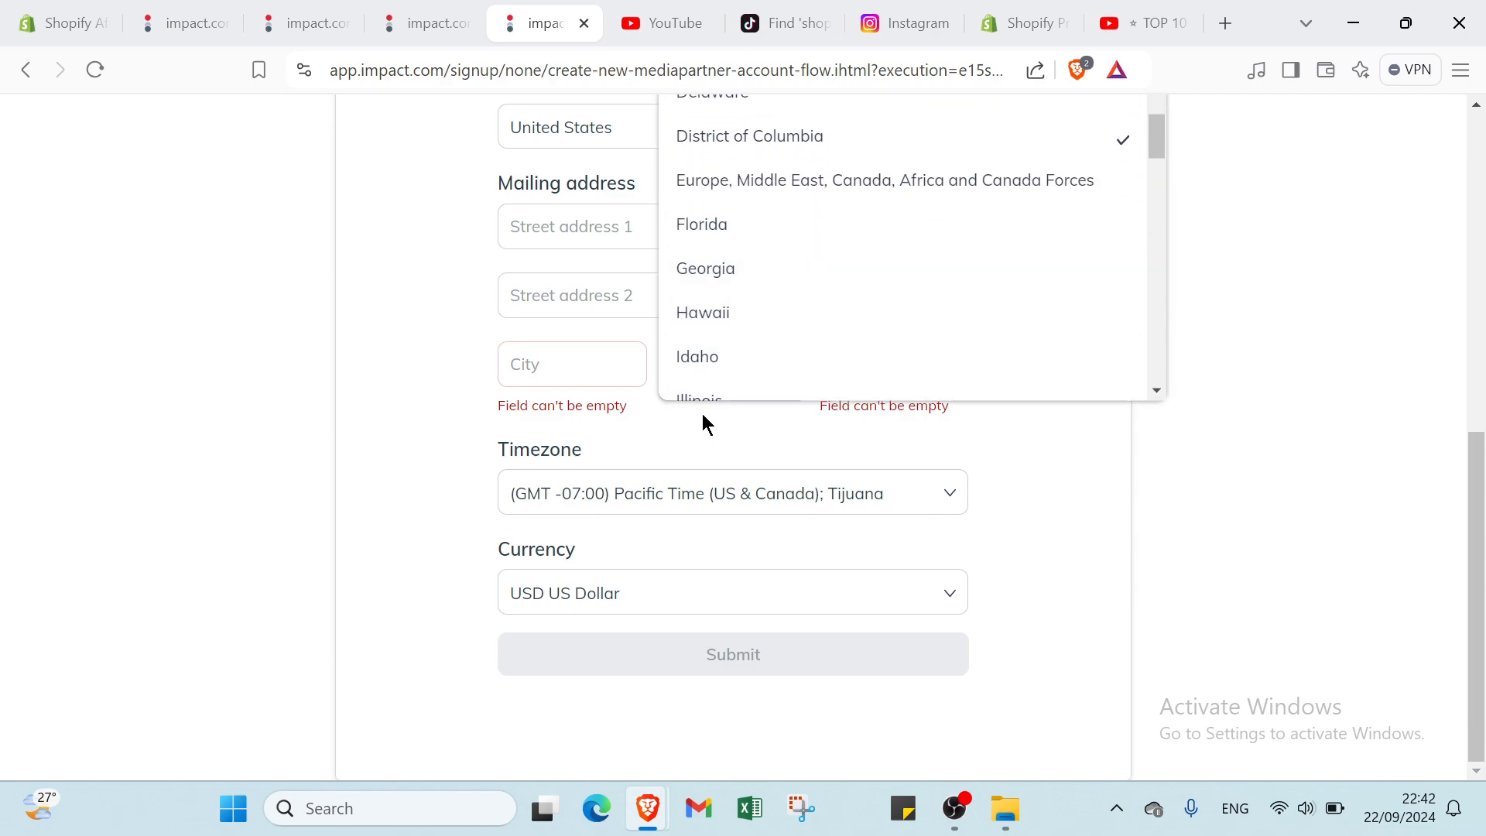
pyautogui.click(748, 136)
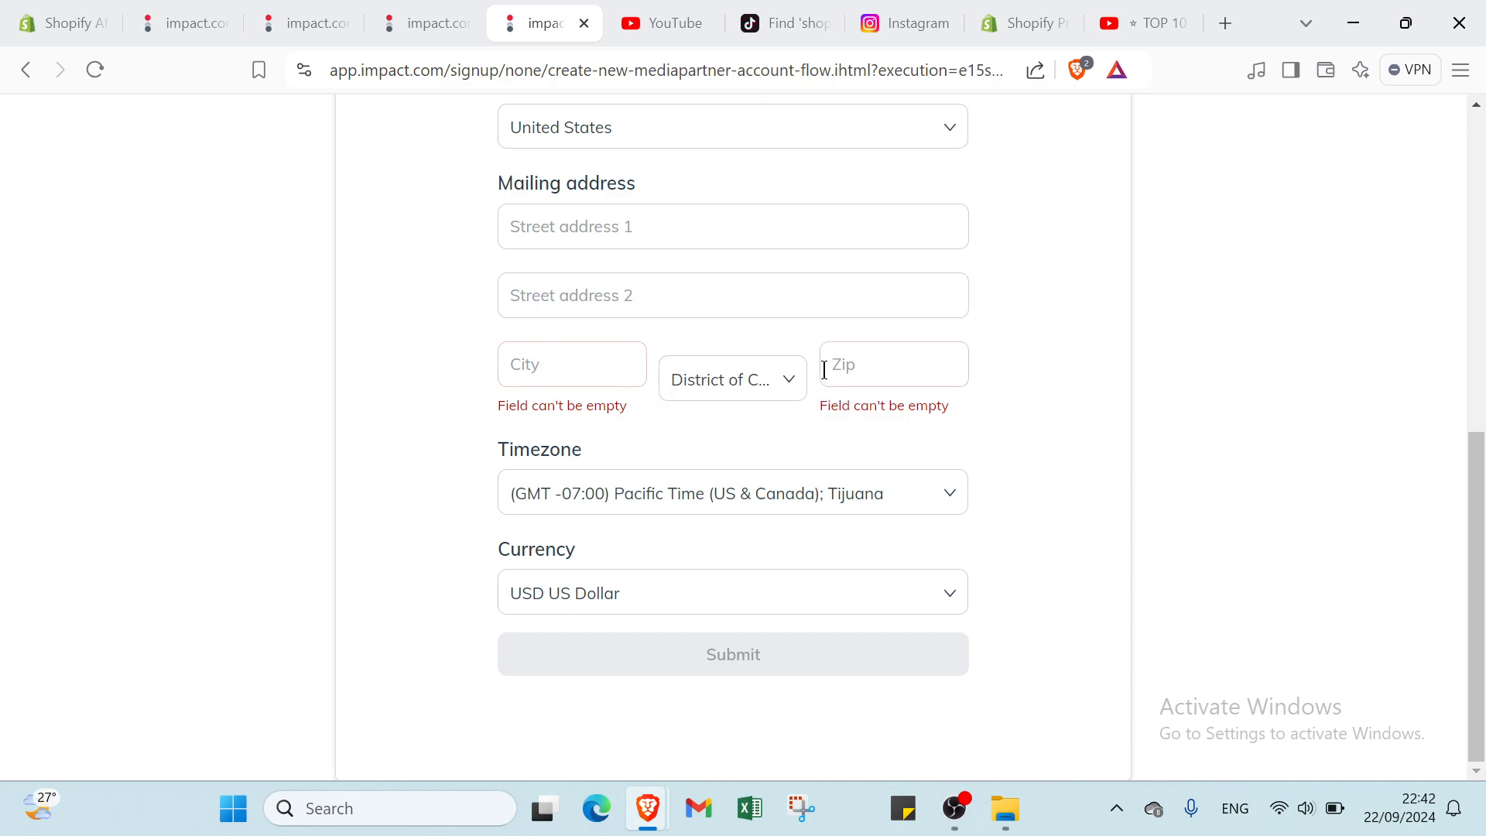
pyautogui.moveTo(803, 415)
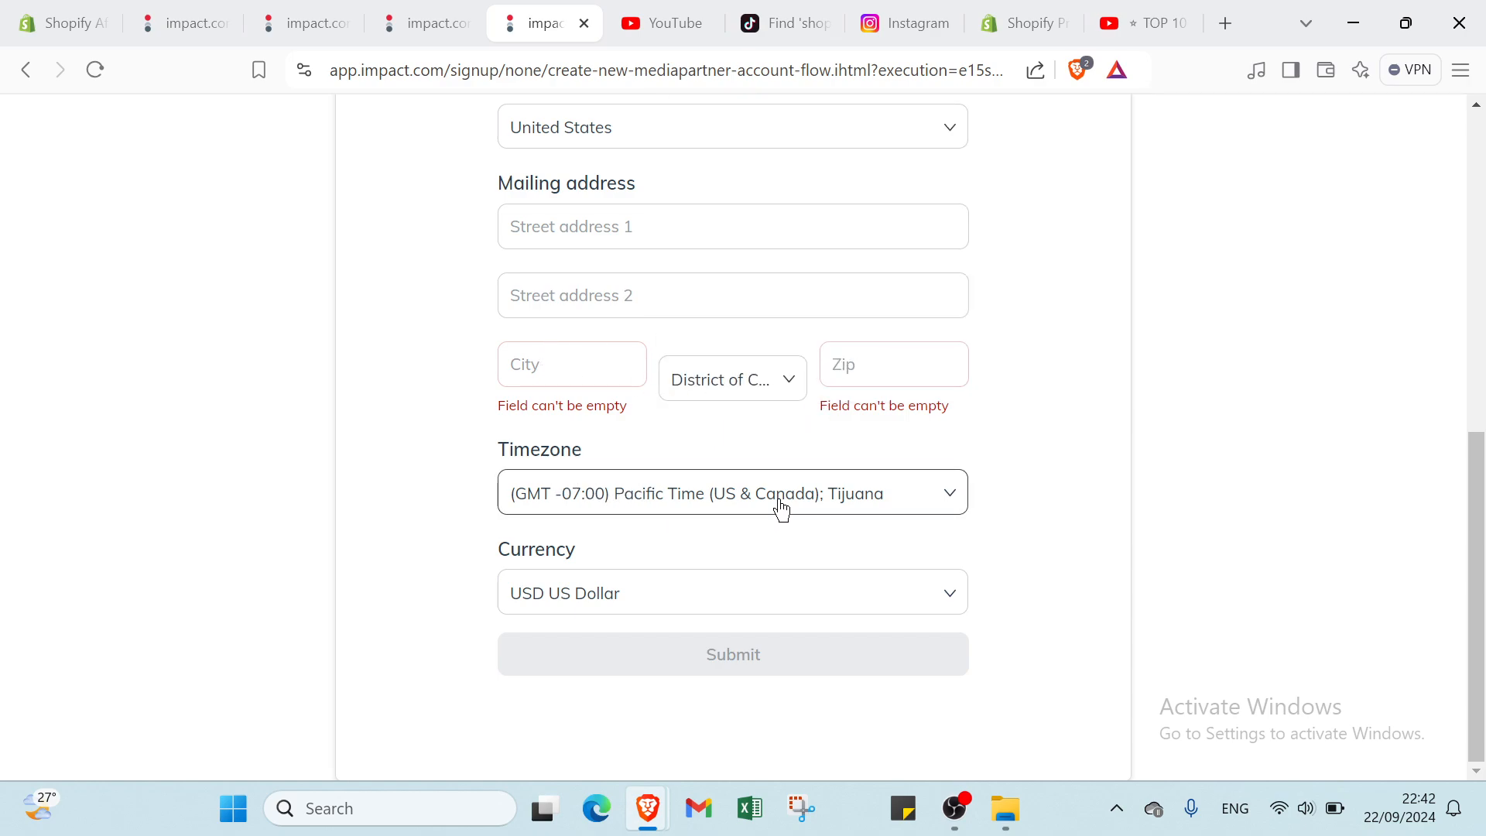
pyautogui.click(731, 591)
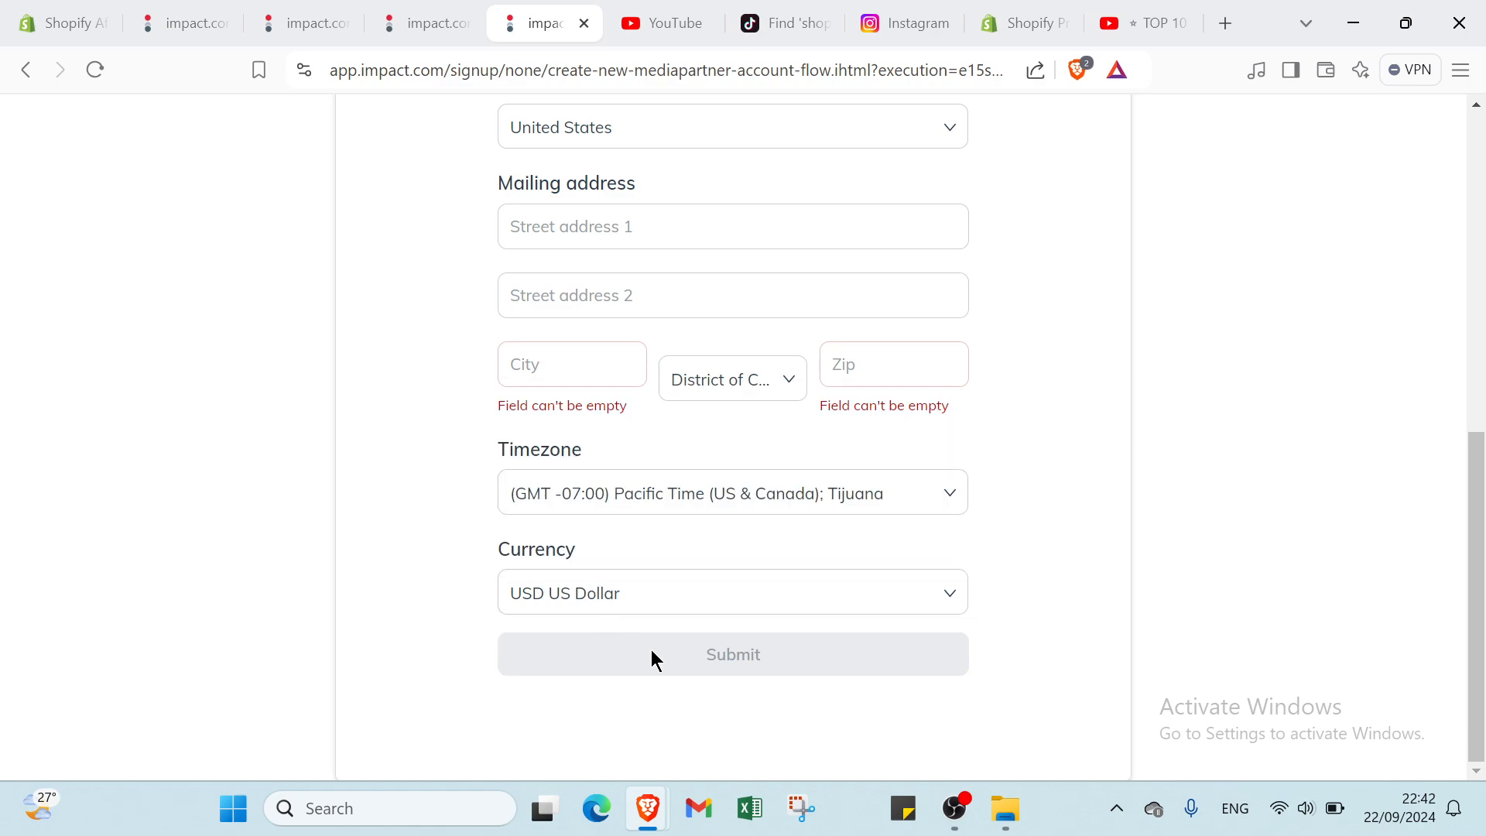
pyautogui.moveTo(699, 650)
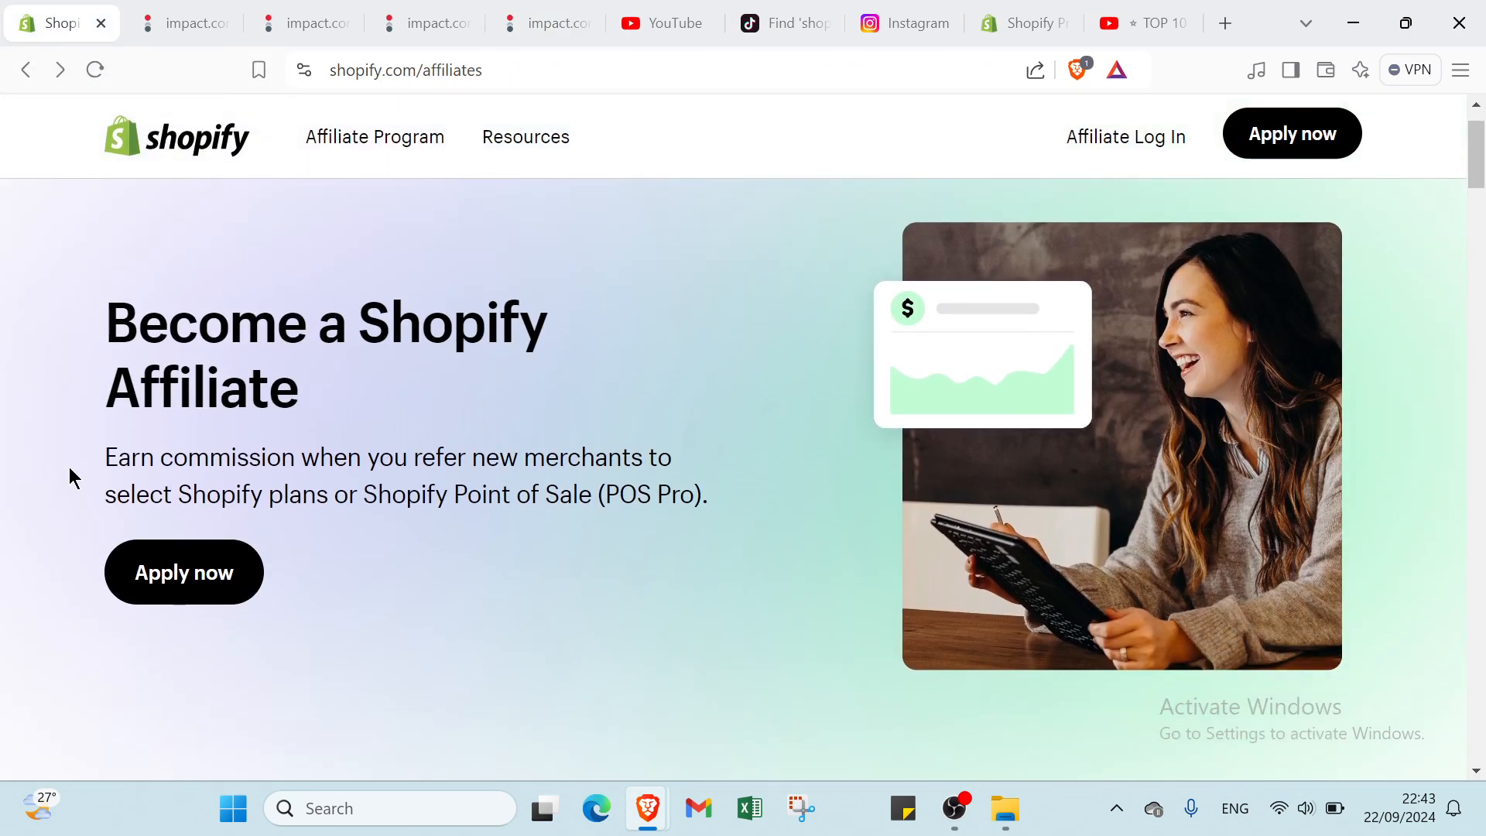
# Scroll past the hero banner, referral options and success sections down to the FAQ
pyautogui.scroll(-3)
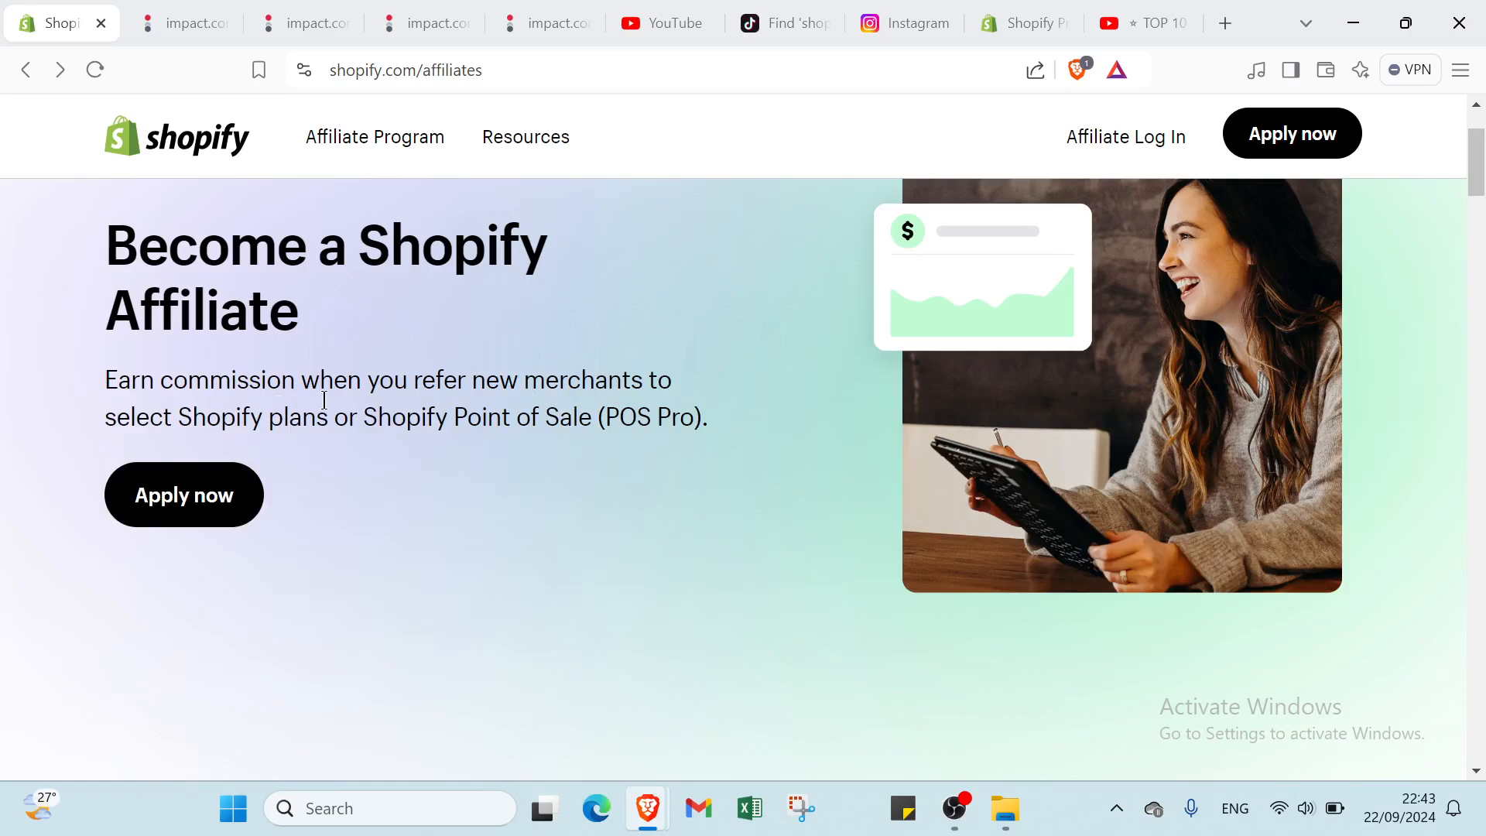
pyautogui.scroll(-3)
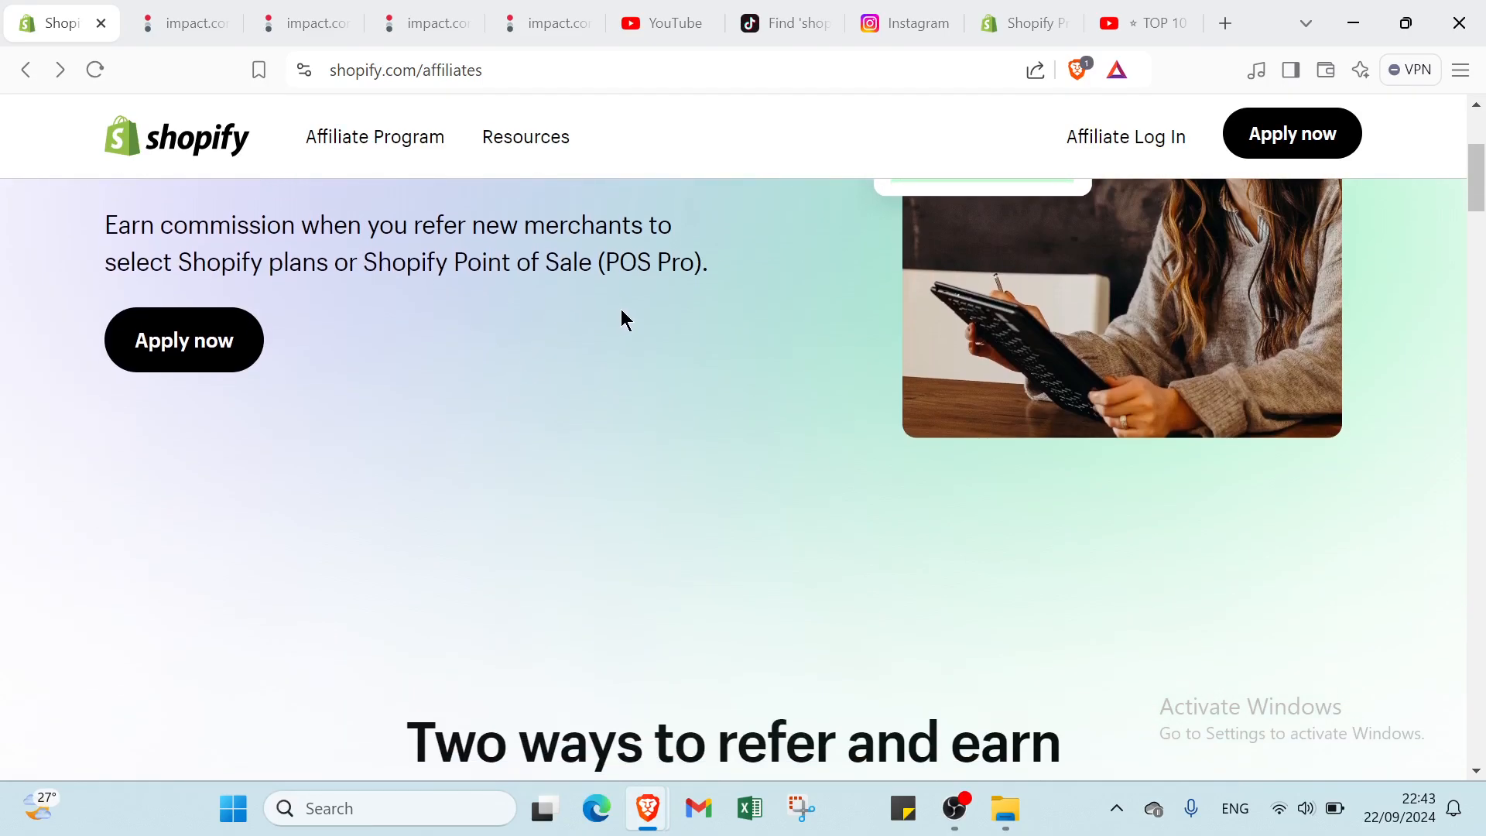
pyautogui.scroll(-3)
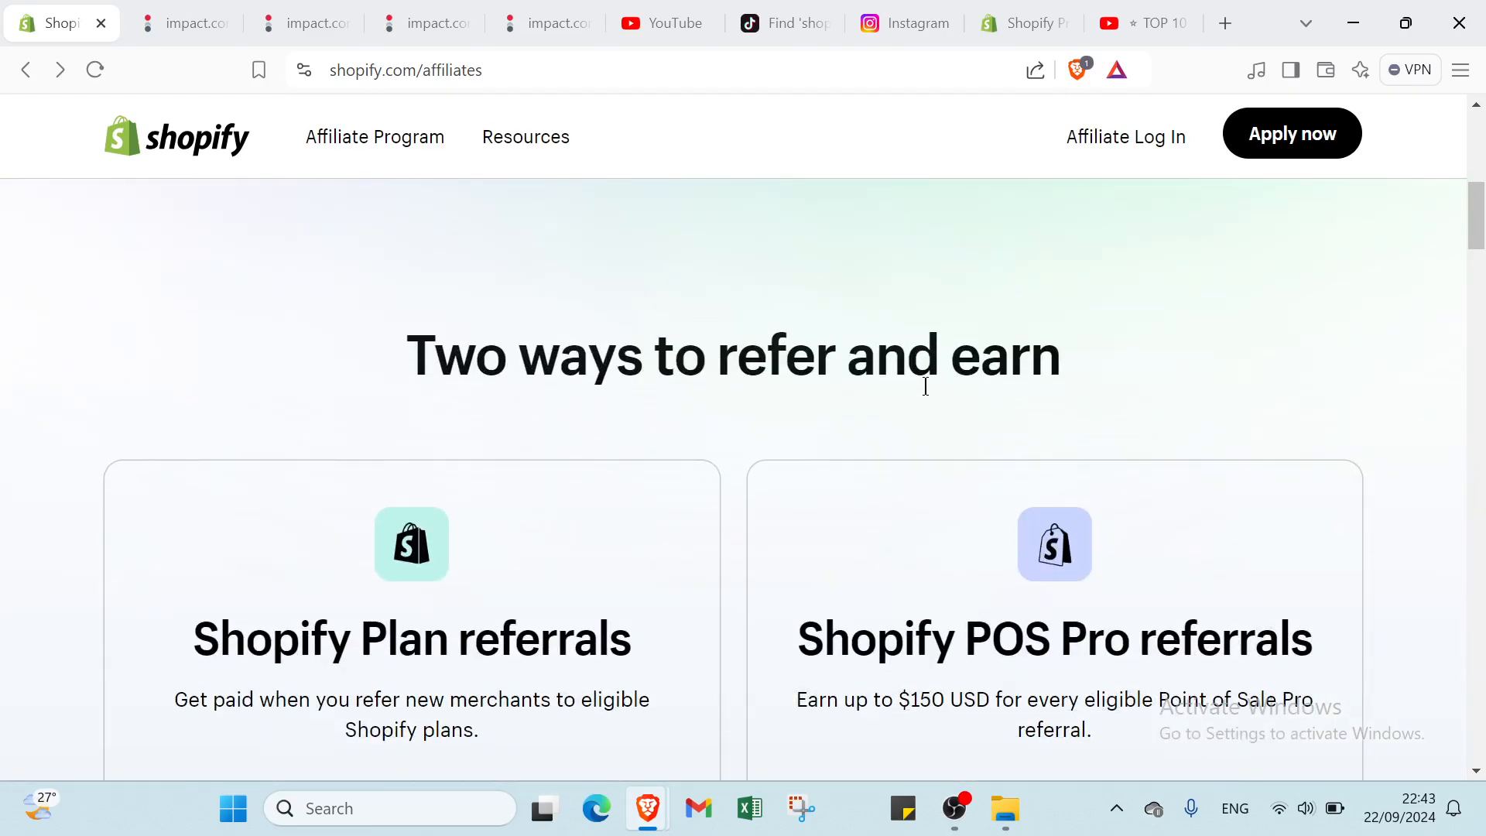
pyautogui.scroll(-3)
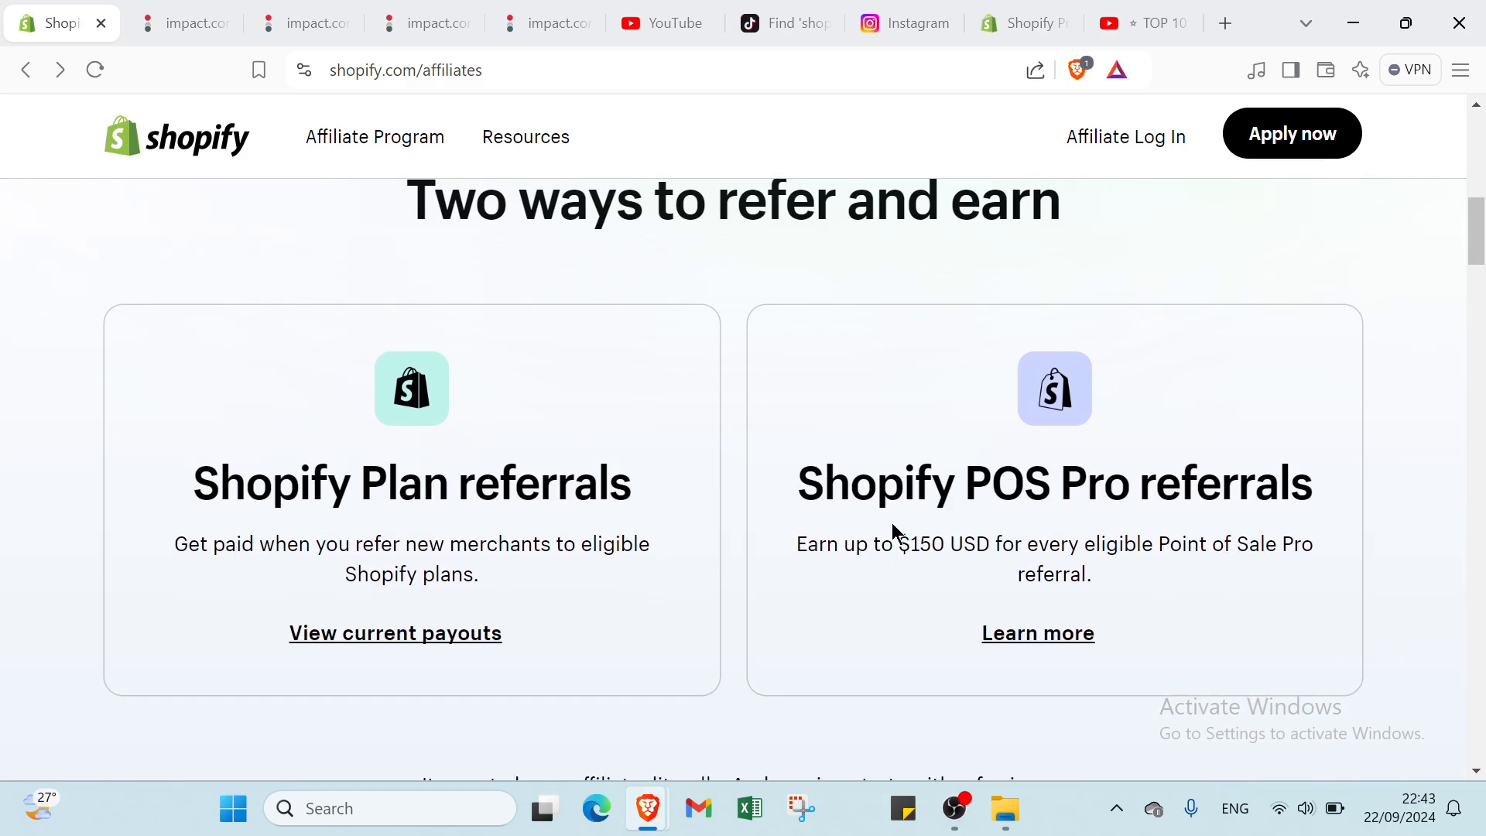
pyautogui.scroll(-3)
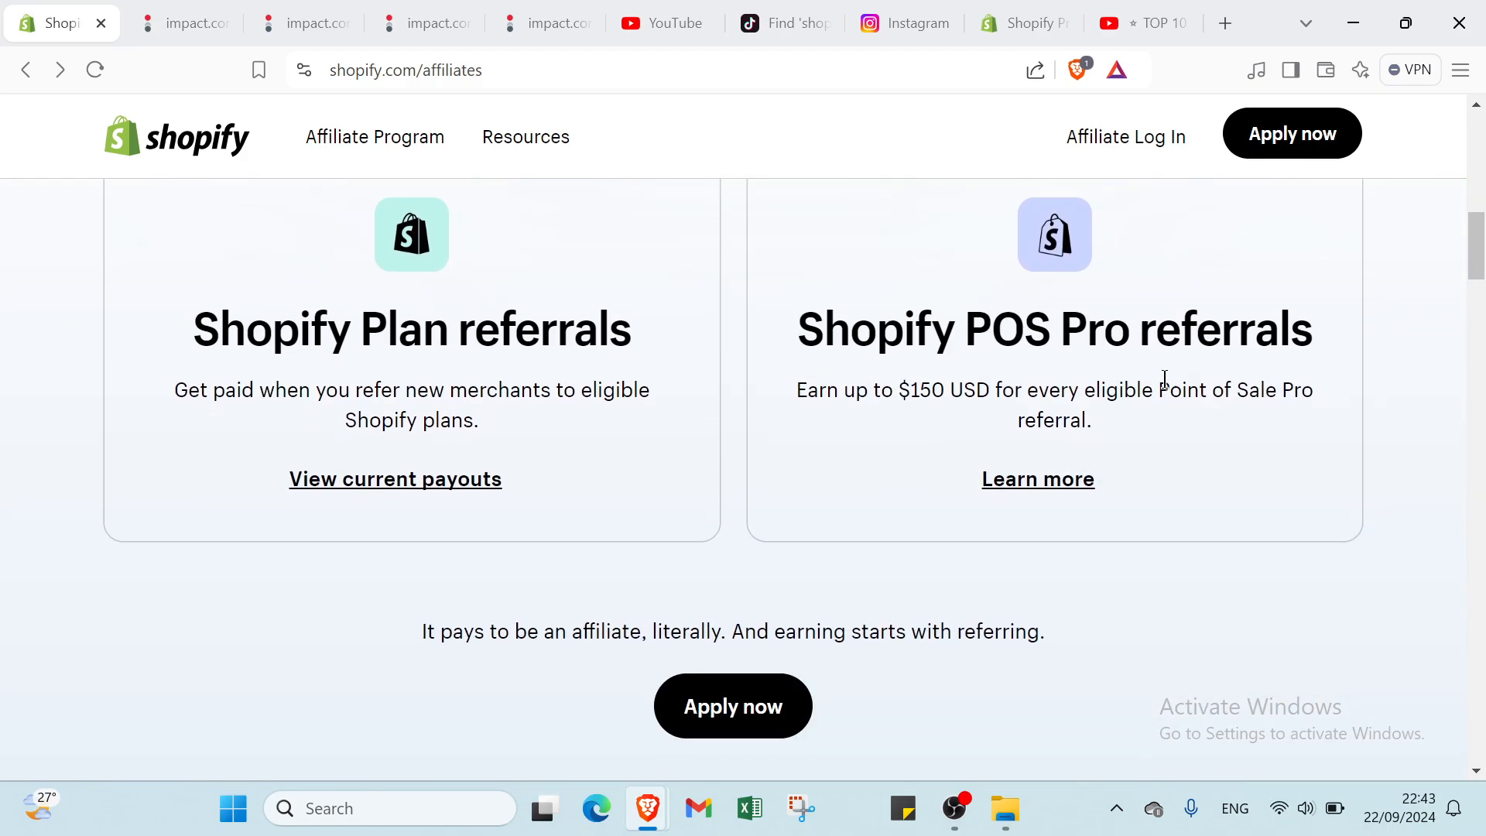
pyautogui.scroll(-3)
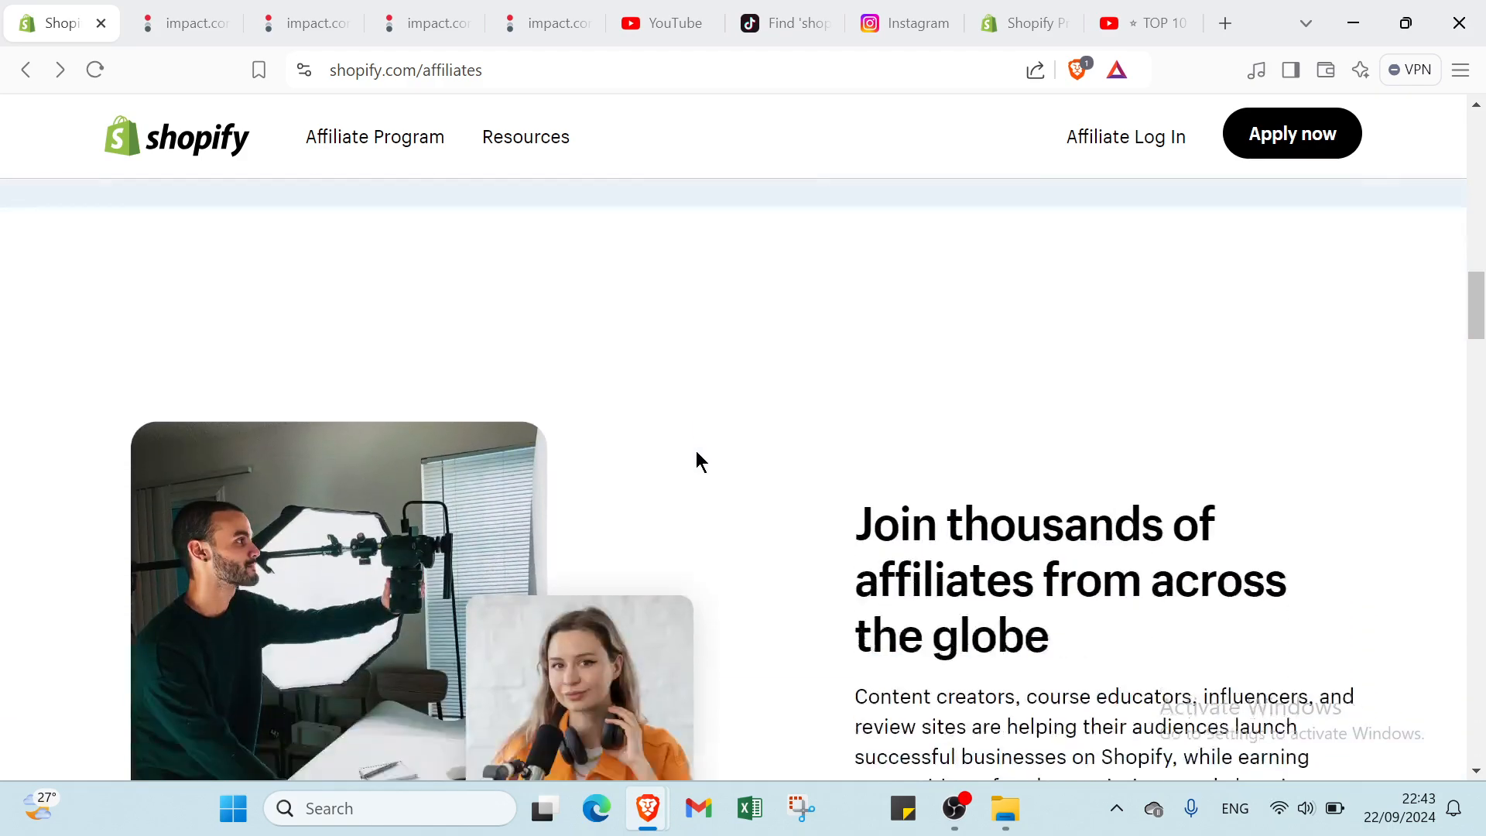
pyautogui.scroll(-3)
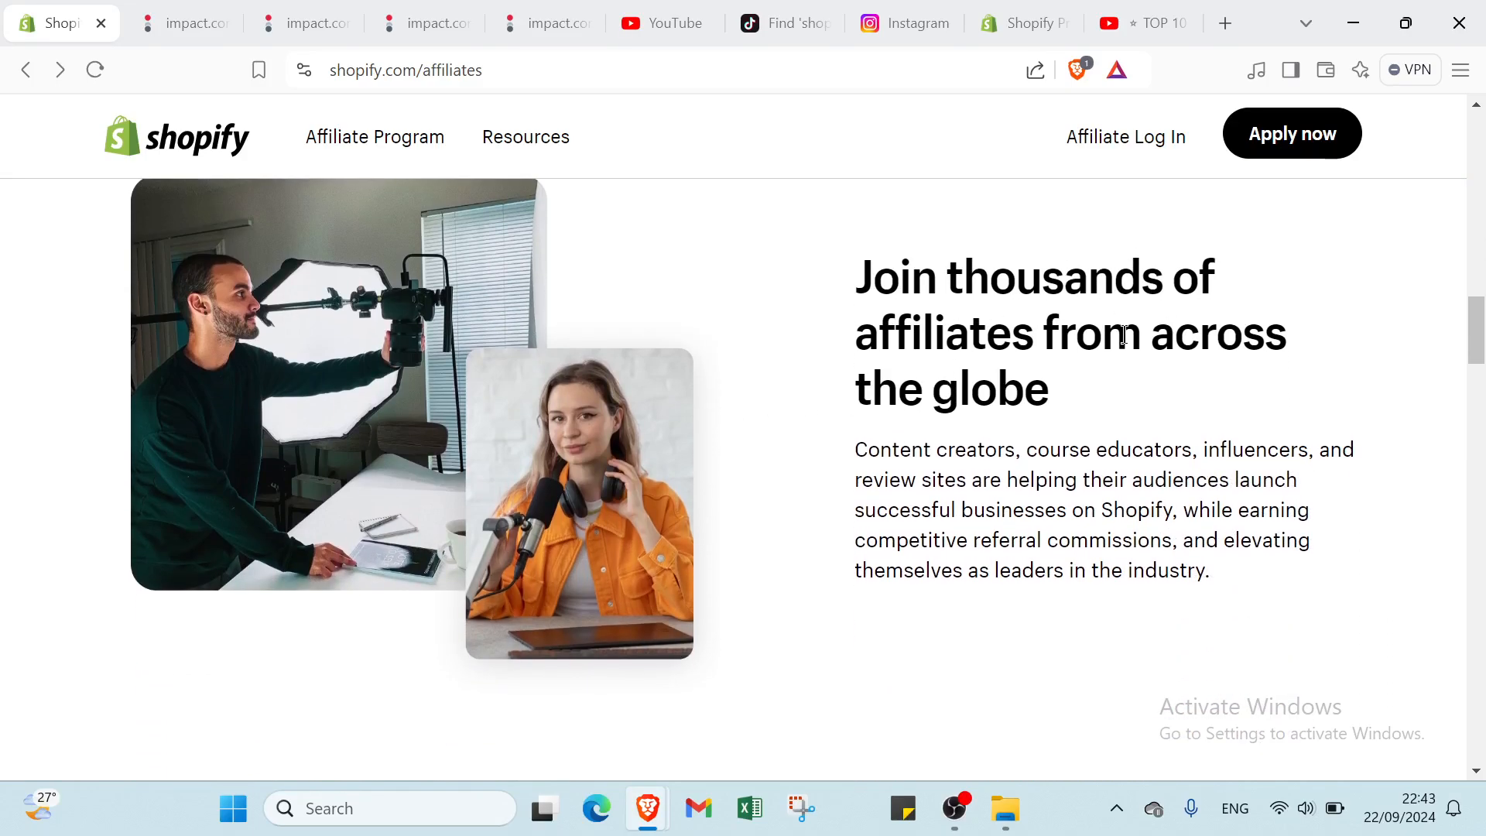
pyautogui.scroll(-3)
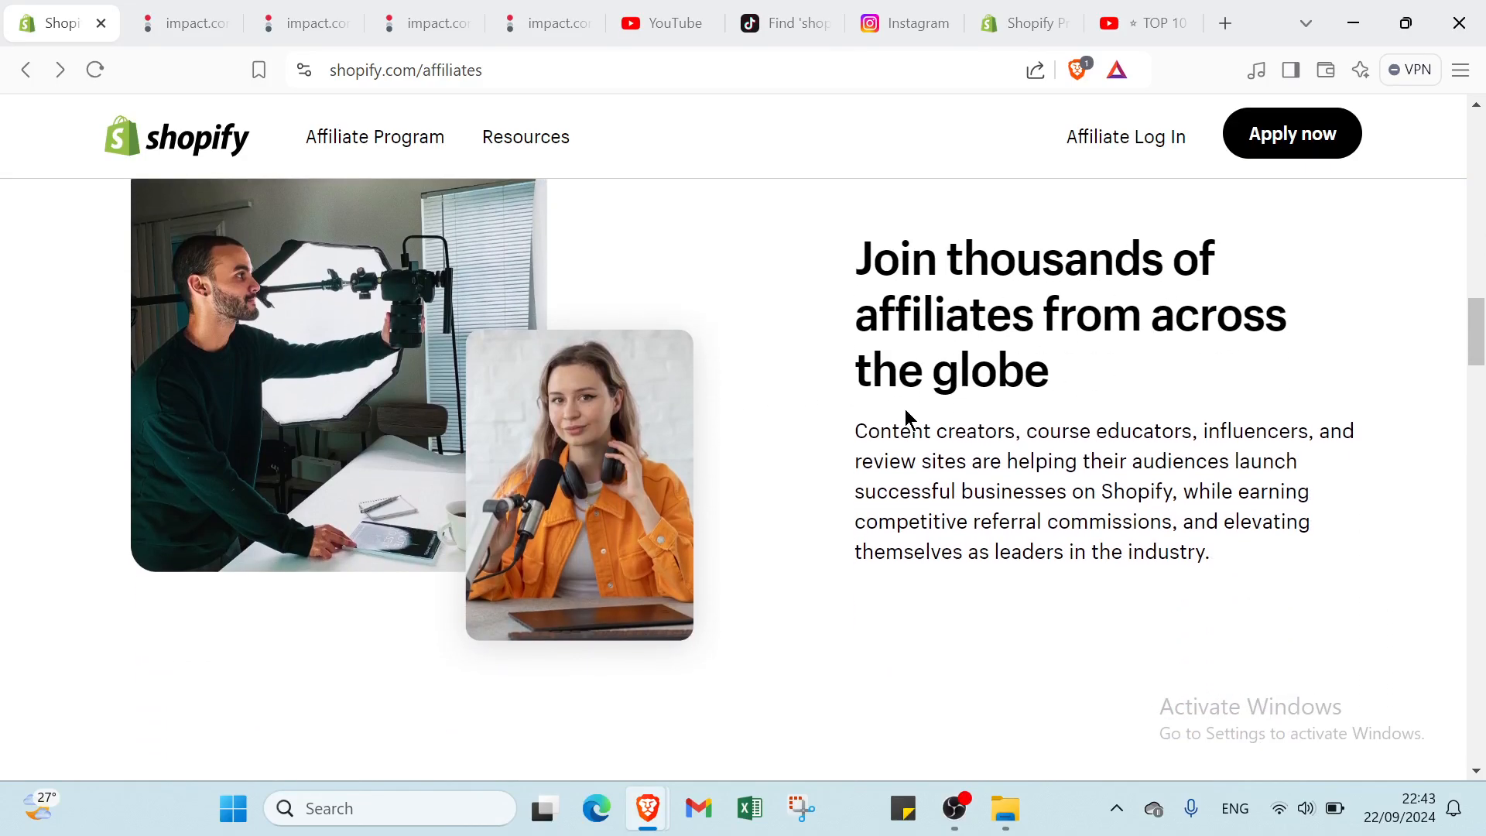
pyautogui.scroll(-3)
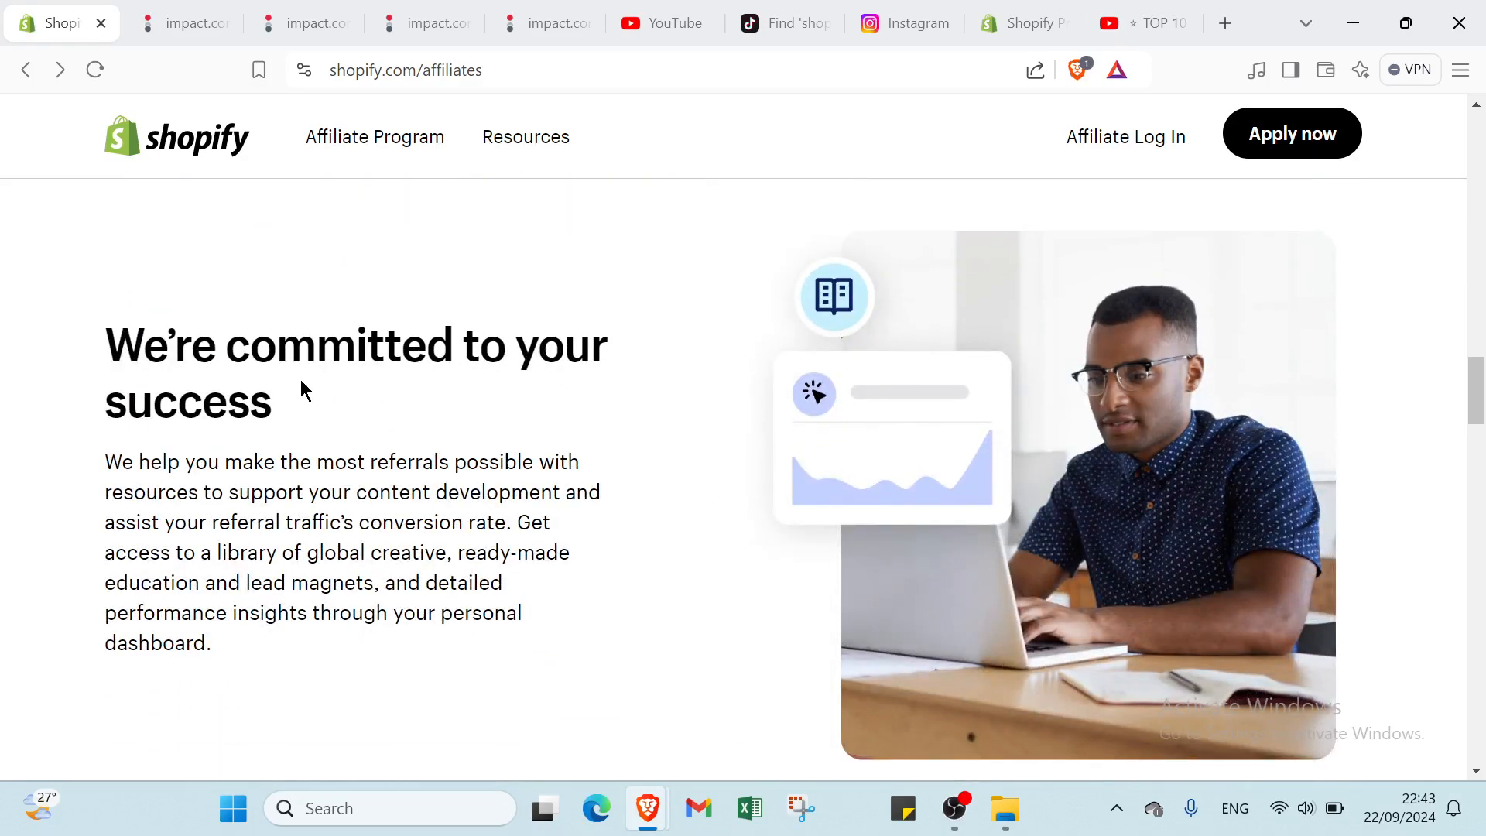
pyautogui.scroll(-3)
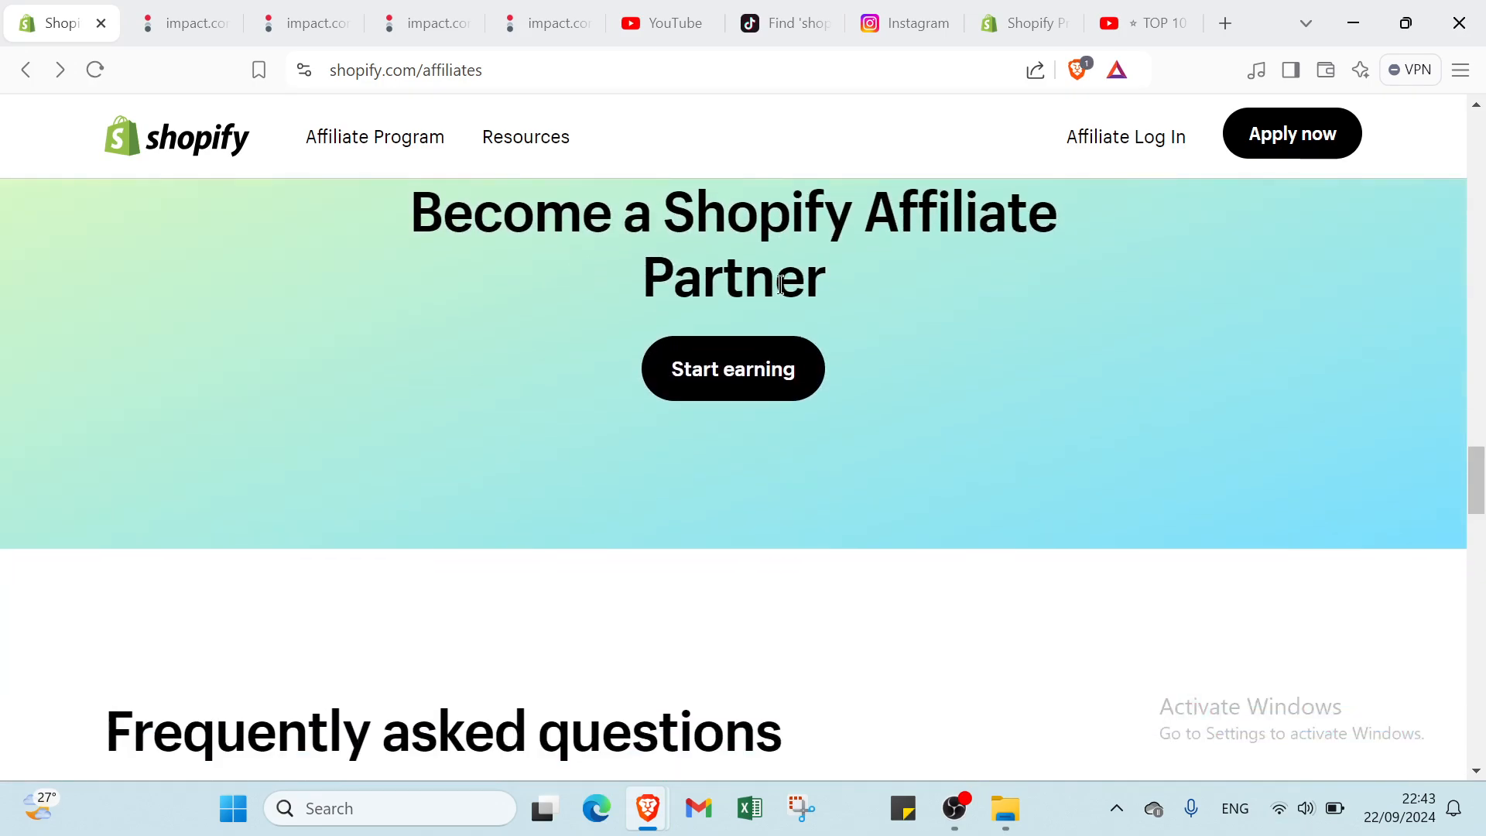
pyautogui.scroll(-3)
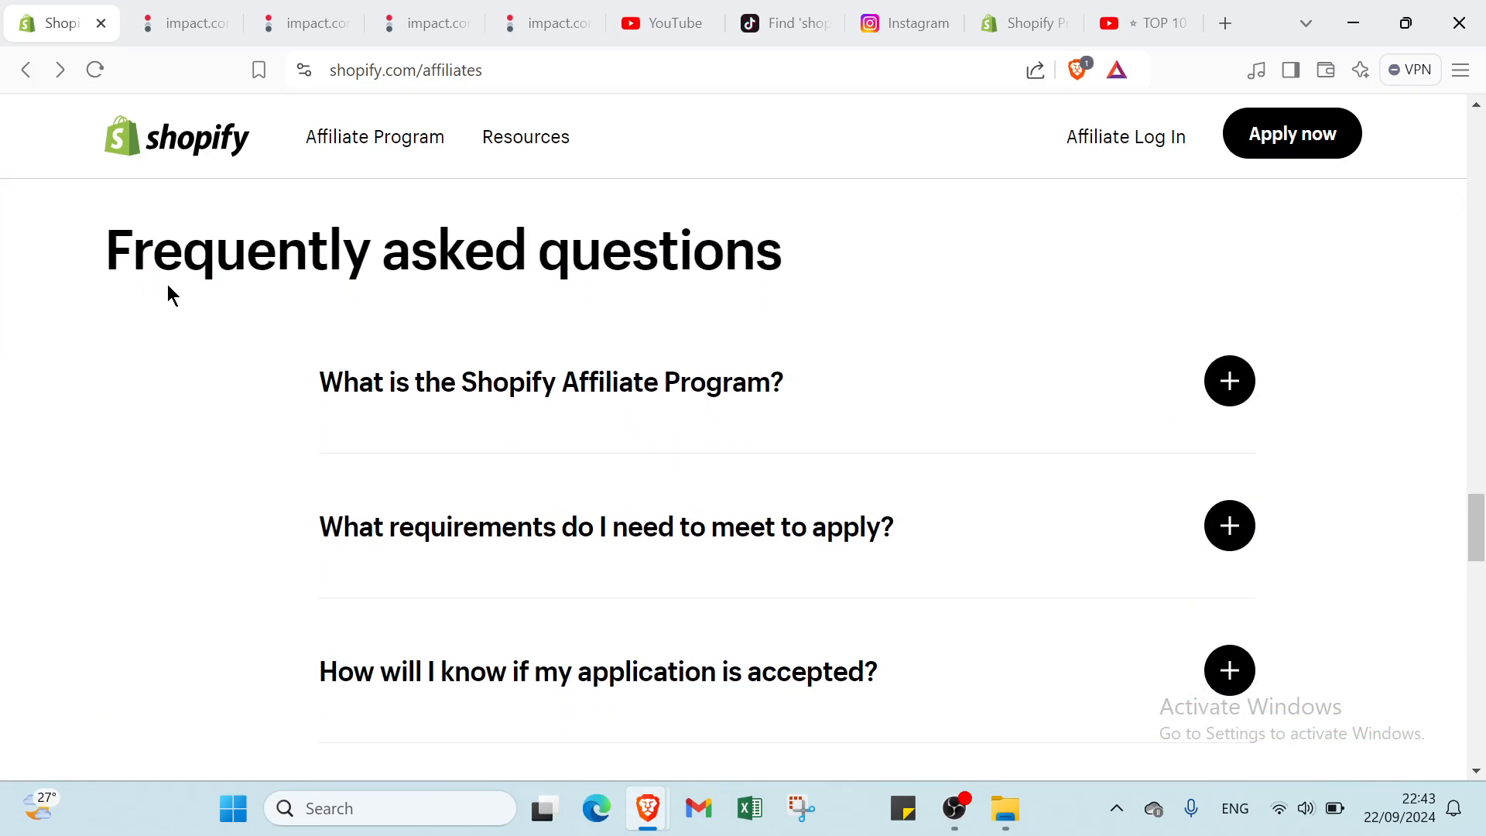
pyautogui.moveTo(516, 324)
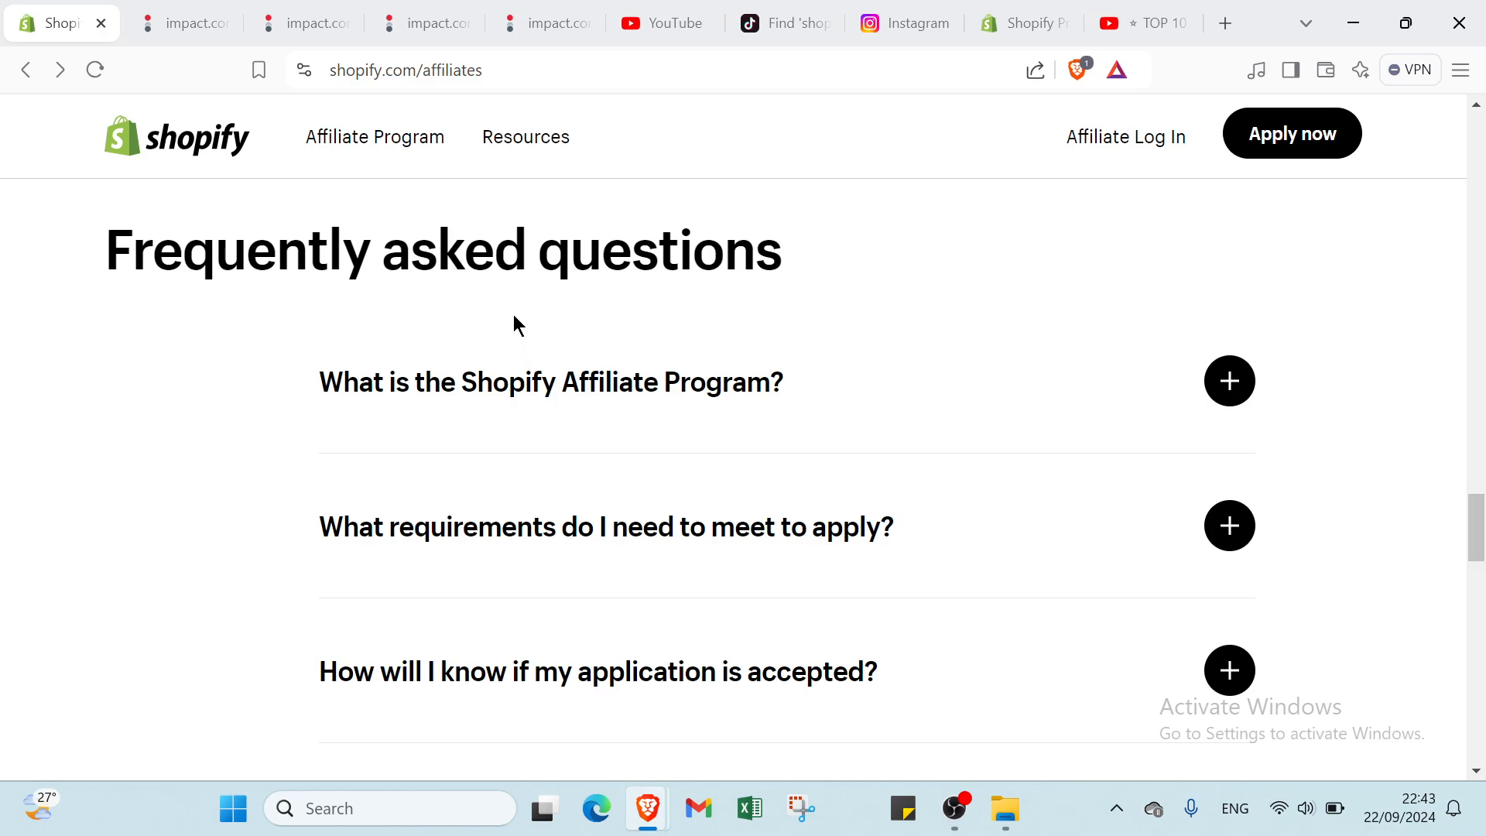
pyautogui.moveTo(633, 362)
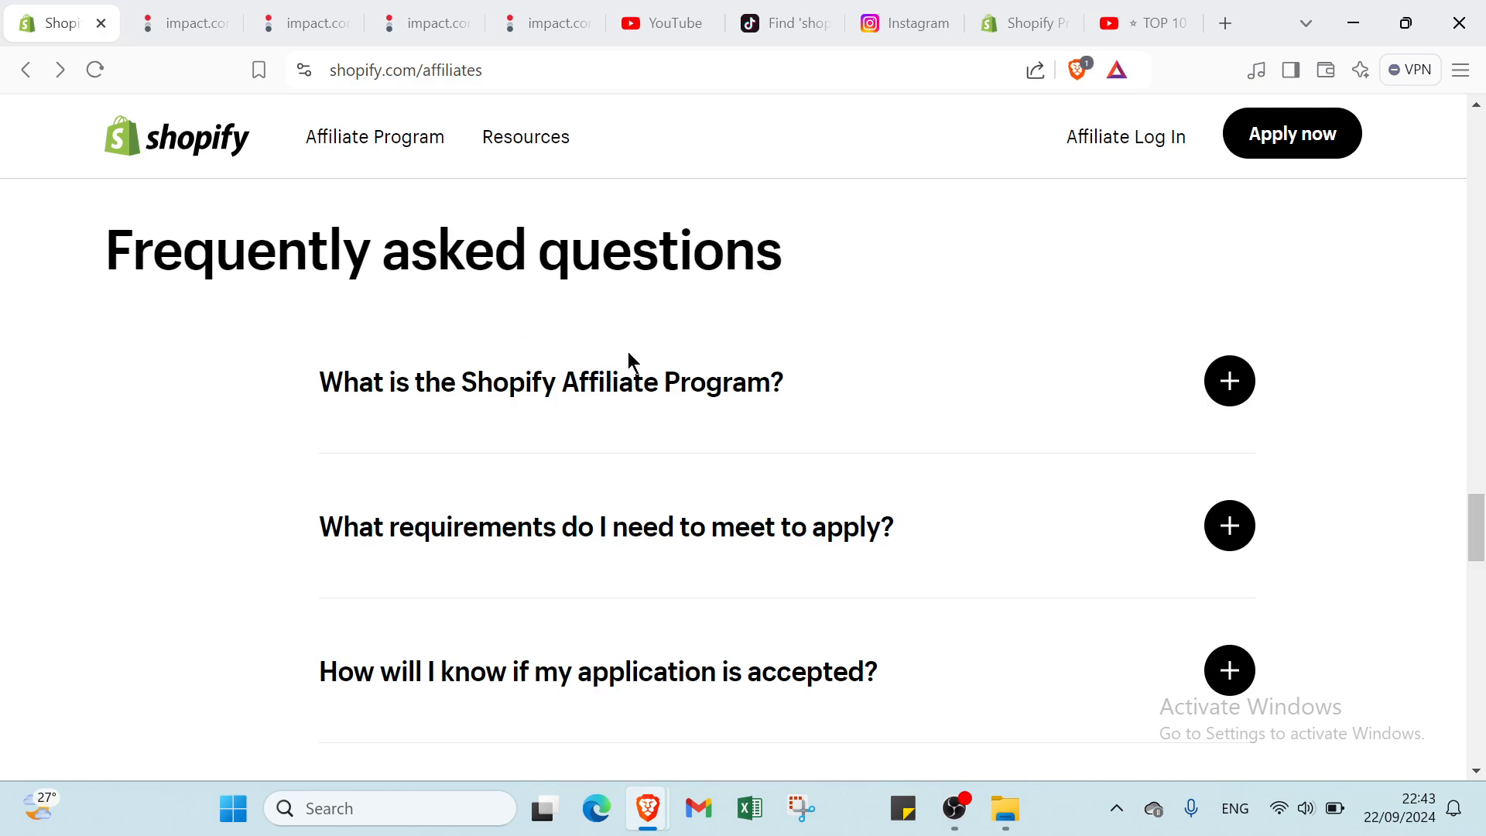
# Expand the 'What is the Shopify Affiliate Program?' and application requirements answers
pyautogui.click(1228, 380)
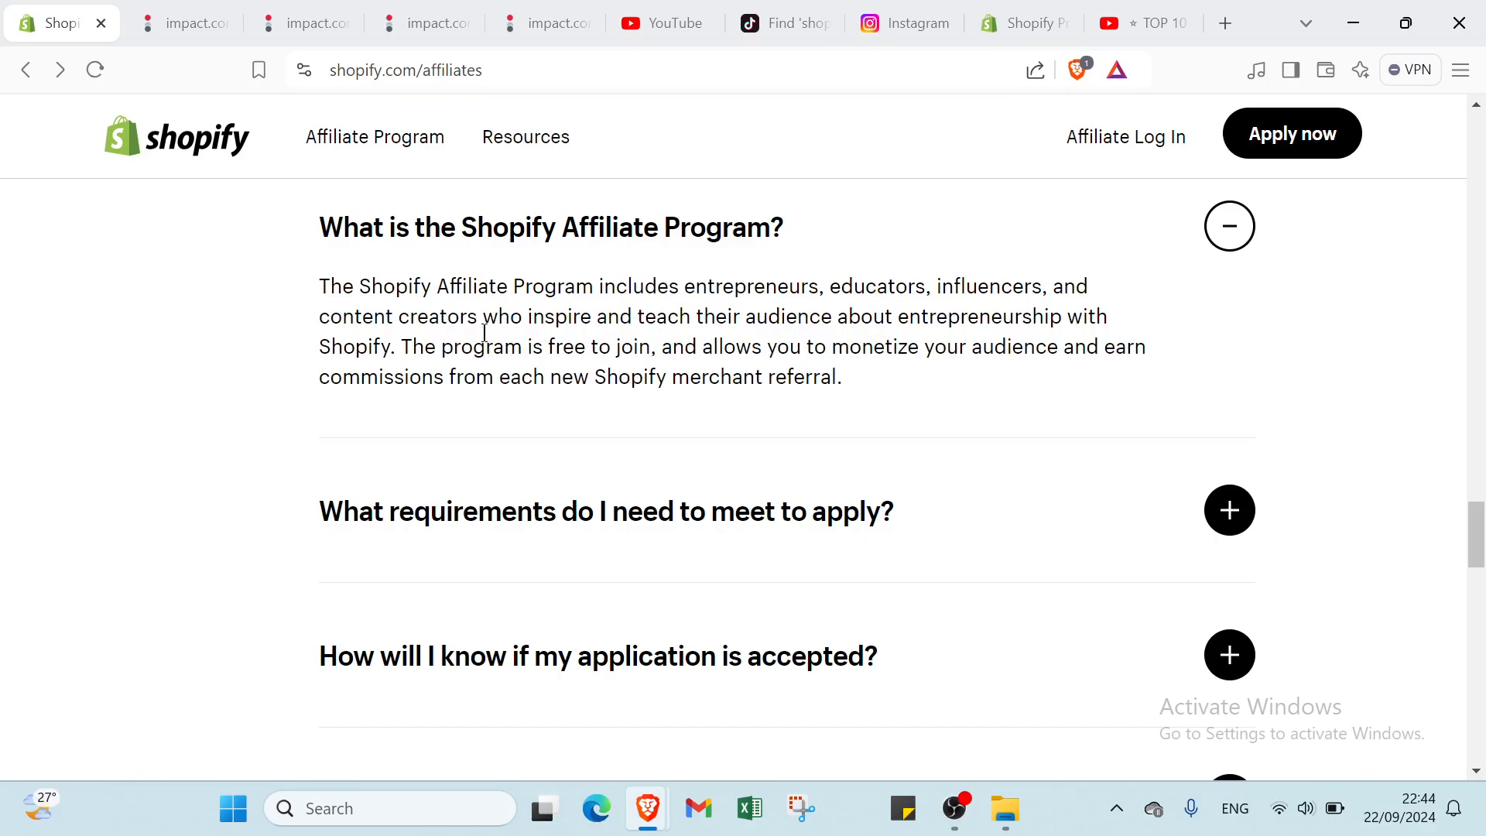
pyautogui.moveTo(642, 339)
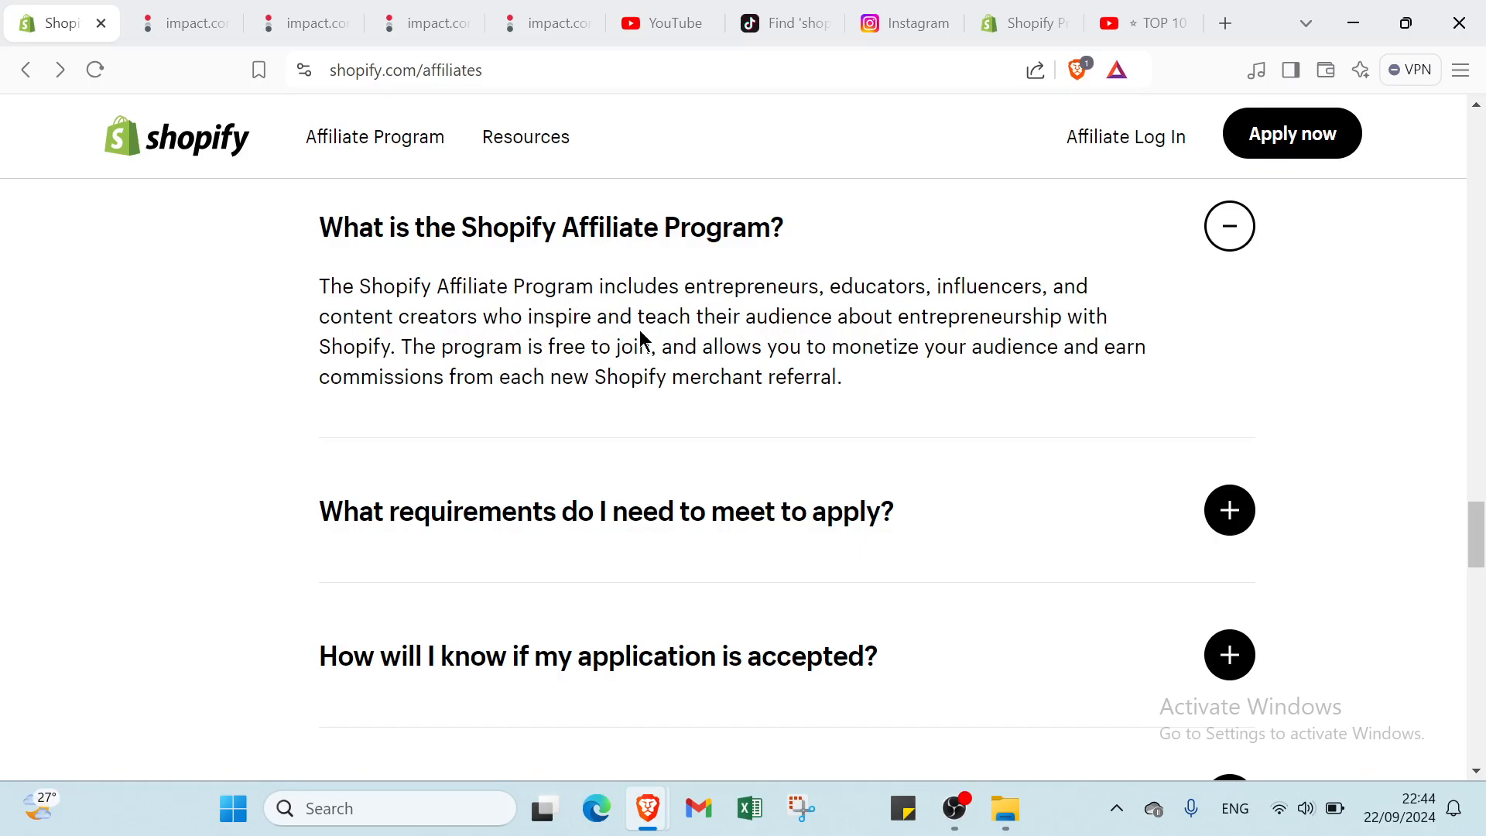
pyautogui.moveTo(720, 369)
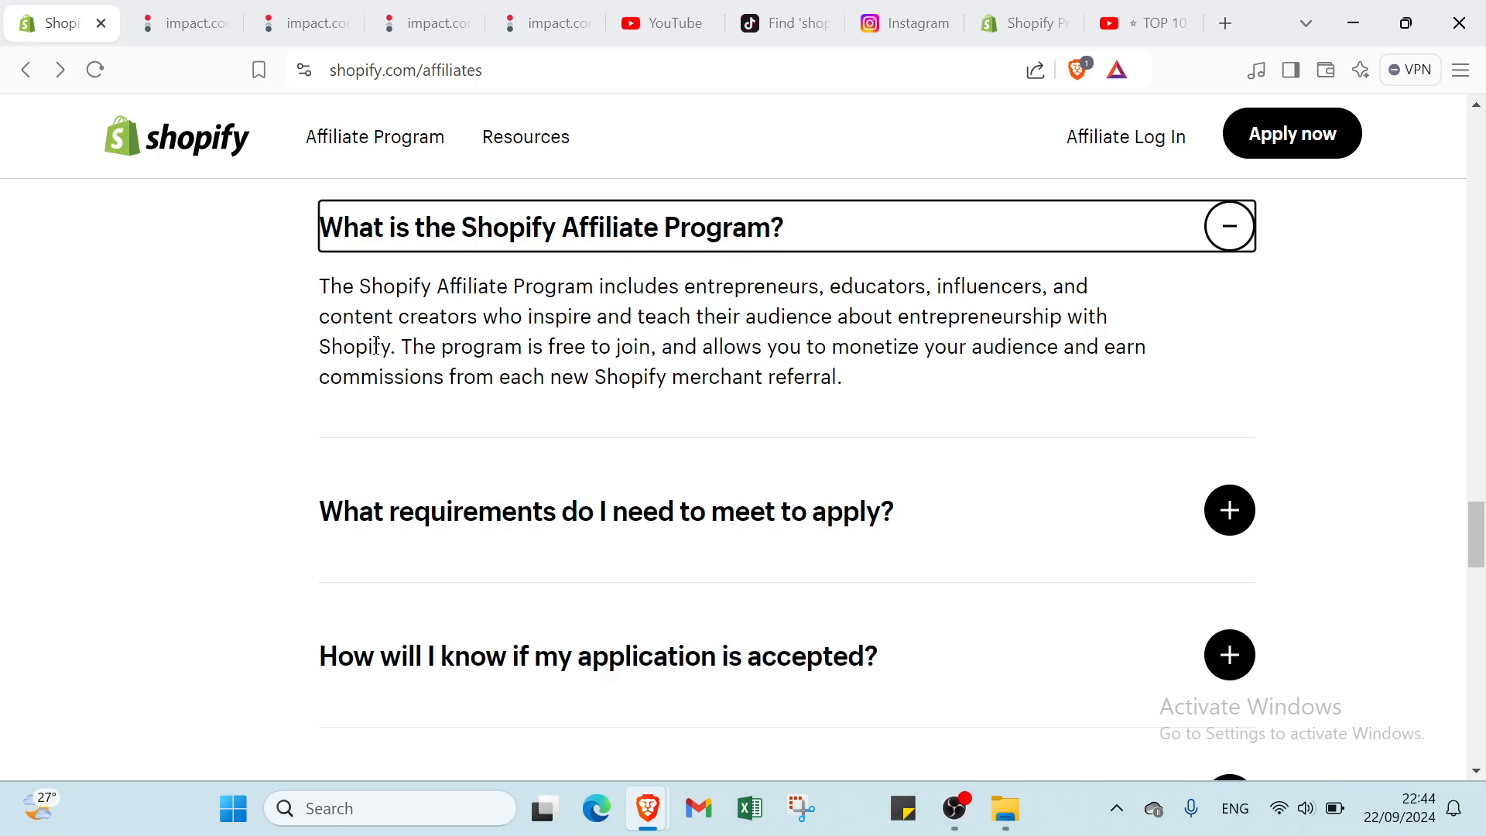
pyautogui.moveTo(666, 417)
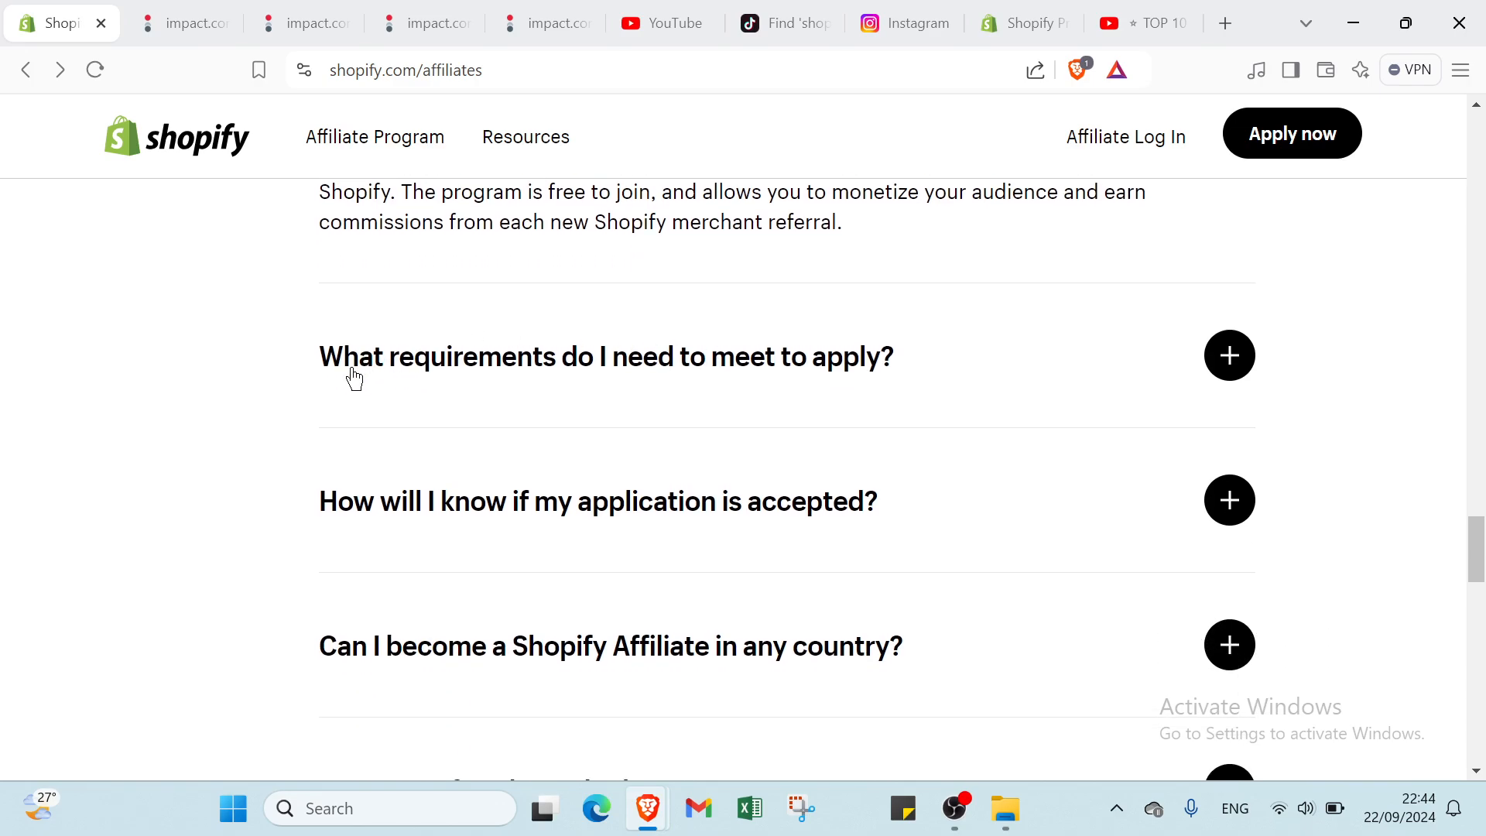
pyautogui.moveTo(730, 384)
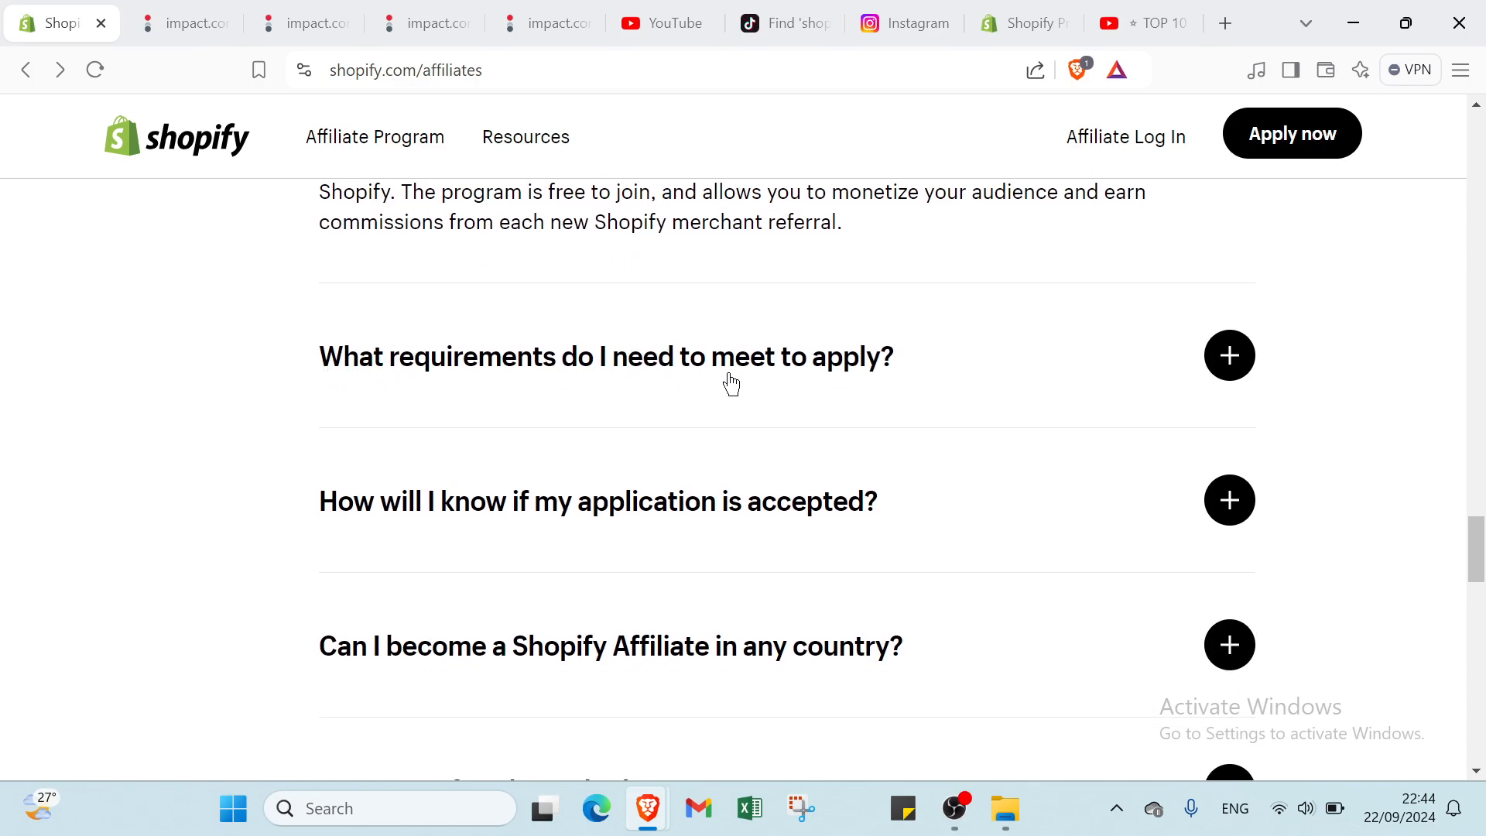
pyautogui.click(1229, 356)
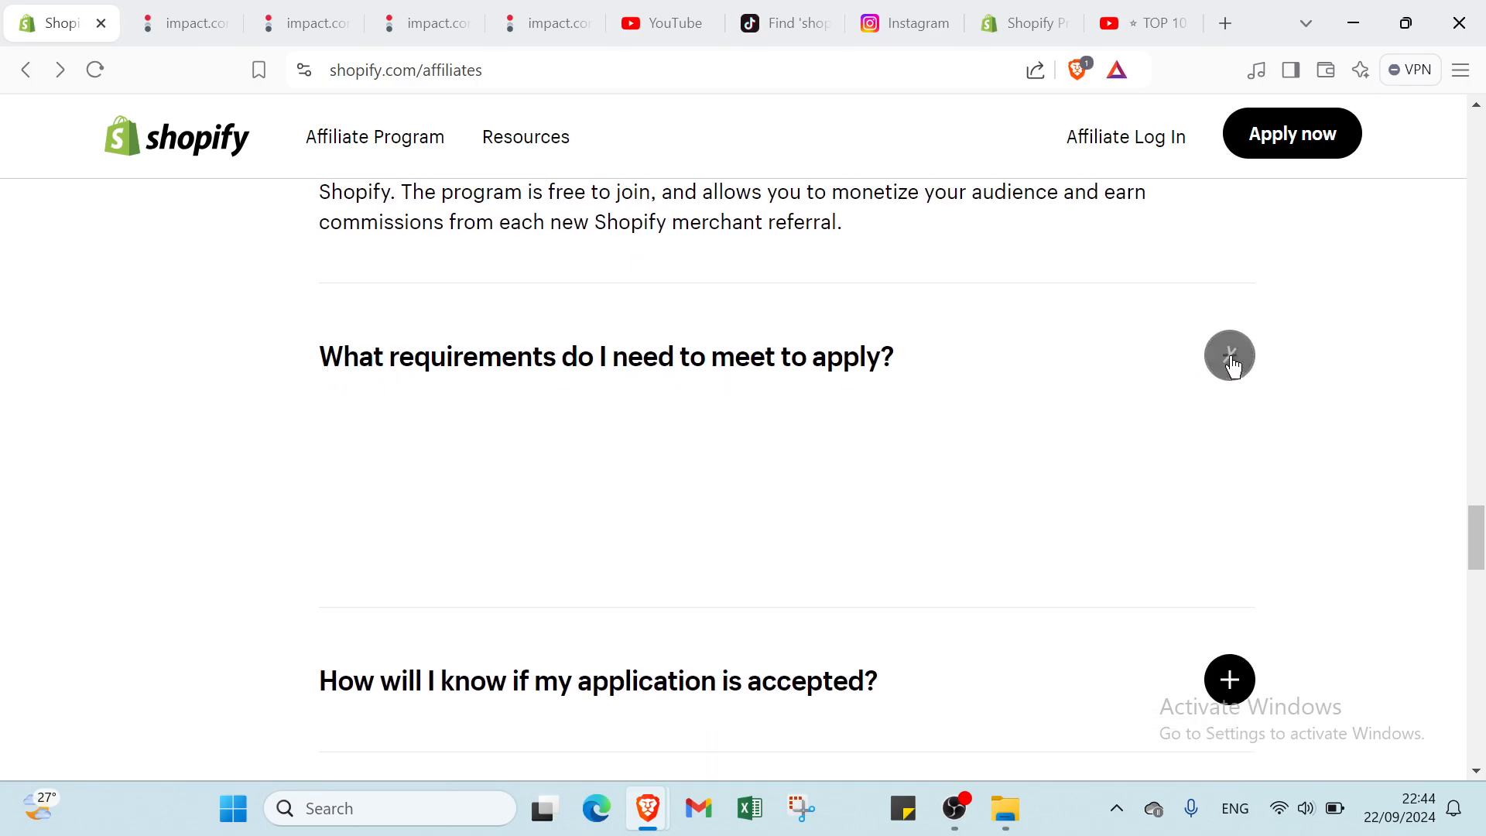
pyautogui.click(1228, 355)
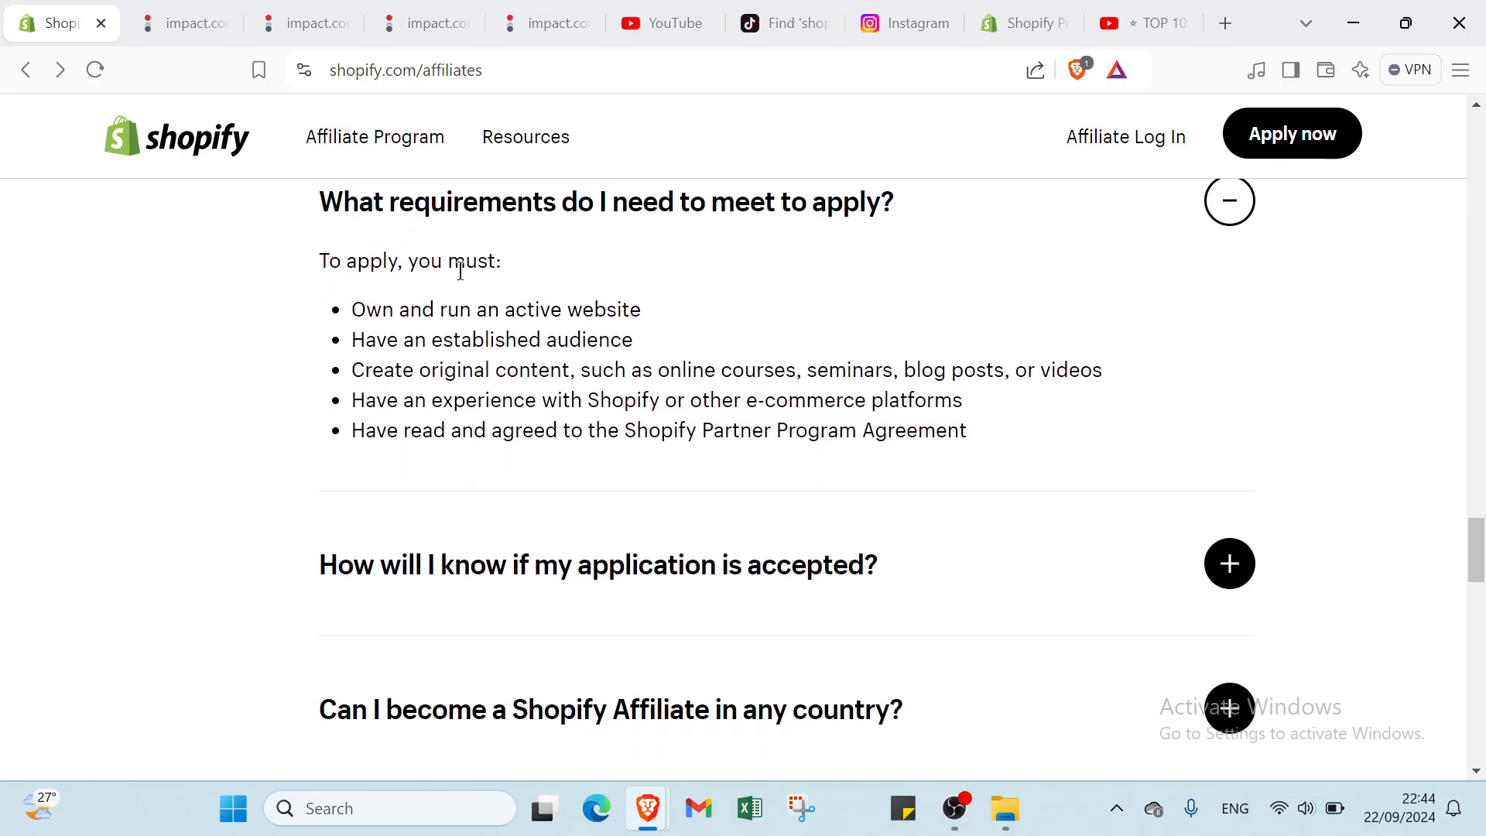
pyautogui.moveTo(590, 313)
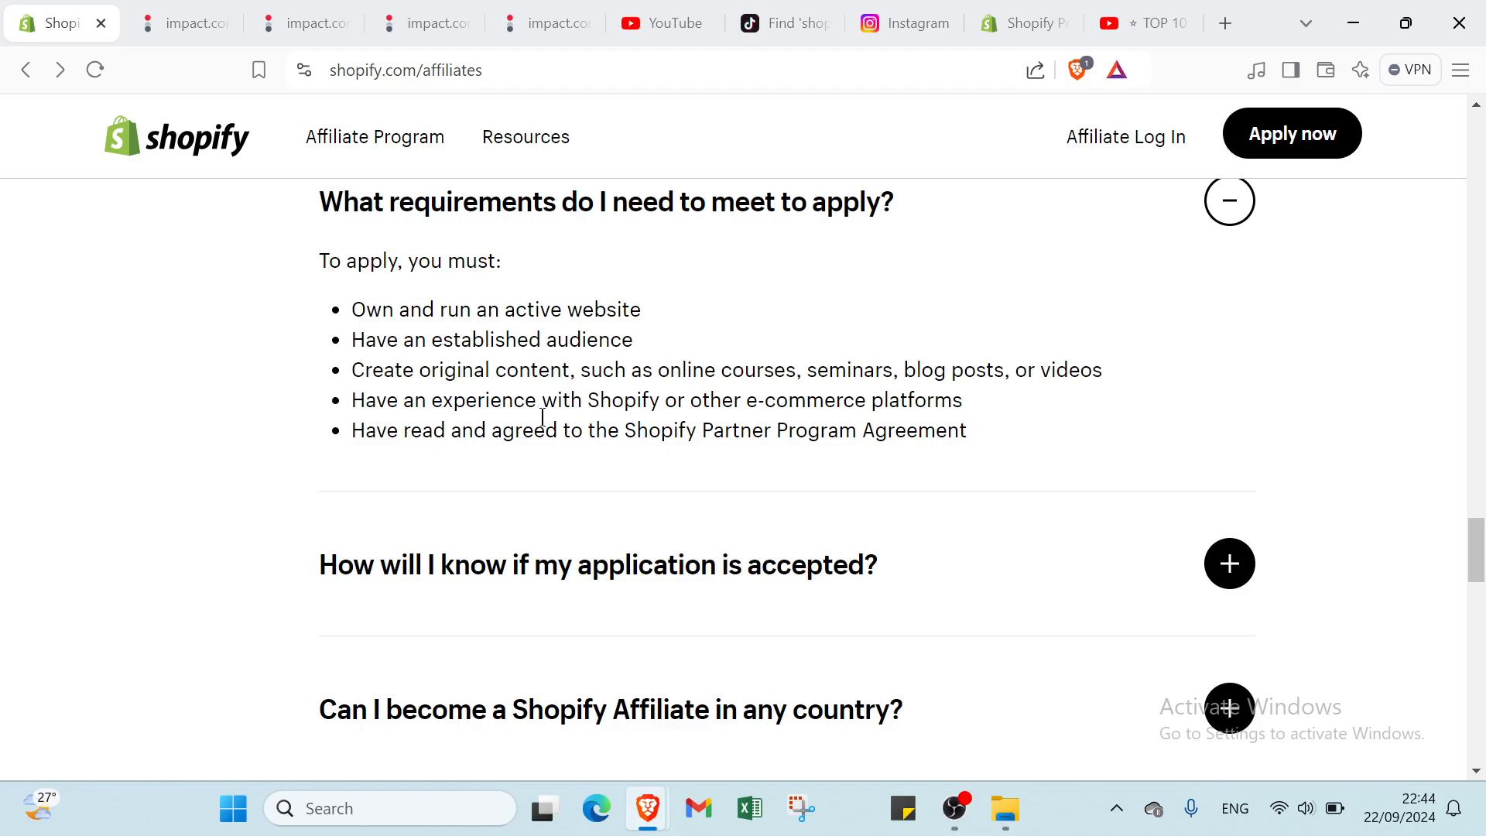
pyautogui.moveTo(744, 417)
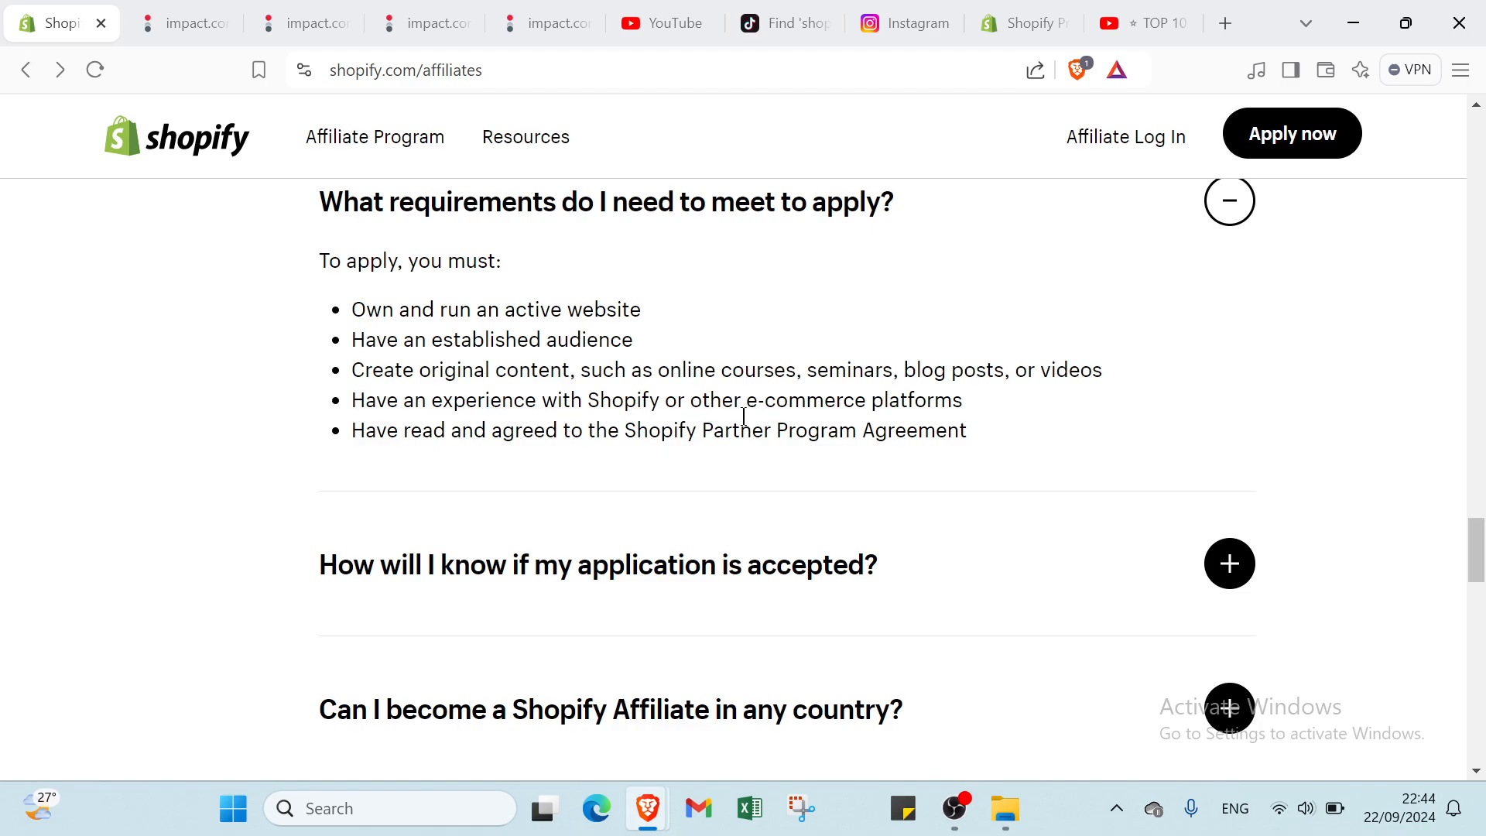
pyautogui.moveTo(438, 456)
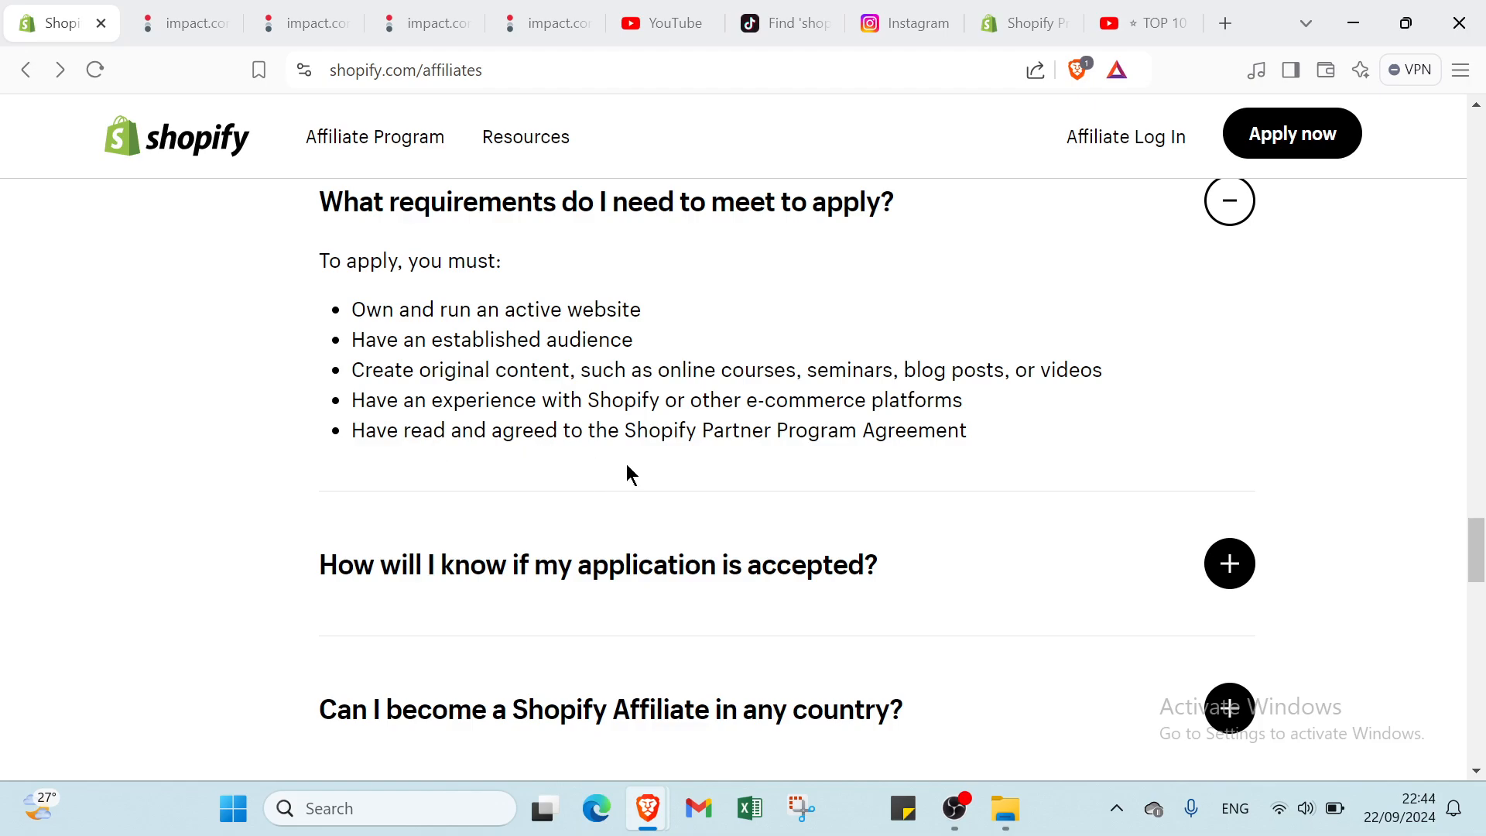
pyautogui.moveTo(720, 554)
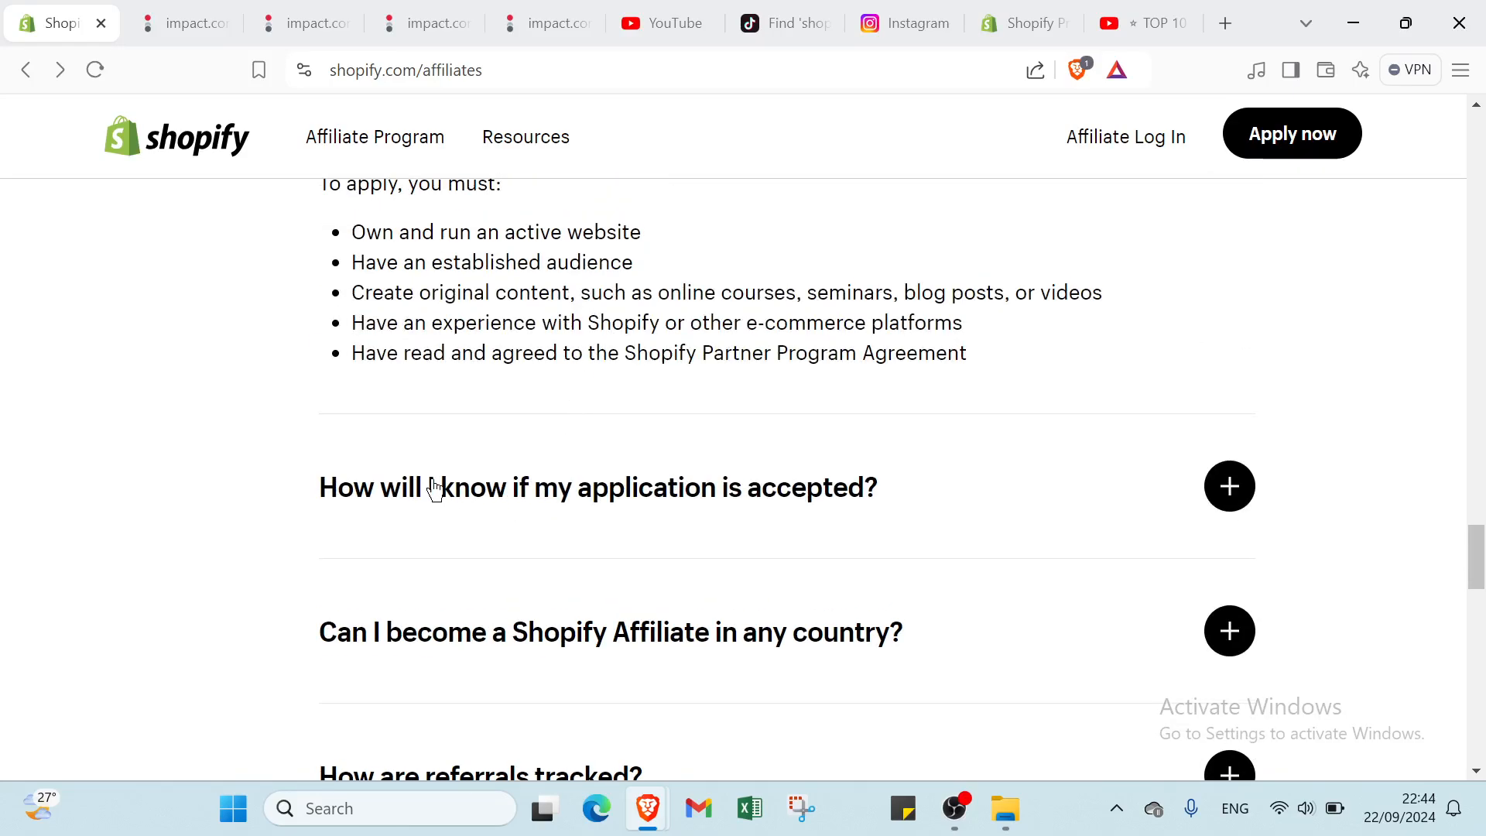
# Expand the FAQ answers on acceptance, eligible countries, commission structure and merchant tracking
pyautogui.click(1228, 486)
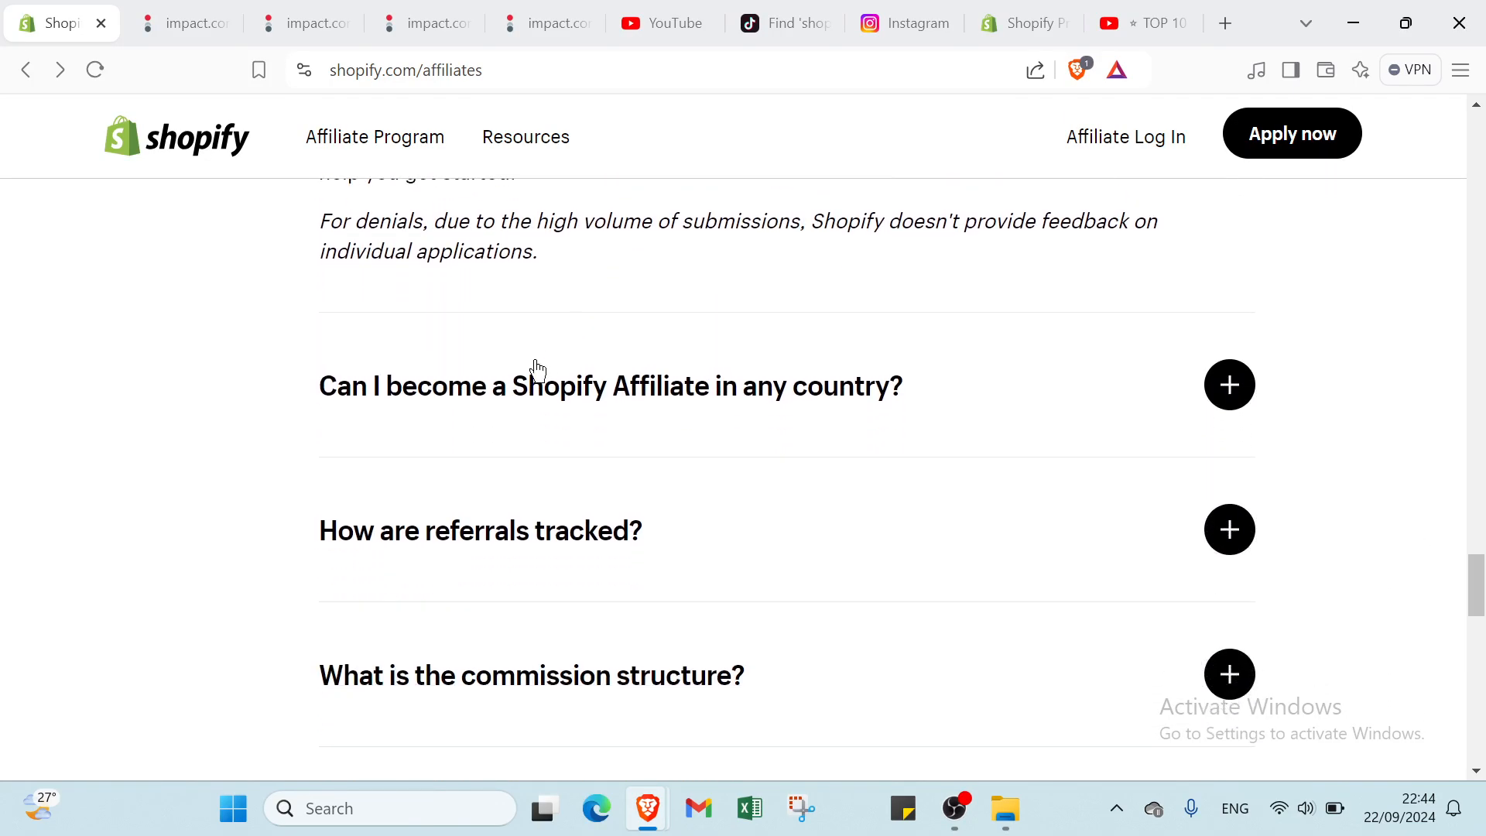
pyautogui.moveTo(663, 434)
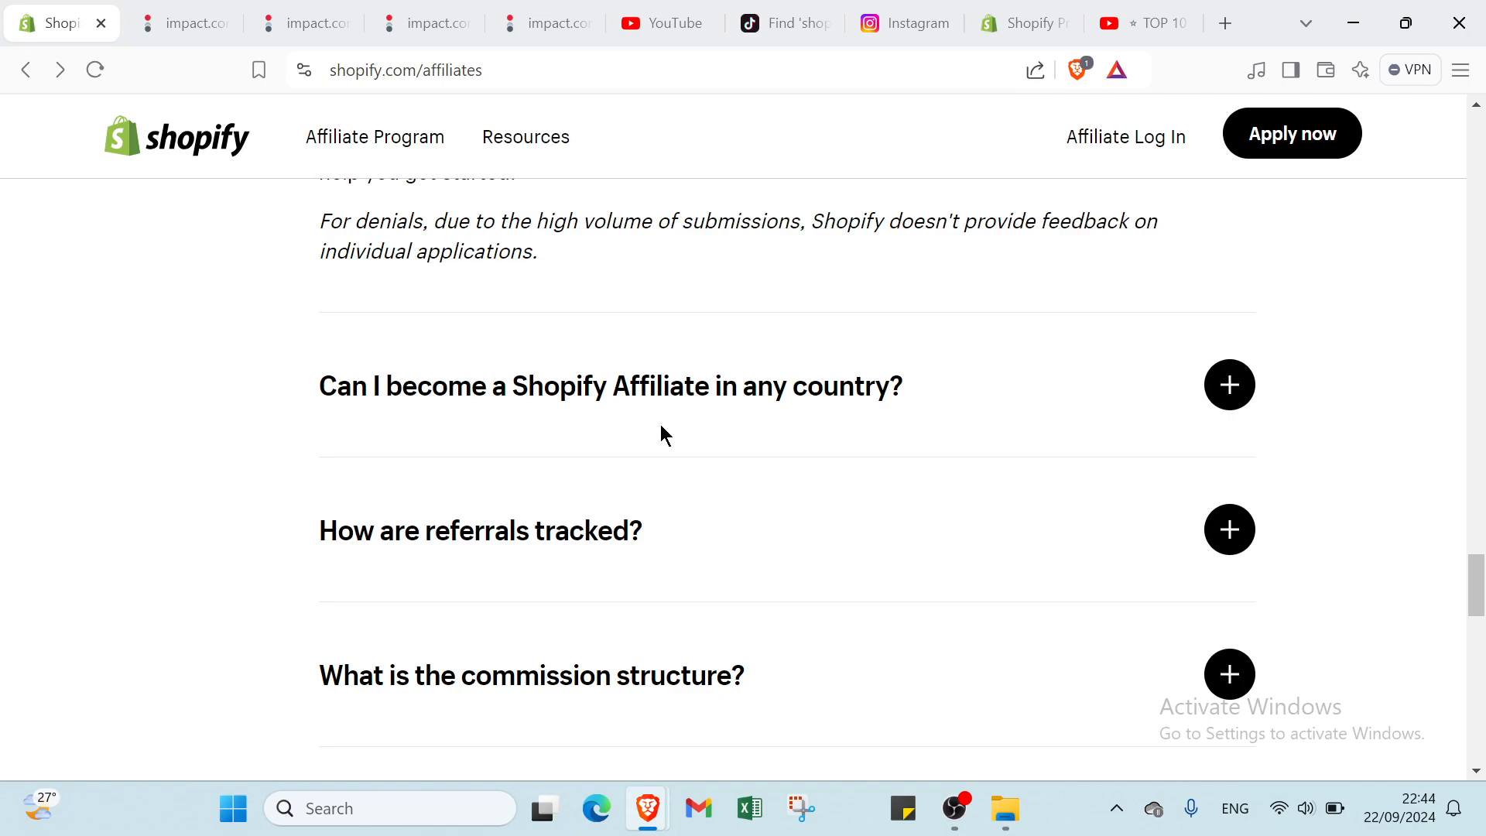
pyautogui.click(1229, 385)
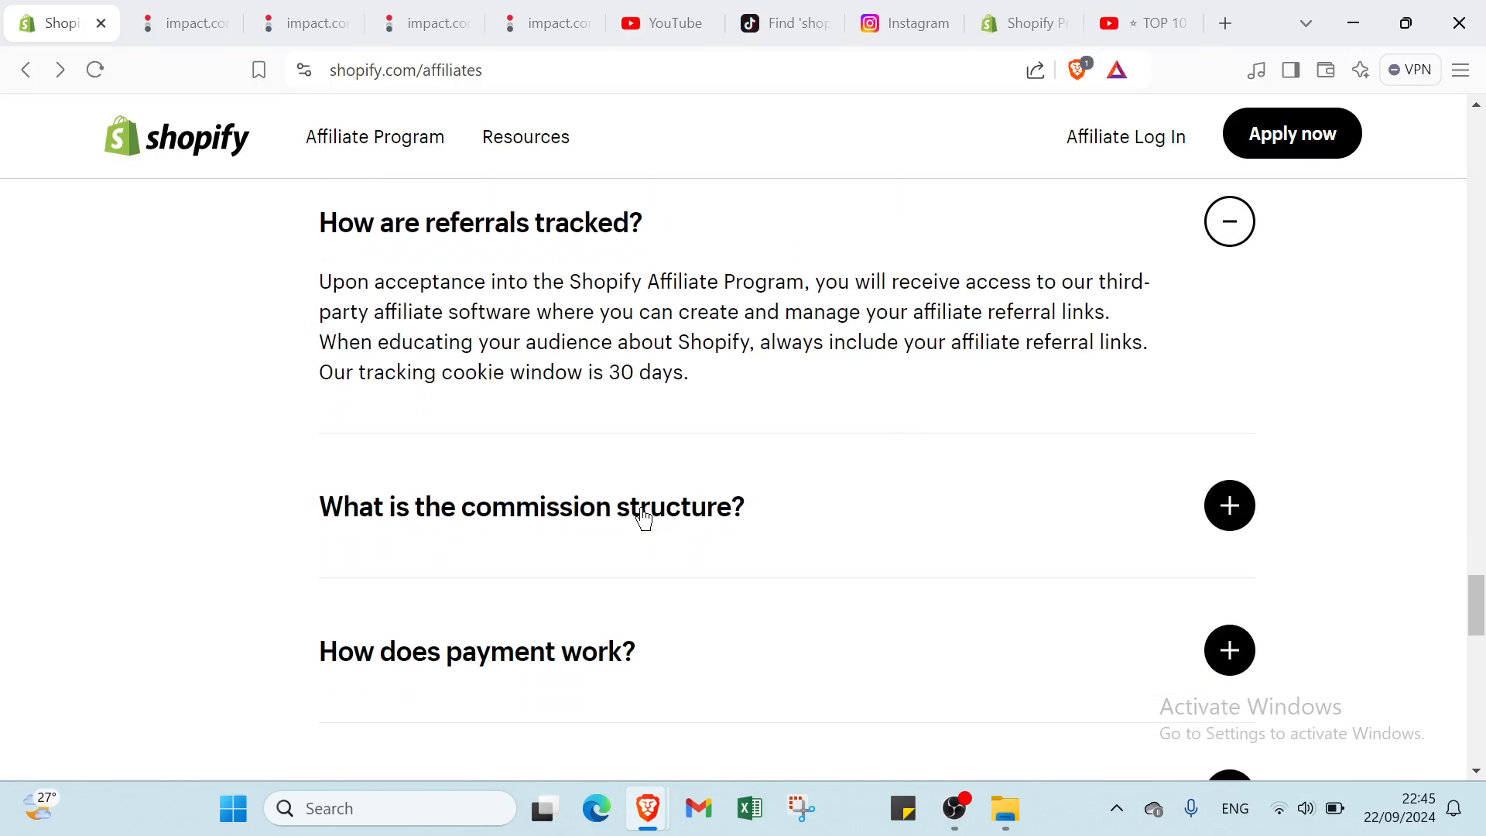
pyautogui.click(1228, 506)
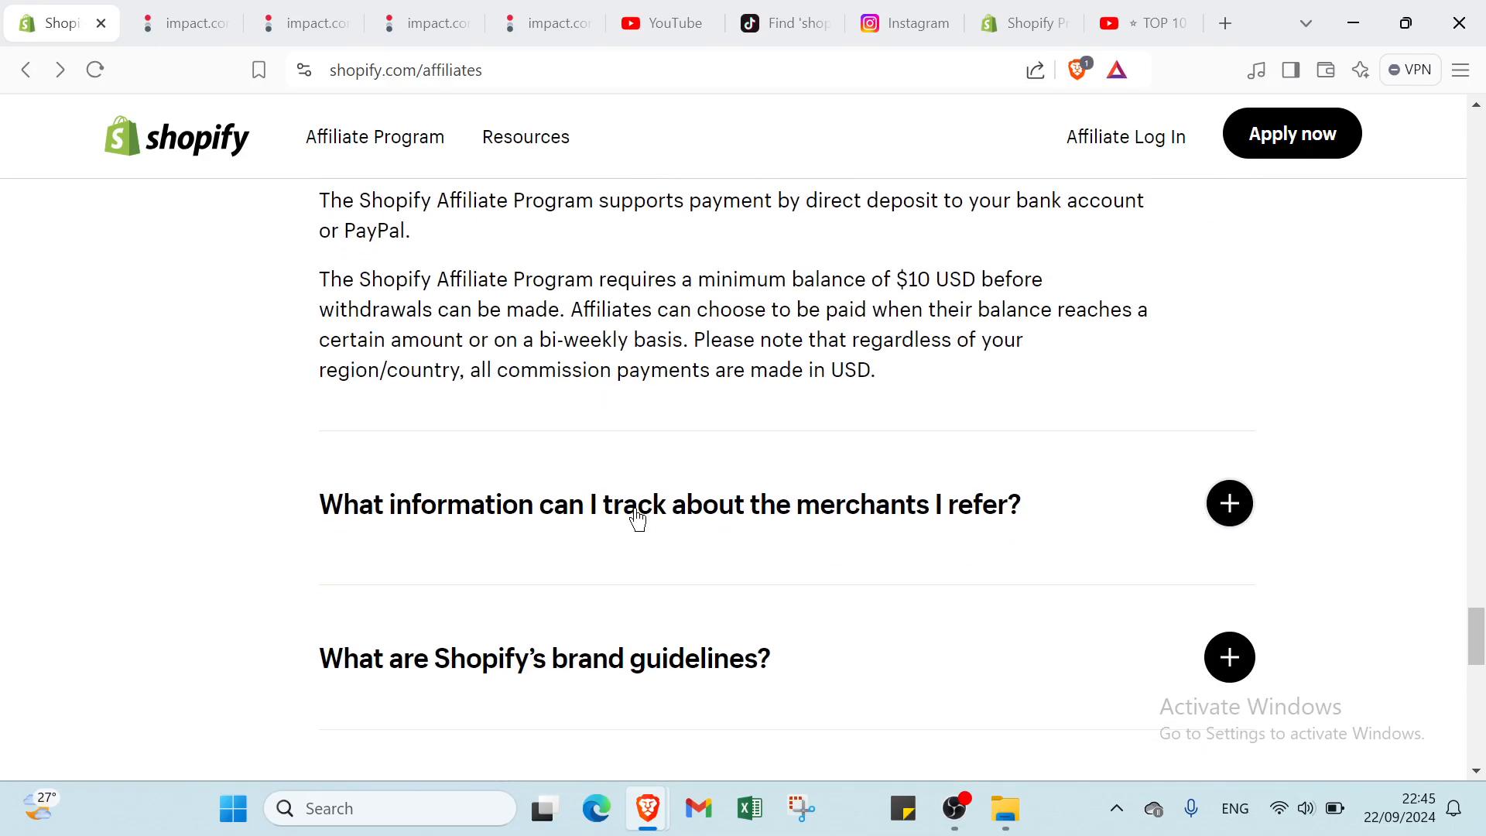
pyautogui.click(1229, 503)
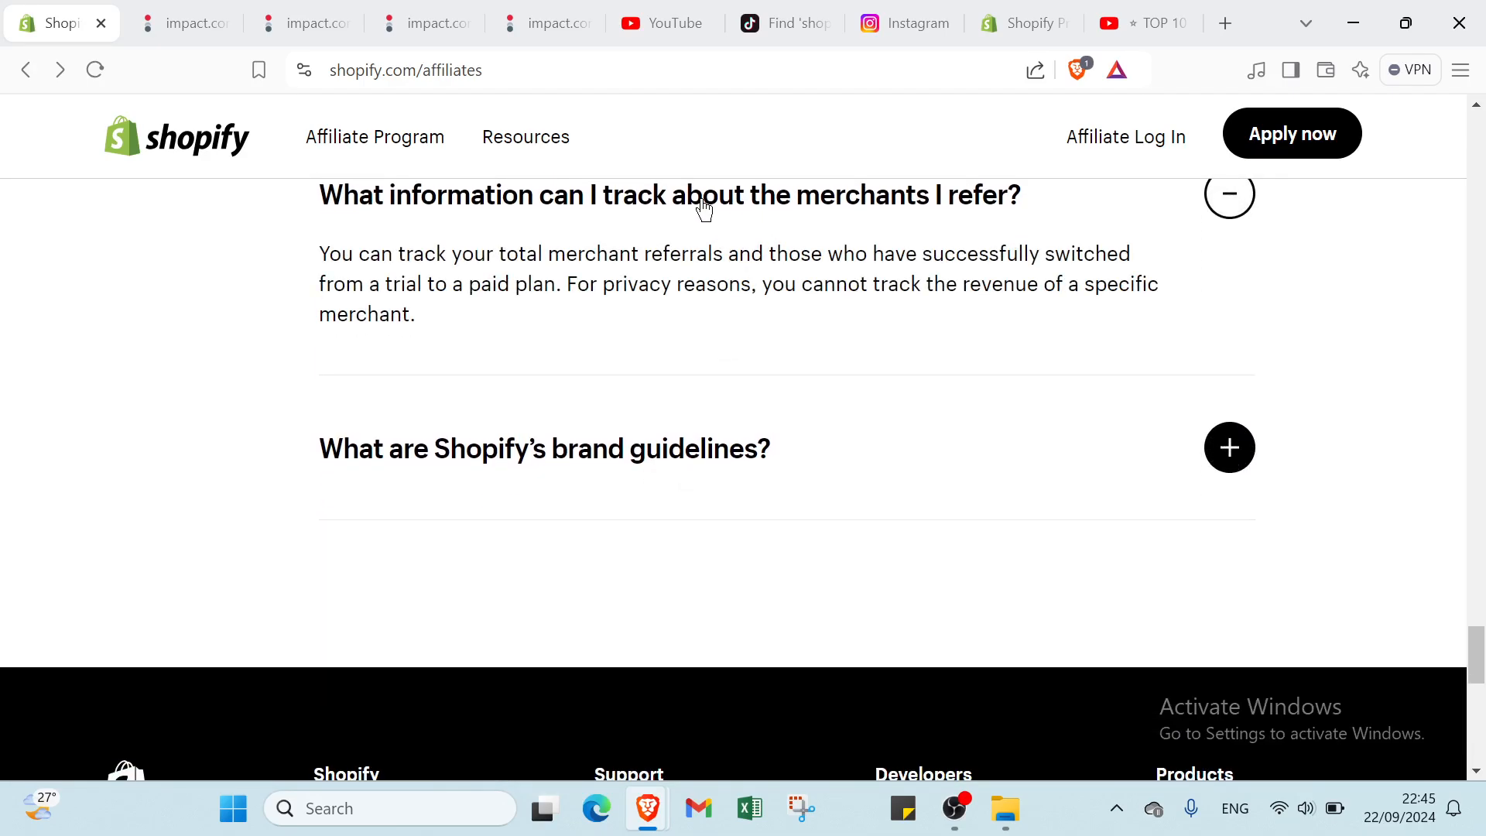
pyautogui.moveTo(790, 212)
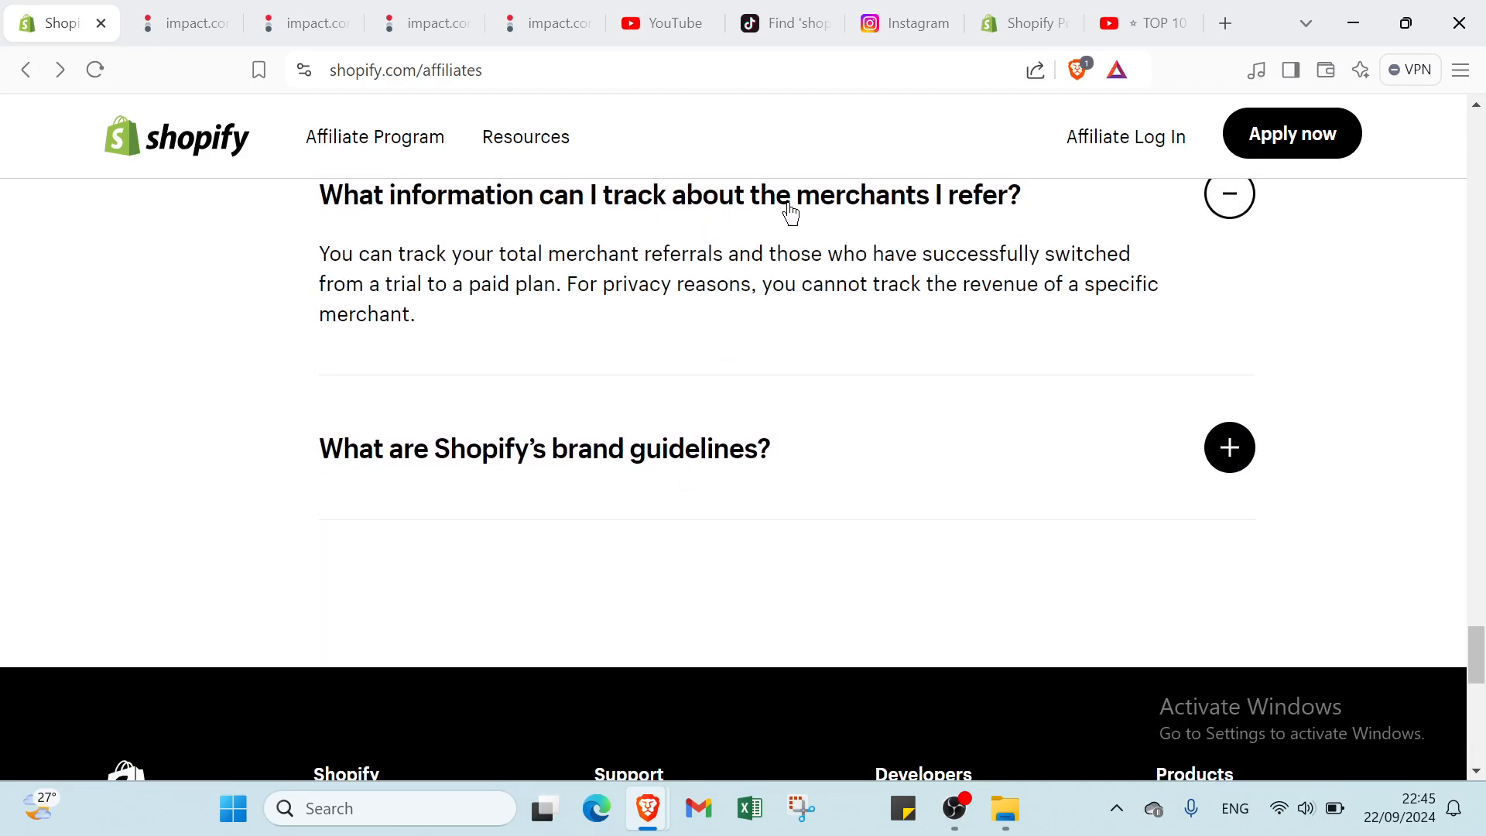
pyautogui.moveTo(649, 435)
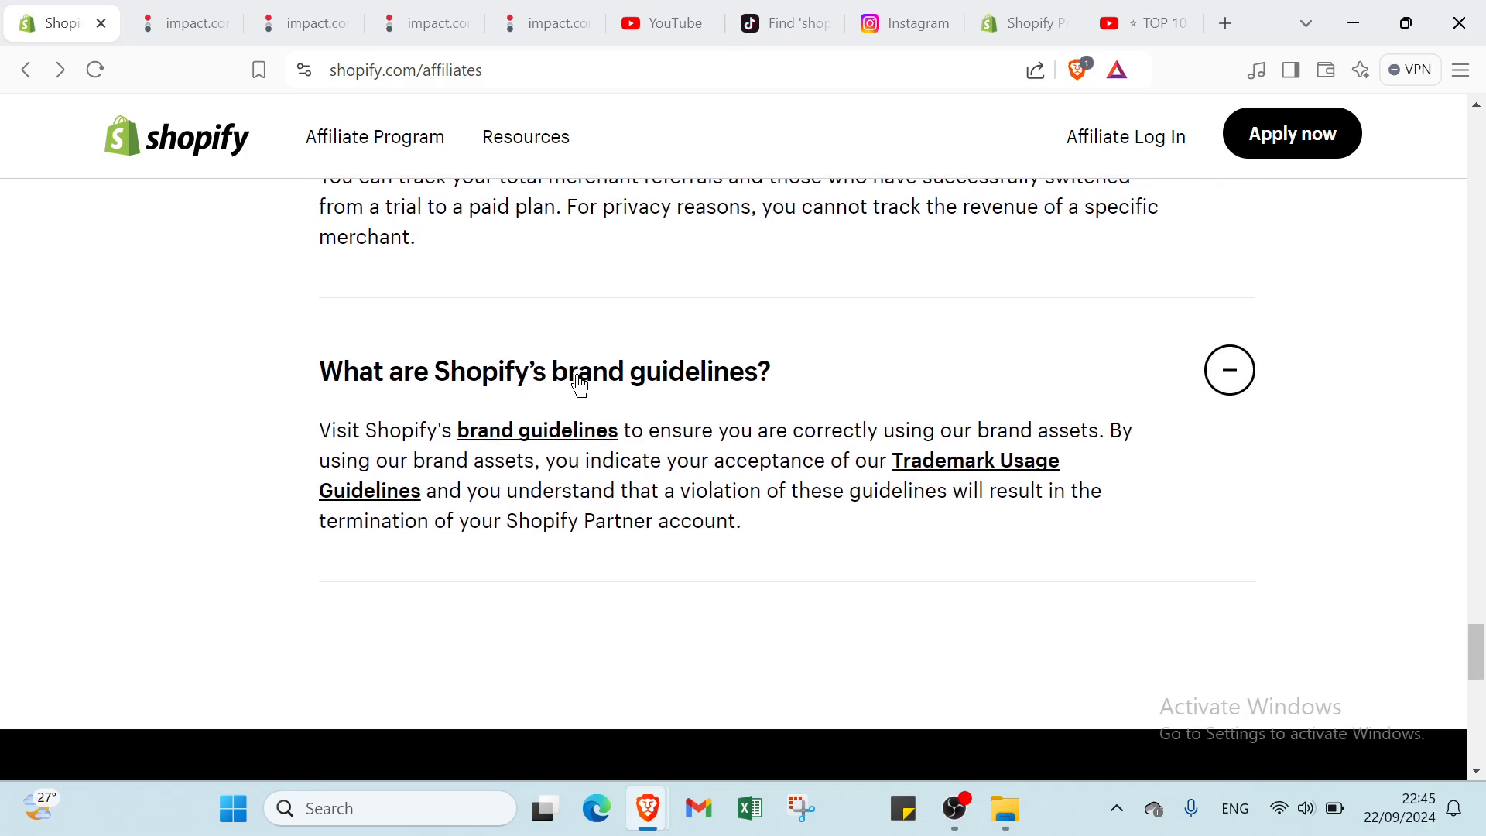
# Scroll to the brand guidelines answer, then back up to the Become a Shopify Affiliate Partner banner
pyautogui.scroll(-3)
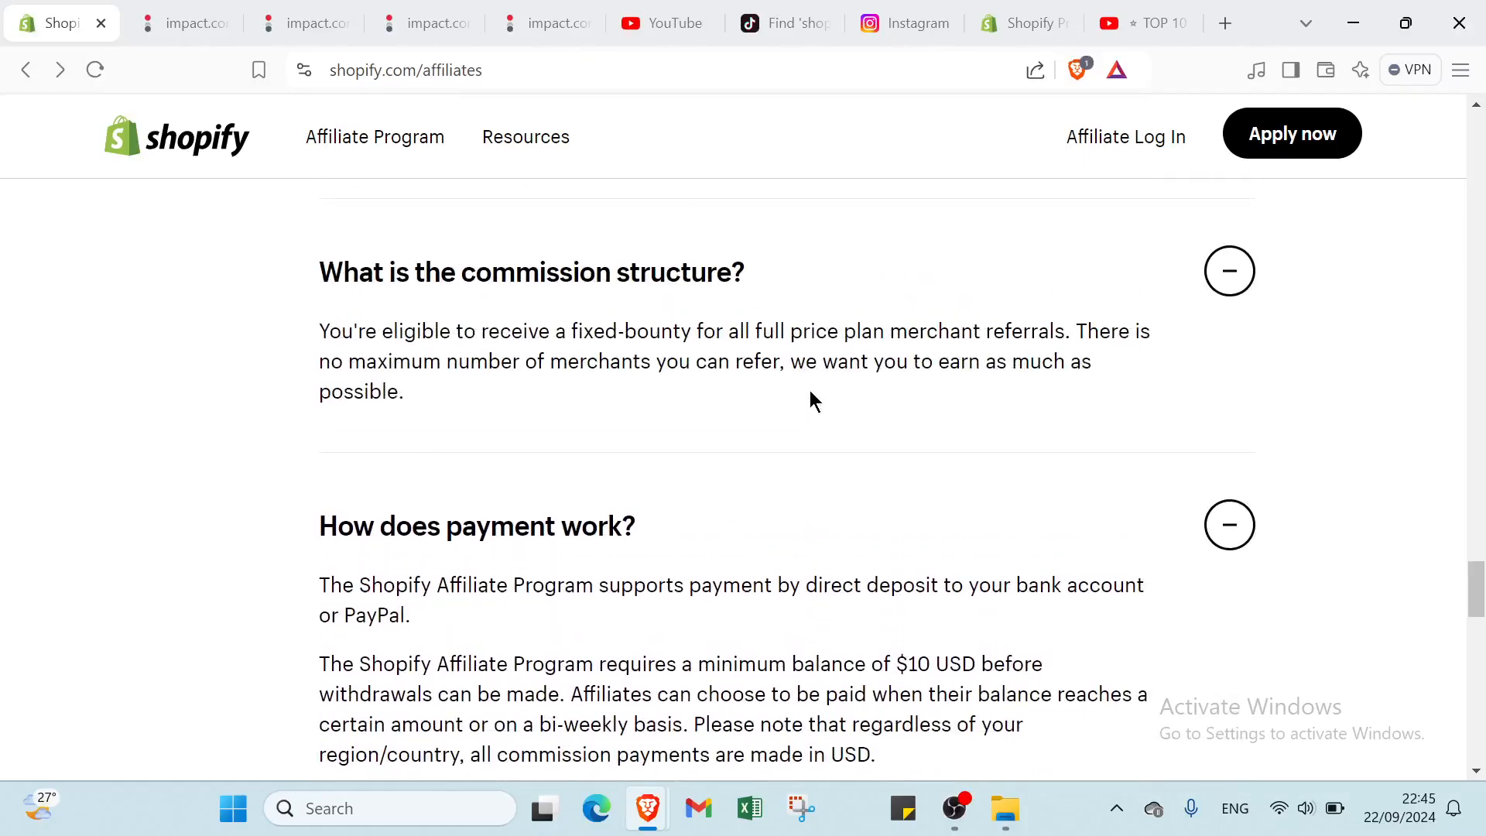
pyautogui.scroll(-3)
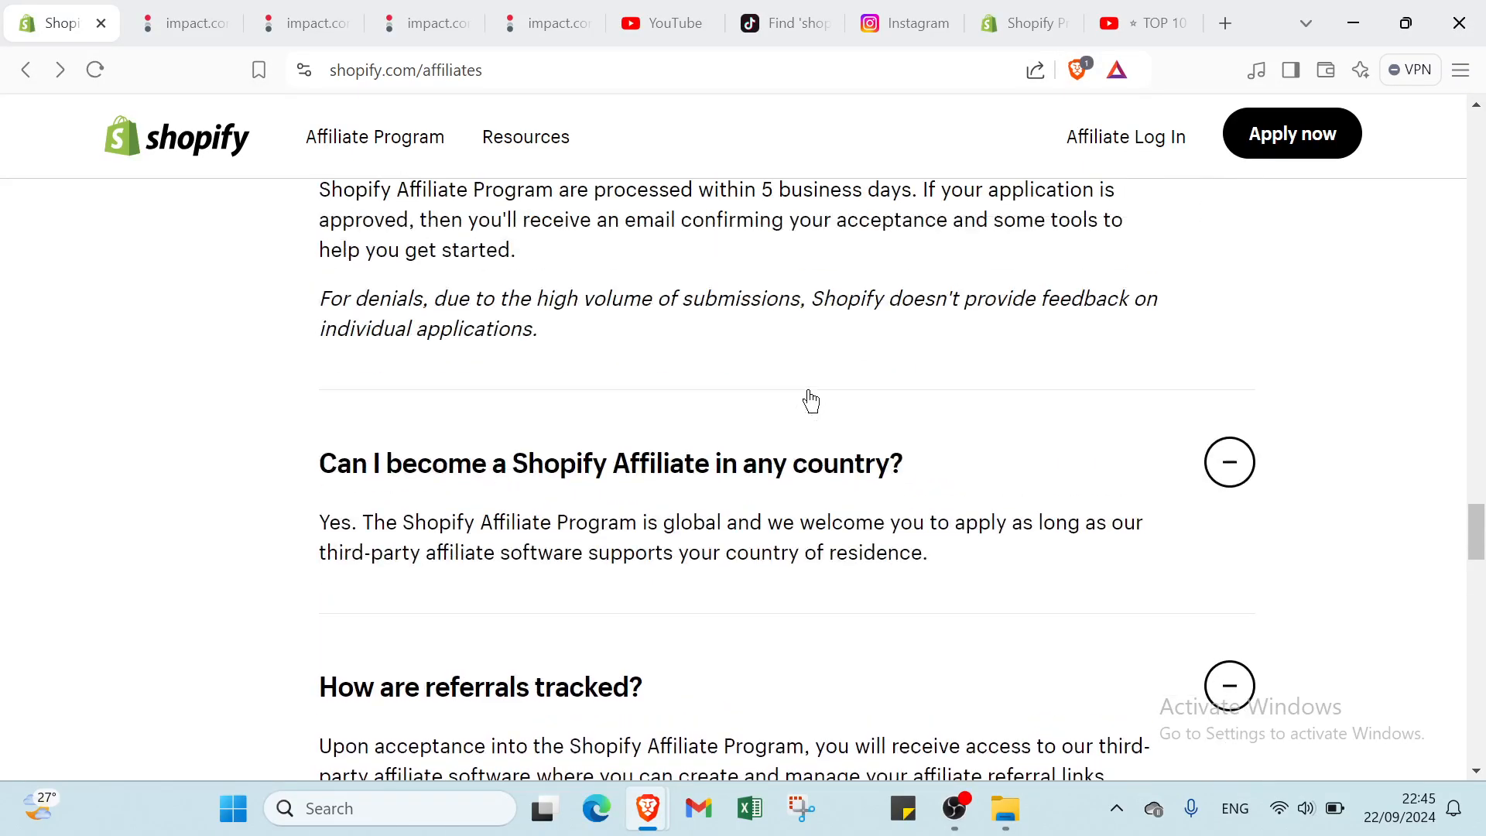
pyautogui.scroll(3)
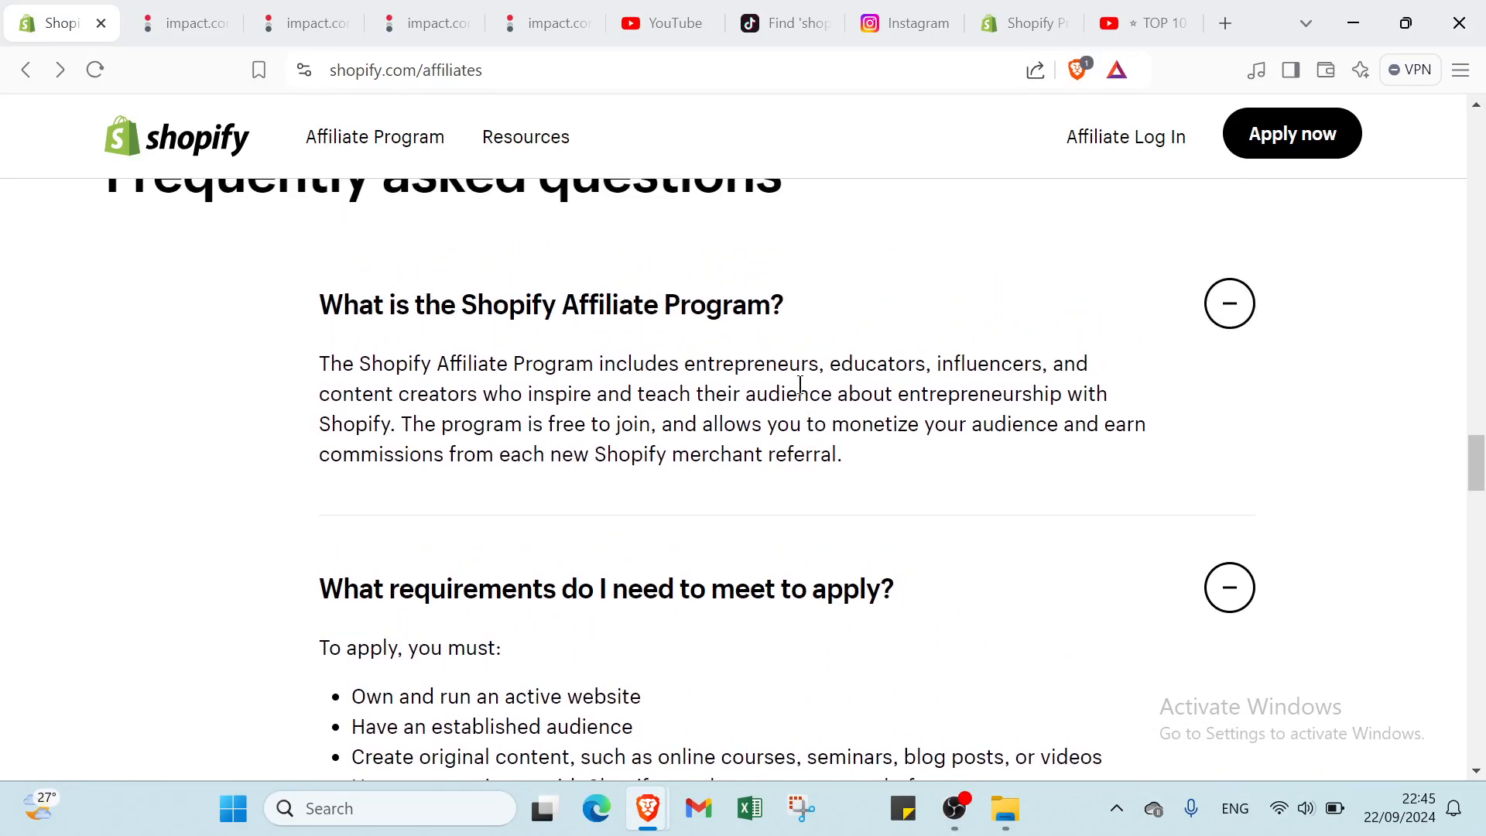
pyautogui.scroll(3)
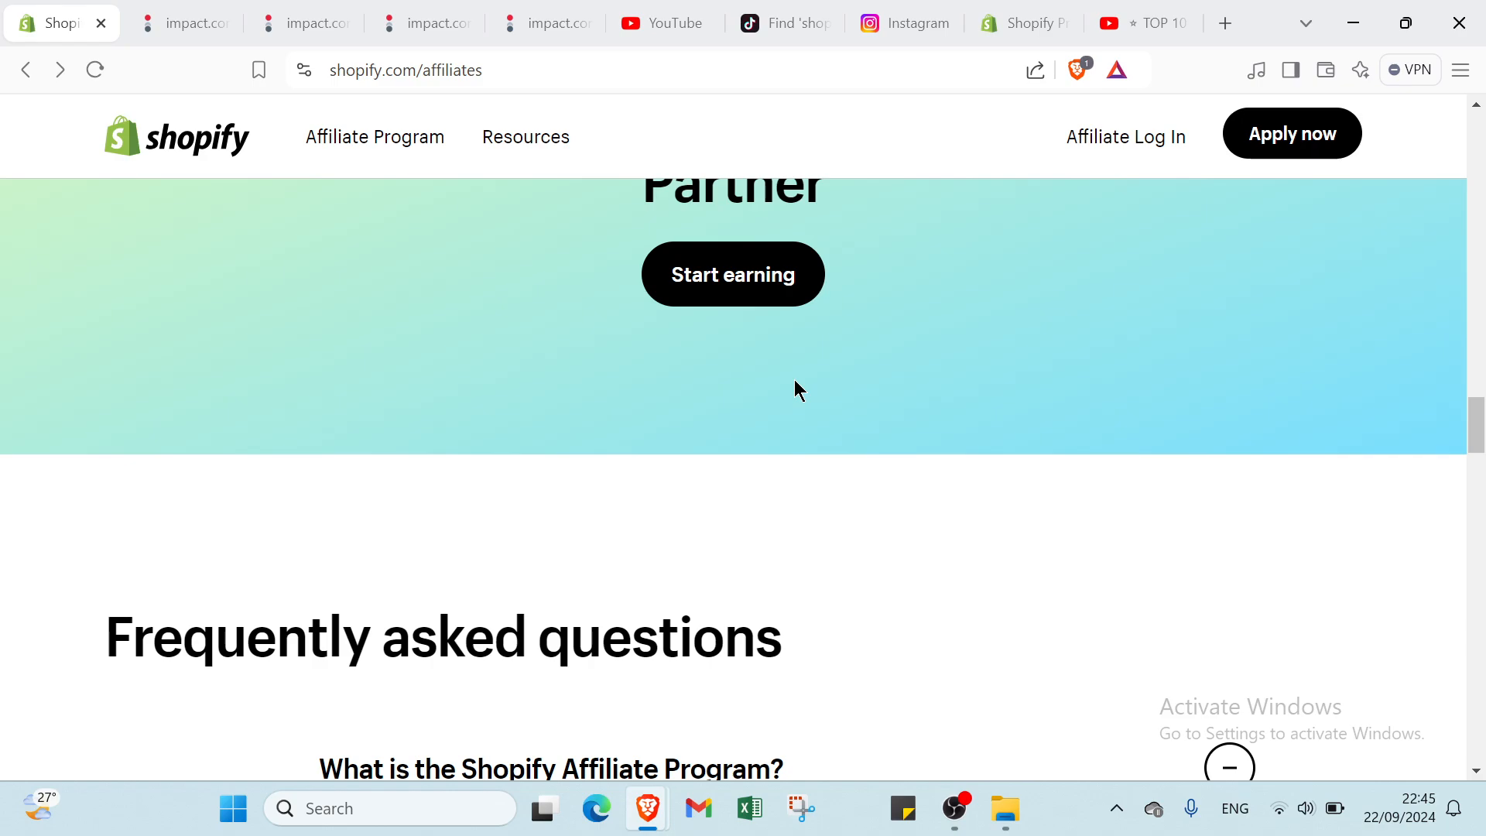
pyautogui.scroll(3)
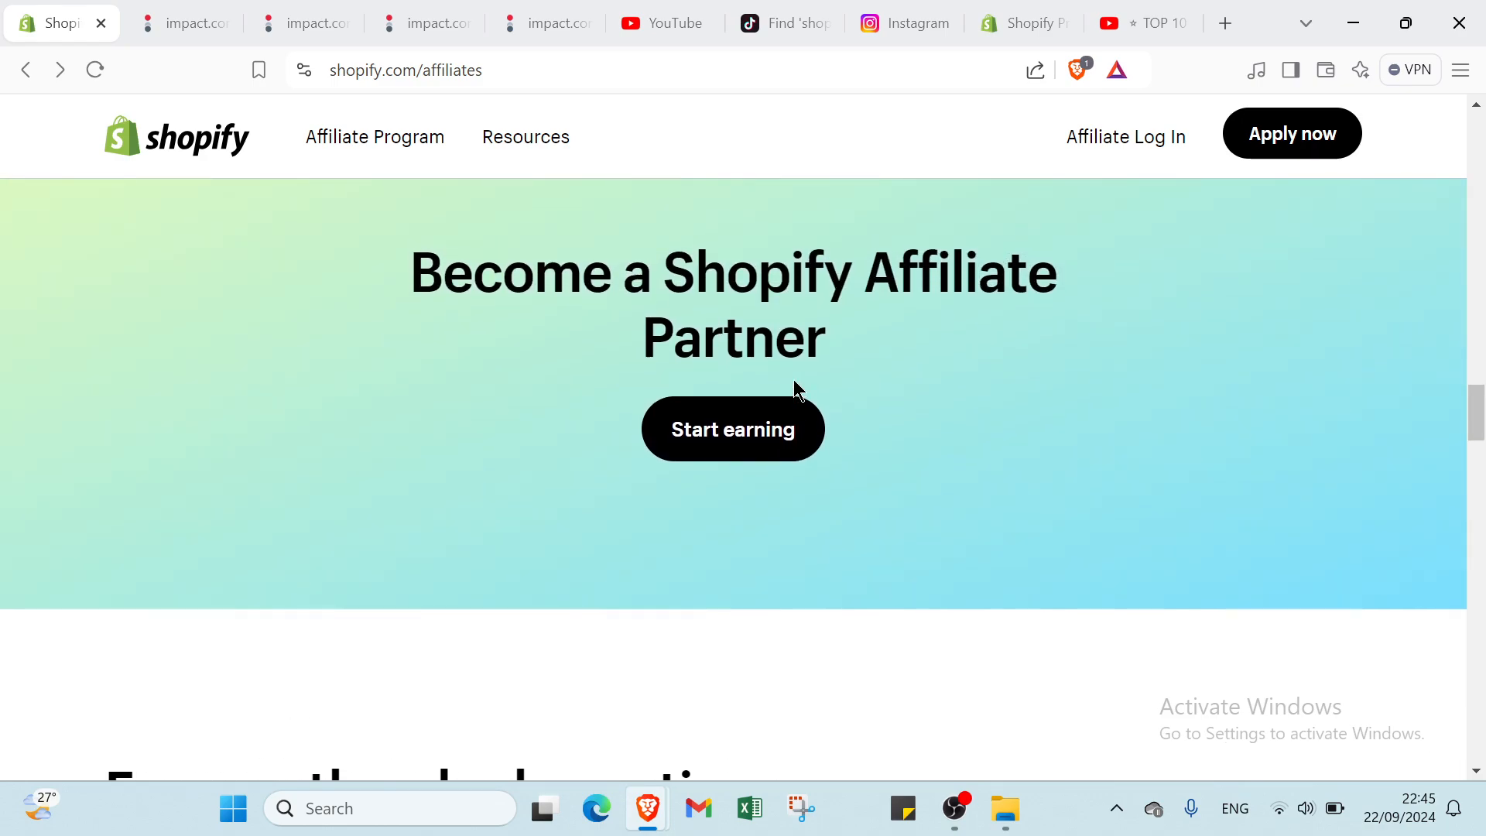
pyautogui.scroll(3)
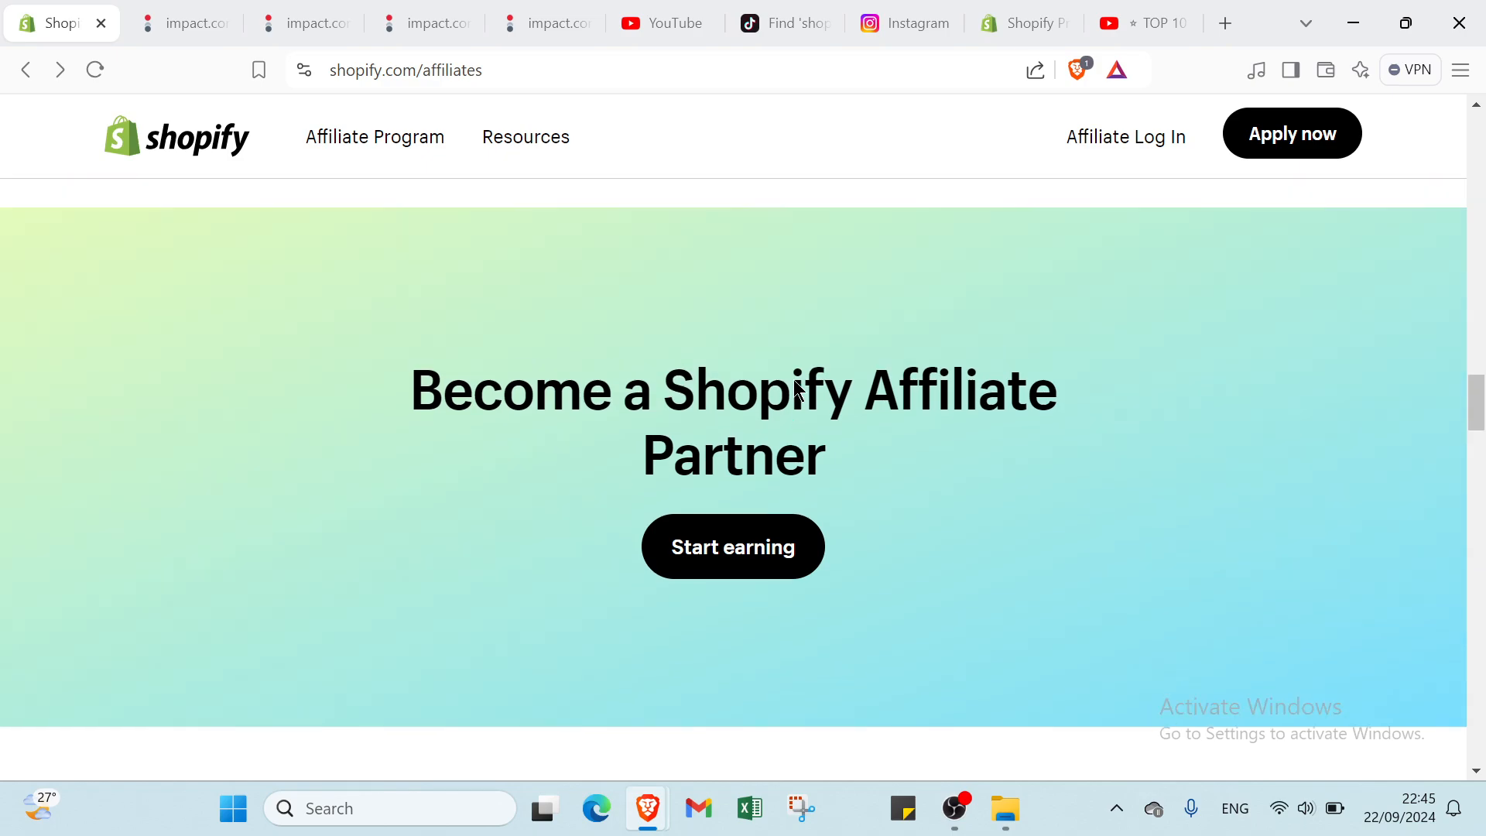
# Switch to YouTube and scroll past Shopify, systeme.io and Pinterest affiliate marketing videos
pyautogui.click(653, 22)
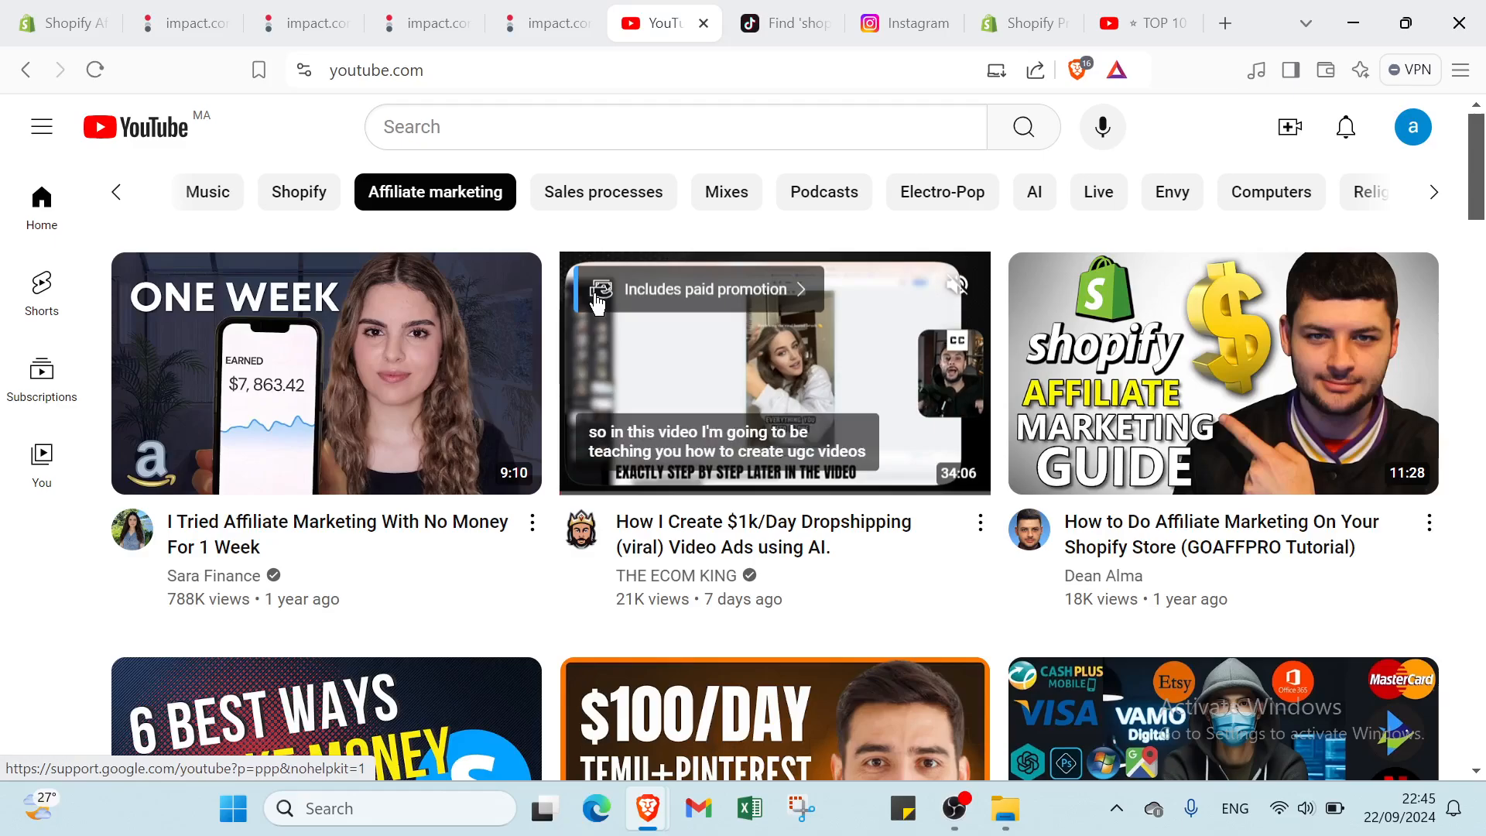
pyautogui.scroll(-3)
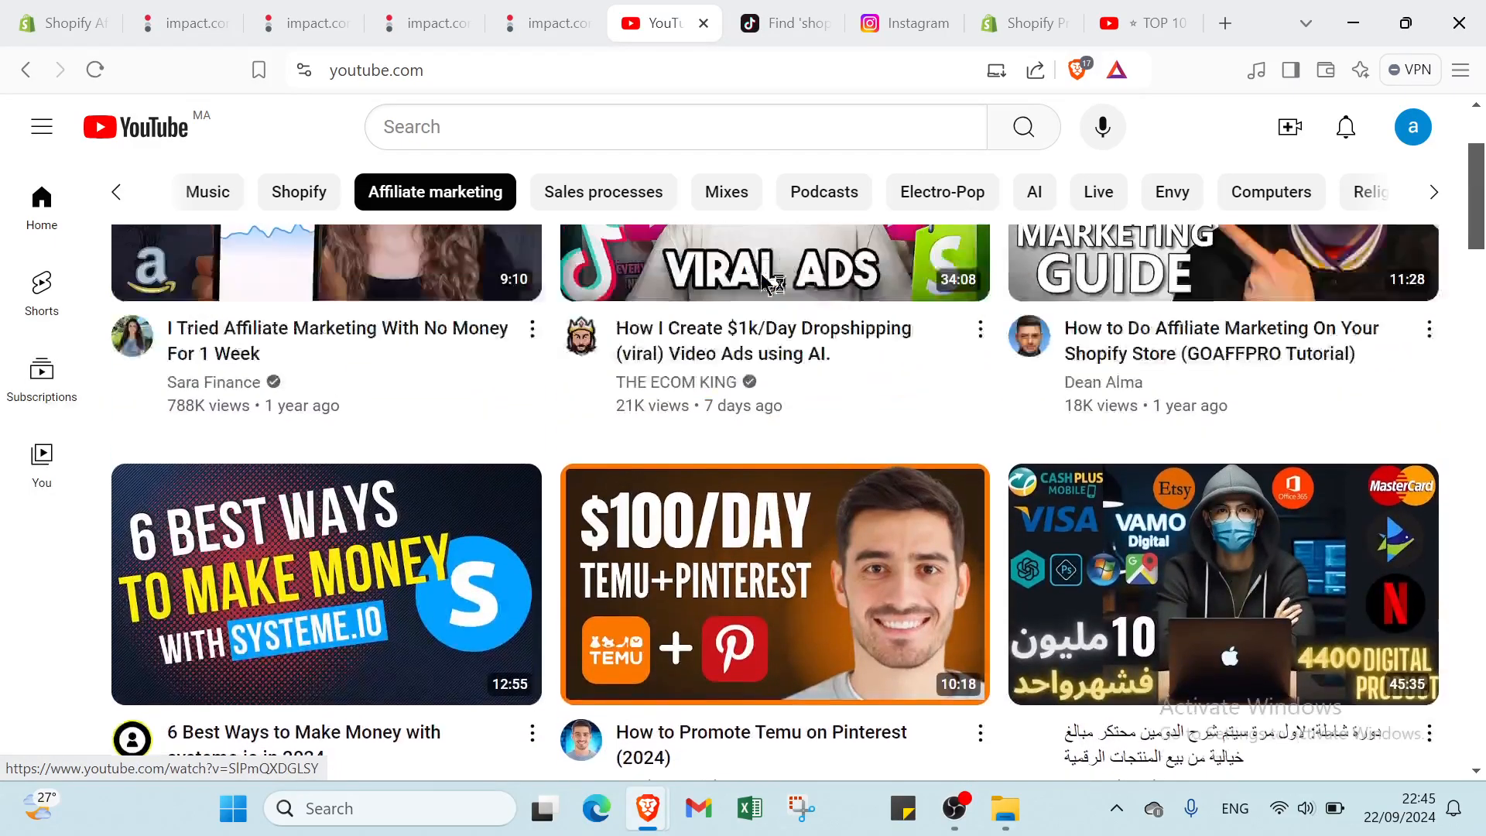
pyautogui.scroll(-3)
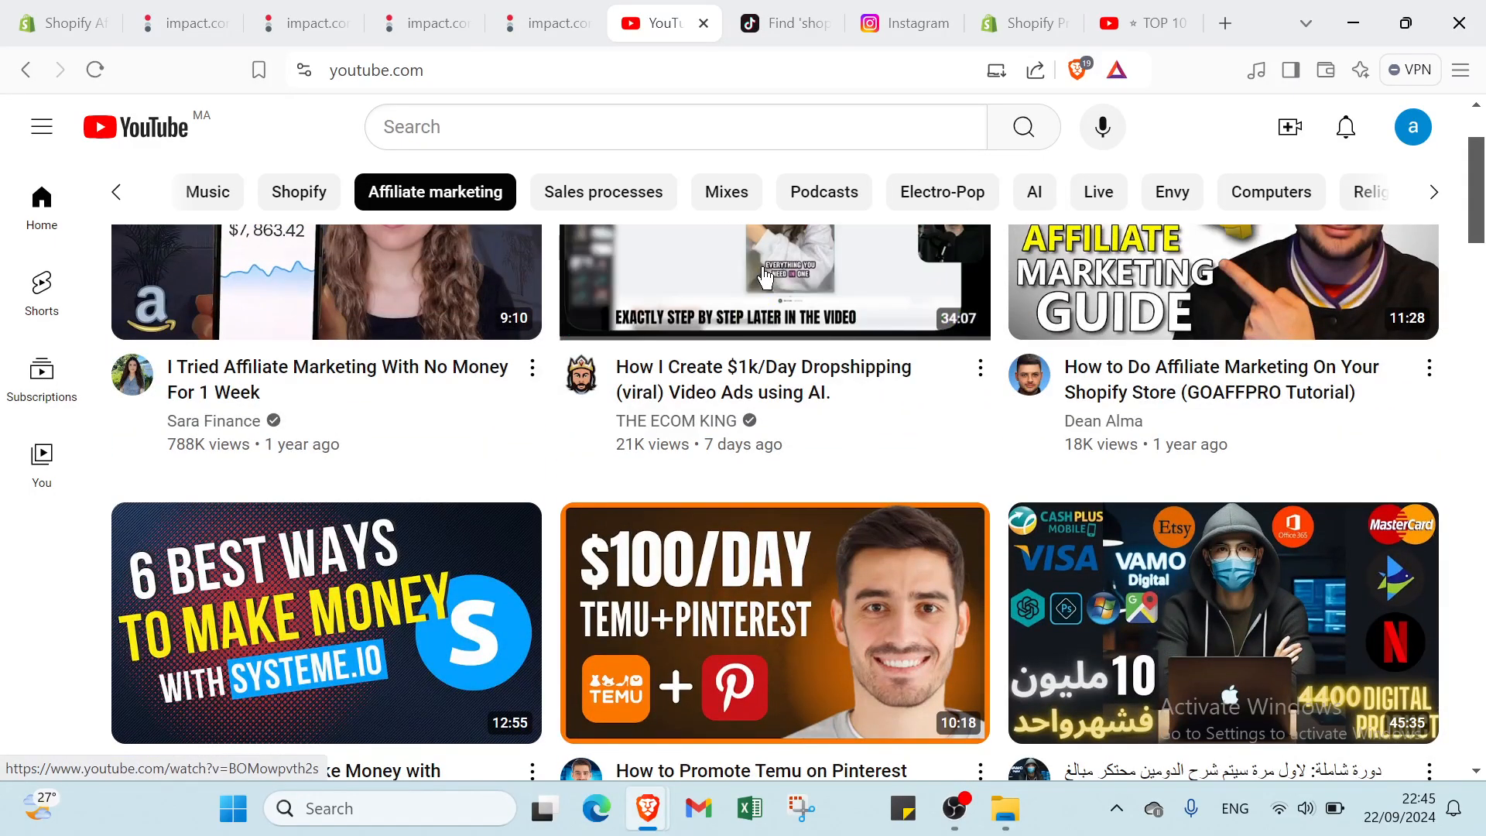
pyautogui.scroll(-3)
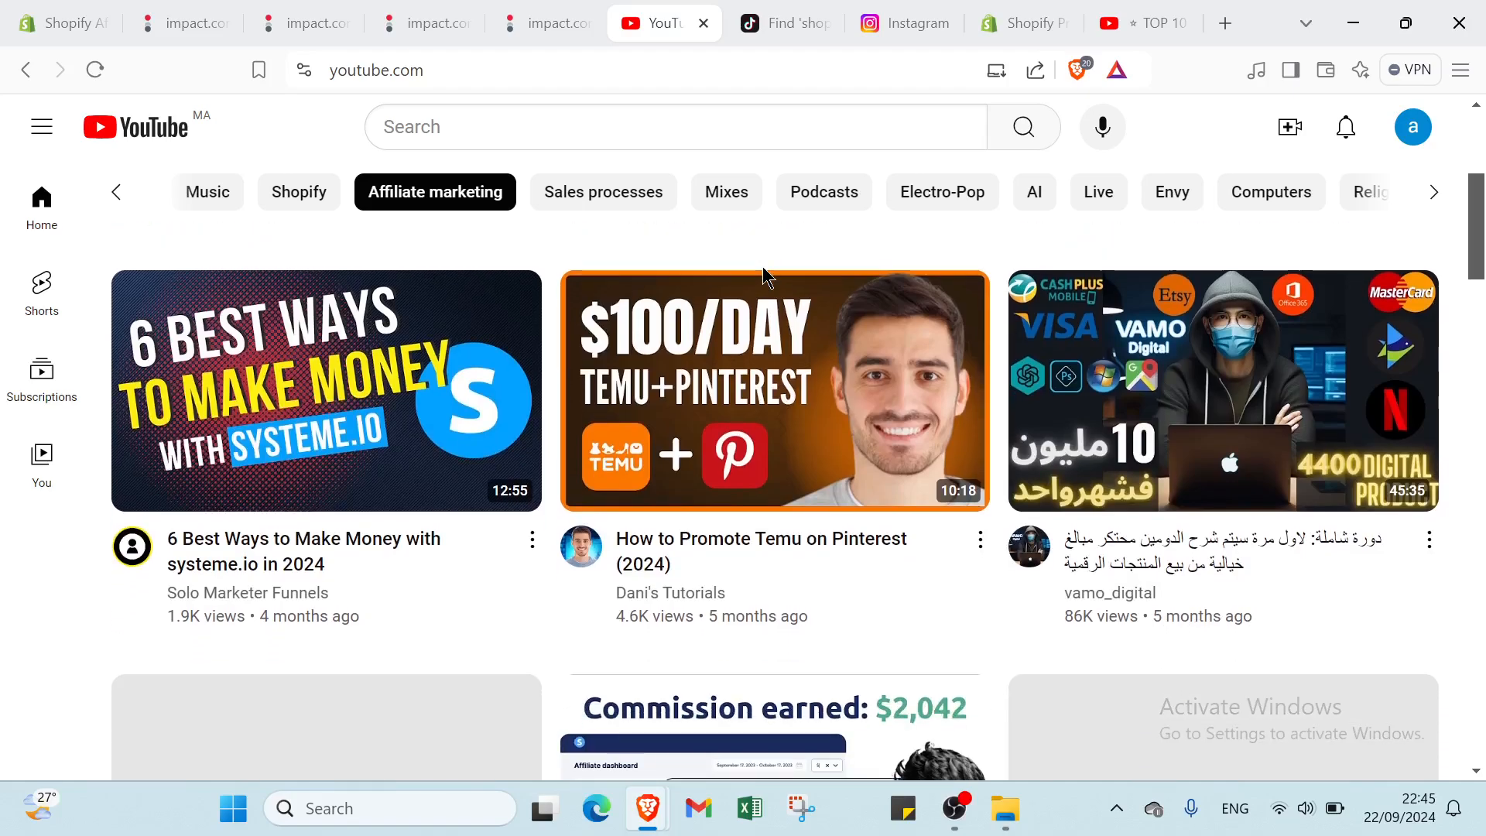
pyautogui.scroll(-3)
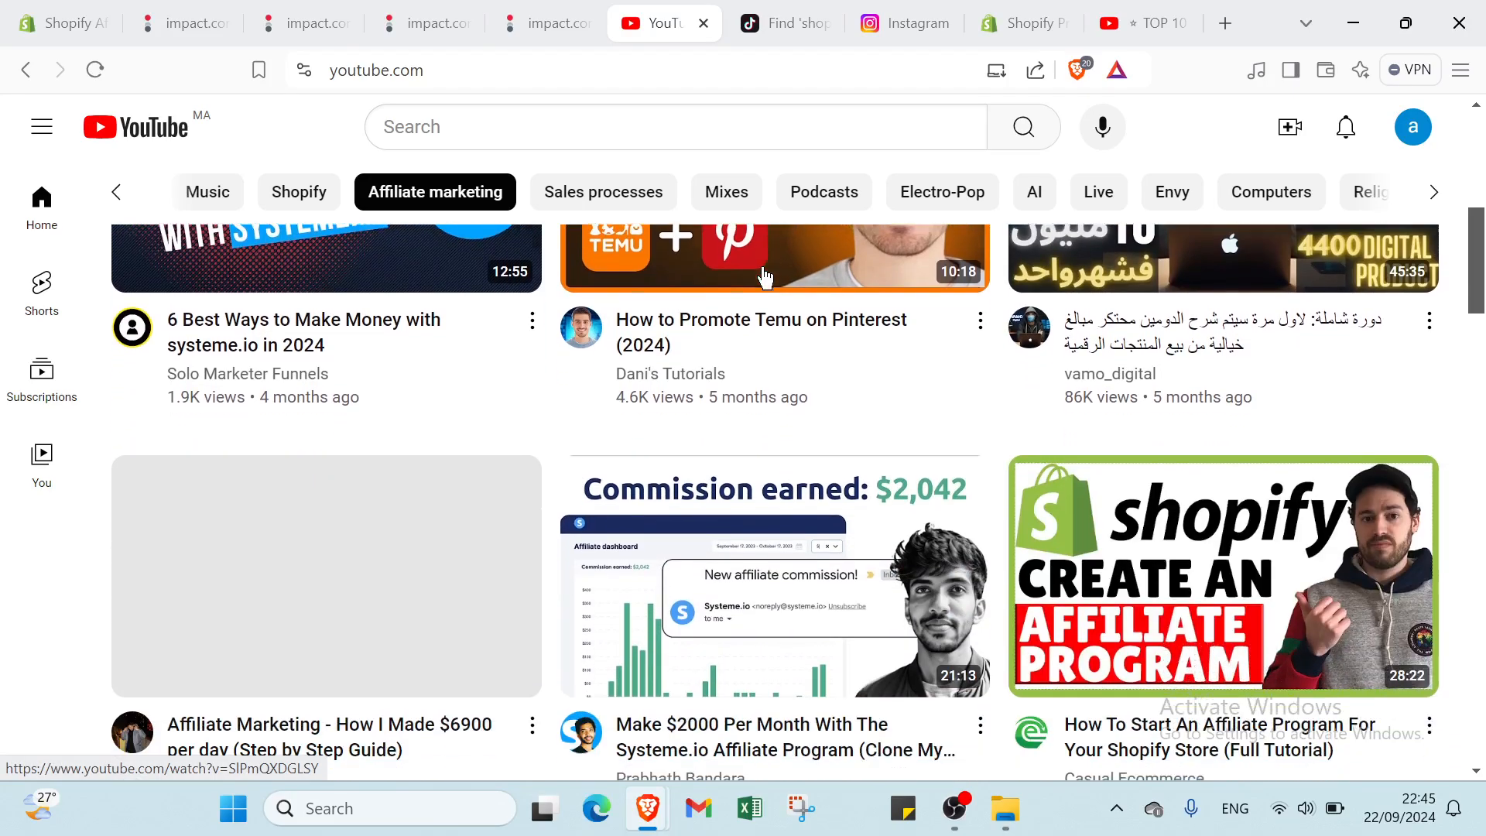
pyautogui.scroll(-3)
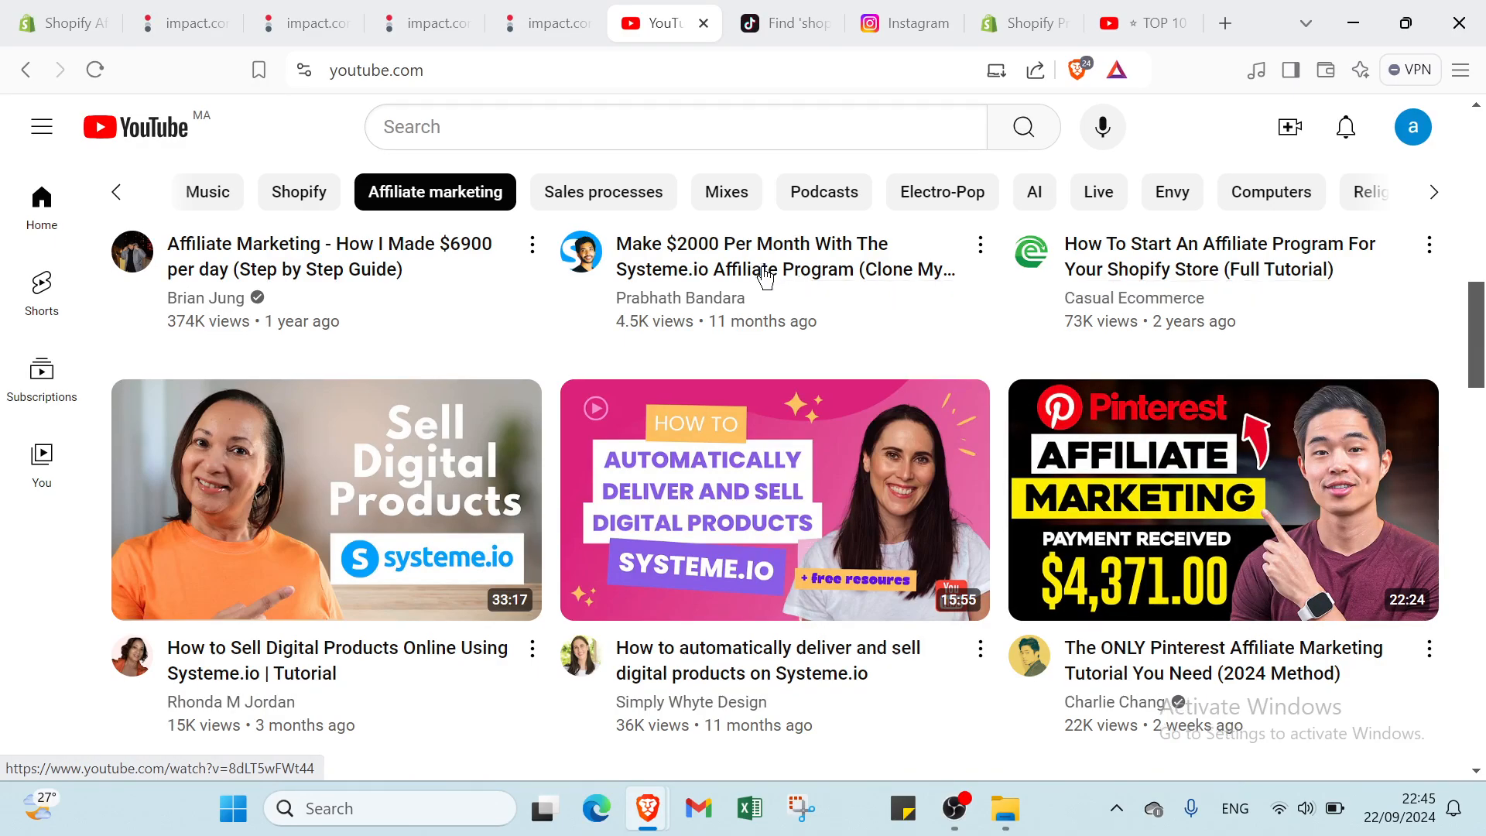
pyautogui.scroll(-3)
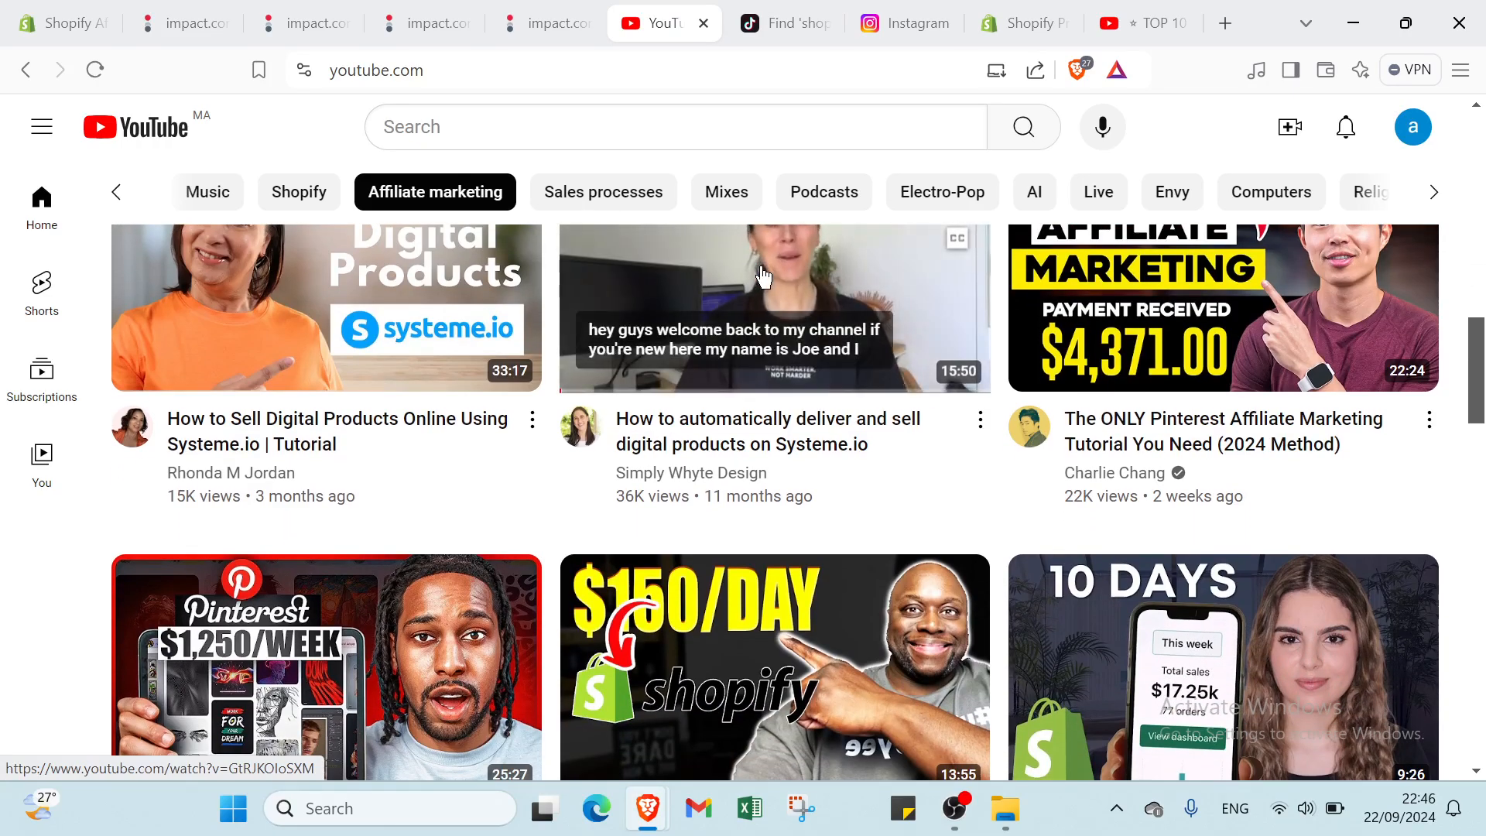
pyautogui.scroll(-3)
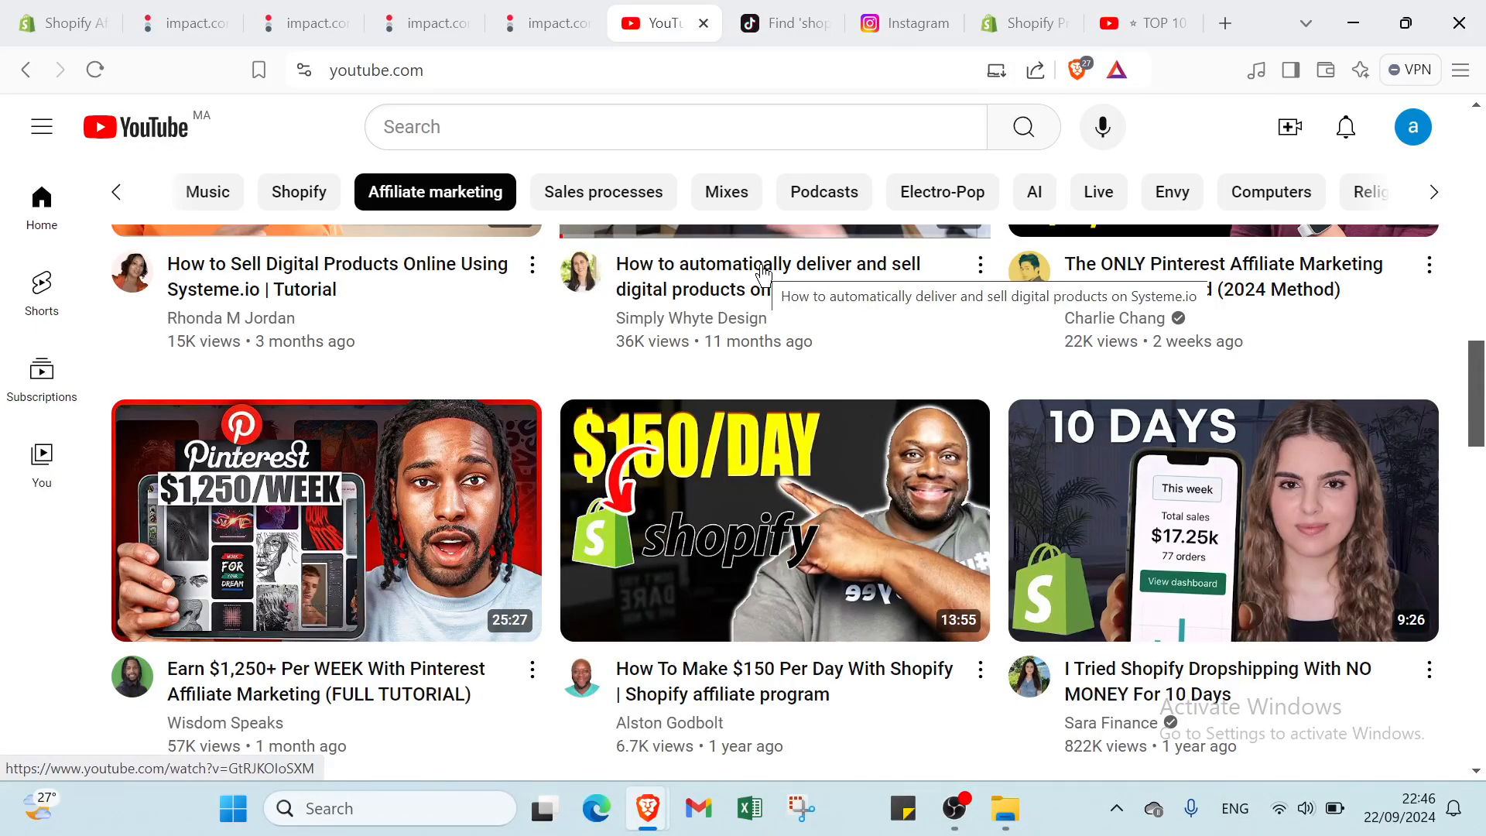
pyautogui.scroll(-3)
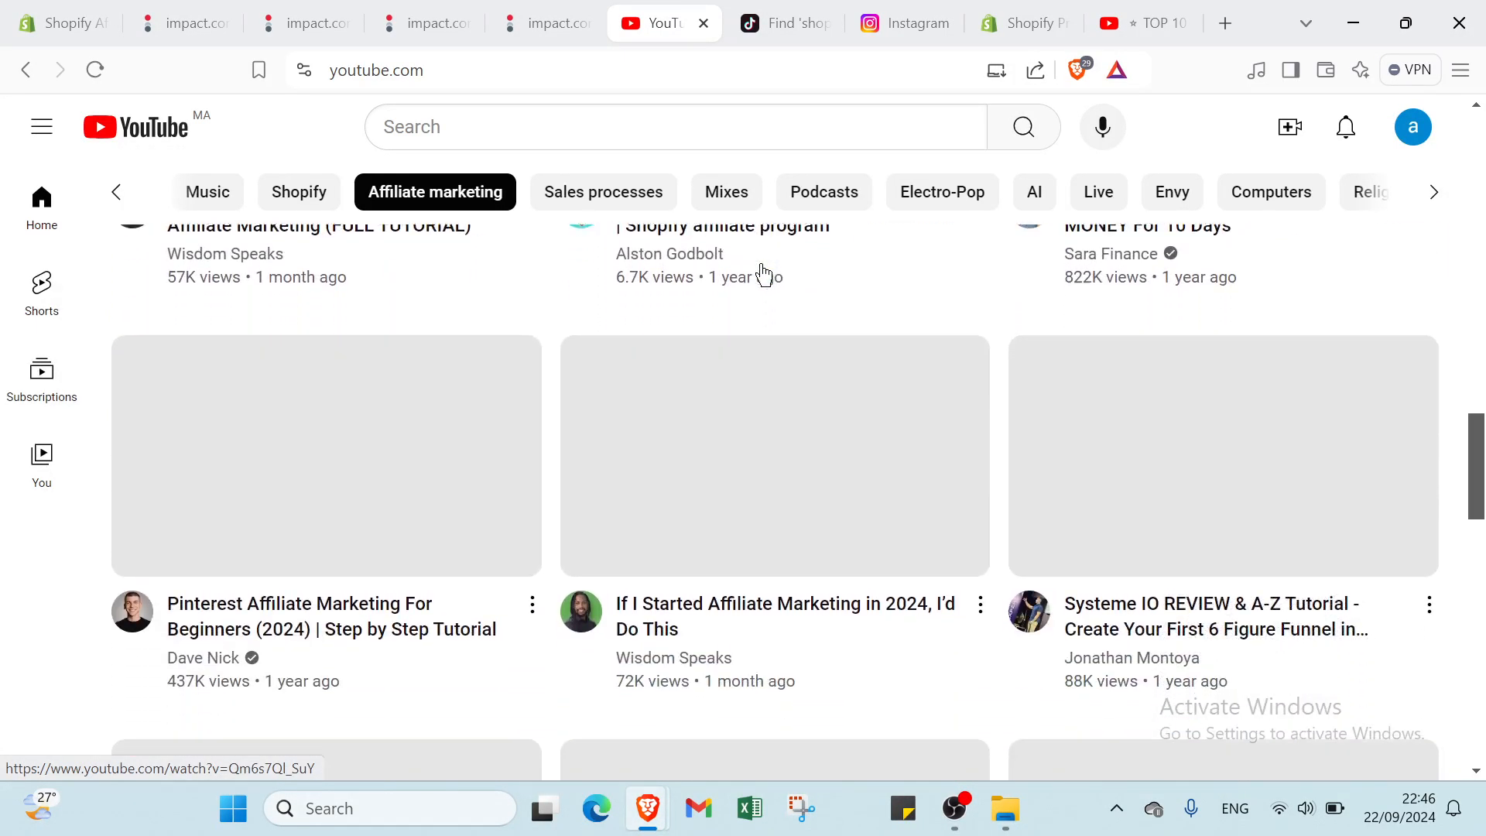
pyautogui.scroll(-3)
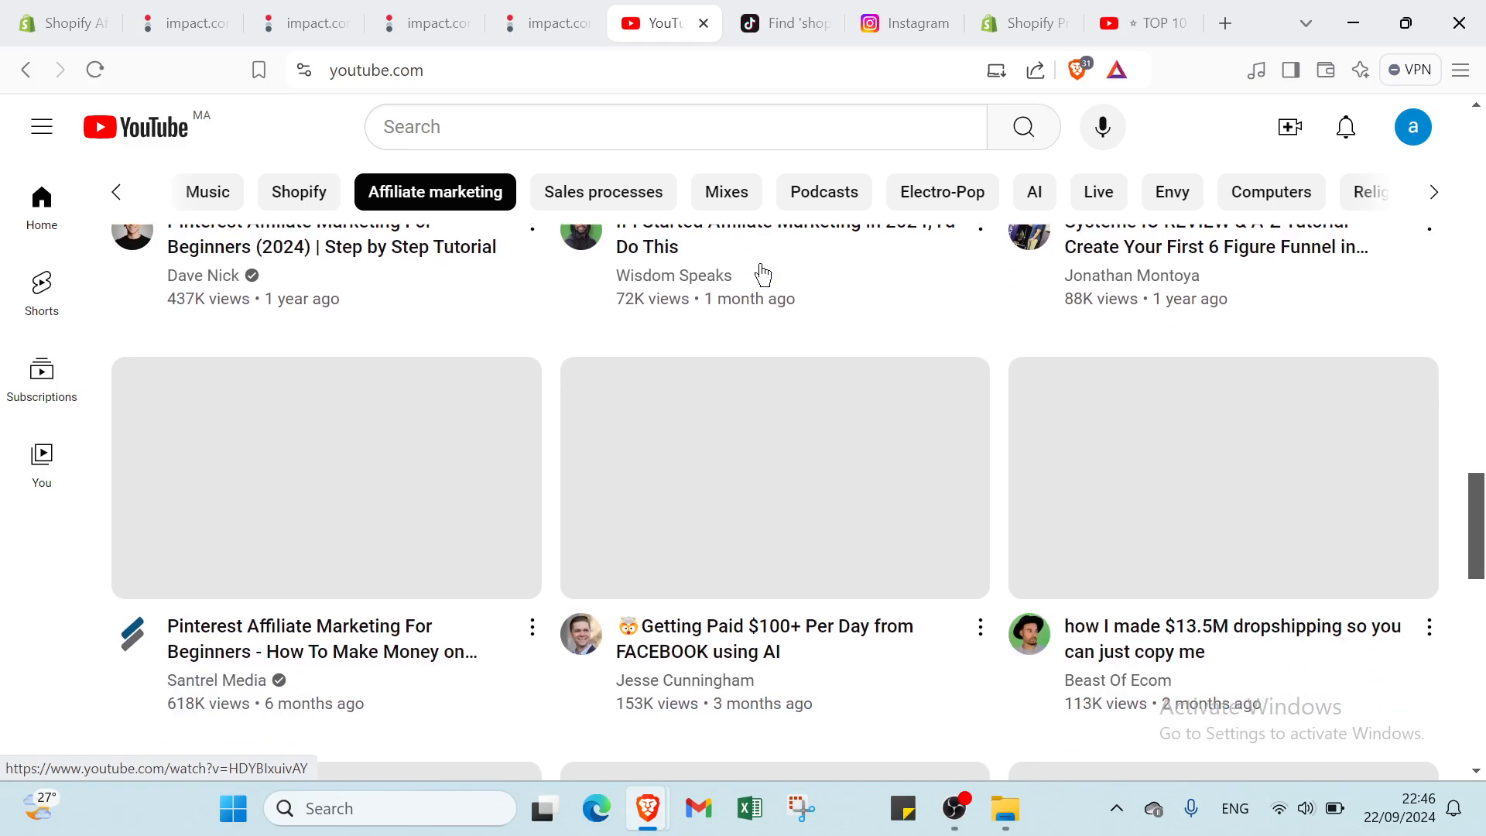
pyautogui.scroll(-3)
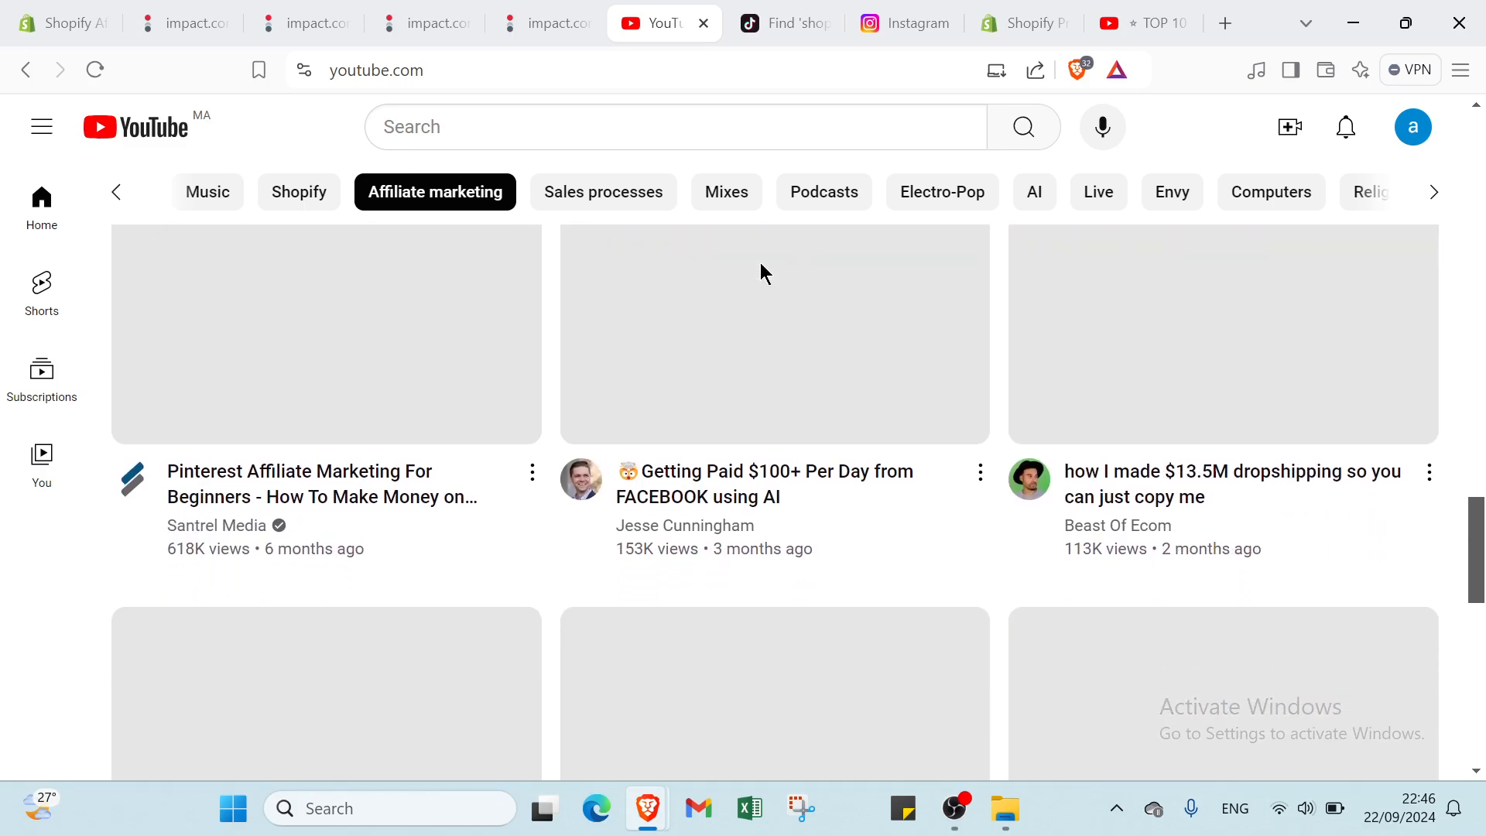
pyautogui.moveTo(764, 274)
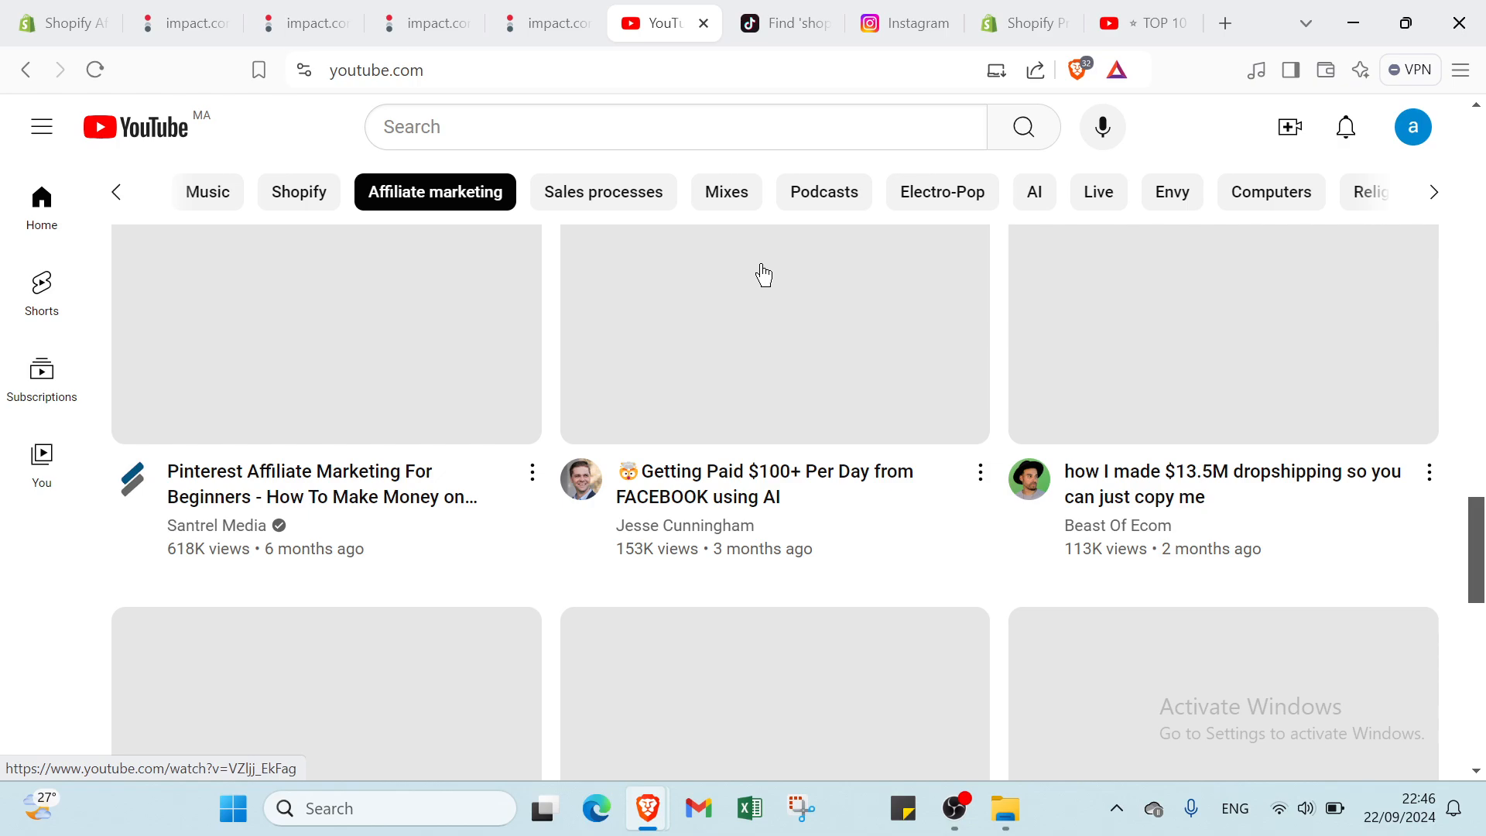
pyautogui.moveTo(801, 23)
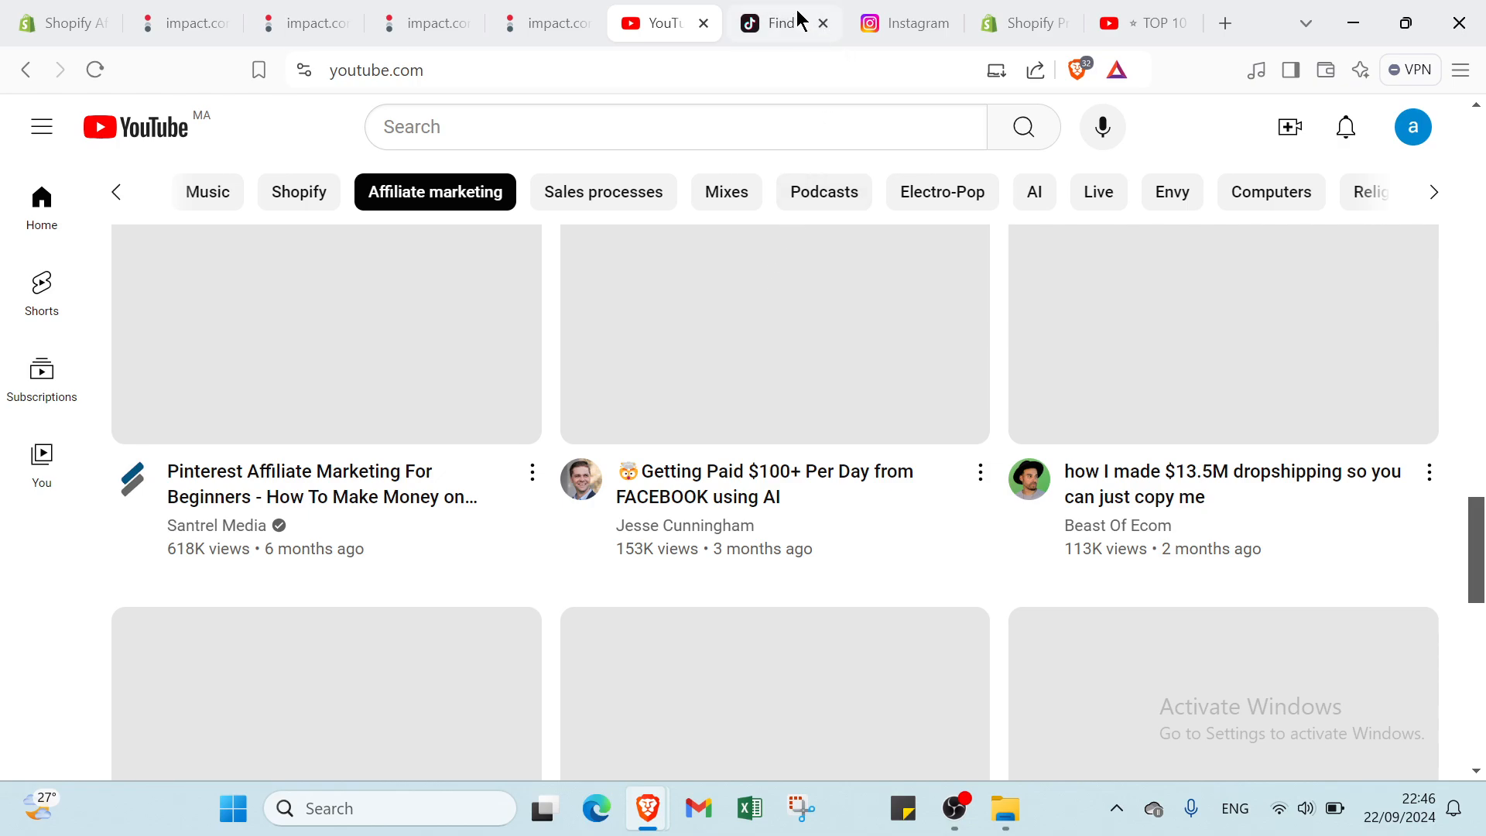
# Scroll through TikTok's shopify drop shipping results, then search for shopifyfunds
pyautogui.click(777, 23)
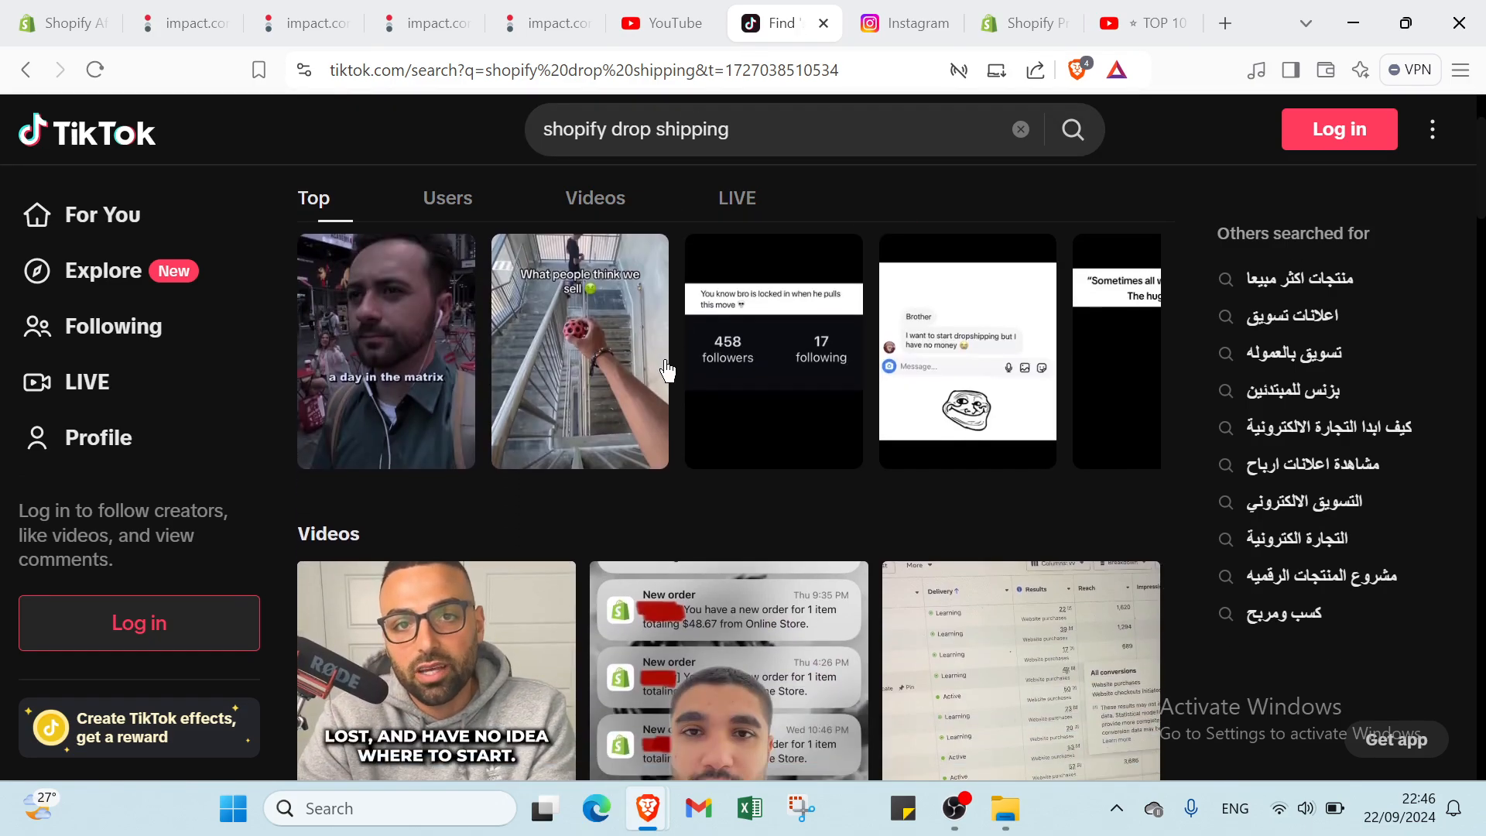
pyautogui.scroll(-3)
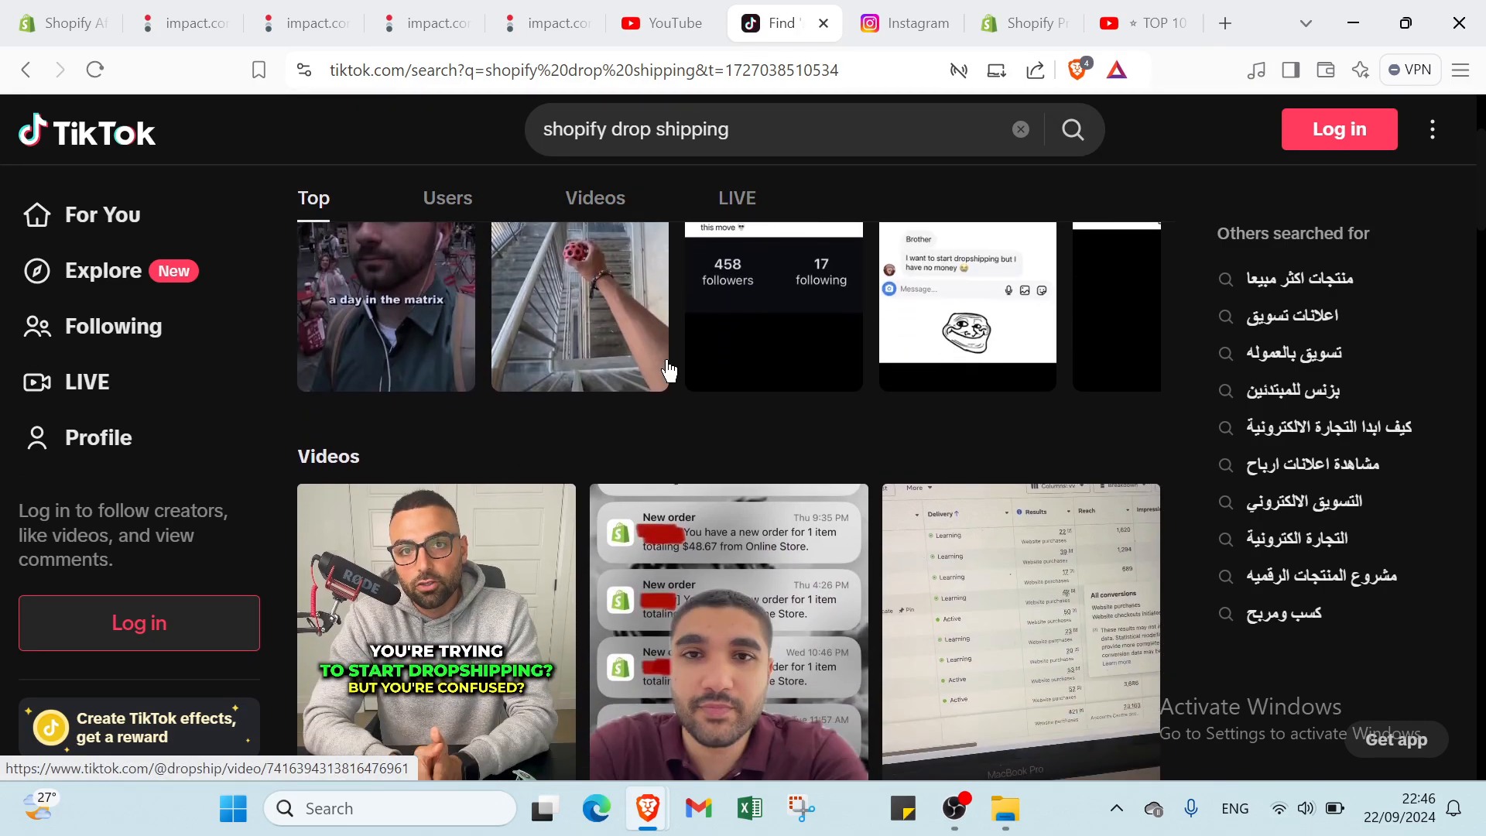
pyautogui.moveTo(678, 379)
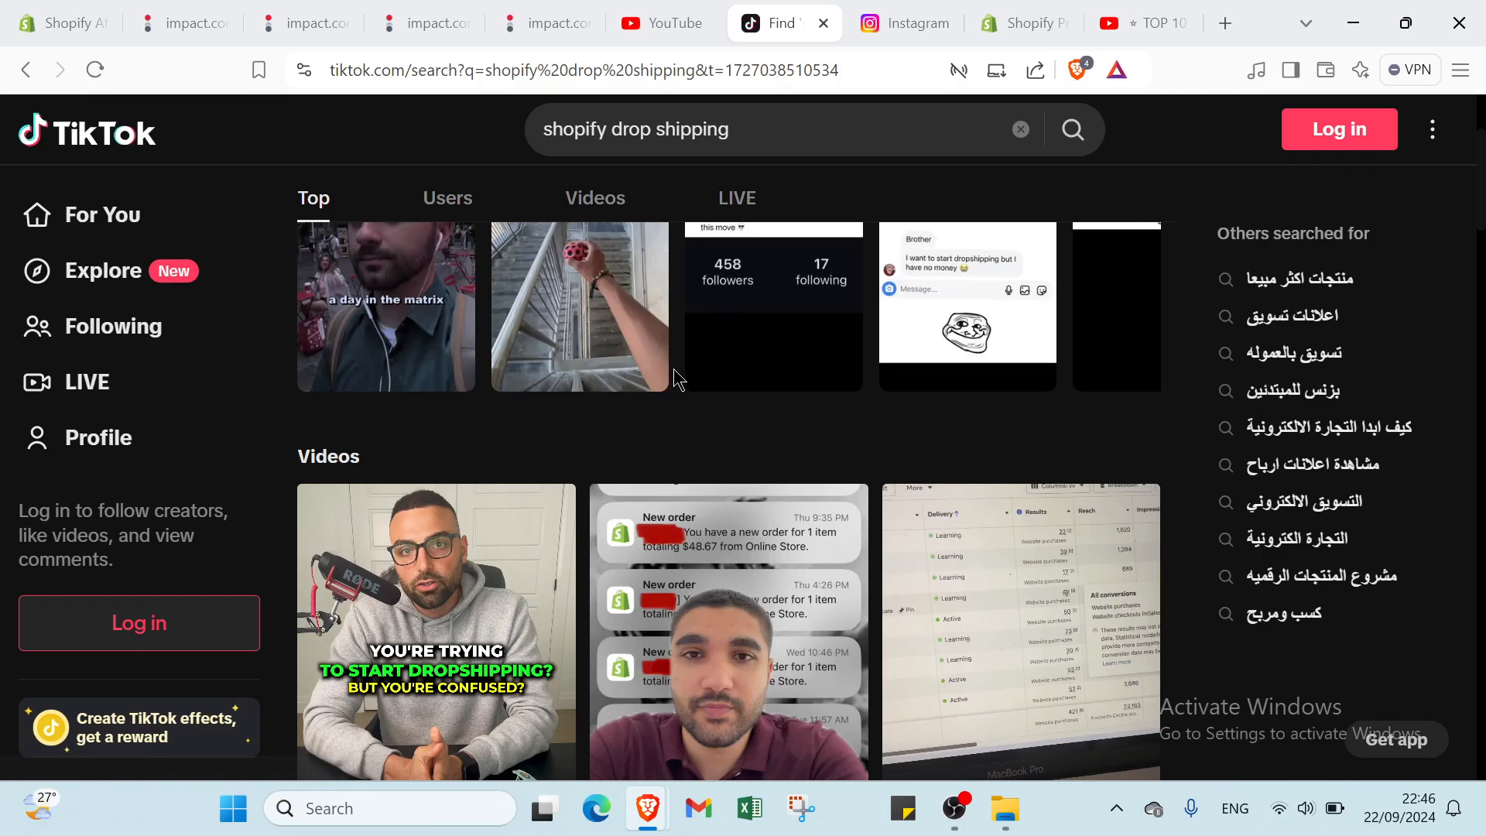
pyautogui.scroll(-3)
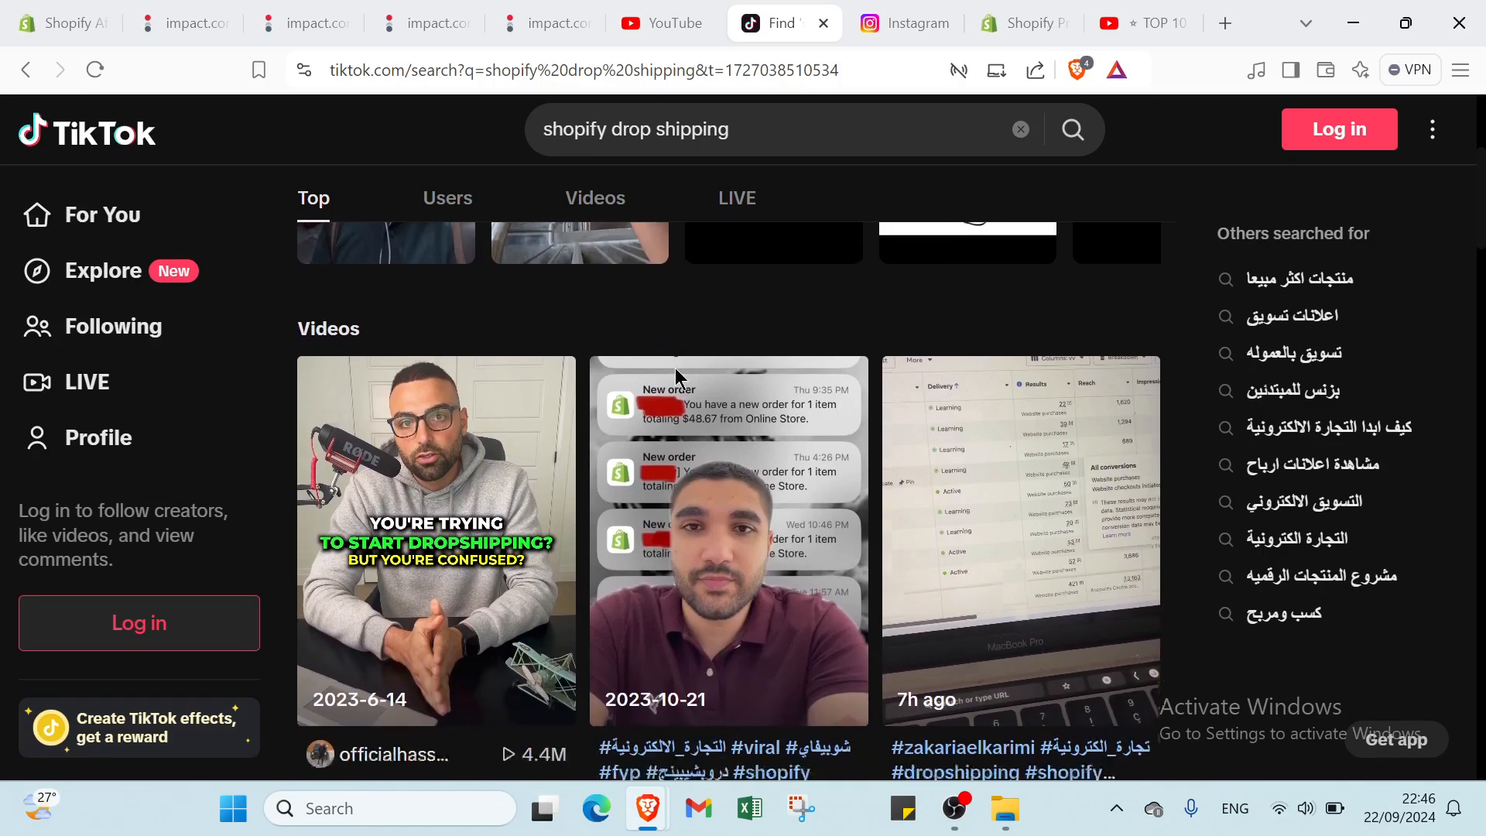
pyautogui.scroll(-3)
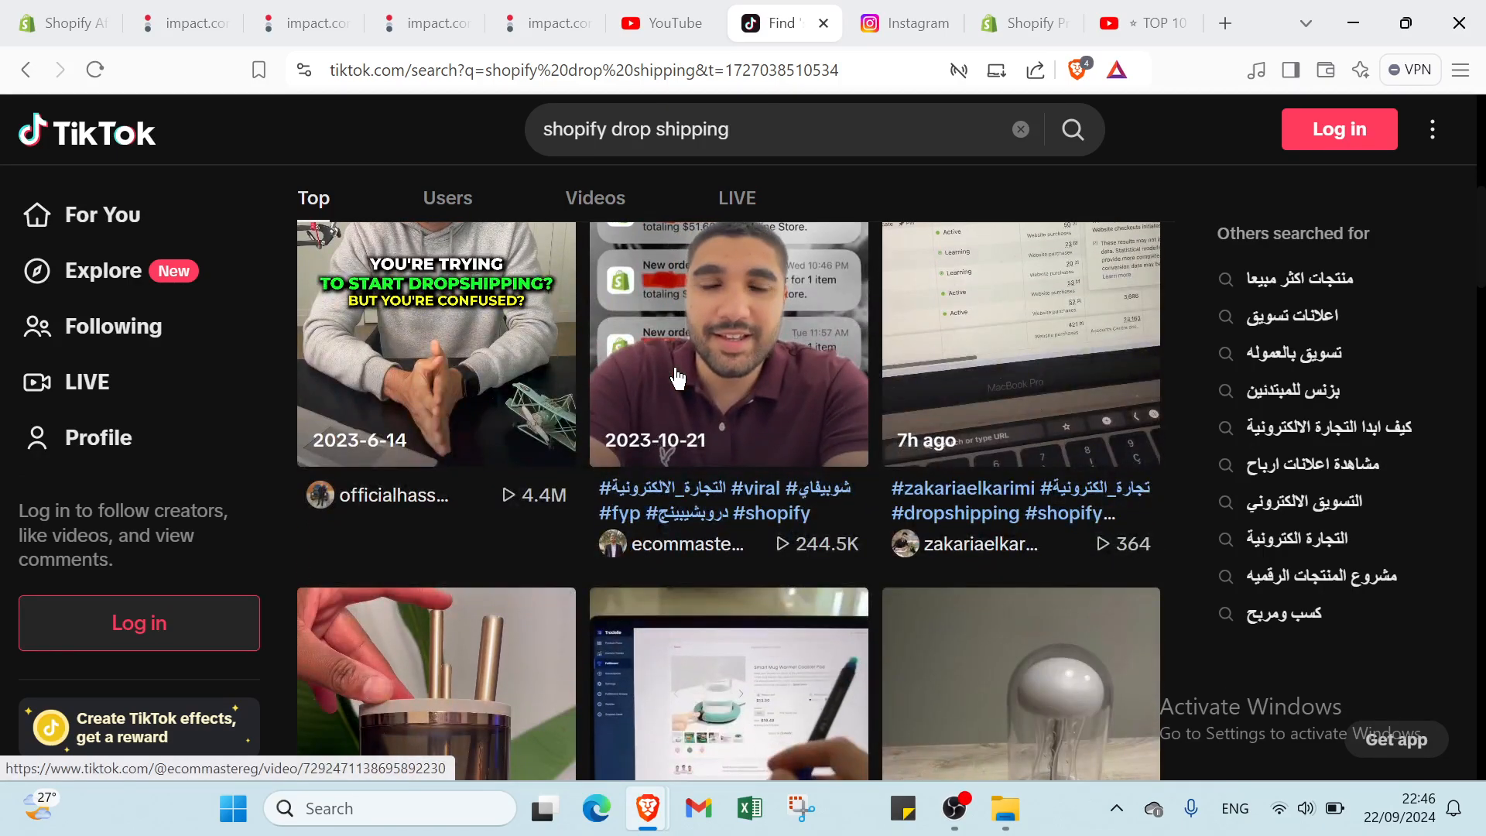
pyautogui.scroll(-3)
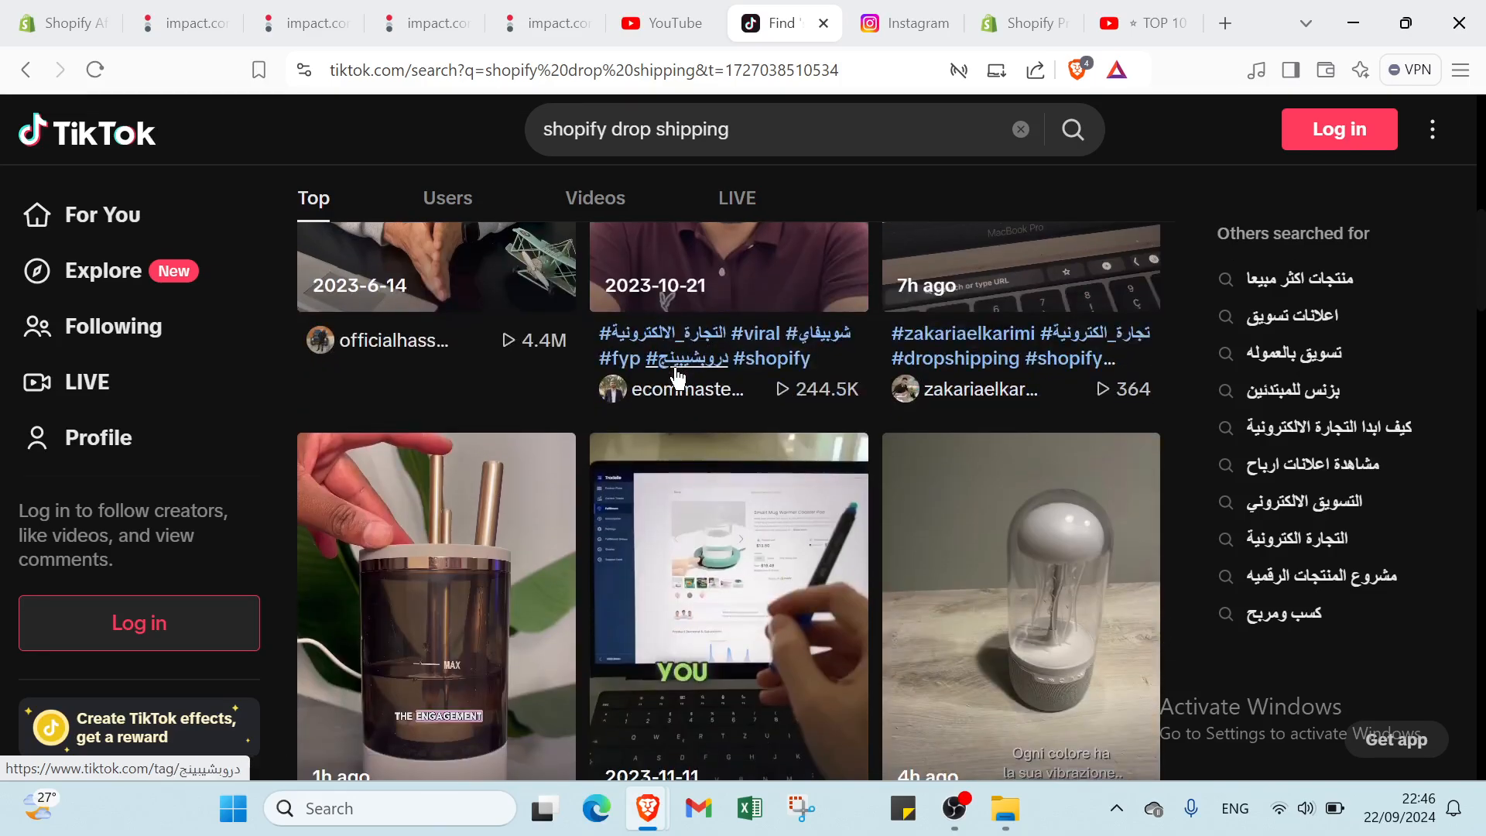
pyautogui.scroll(-3)
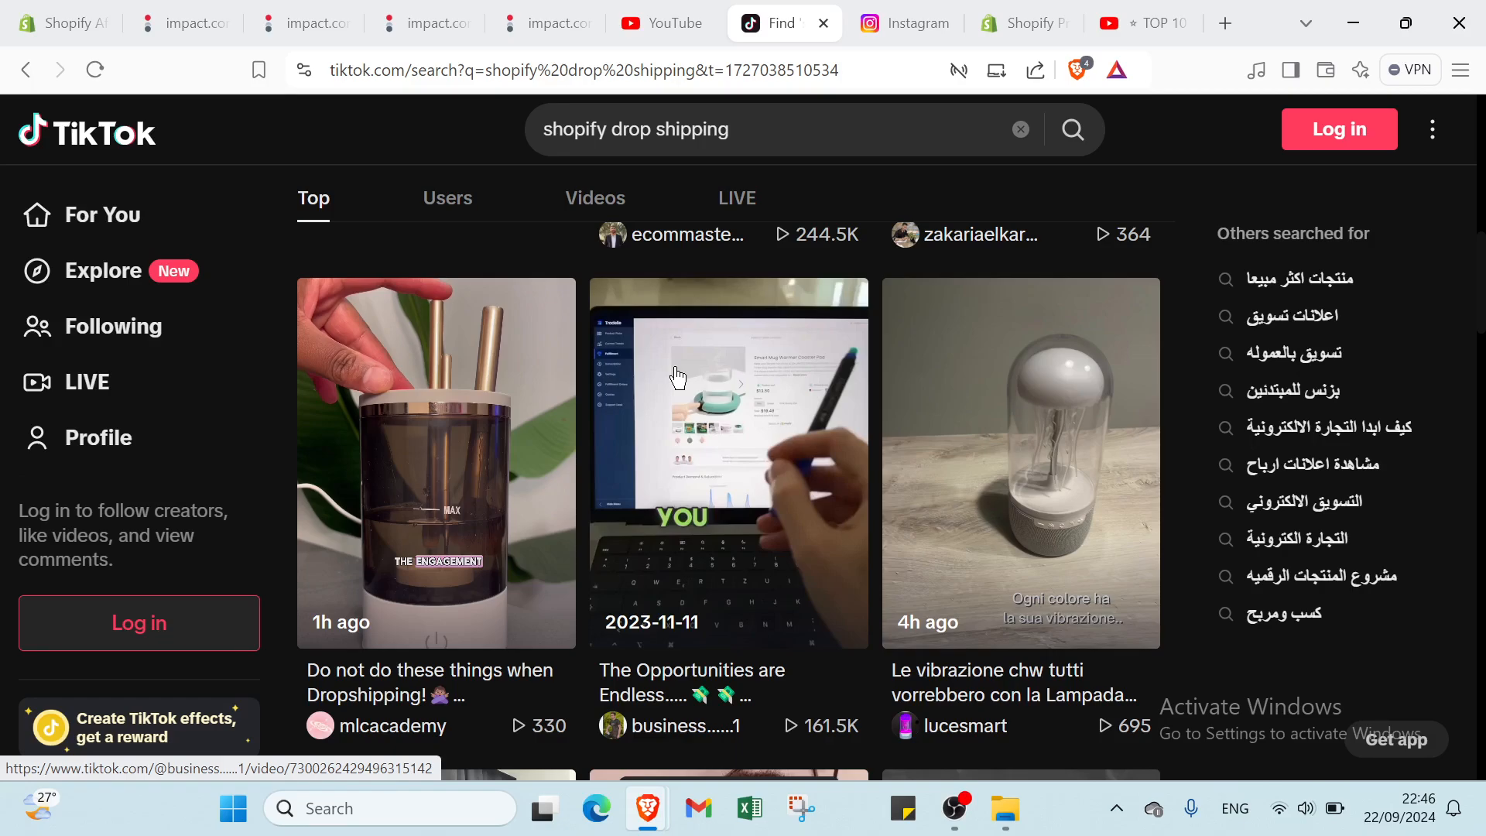
pyautogui.scroll(-3)
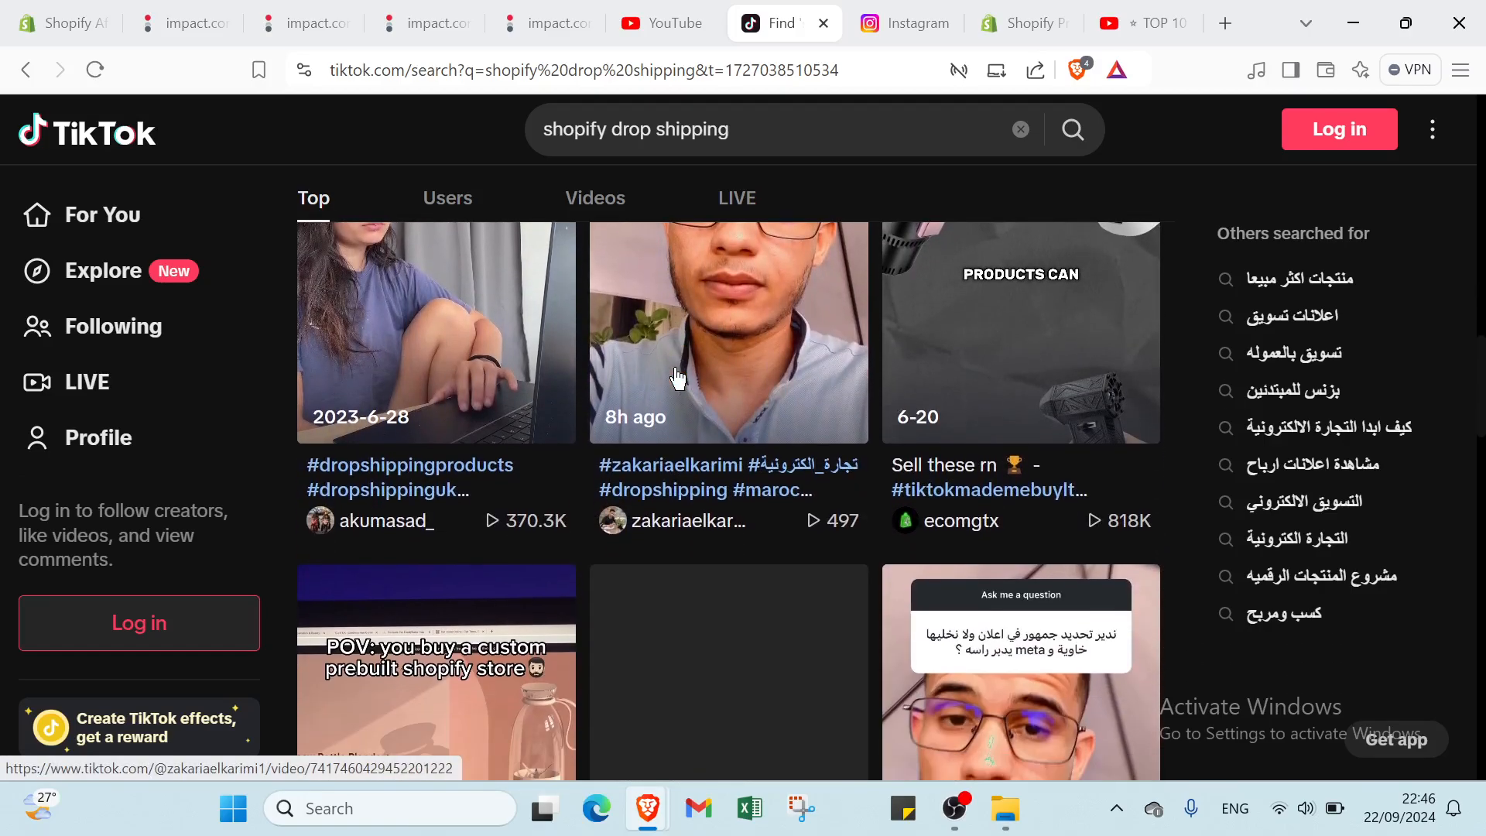
pyautogui.scroll(-3)
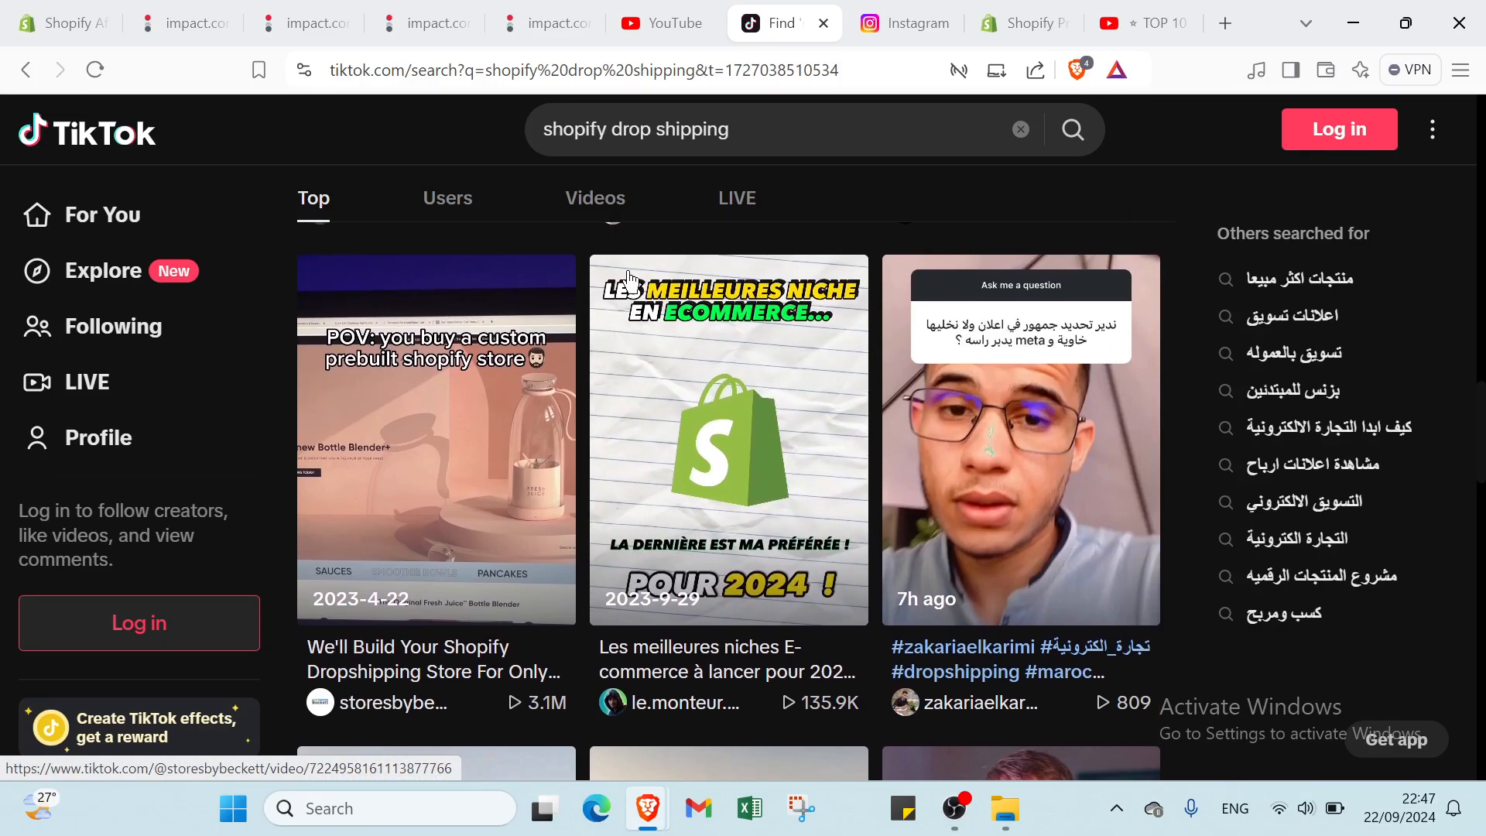
pyautogui.click(628, 130)
pyautogui.write('shopifyfunds')
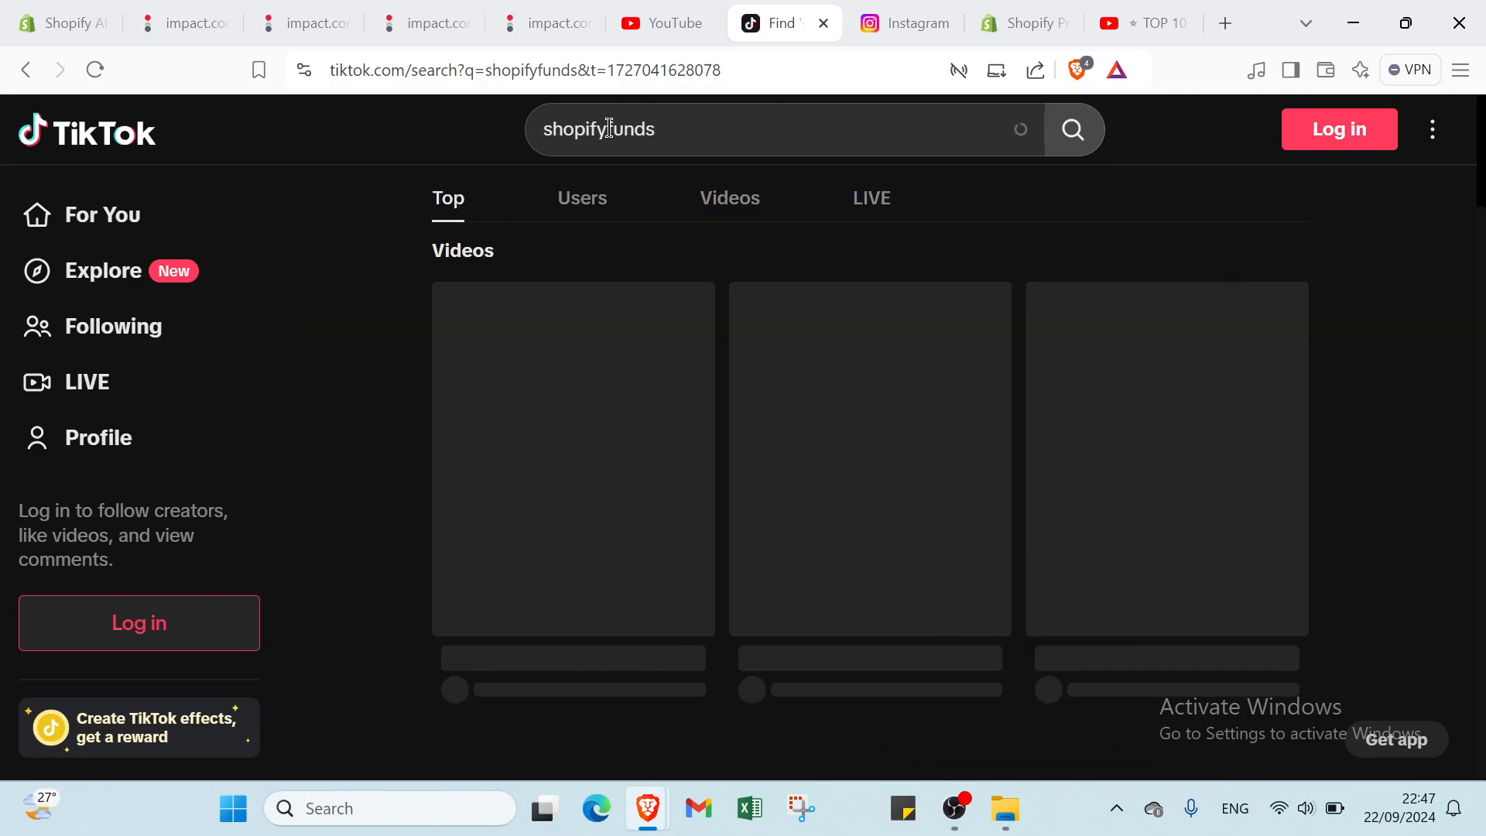
# Switch to Instagram's login page and scroll down to the sign-up and Get the app sections
pyautogui.click(901, 22)
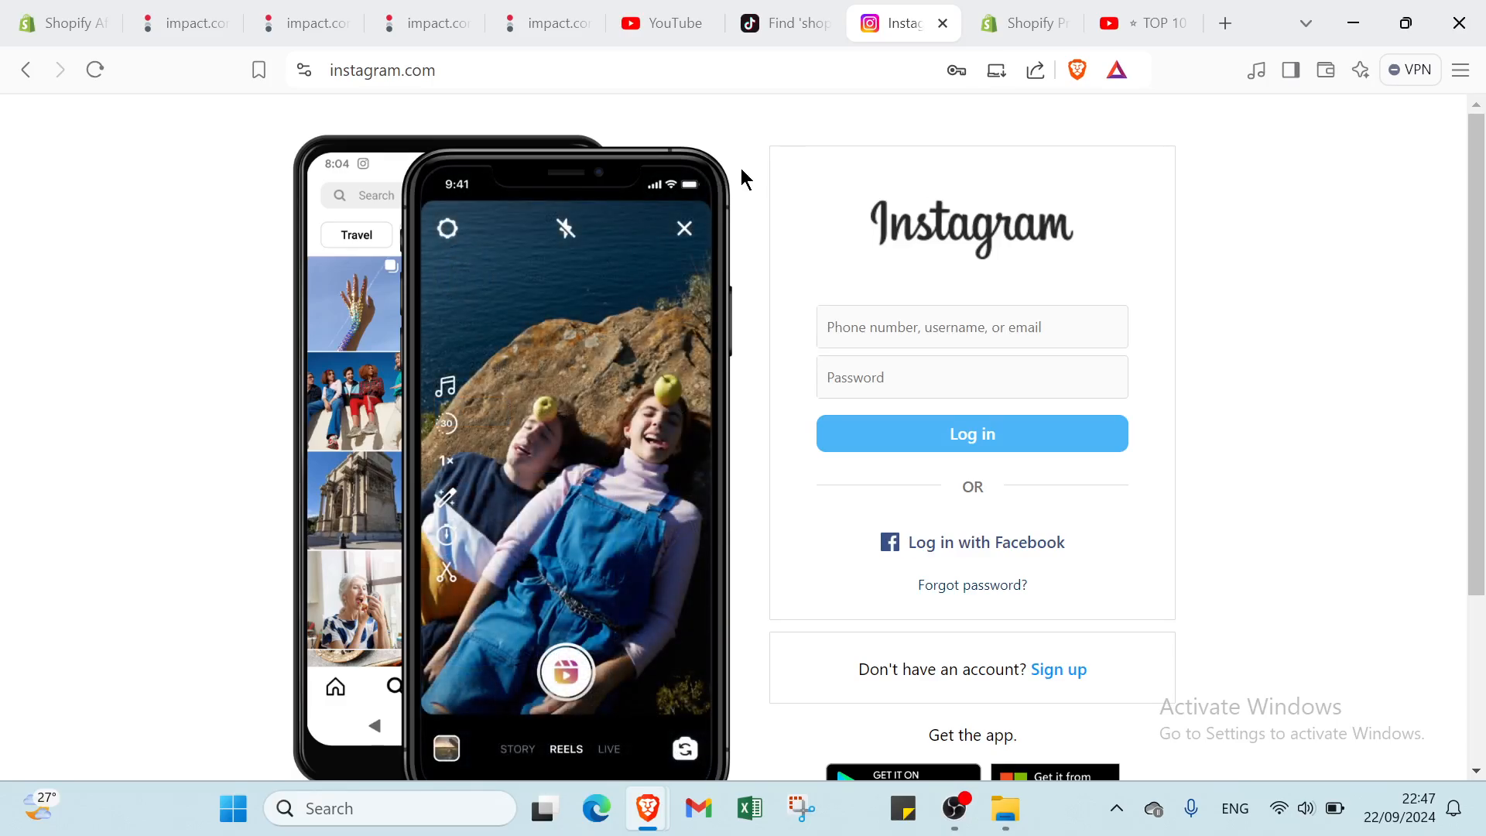
pyautogui.moveTo(810, 232)
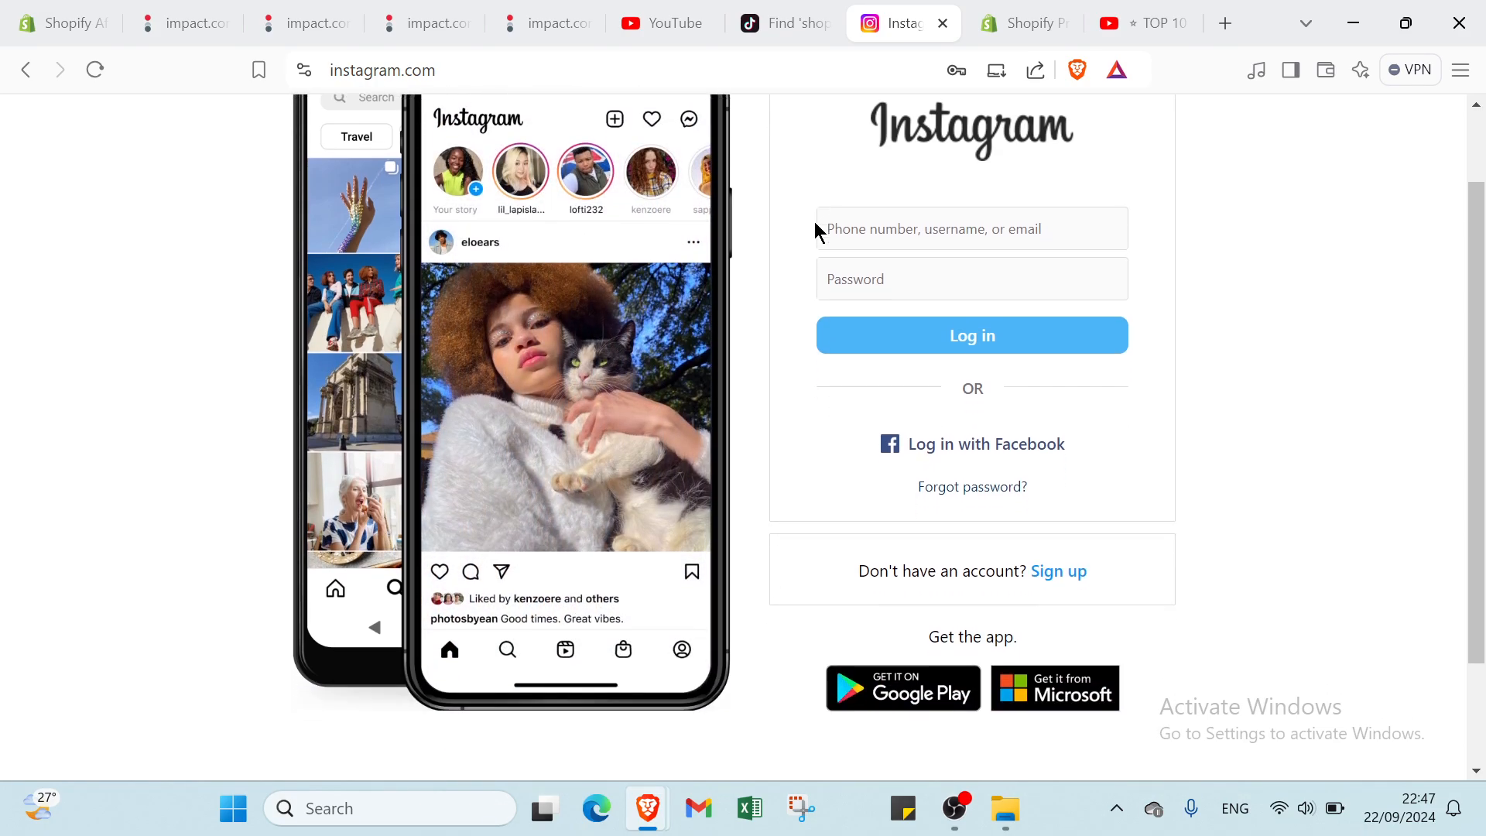
pyautogui.scroll(-3)
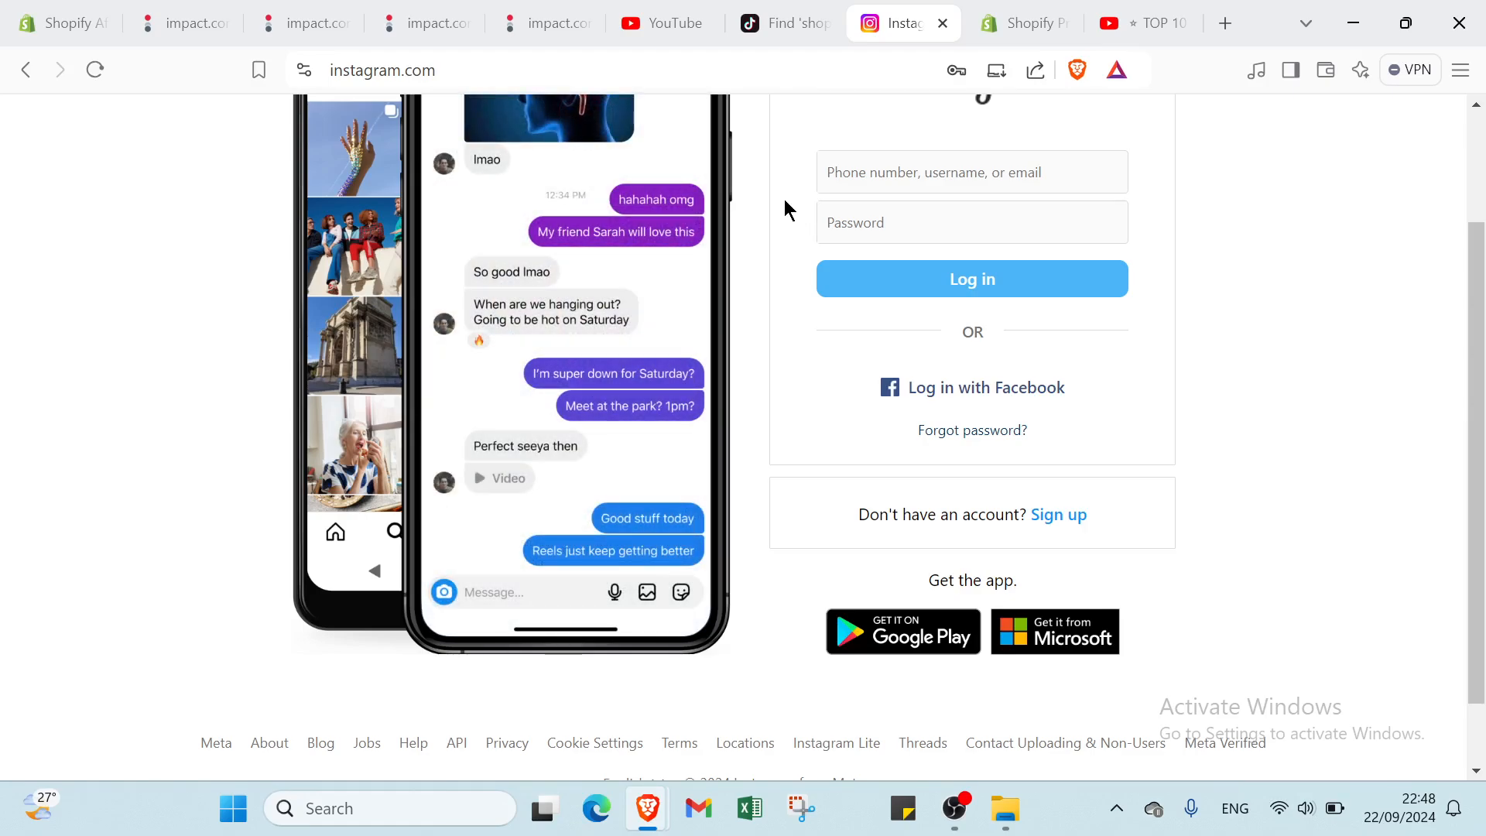
# Open the 'Top 10 Shopify dropshipping products for February 2023' video and scroll its description to the affiliate links
pyautogui.click(1018, 22)
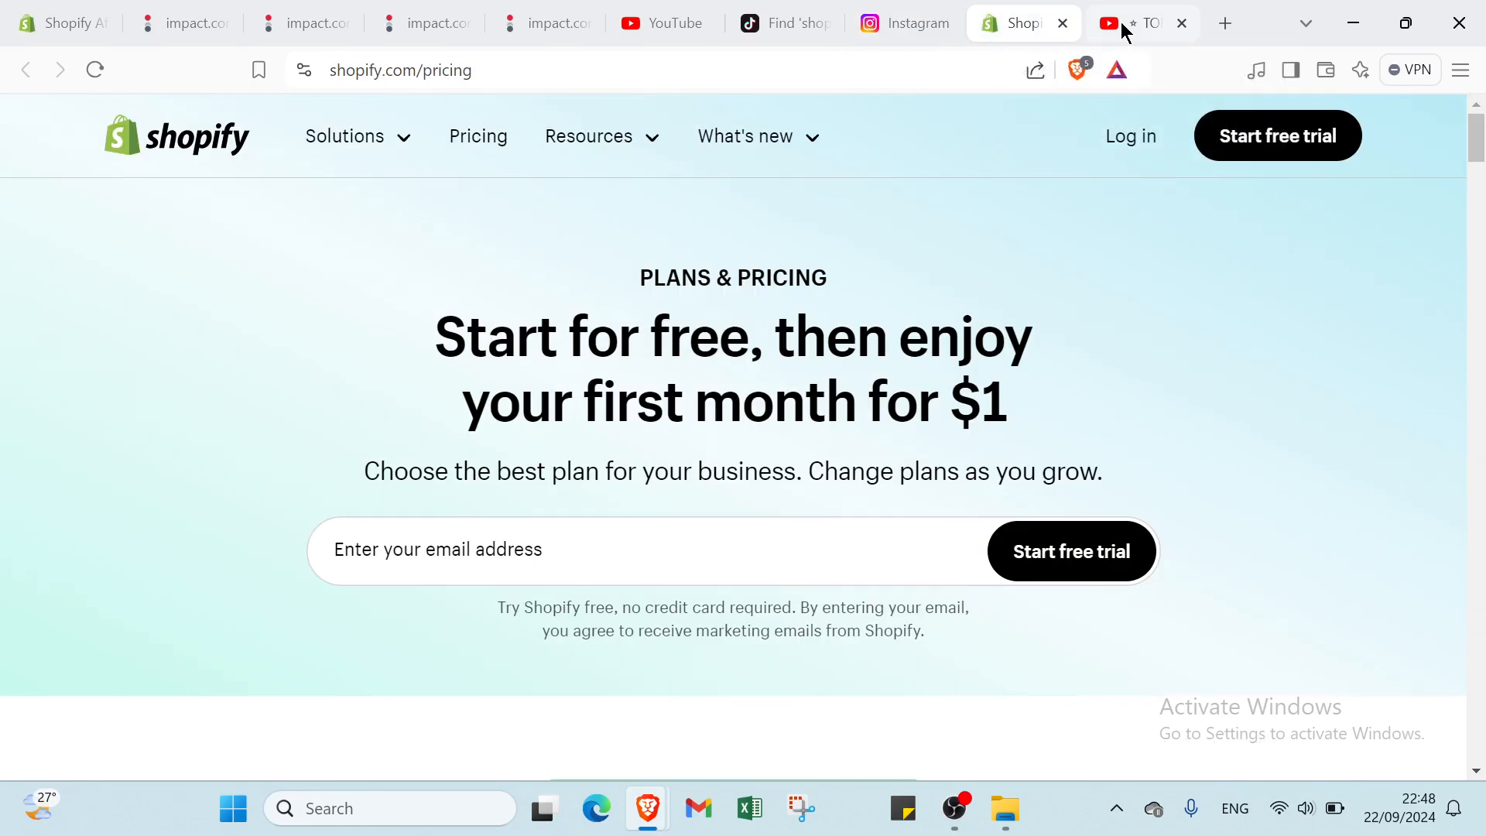
pyautogui.click(1136, 23)
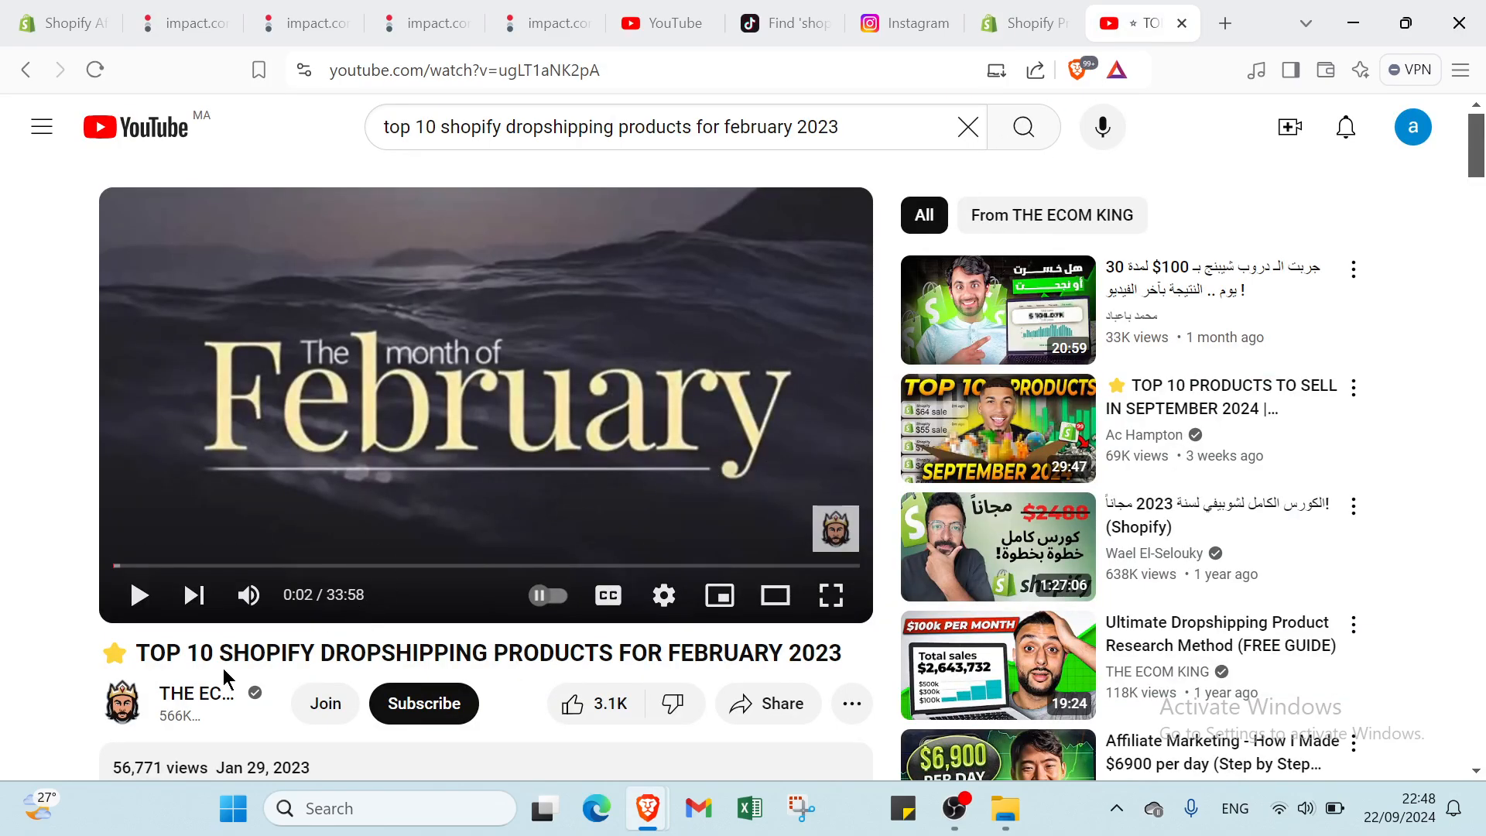
pyautogui.scroll(-3)
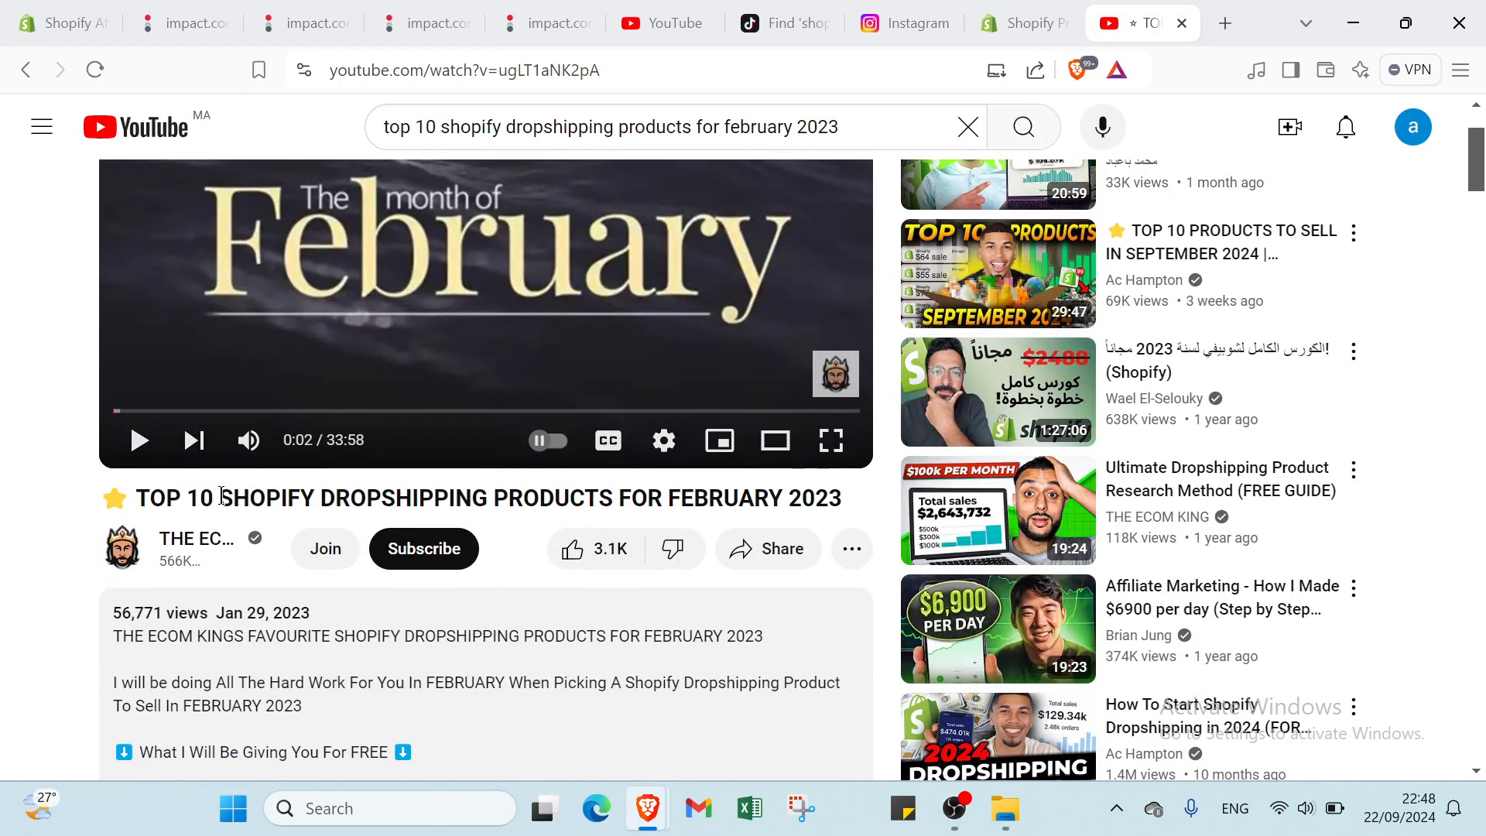
pyautogui.scroll(-3)
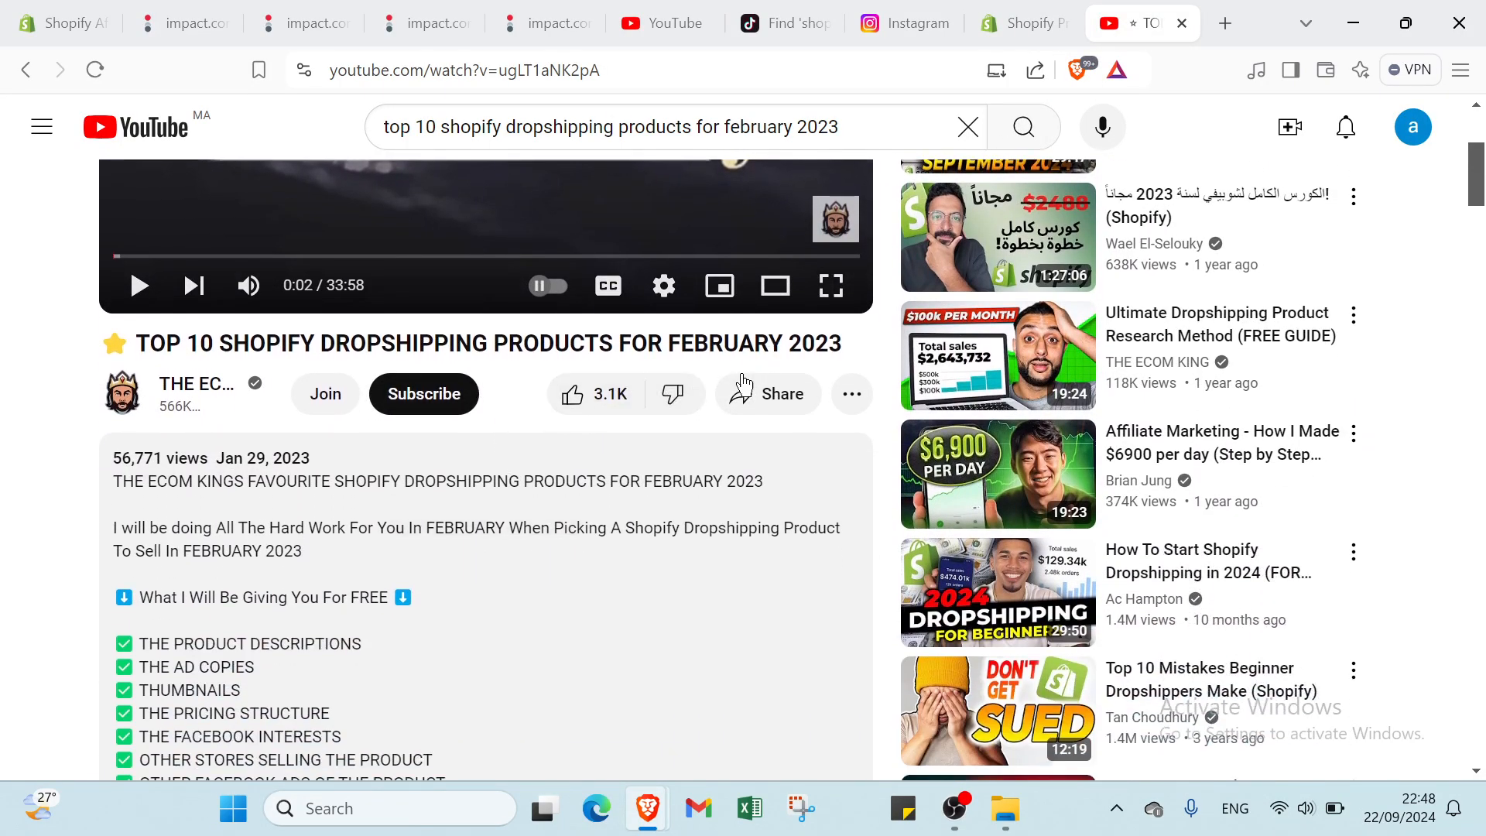
pyautogui.scroll(-3)
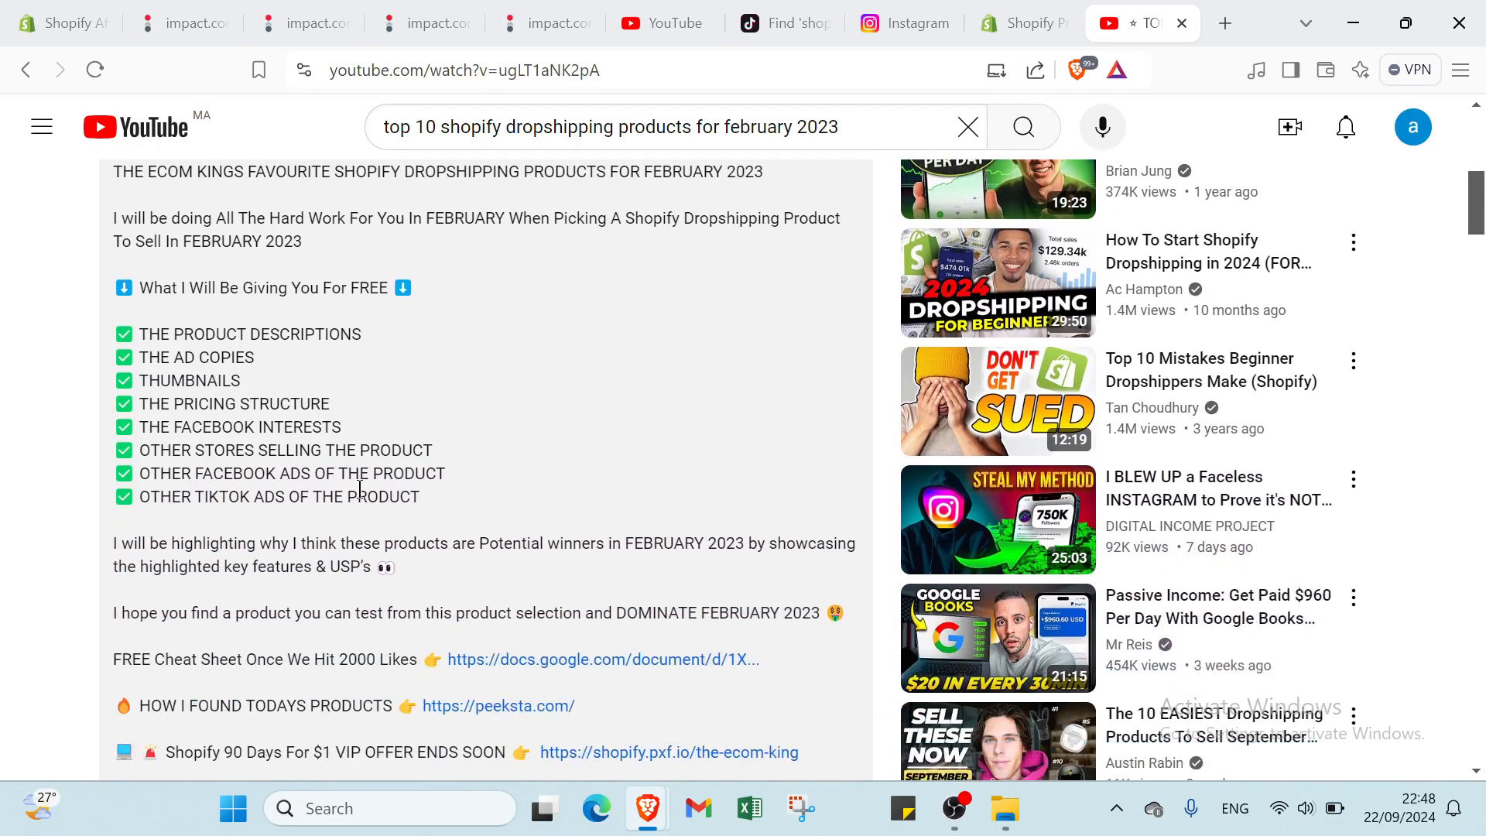
pyautogui.scroll(-3)
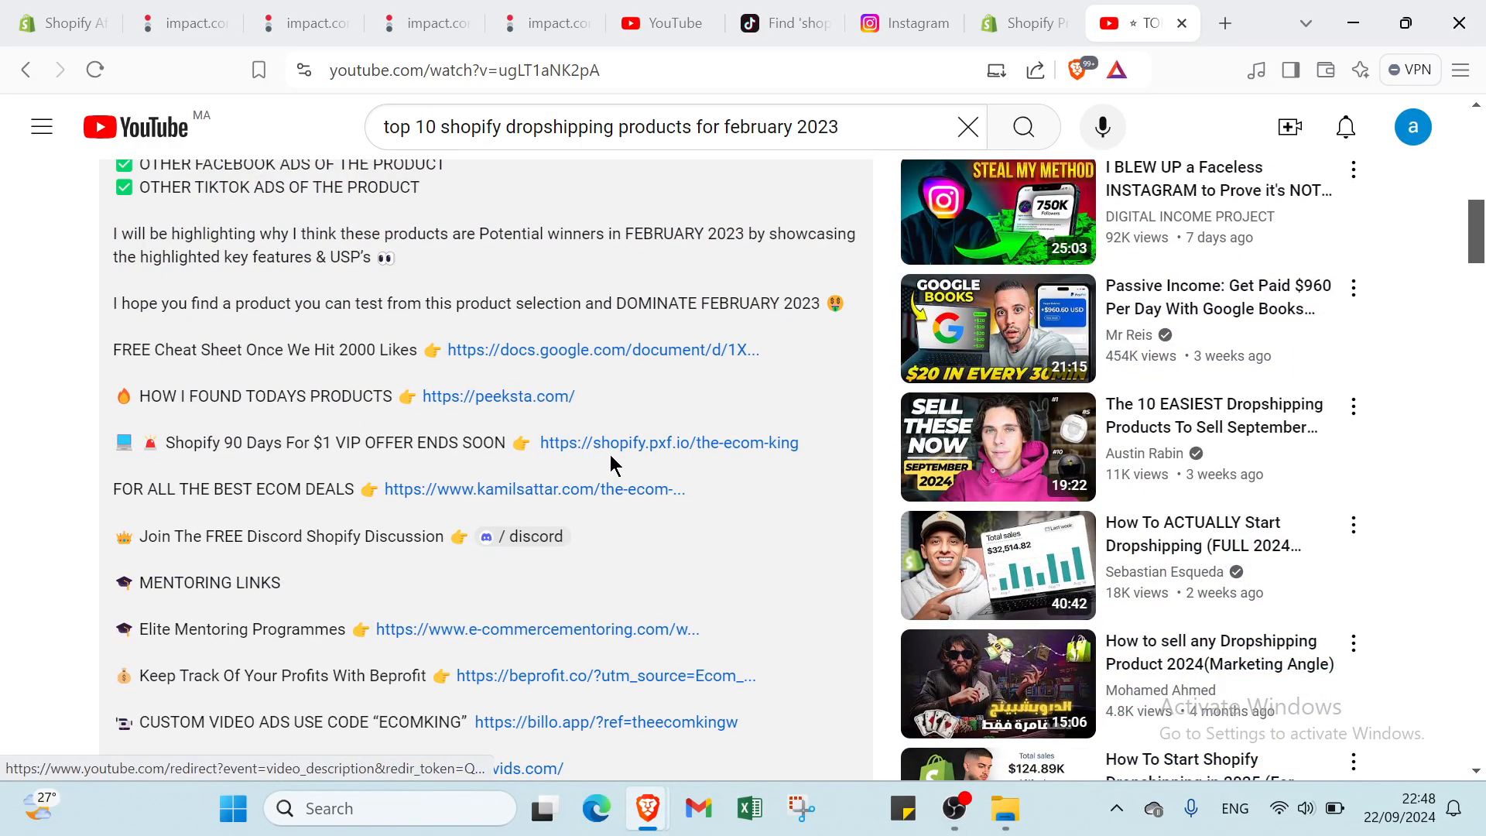
pyautogui.moveTo(615, 451)
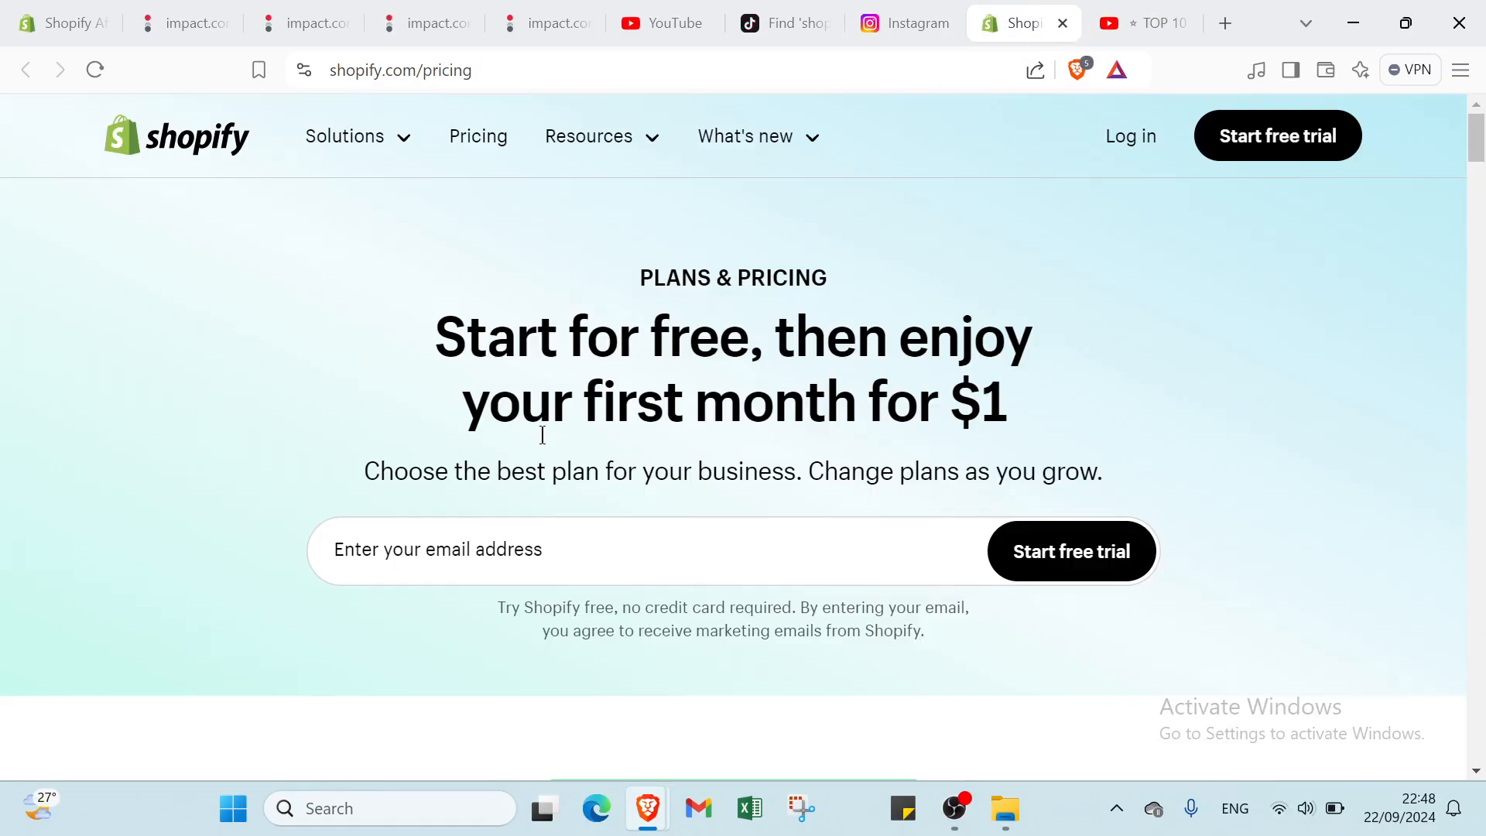
# Scroll the Shopify Plans & Pricing page offering the first month for $1
pyautogui.scroll(-3)
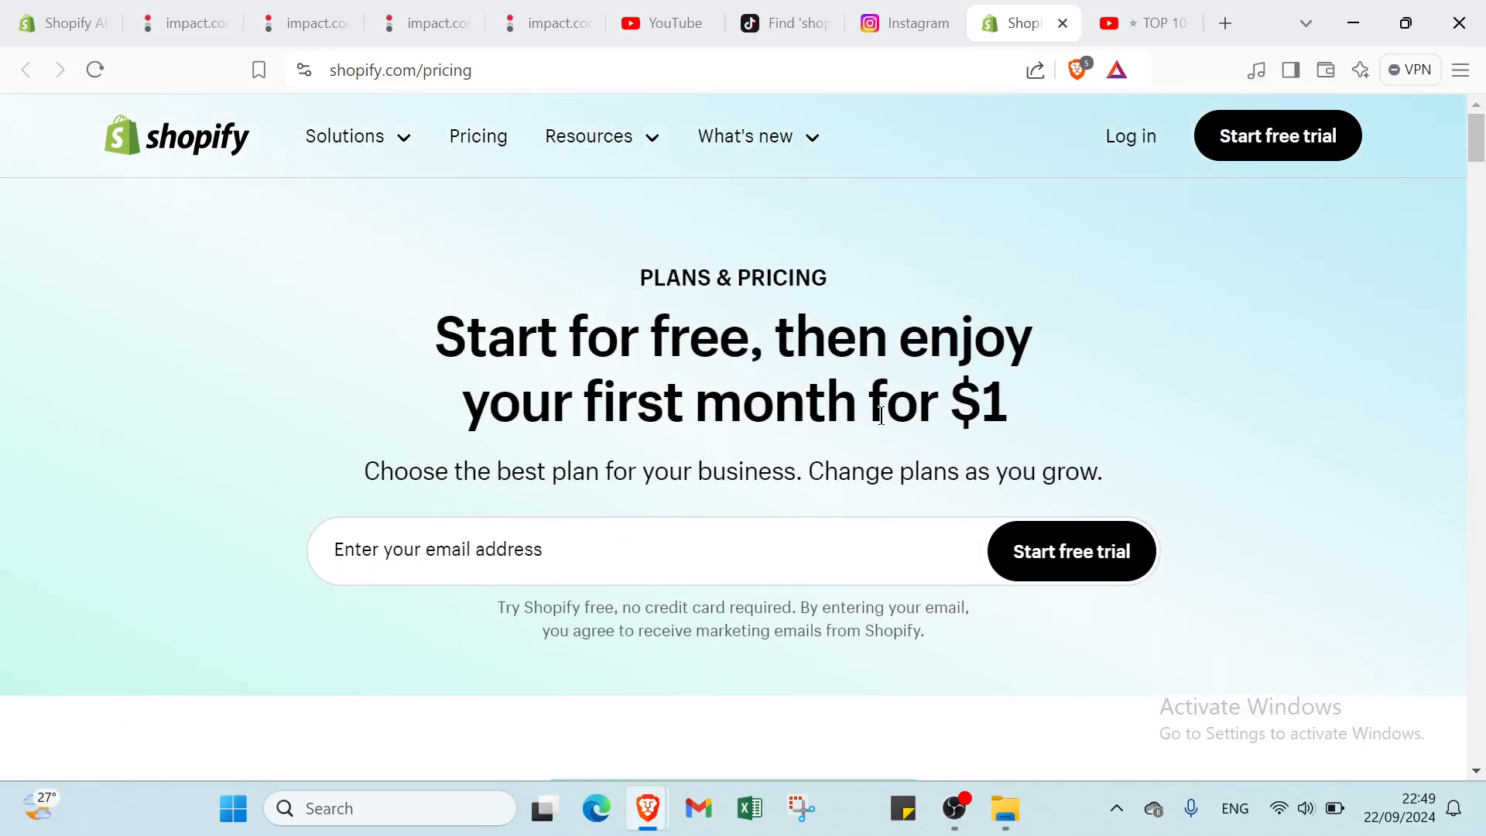
pyautogui.moveTo(57, 23)
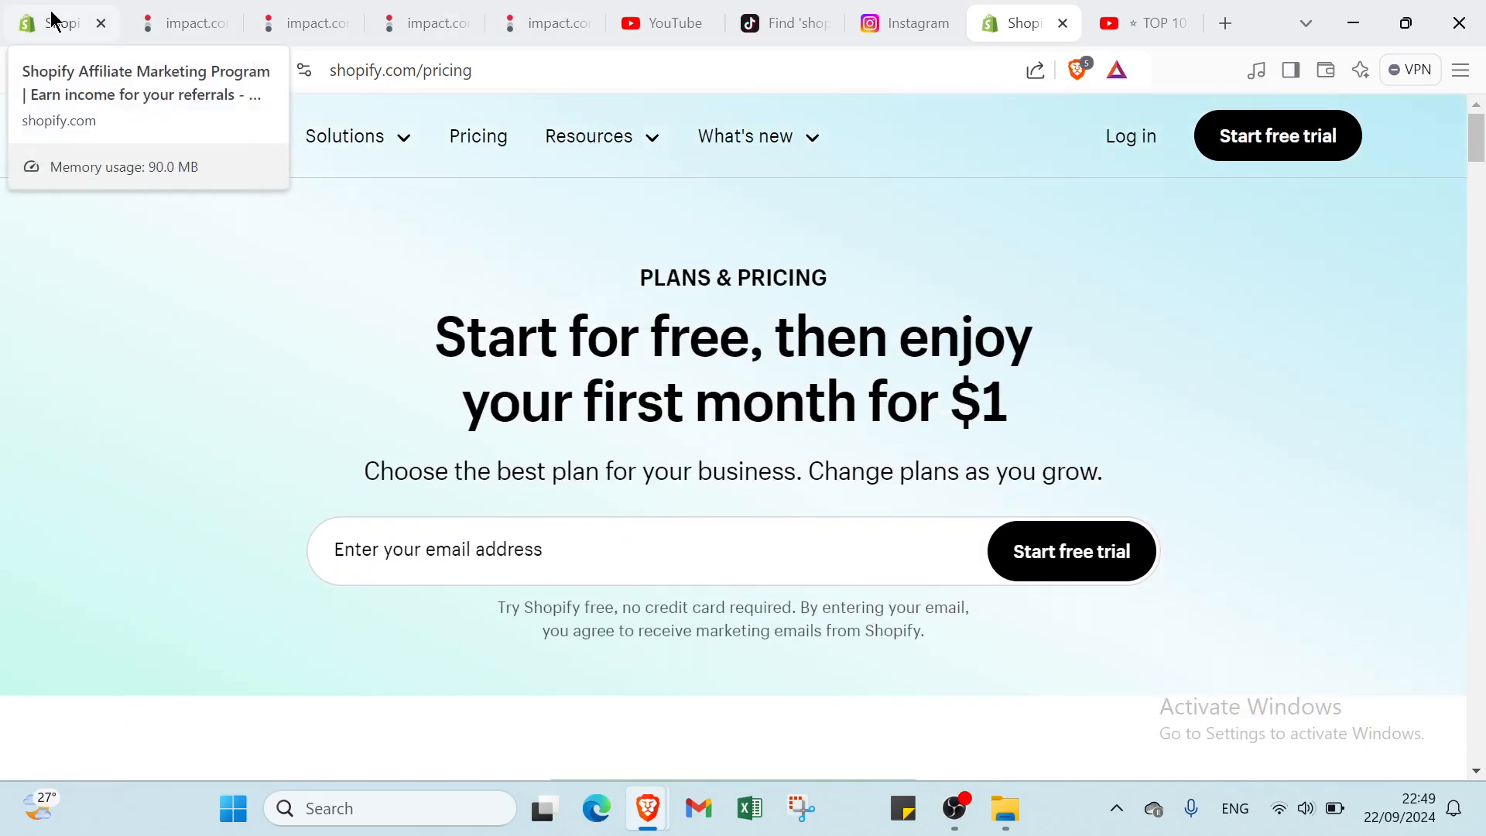